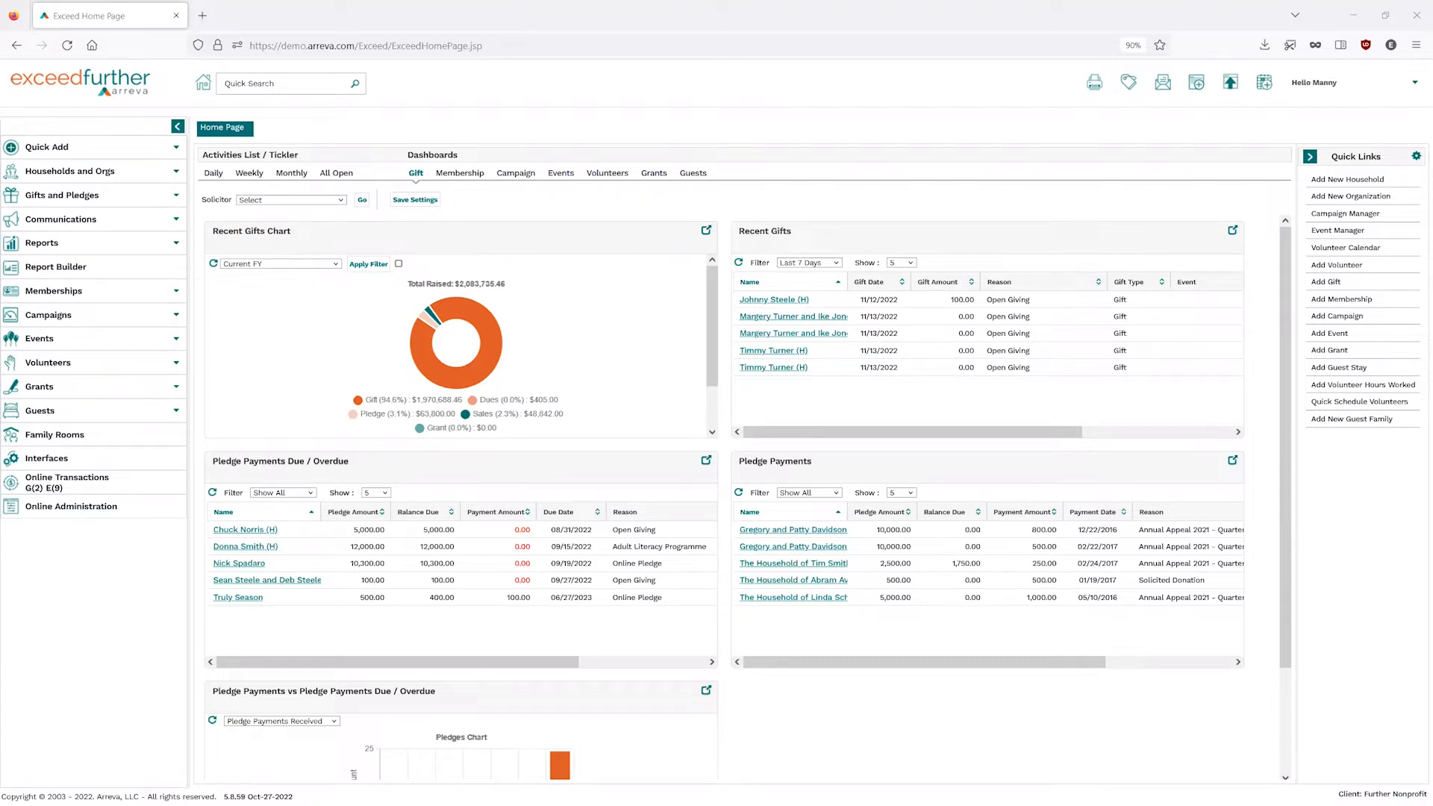
mouse_move(422, 138)
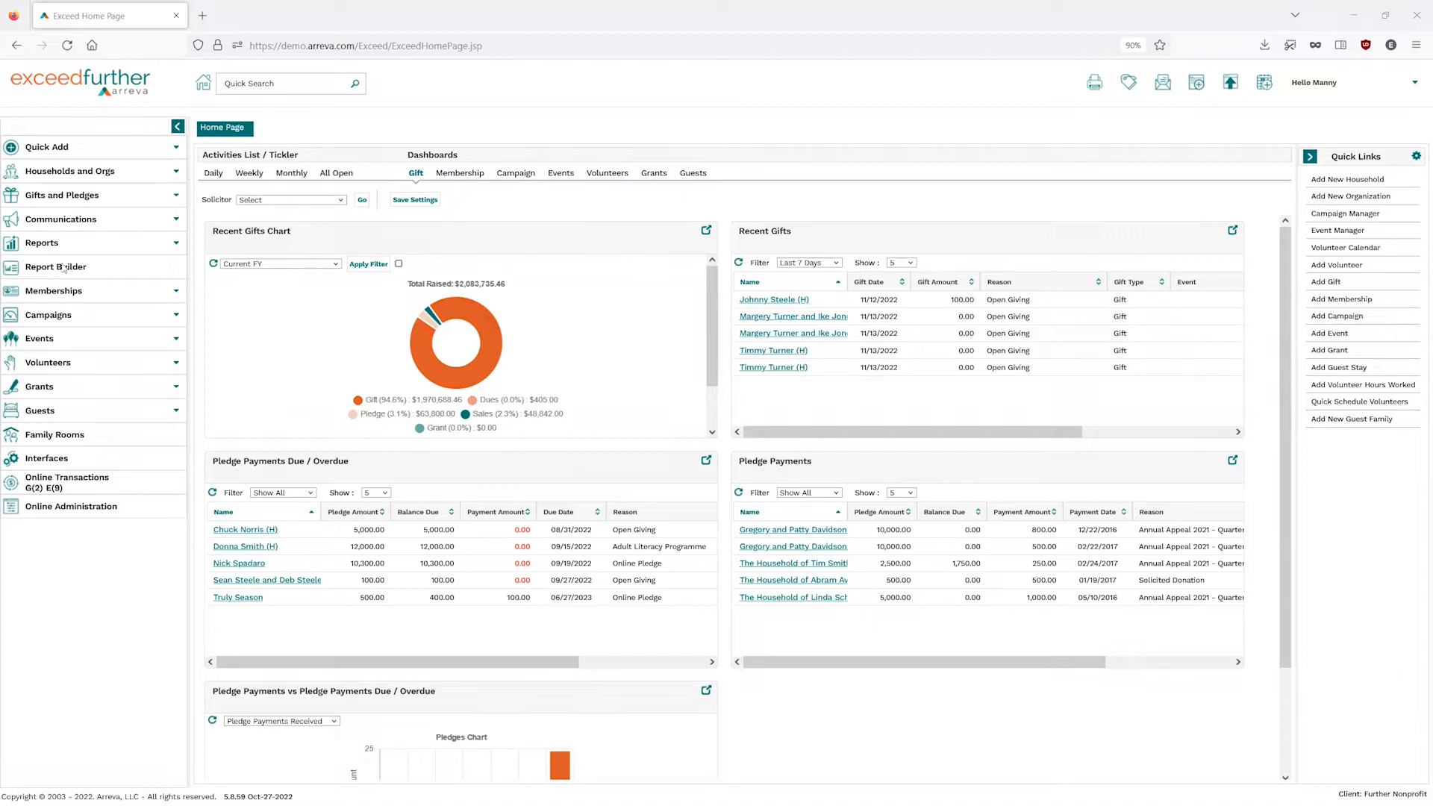
Open Report Builder from the left navigation to list the saved reports.
click(55, 265)
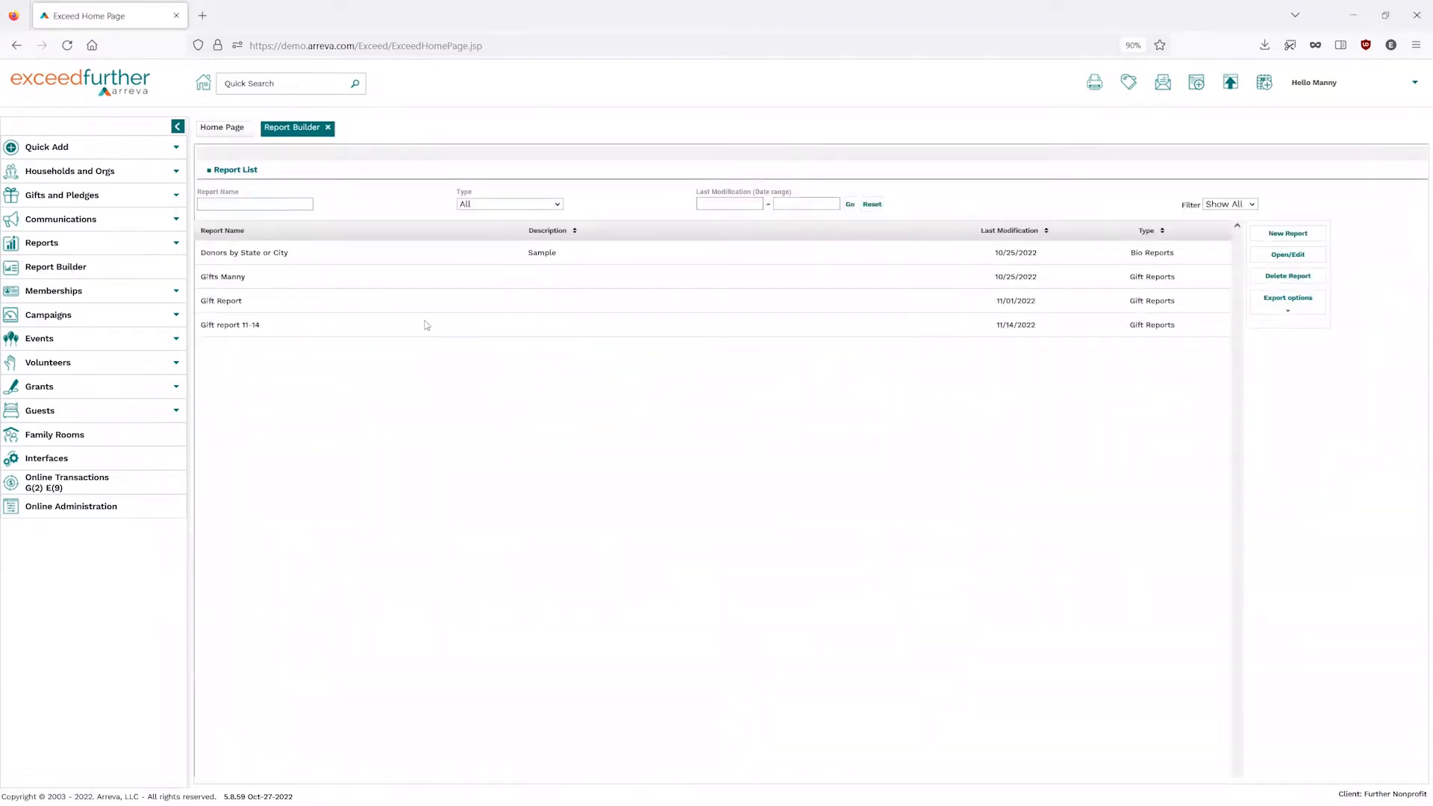
mouse_move(677, 360)
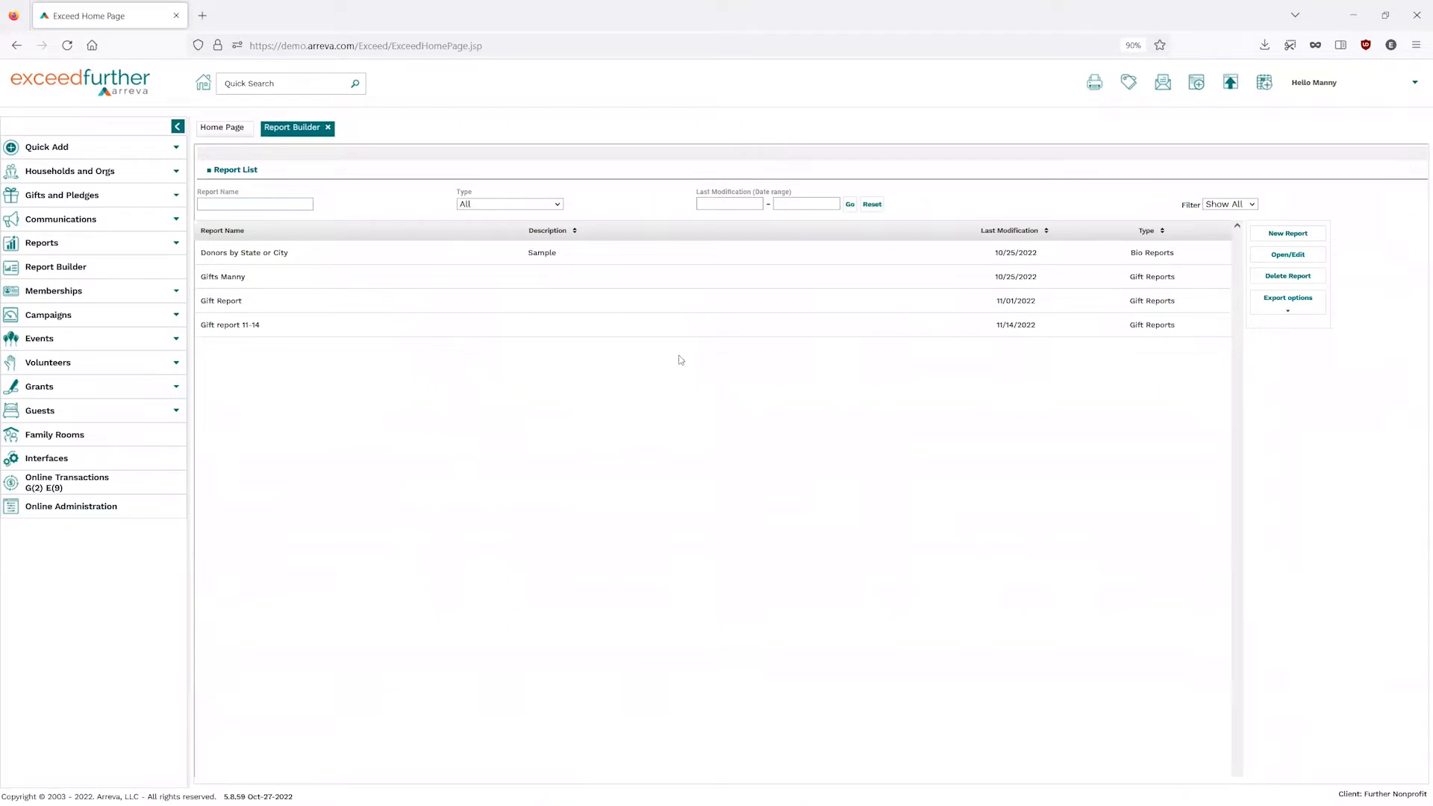
mouse_move(630, 212)
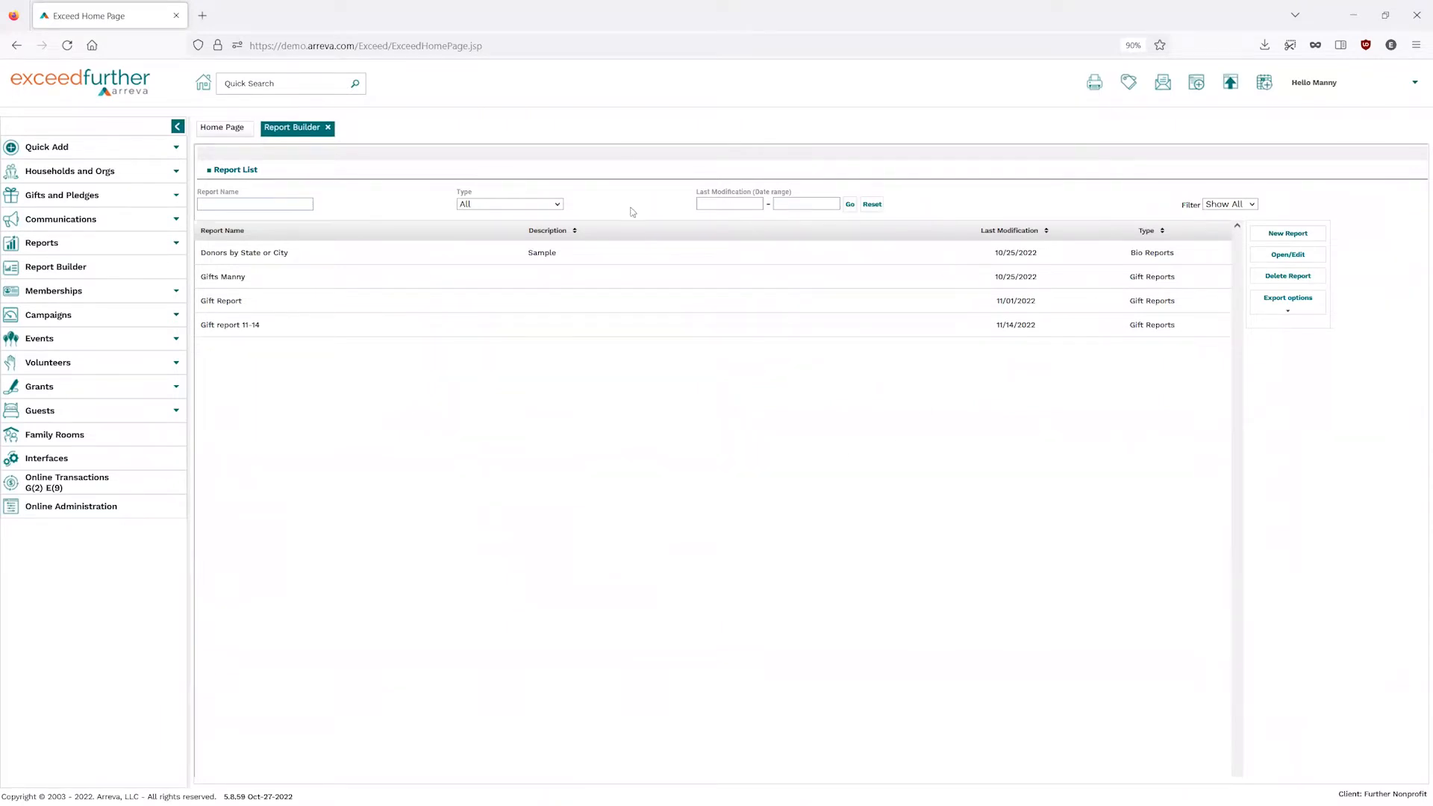
mouse_move(884, 410)
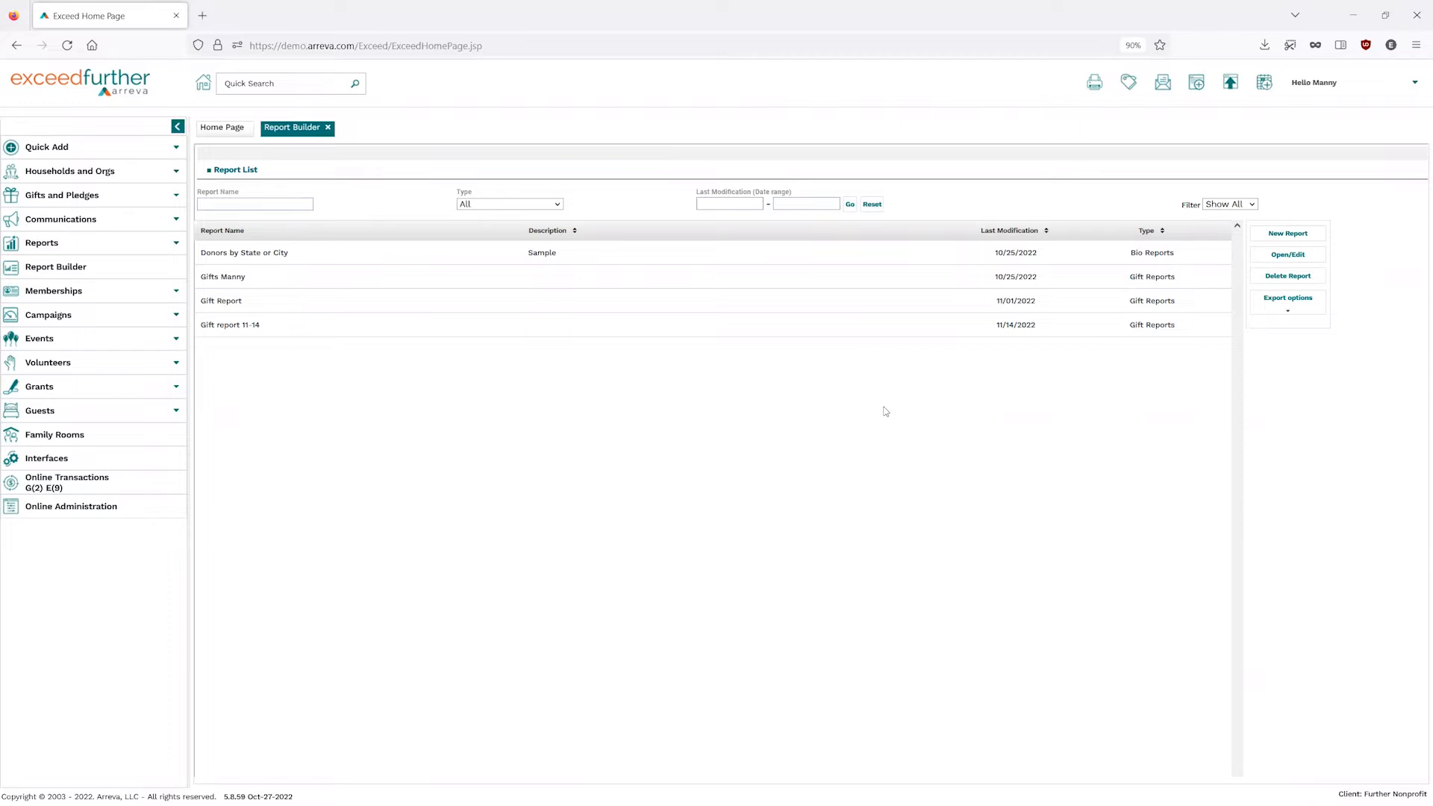
mouse_move(776, 260)
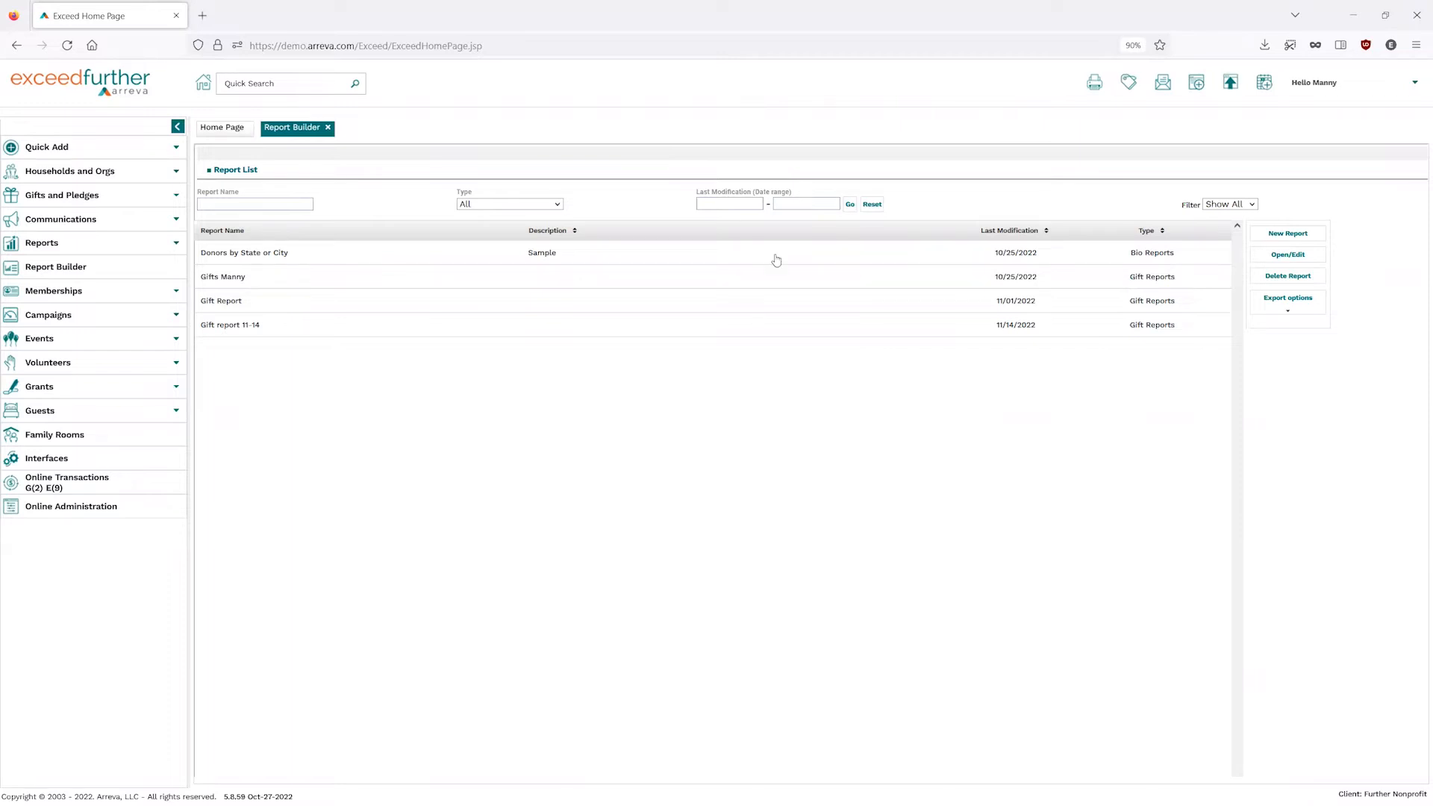
mouse_move(780, 246)
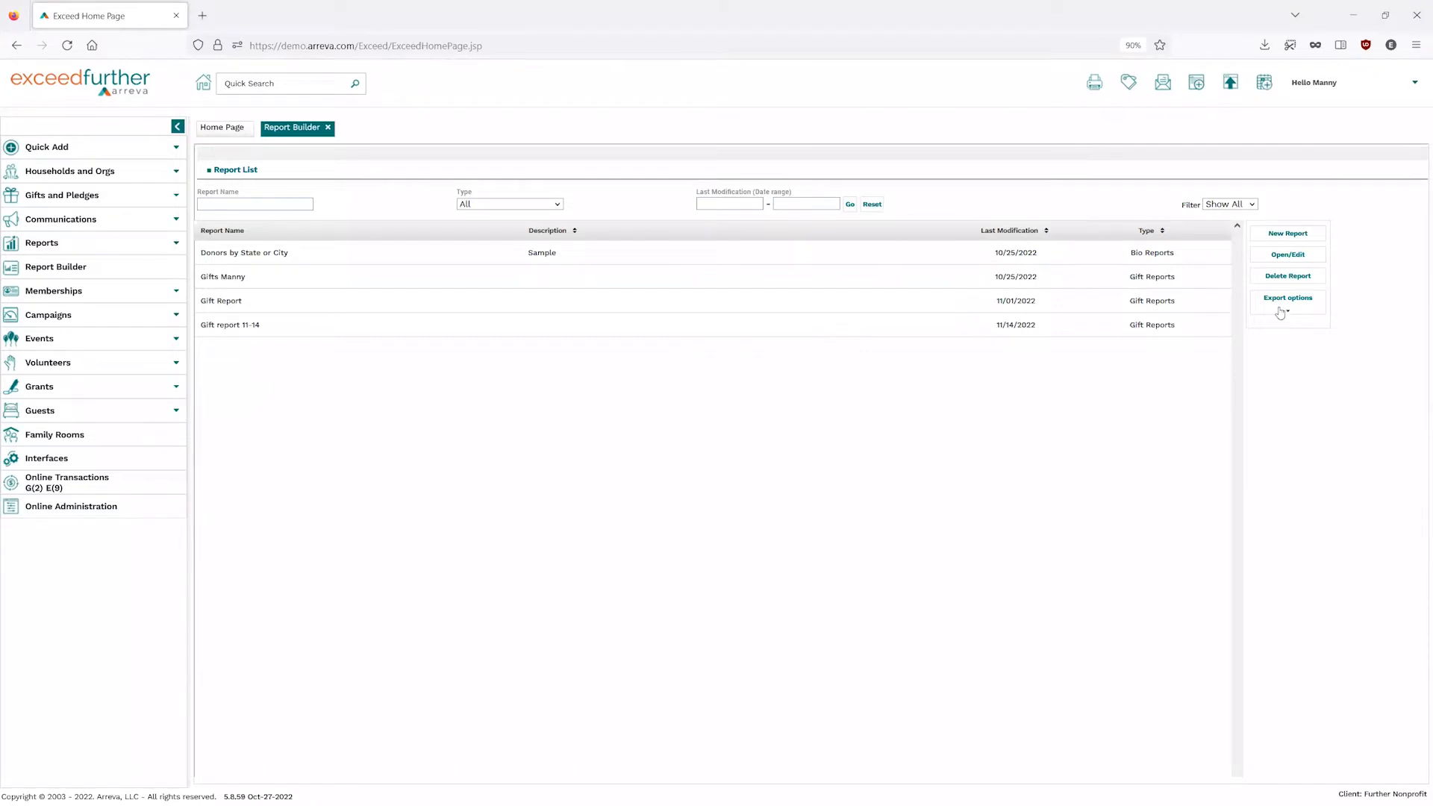
Briefly review the export formats, then start a New Report to bring up its setup form.
click(1286, 298)
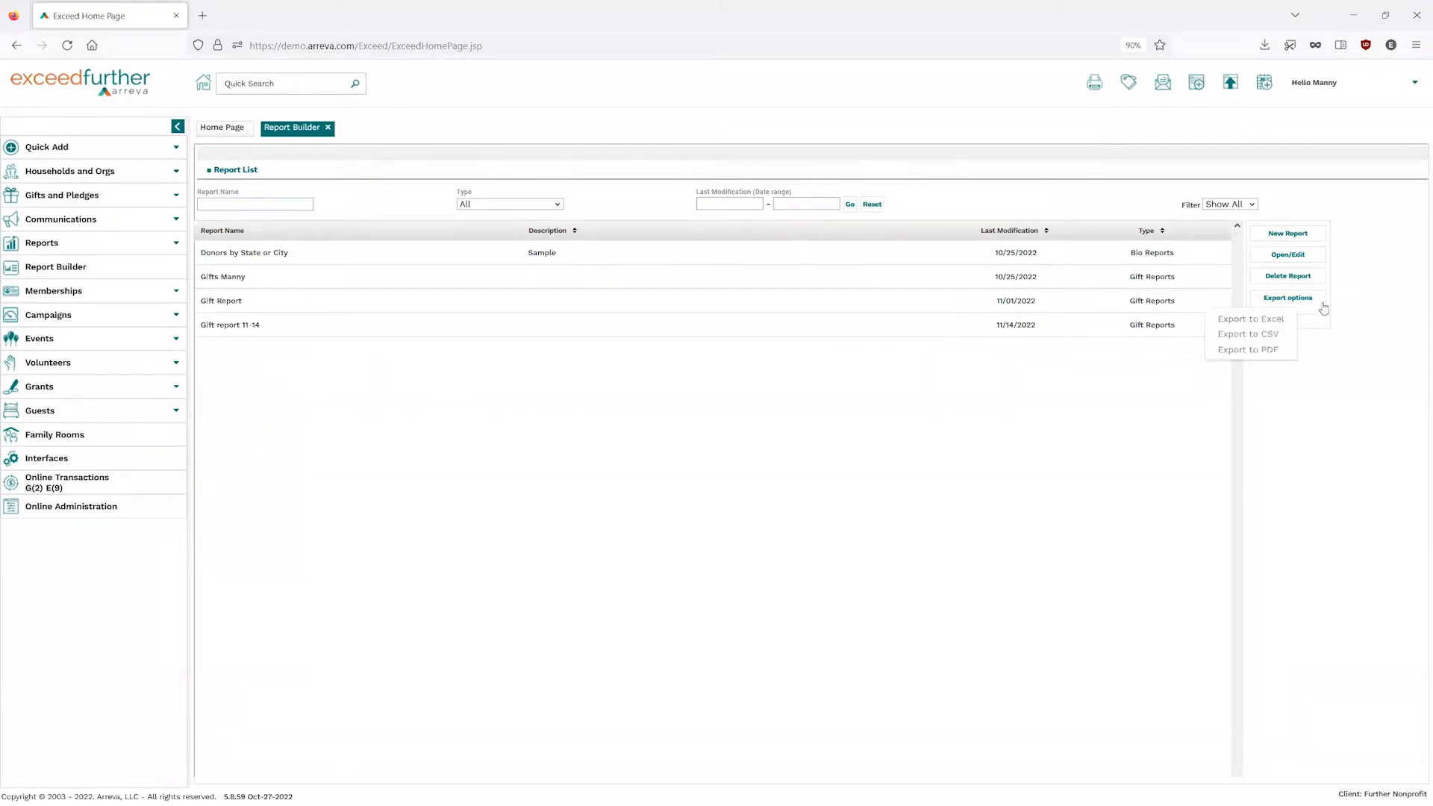
click(1369, 309)
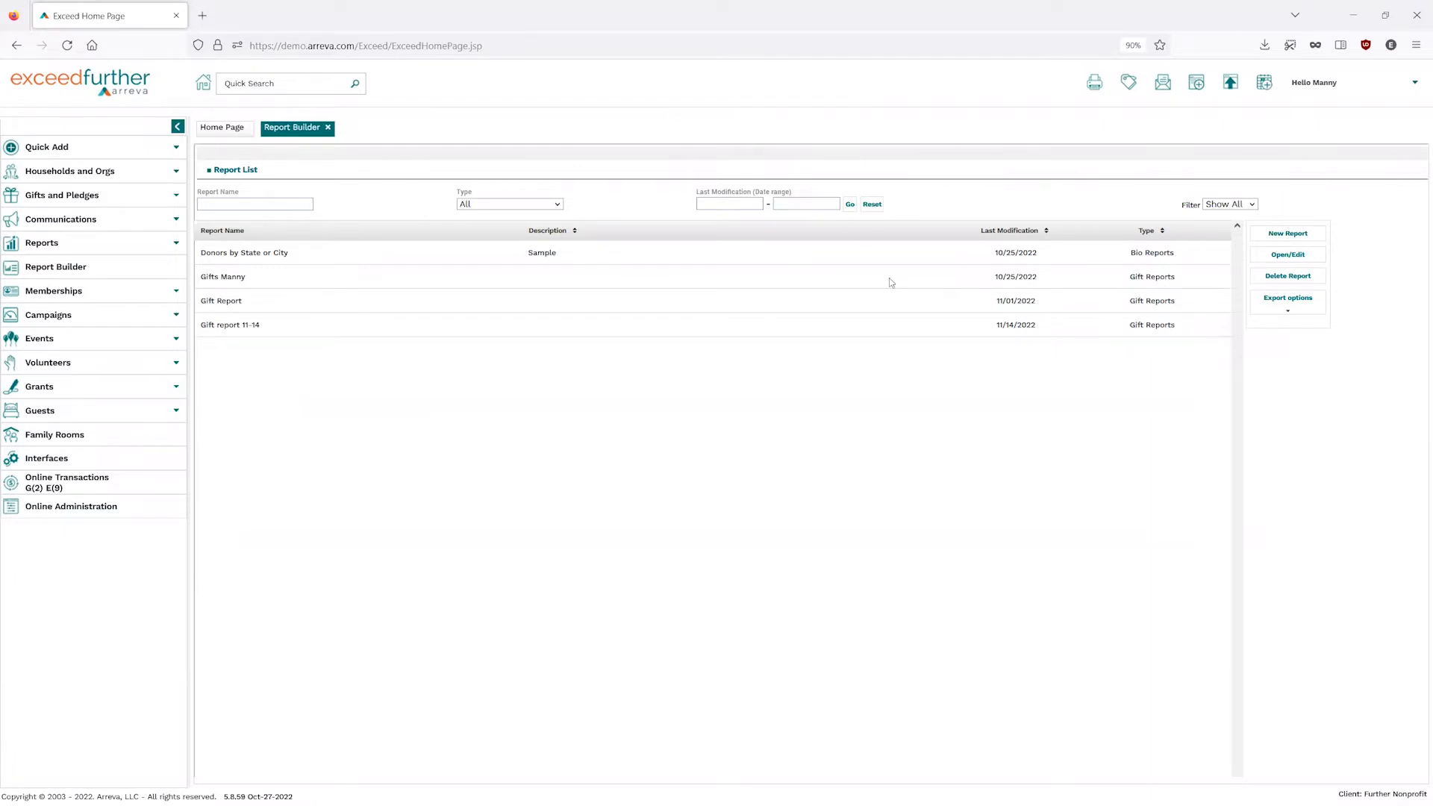
click(222, 276)
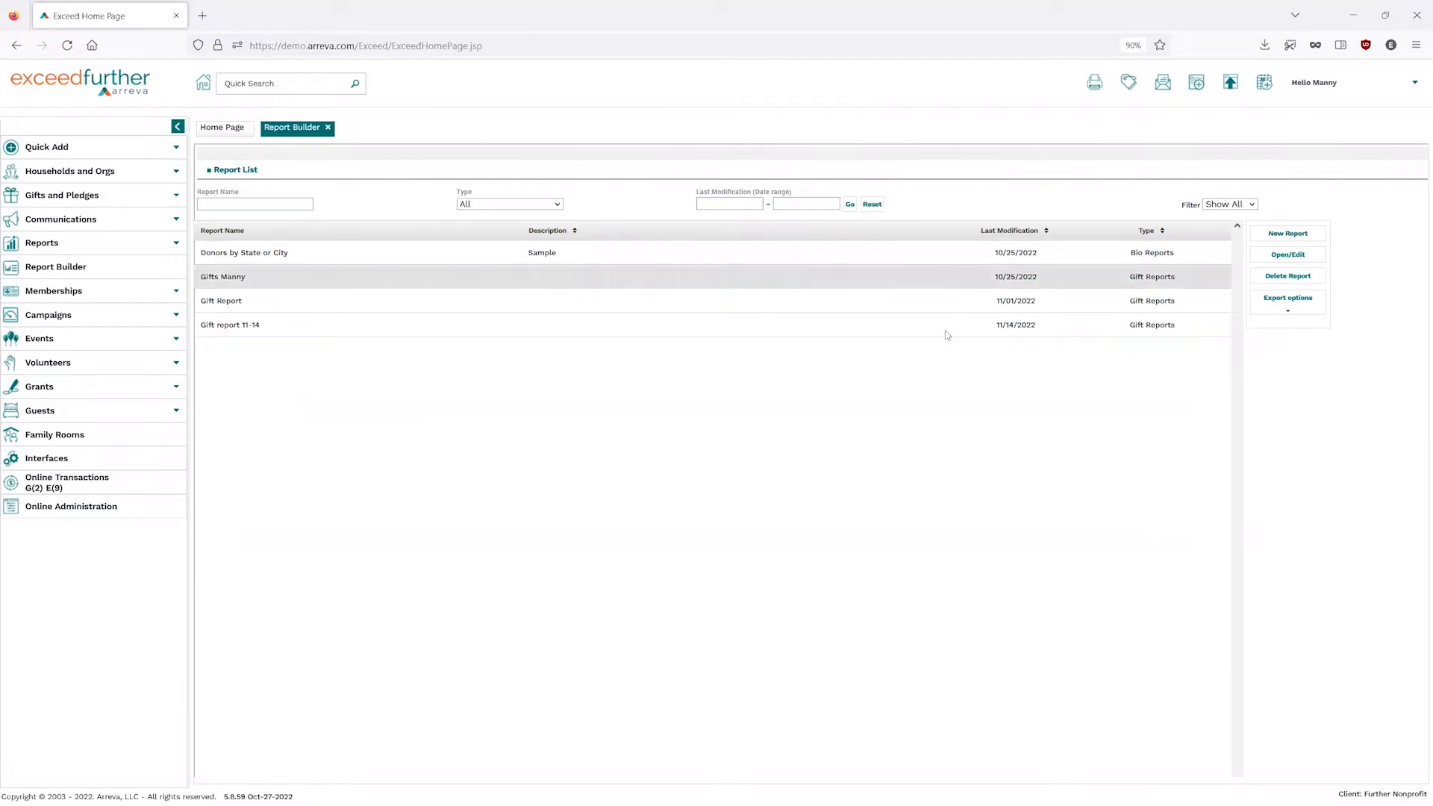
mouse_move(874, 409)
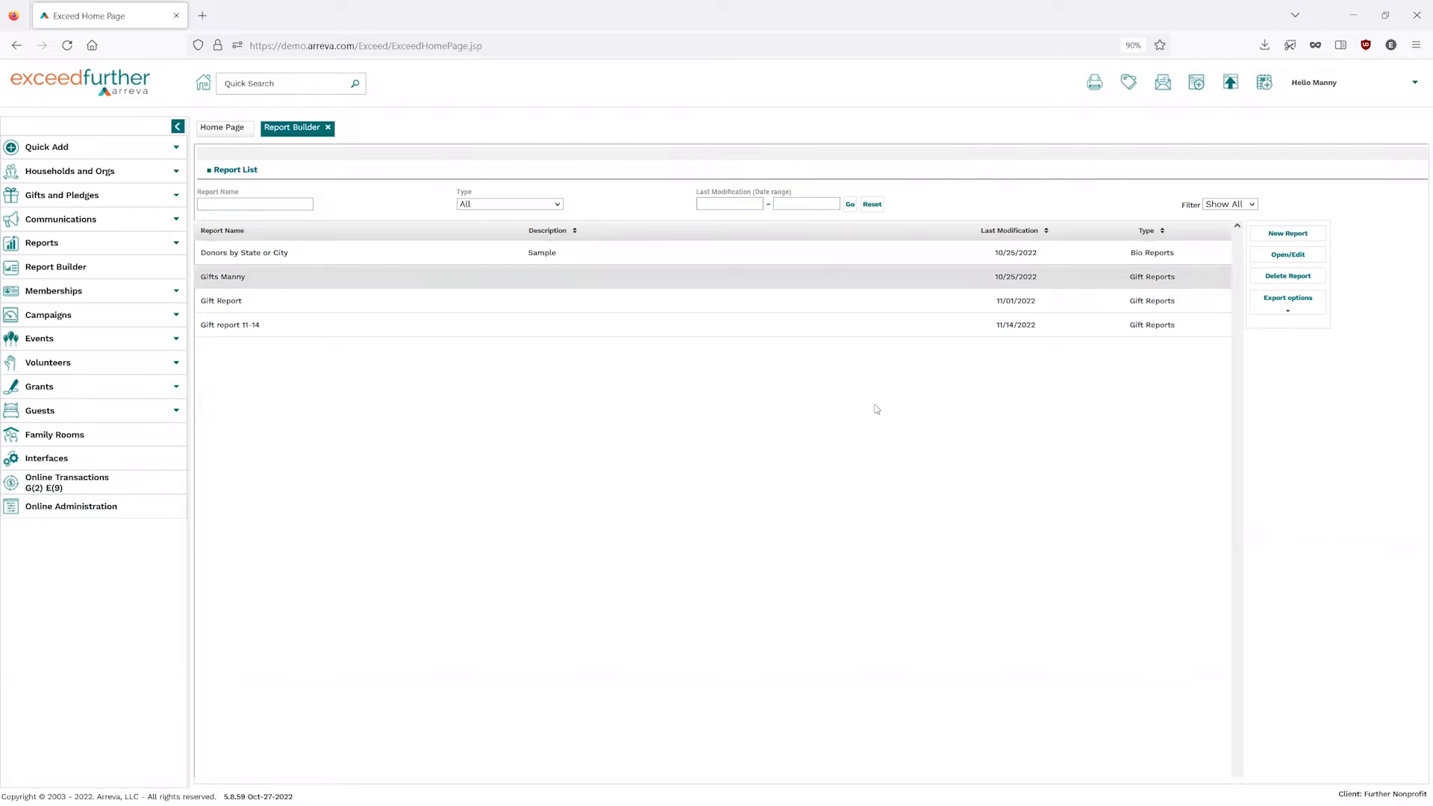
mouse_move(943, 381)
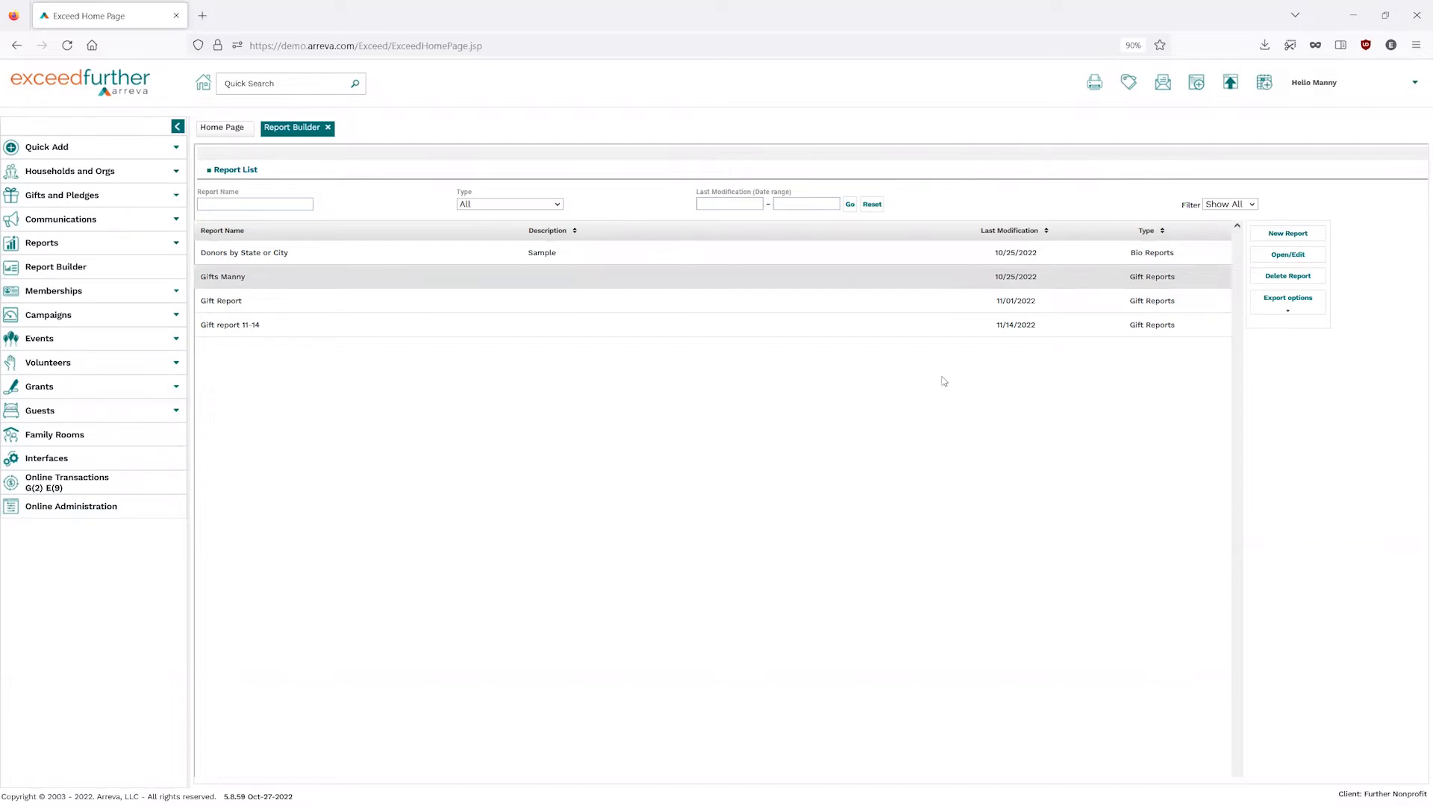
click(1286, 232)
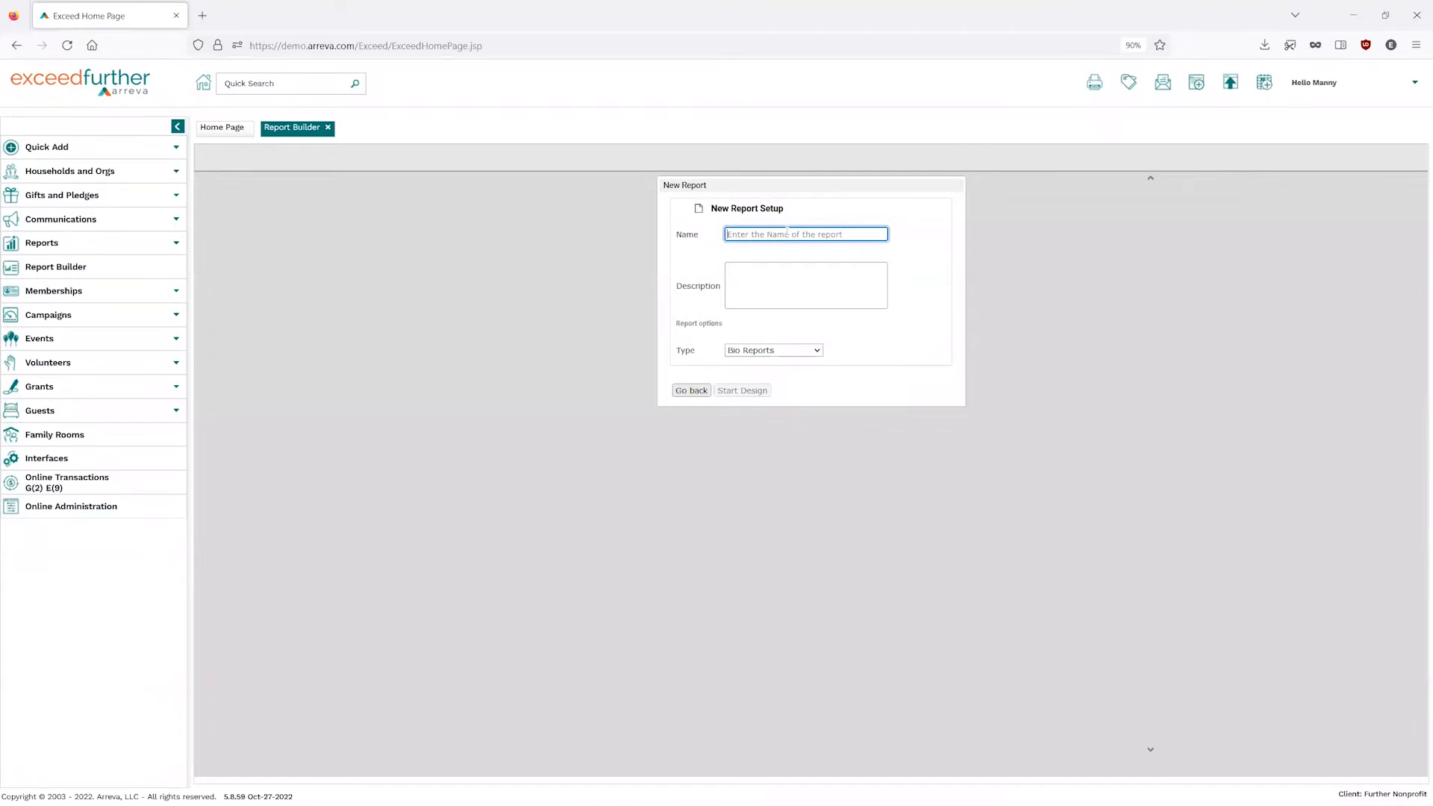
Choose Gift Reports from the Type dropdown of the New Report Setup form.
click(804, 234)
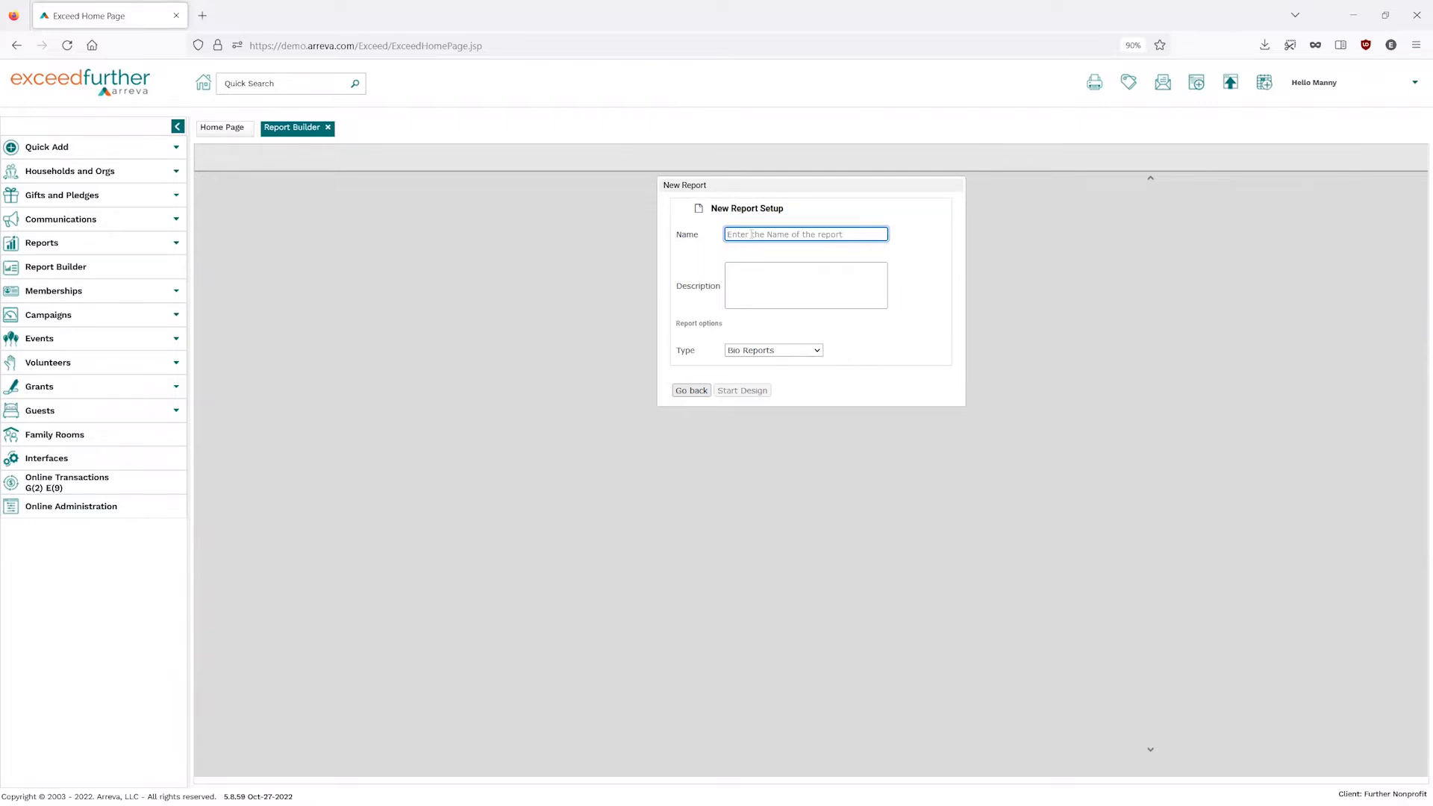
mouse_move(804, 324)
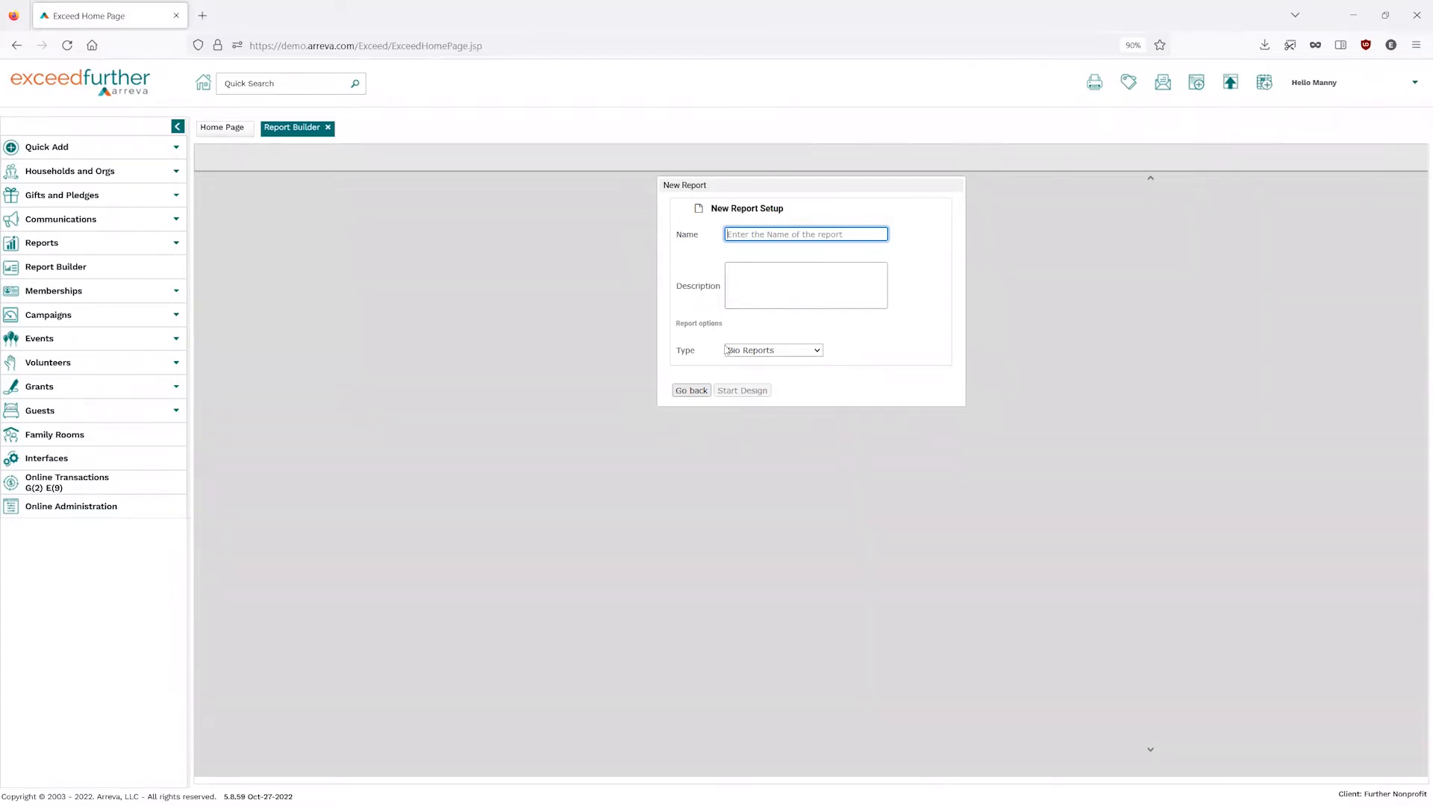
click(815, 349)
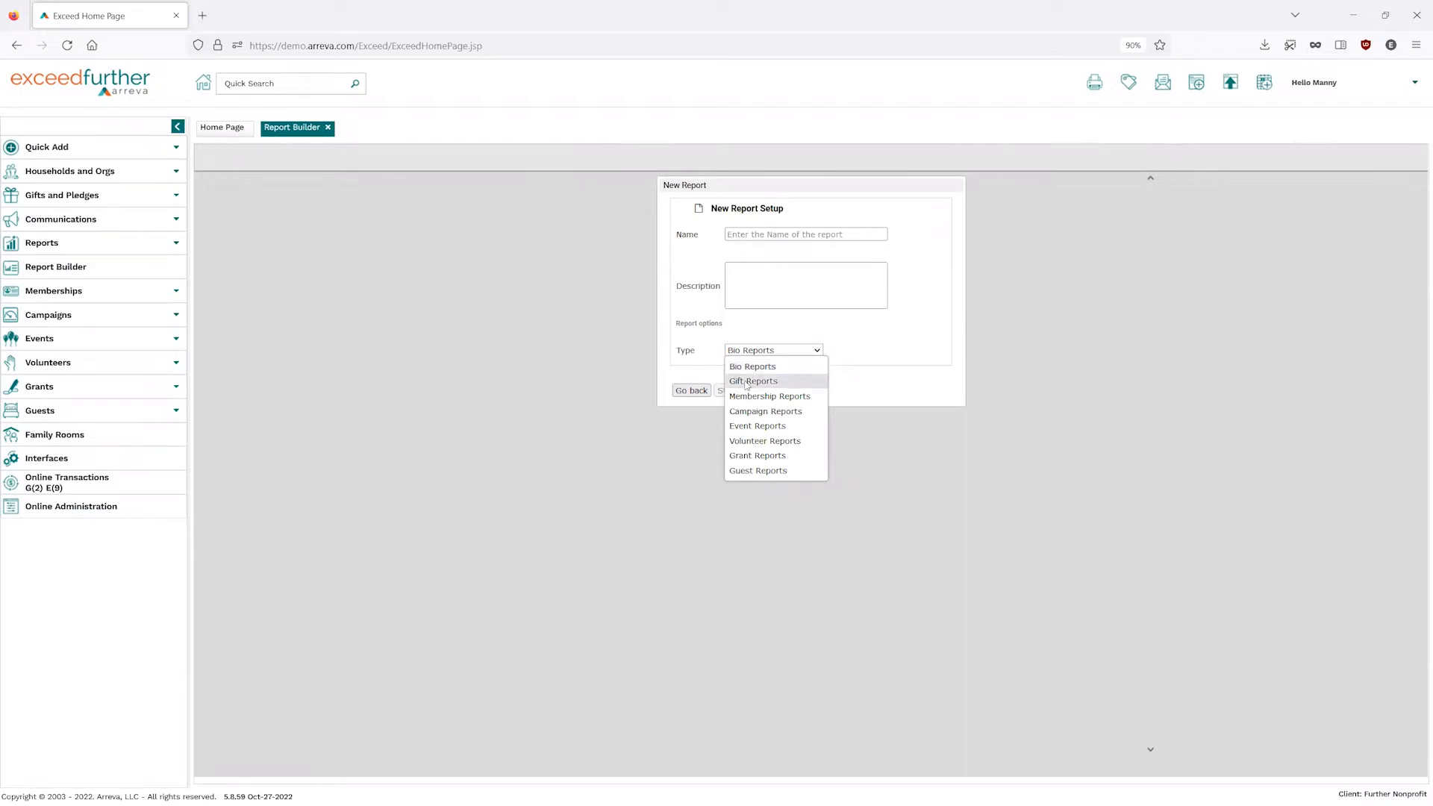
click(752, 381)
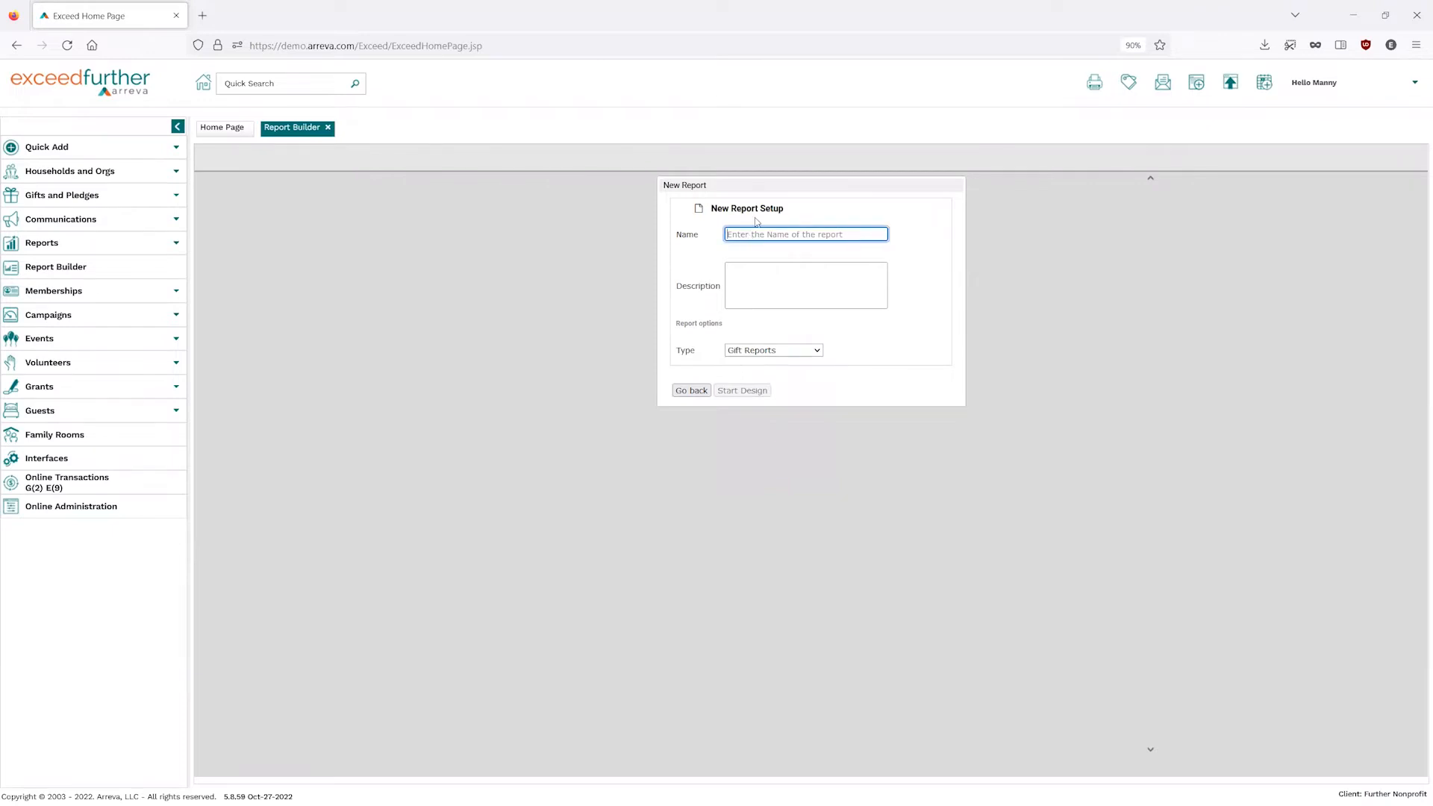
Name the report '2022 Gift Report Fund and Method'.
text(2)
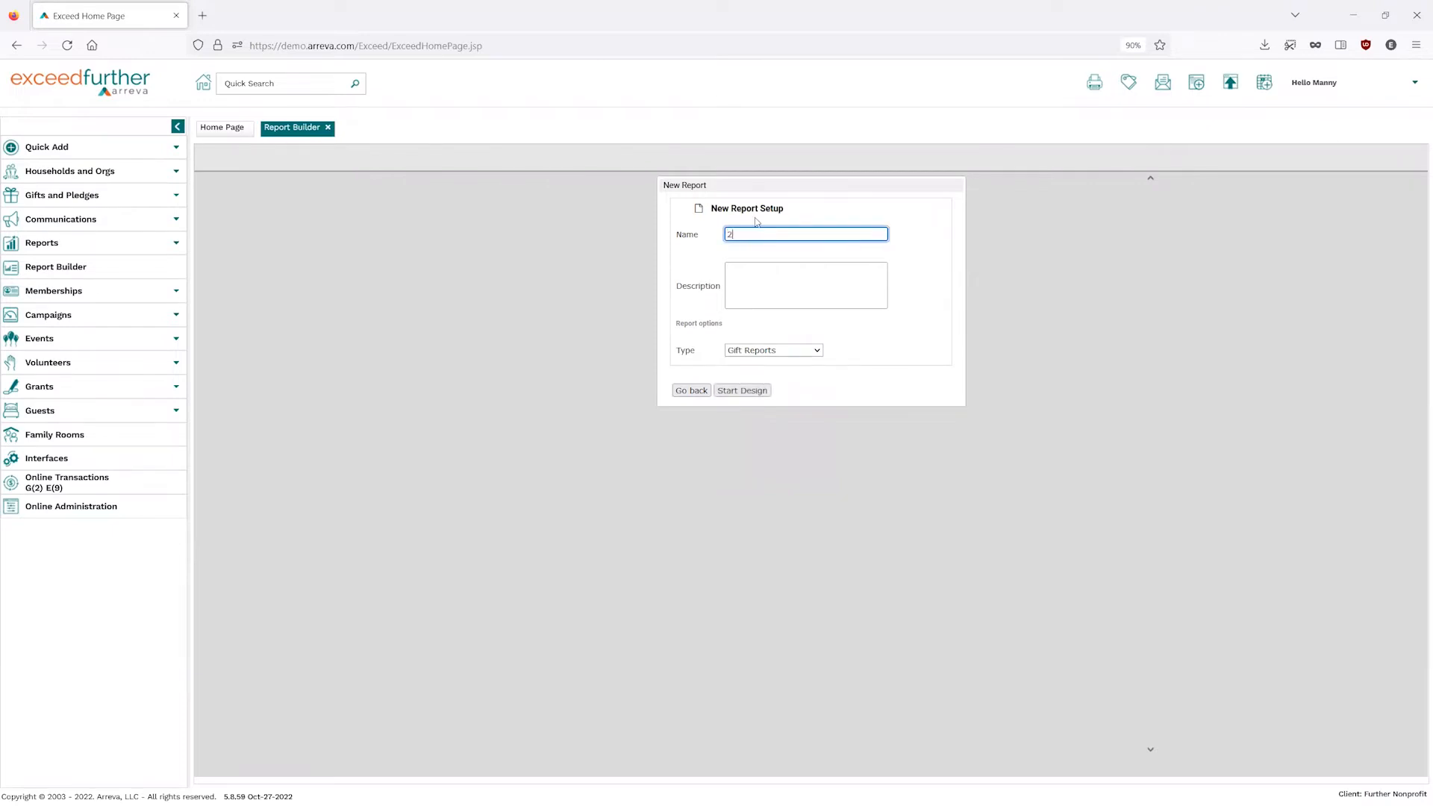
text(022 Gift Report)
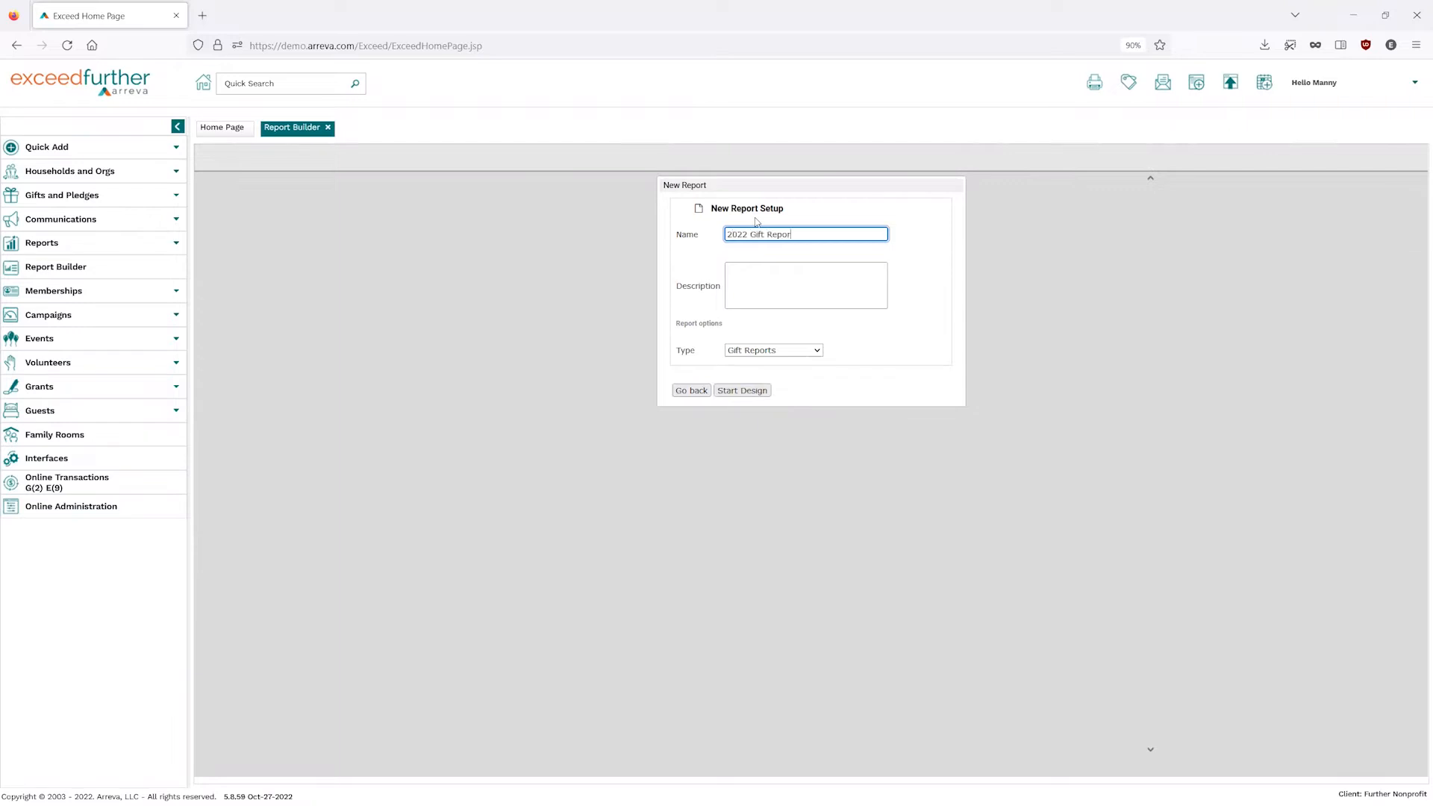
text(t)
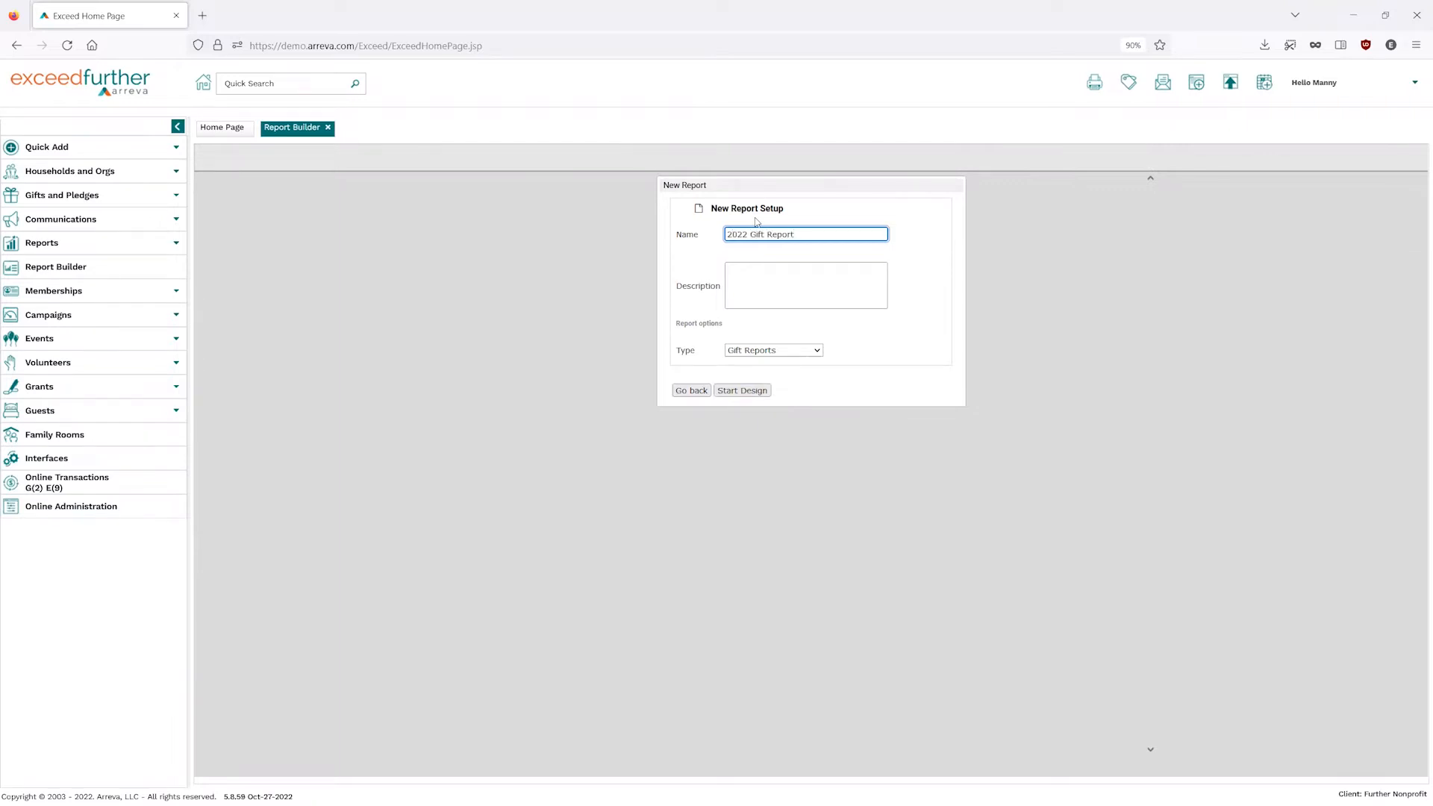
text(Fund and M)
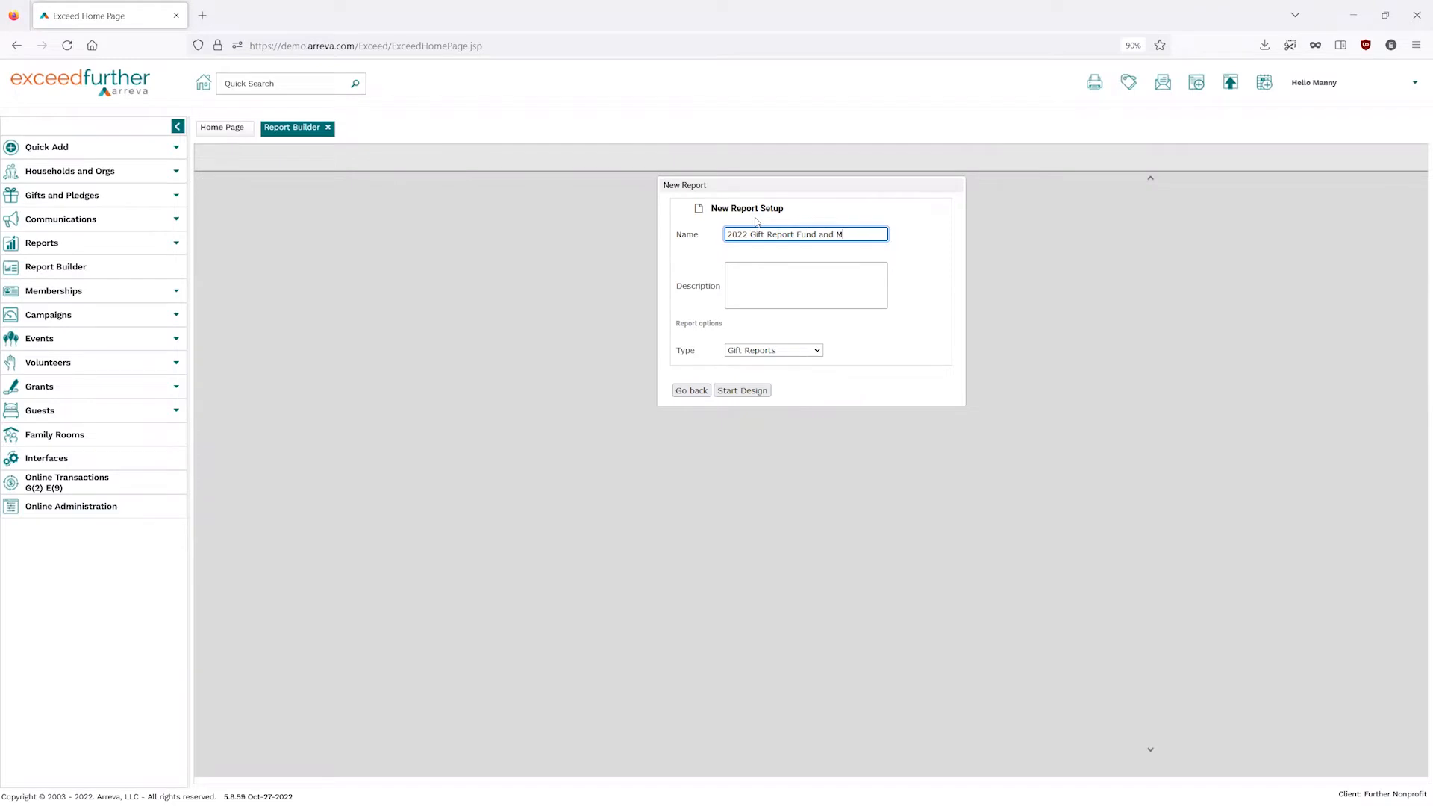
text(ethod Brea)
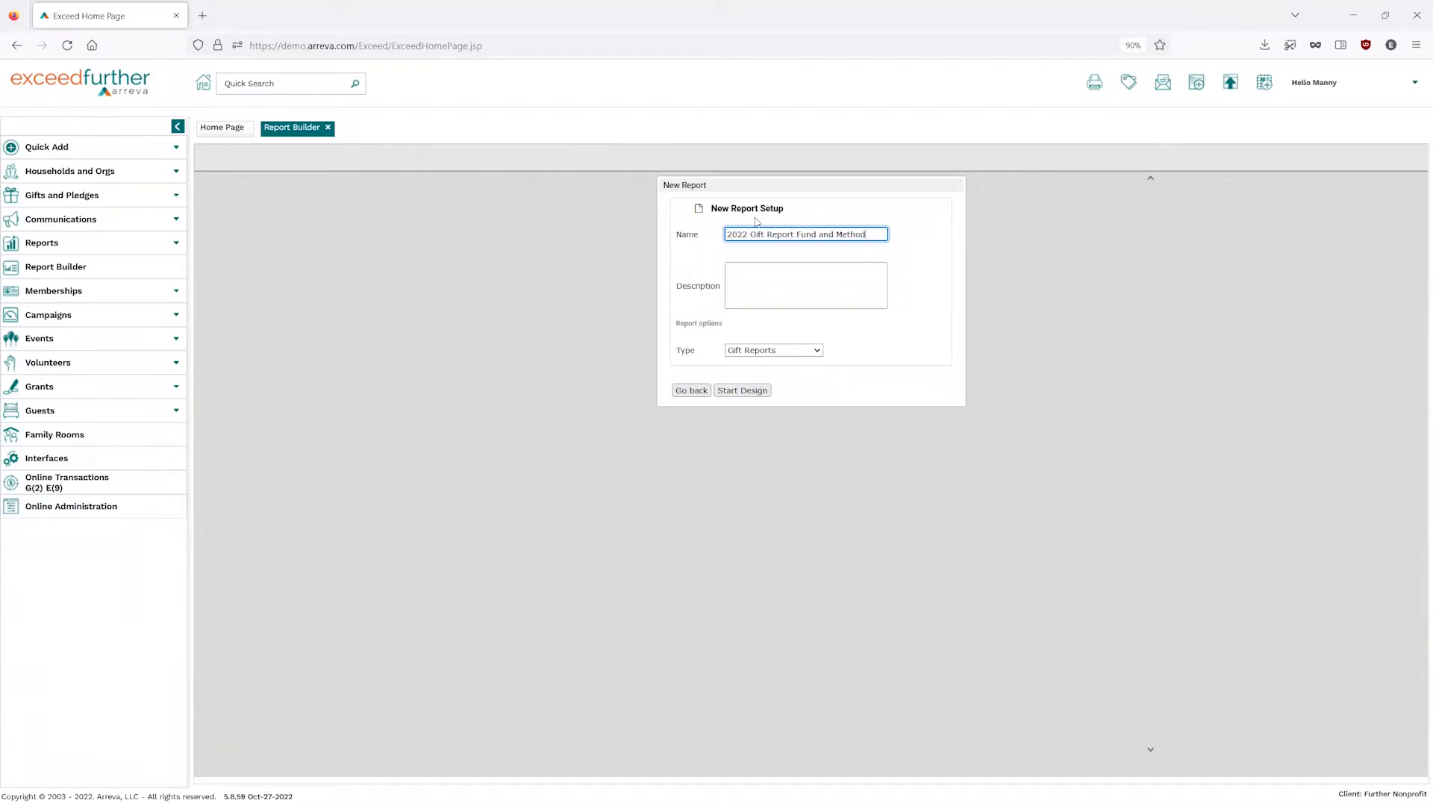
Describe it as '2022 Gift Report Fund and Method Breakdown using graphs' and start the design.
click(804, 285)
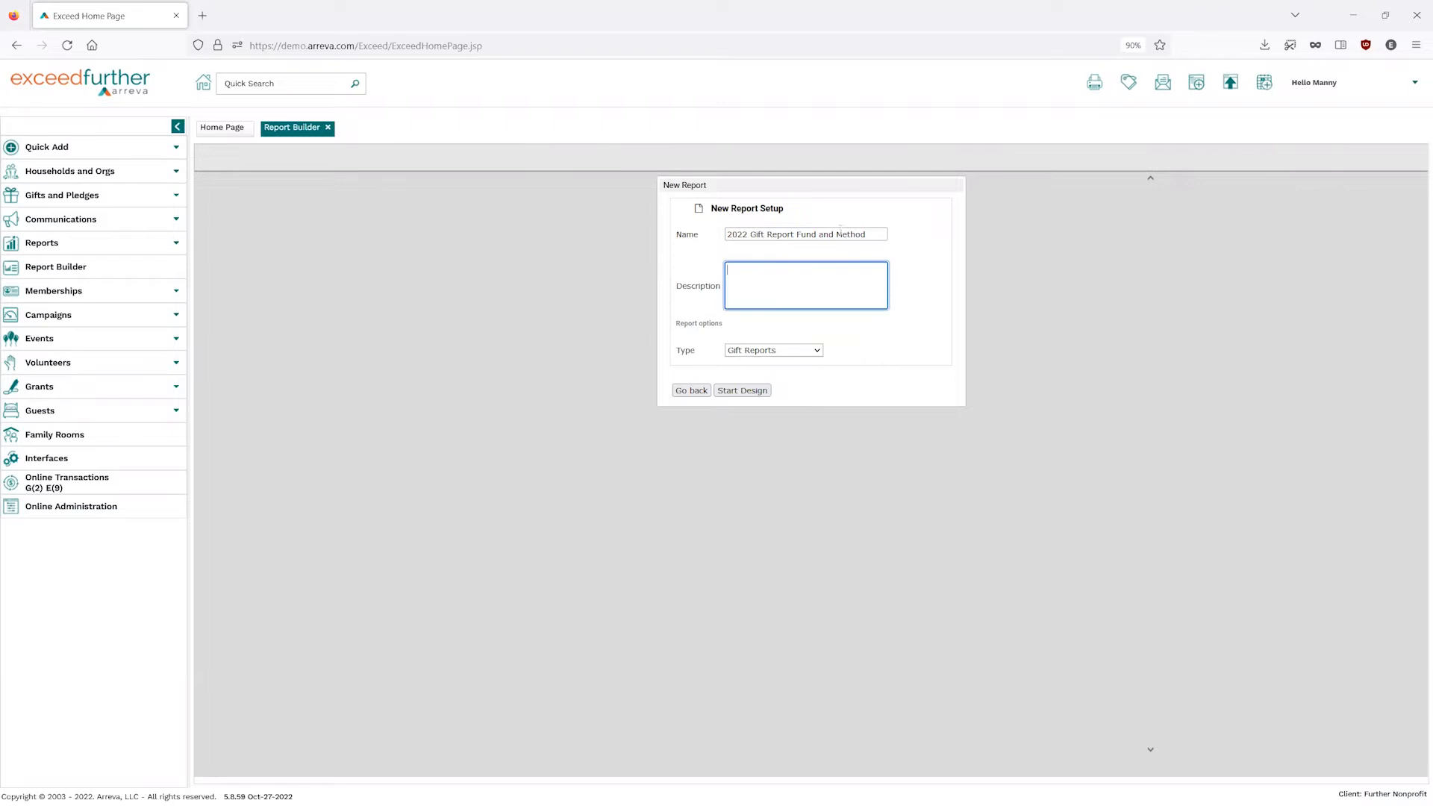
text(2022 Gift Report Fund and Method)
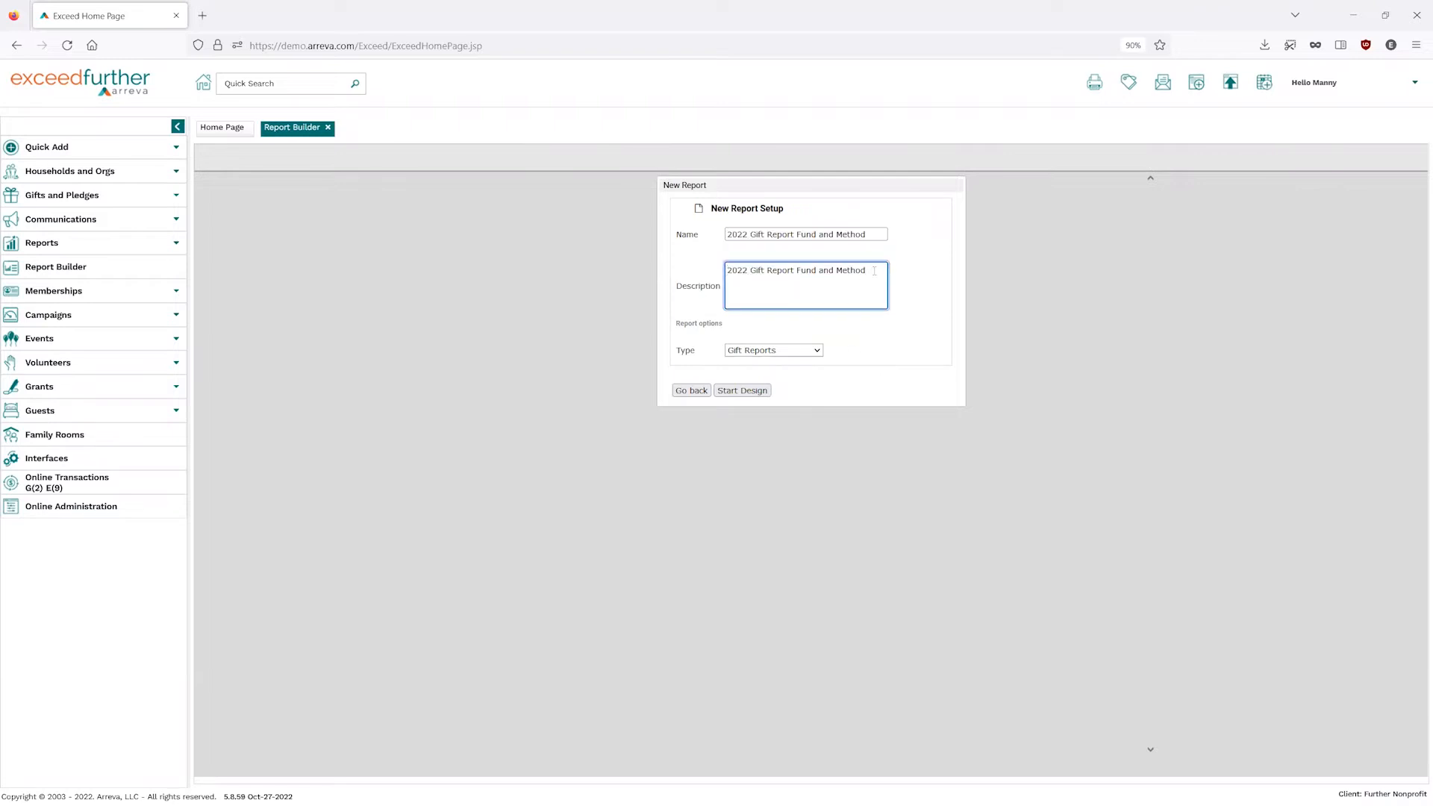
text(Breas)
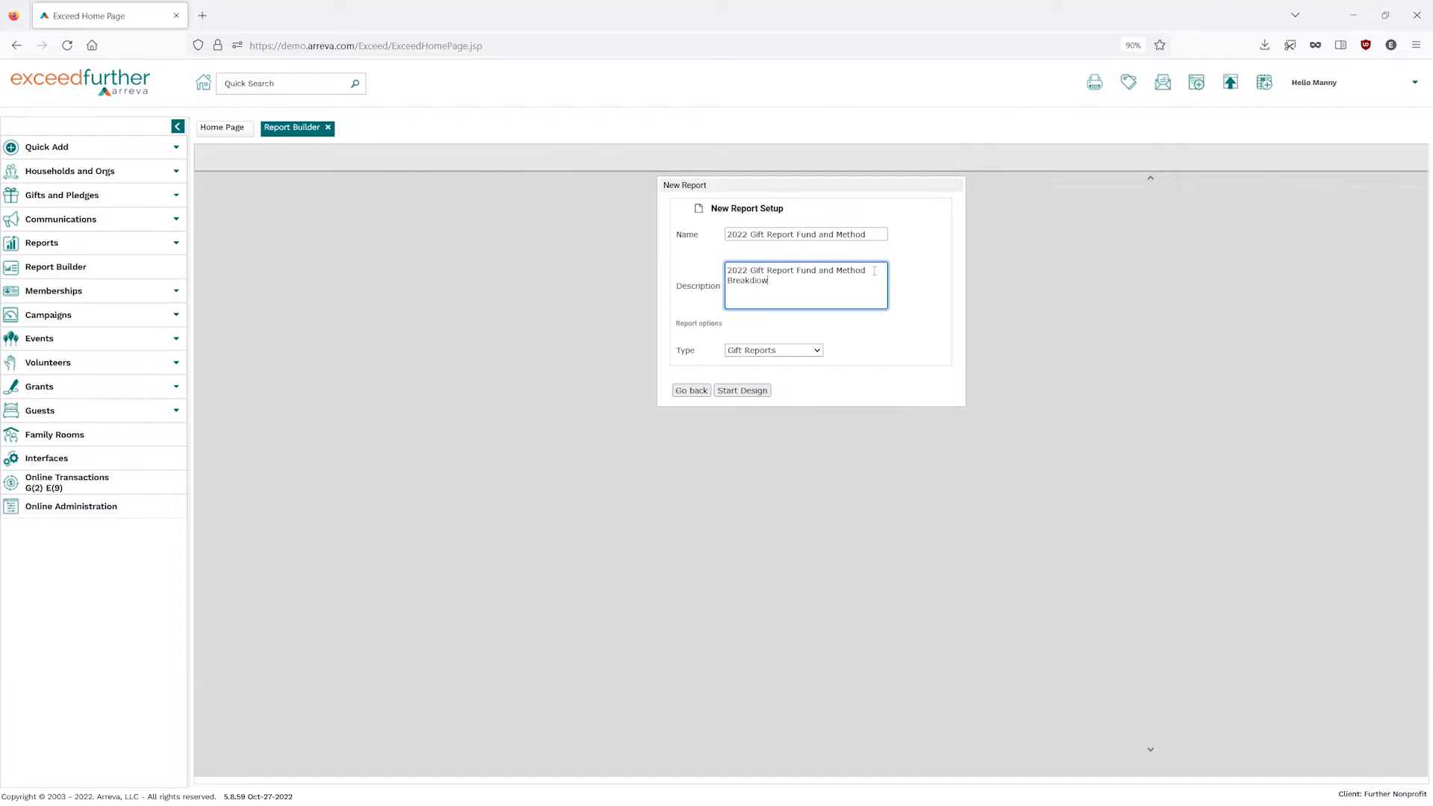
text(usin)
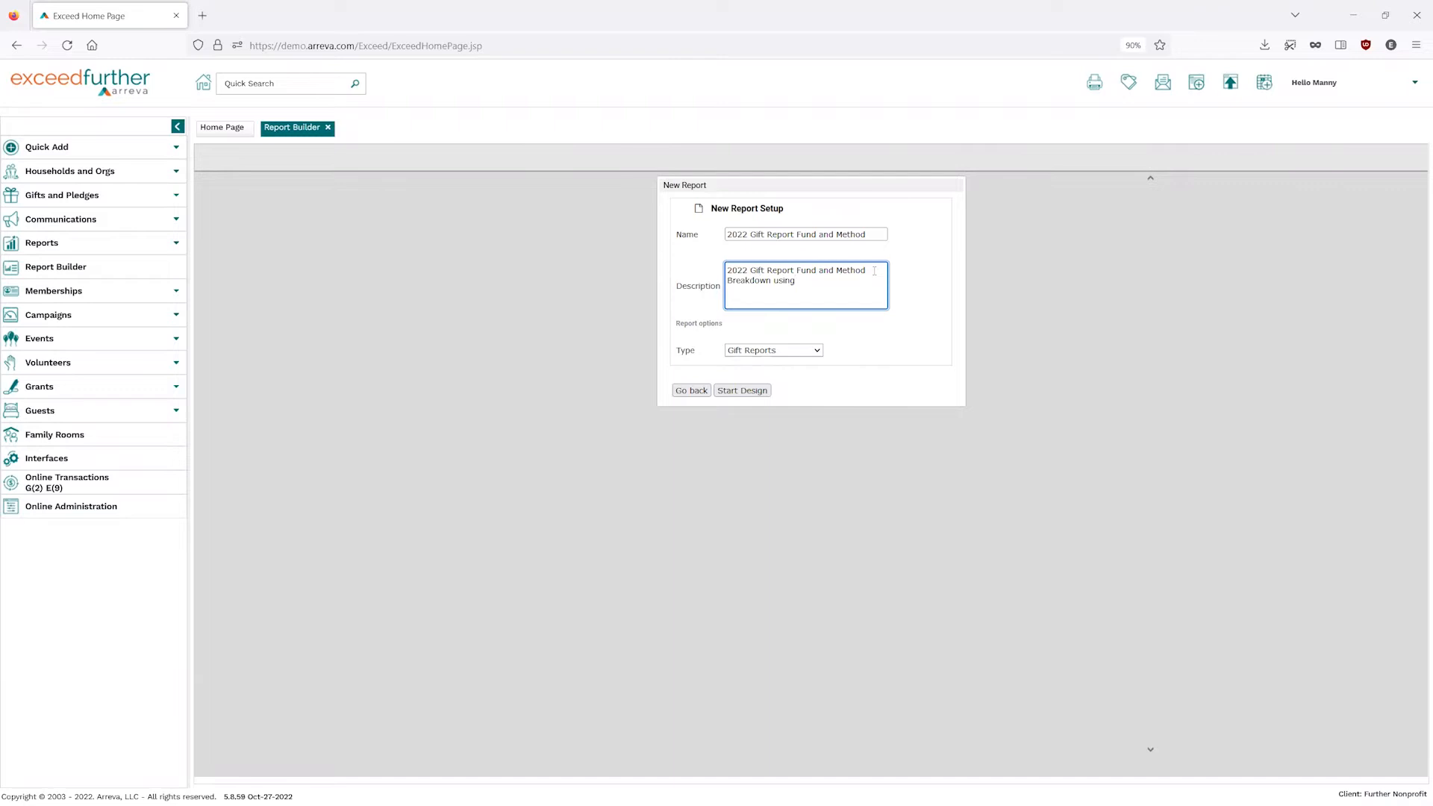
text(graphs)
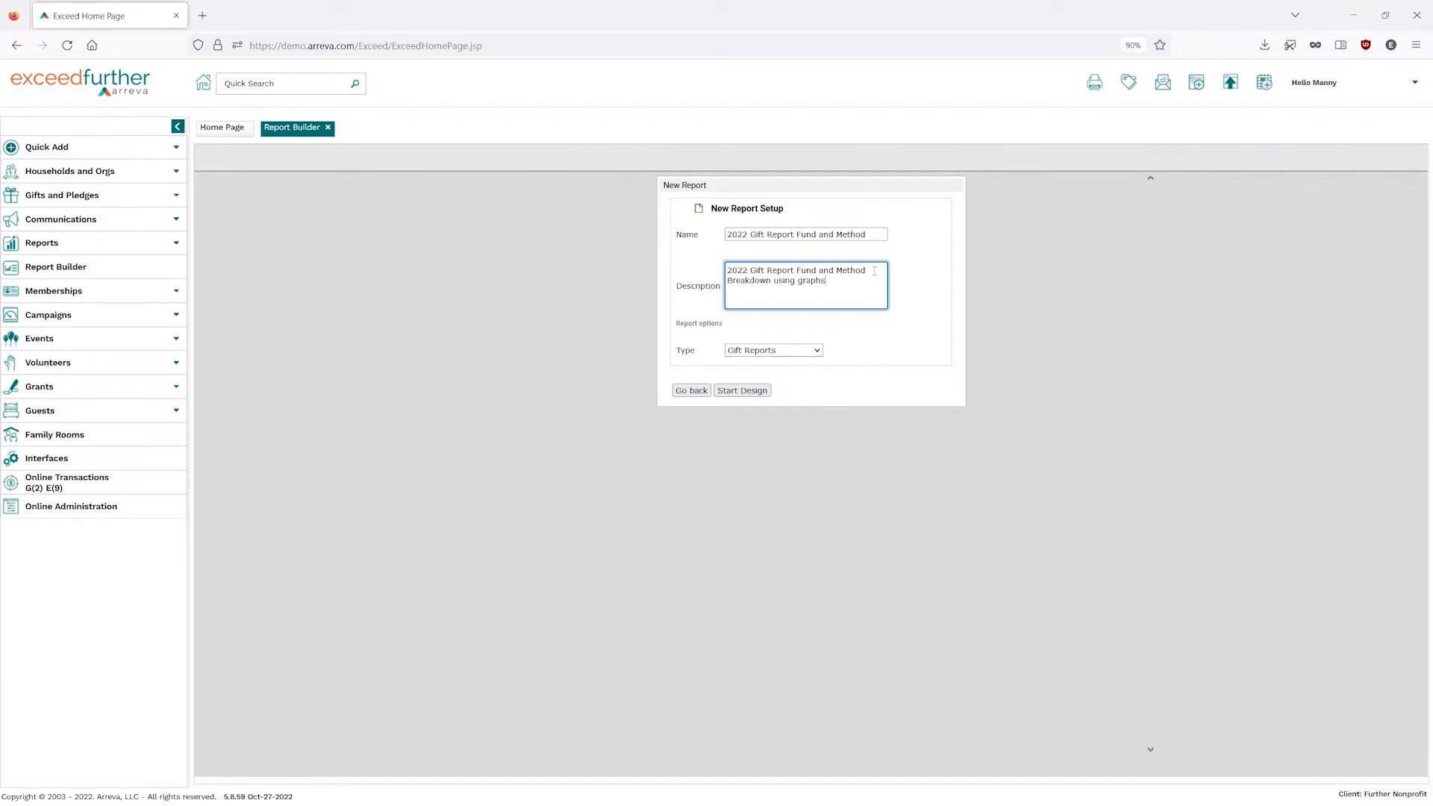
mouse_move(750, 364)
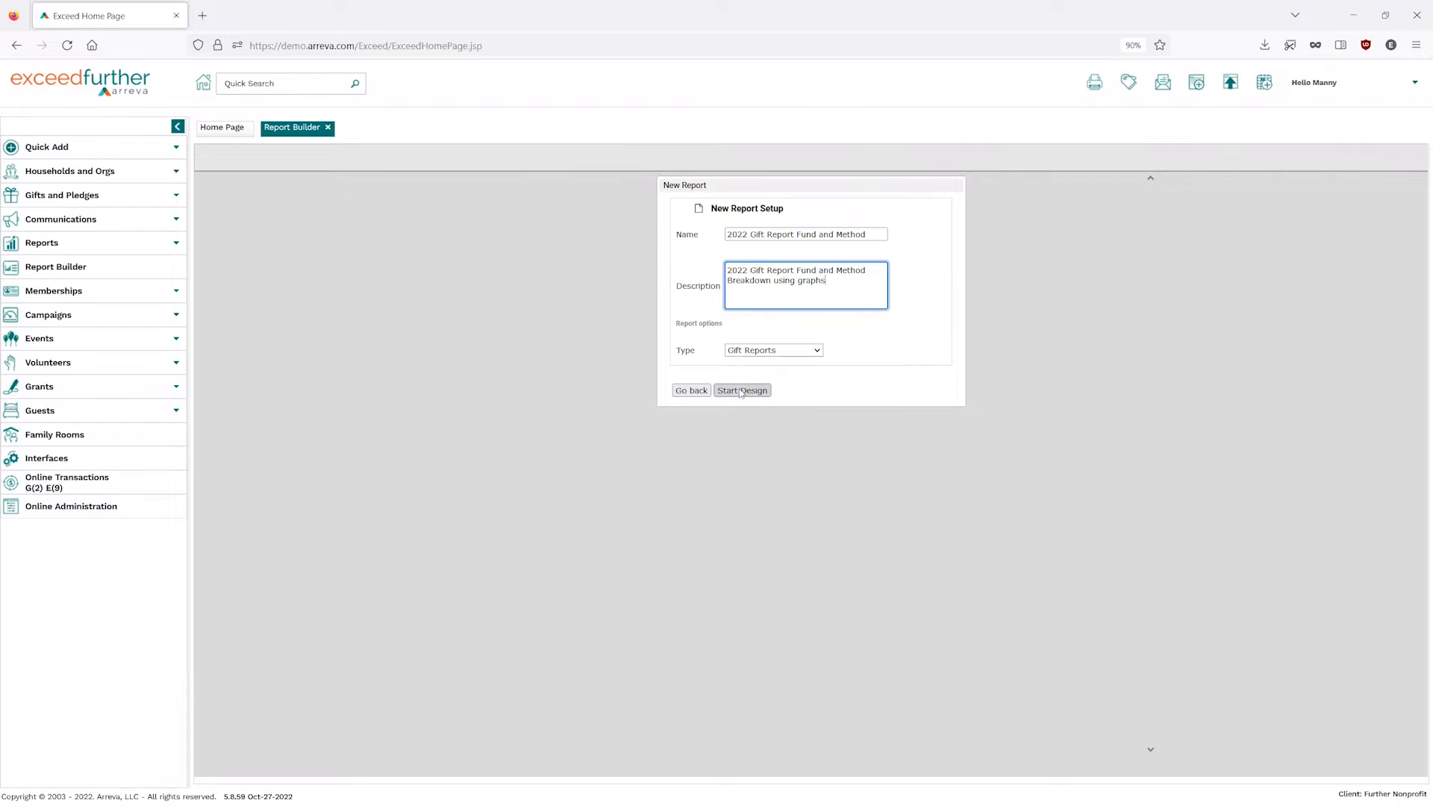
click(742, 389)
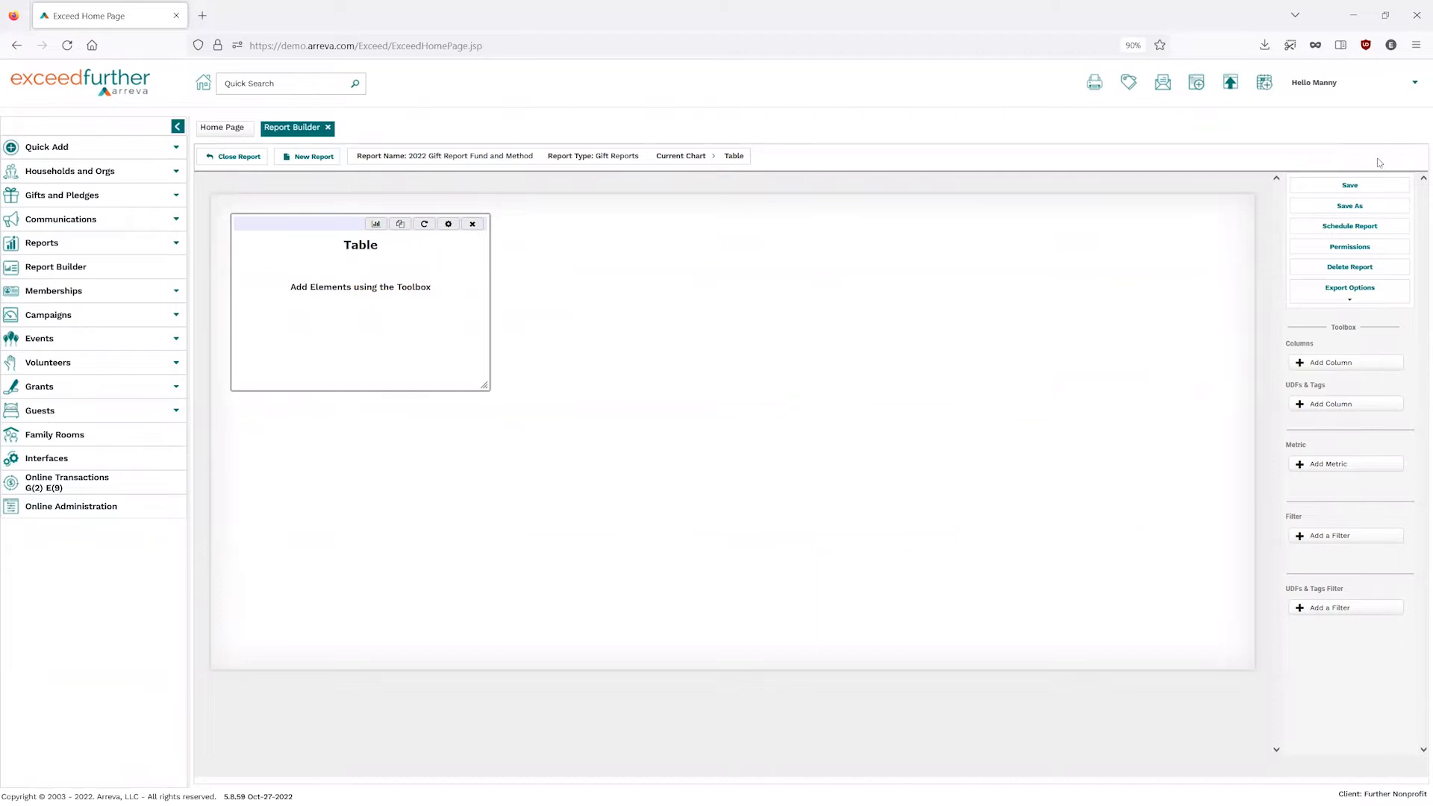
mouse_move(1416, 503)
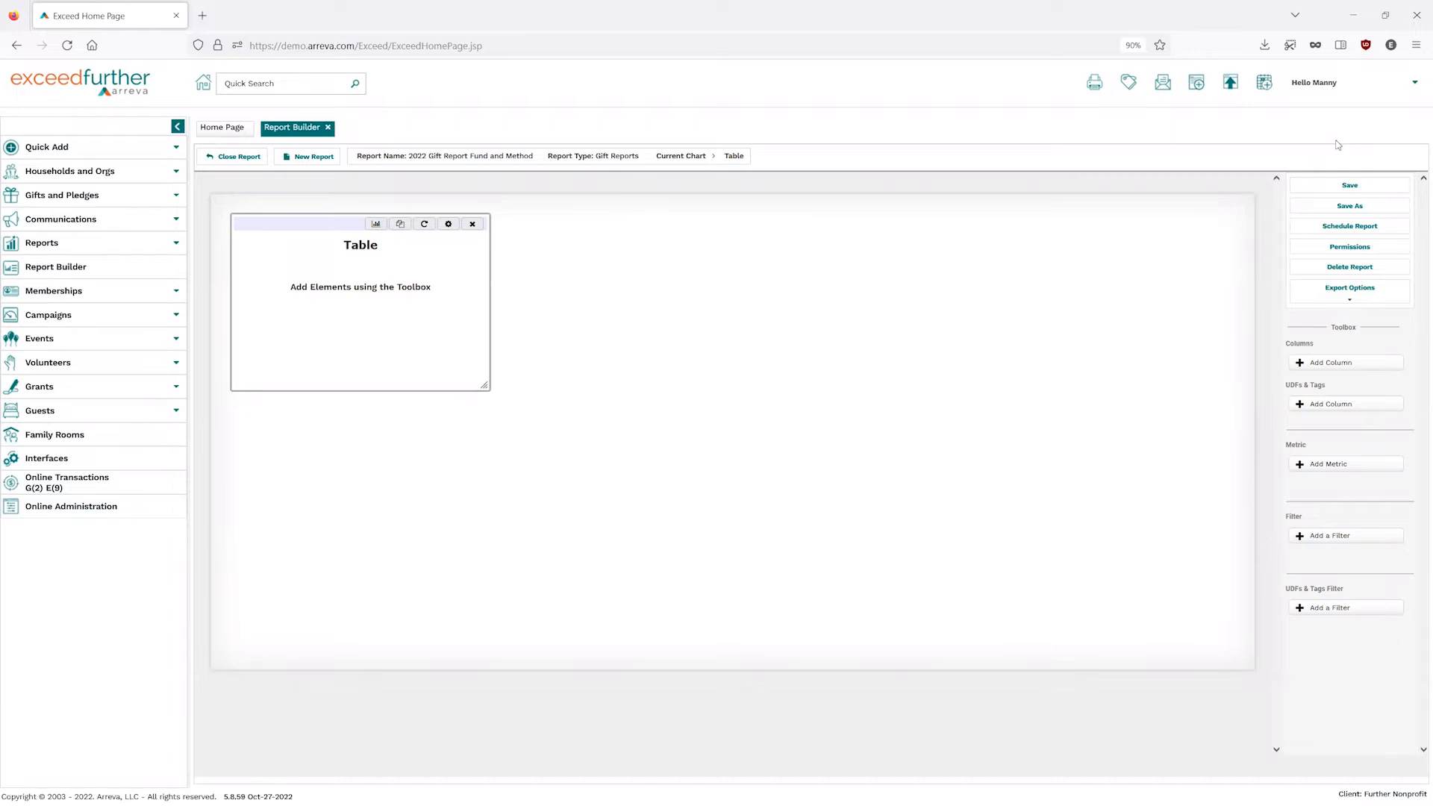
mouse_move(1344, 404)
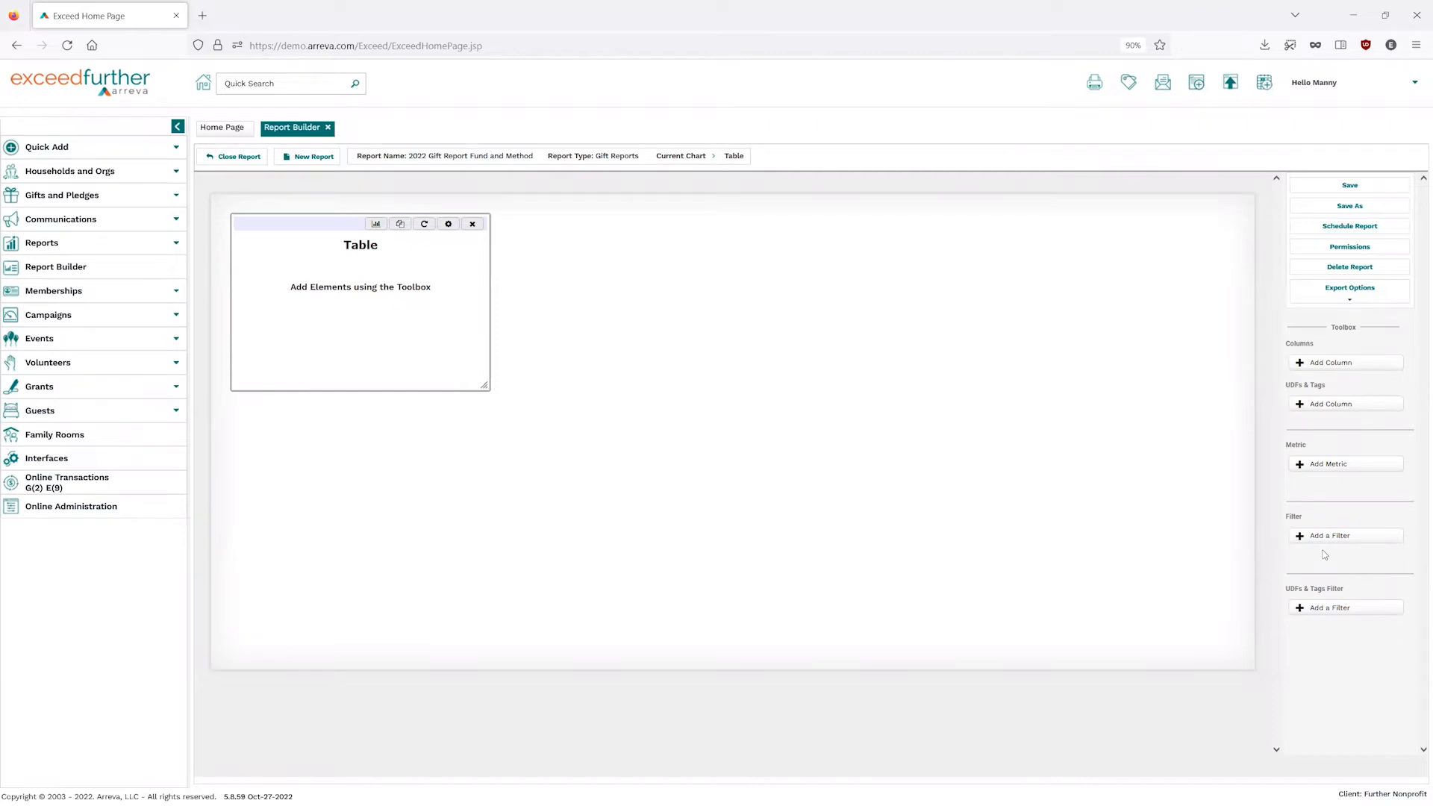
mouse_move(1349, 205)
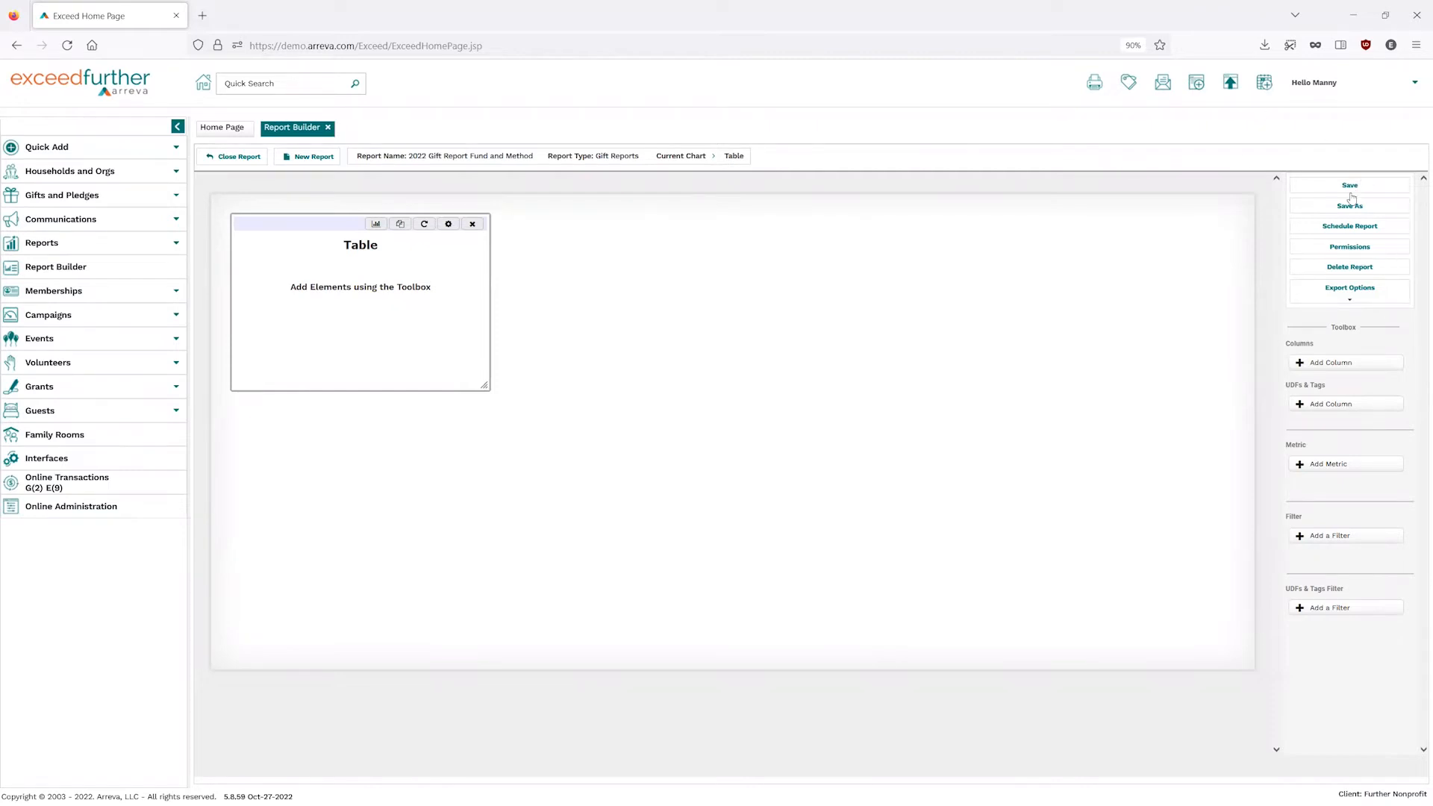
mouse_move(1346, 188)
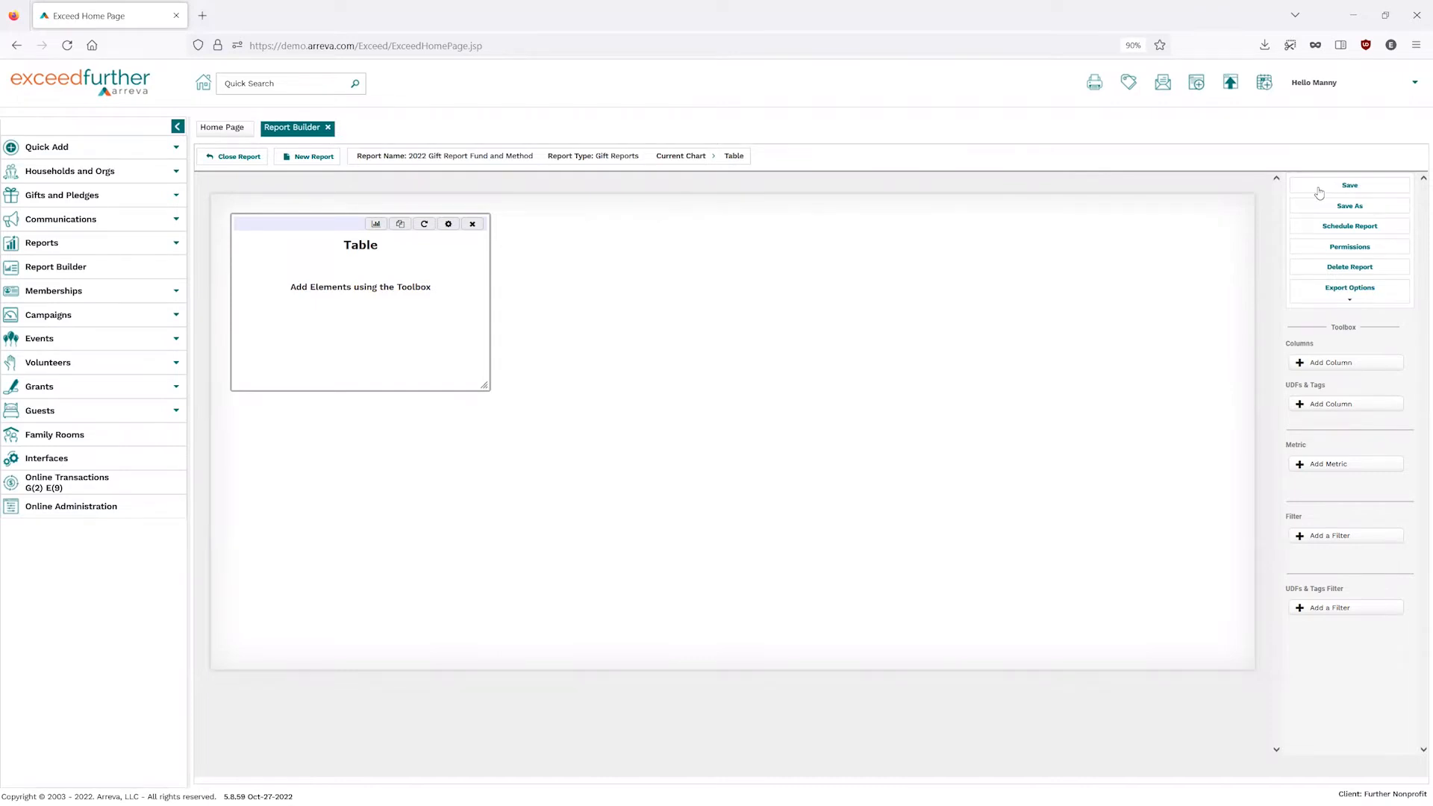
mouse_move(1306, 203)
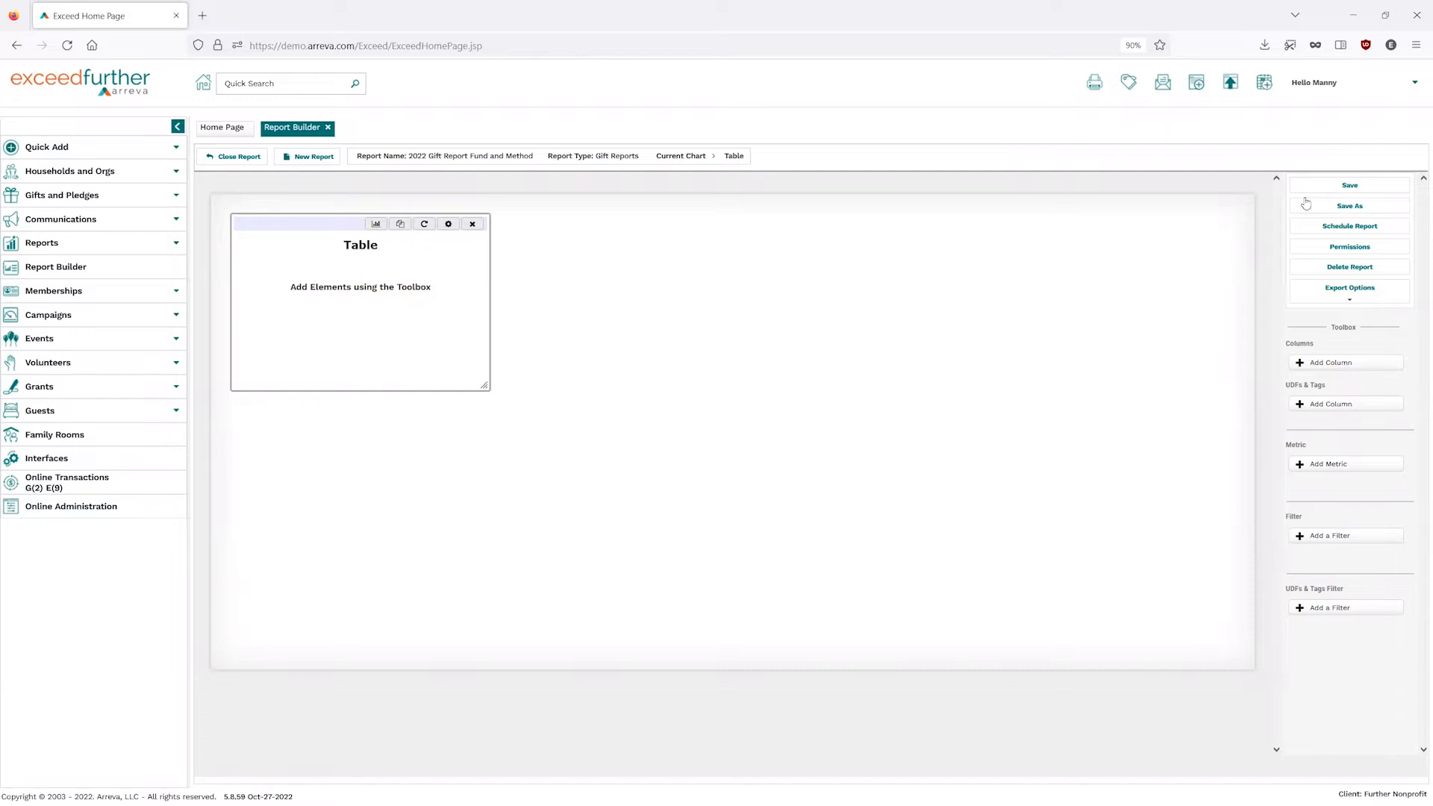
mouse_move(1310, 210)
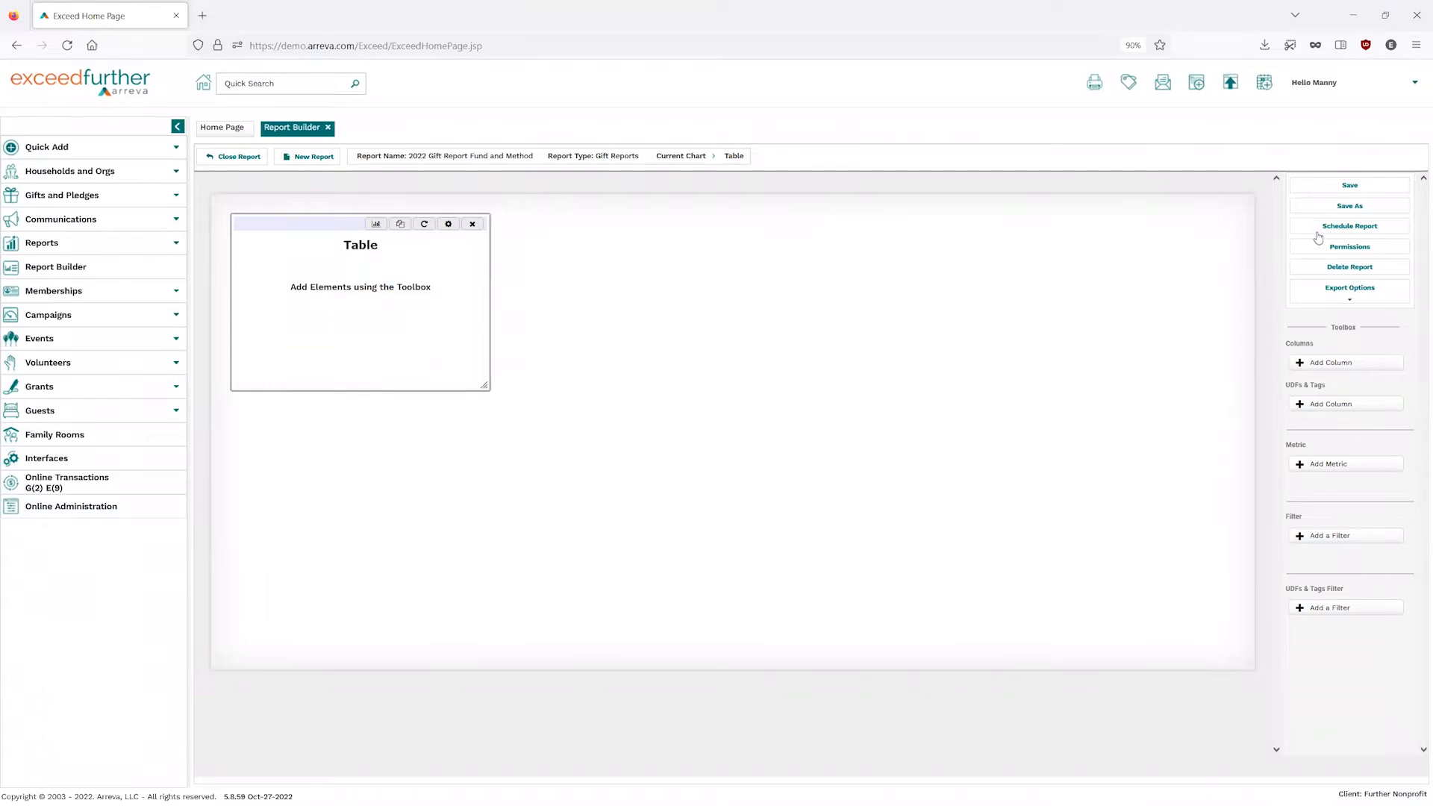
mouse_move(1313, 232)
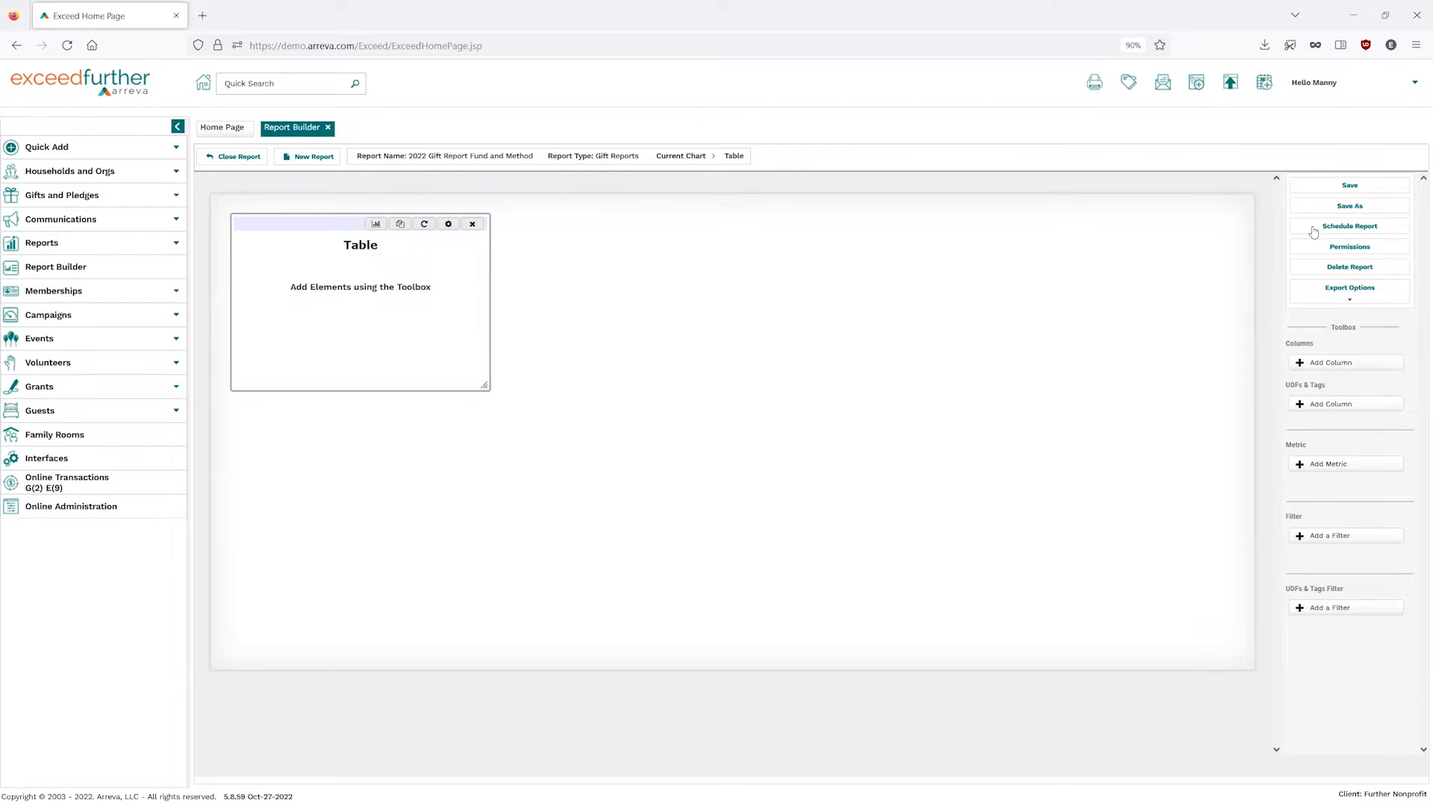
Open the Report Permissions dialog for the new gift report.
click(1349, 225)
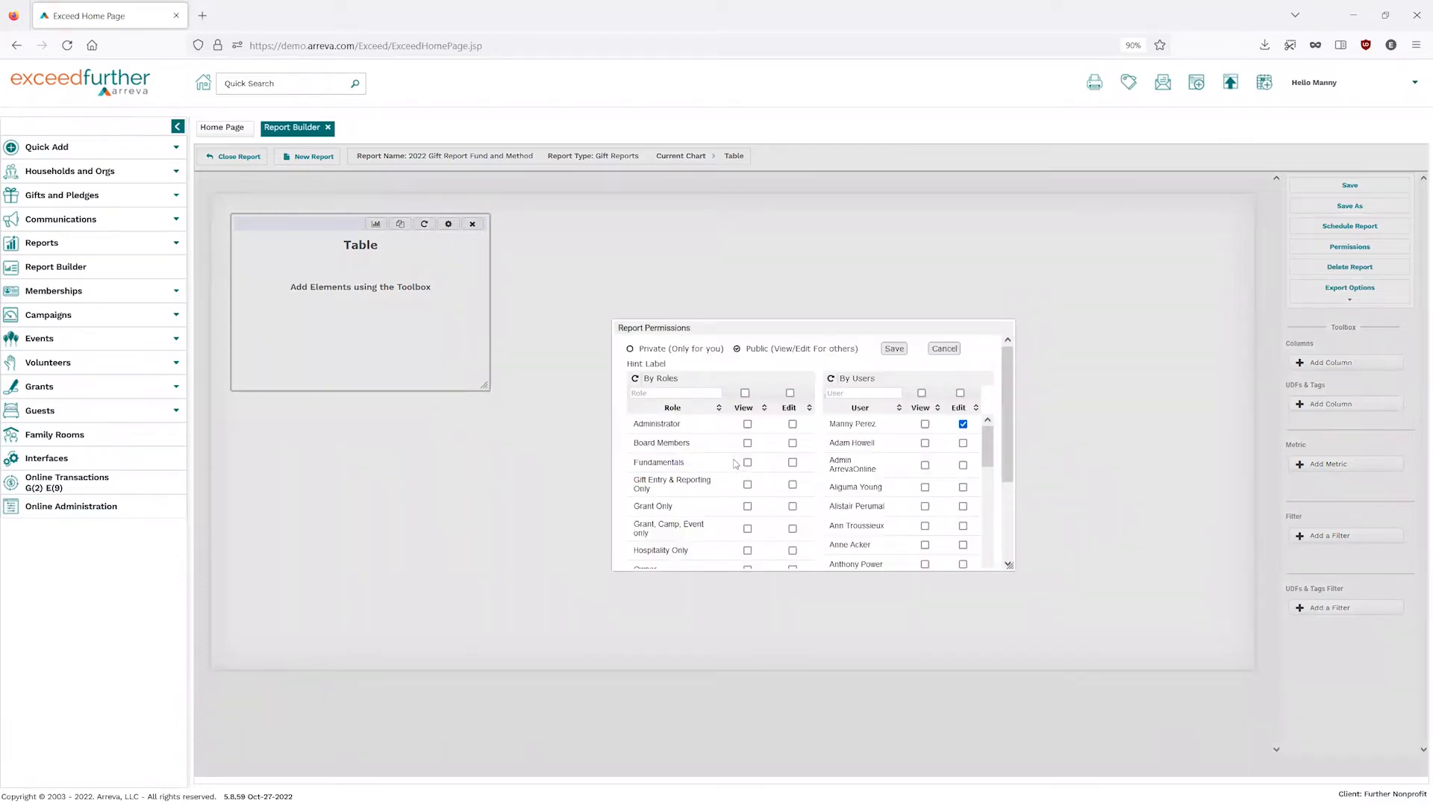
mouse_move(791, 478)
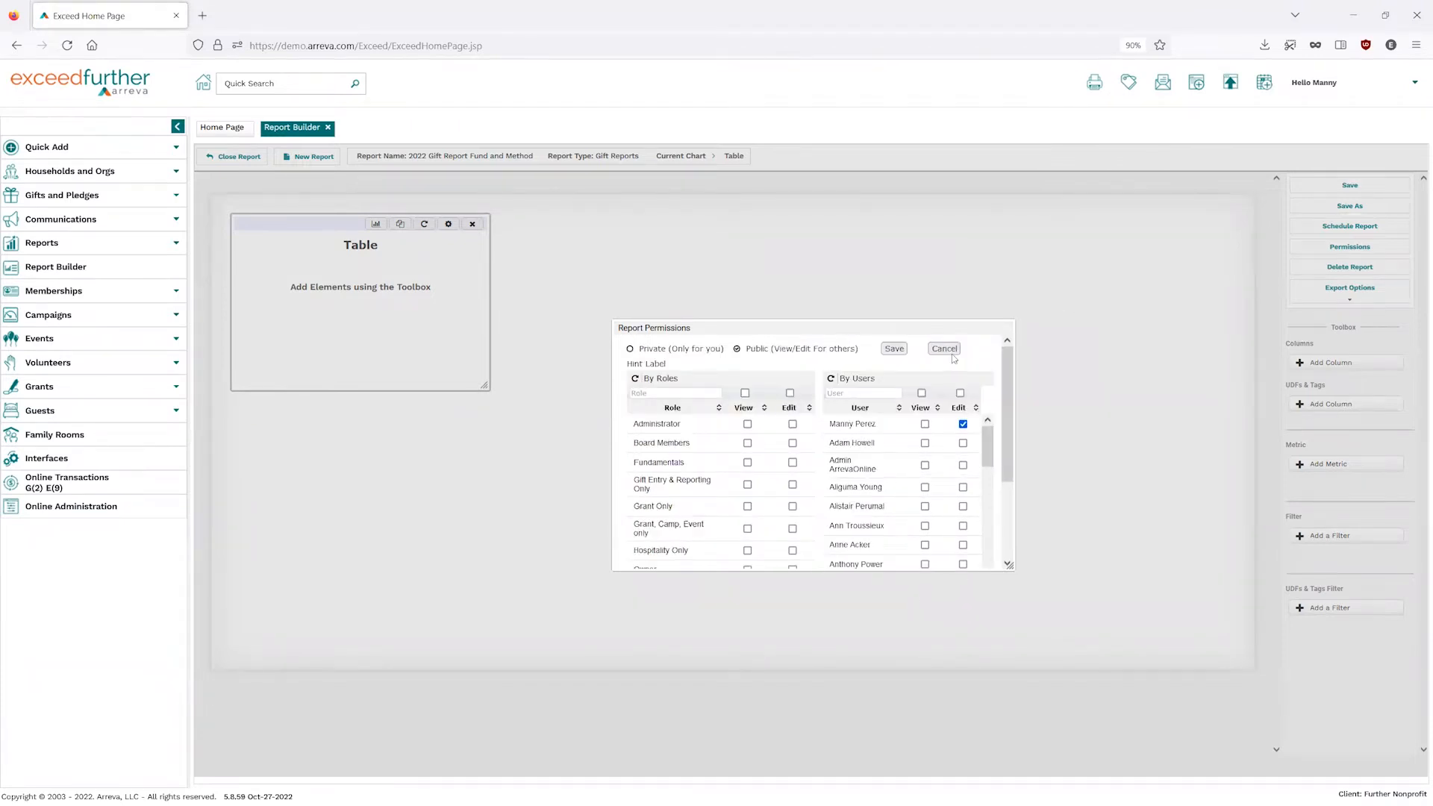
Close the Report Permissions dialog, leaving the report shared as Public (View/Edit).
click(944, 347)
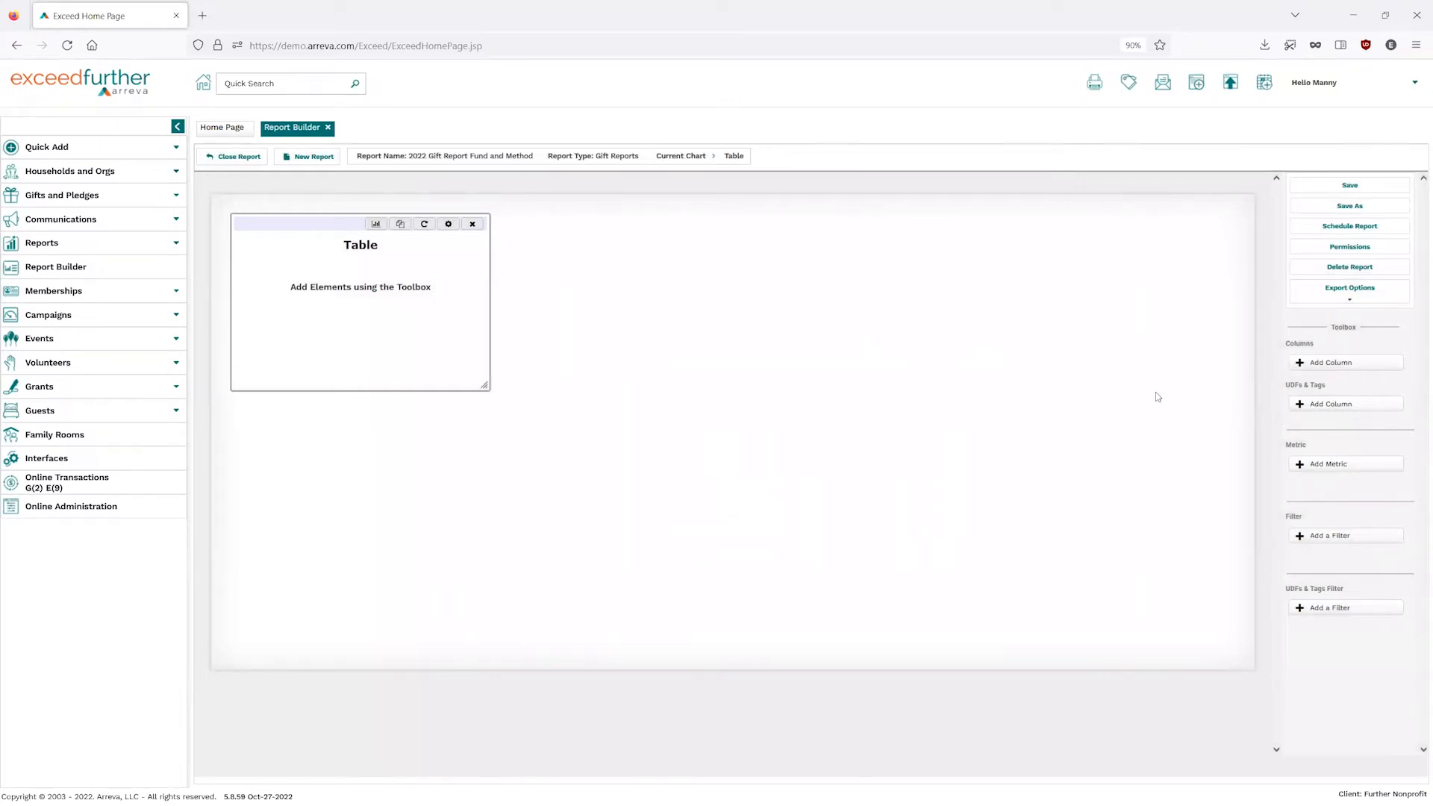
mouse_move(1327, 273)
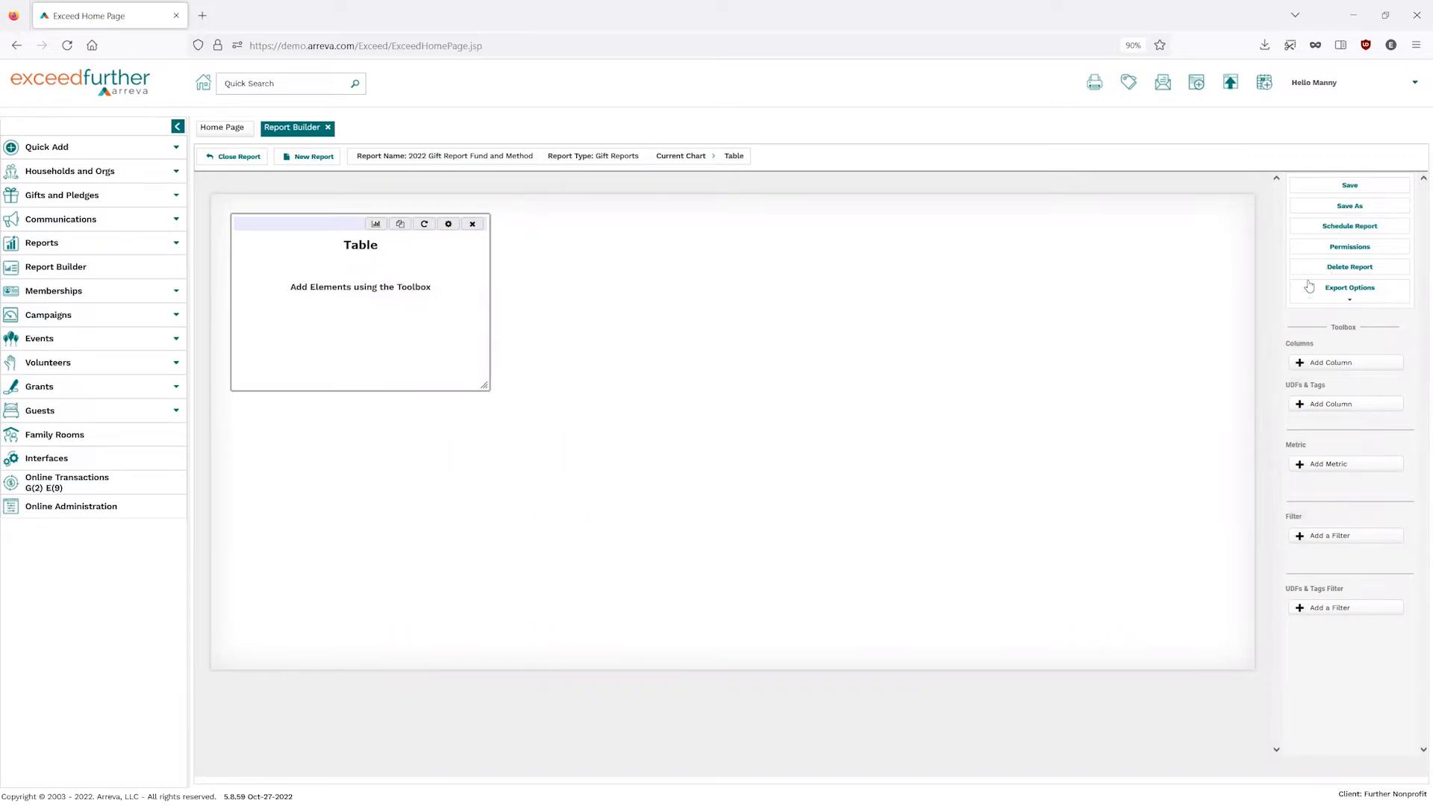
click(1349, 288)
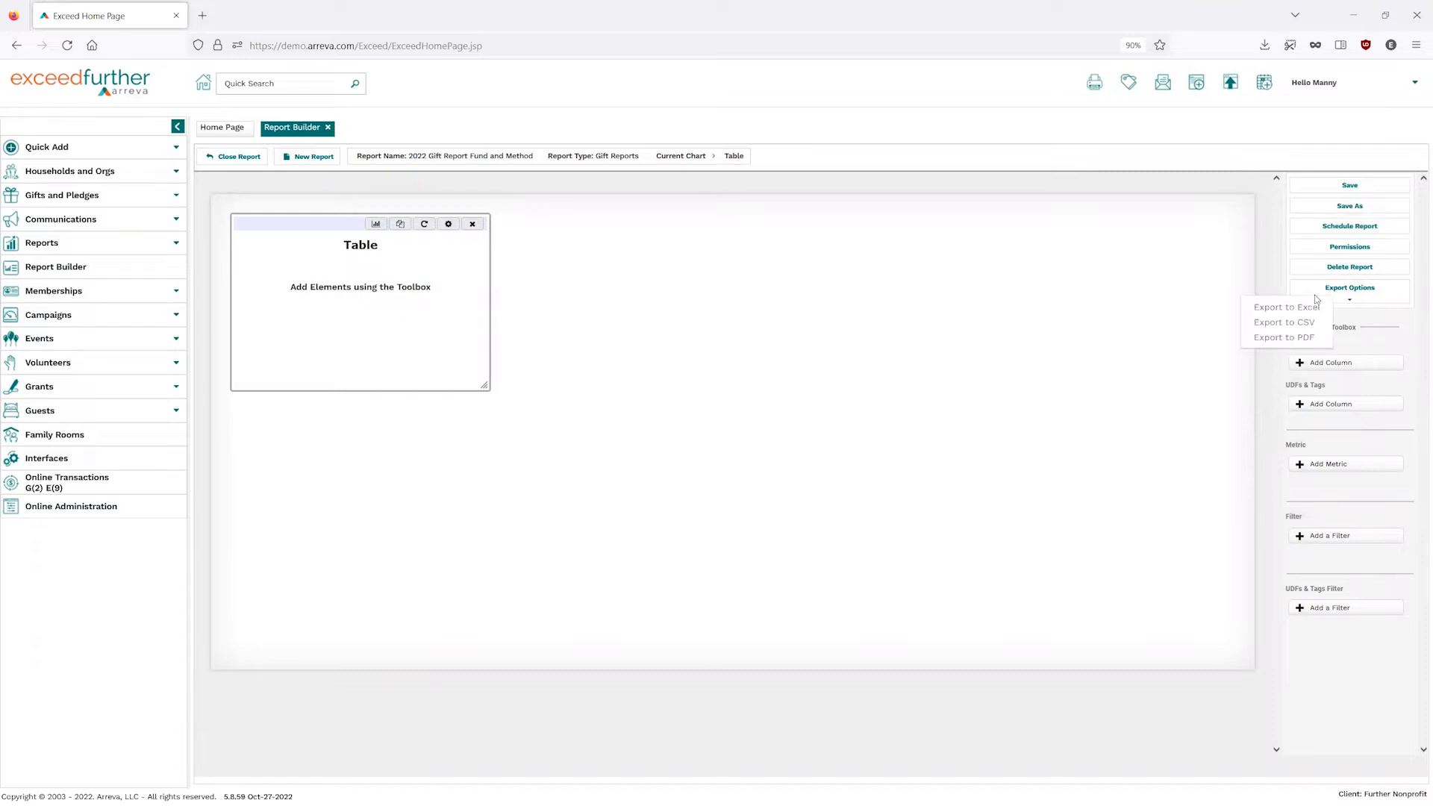
mouse_move(1284, 322)
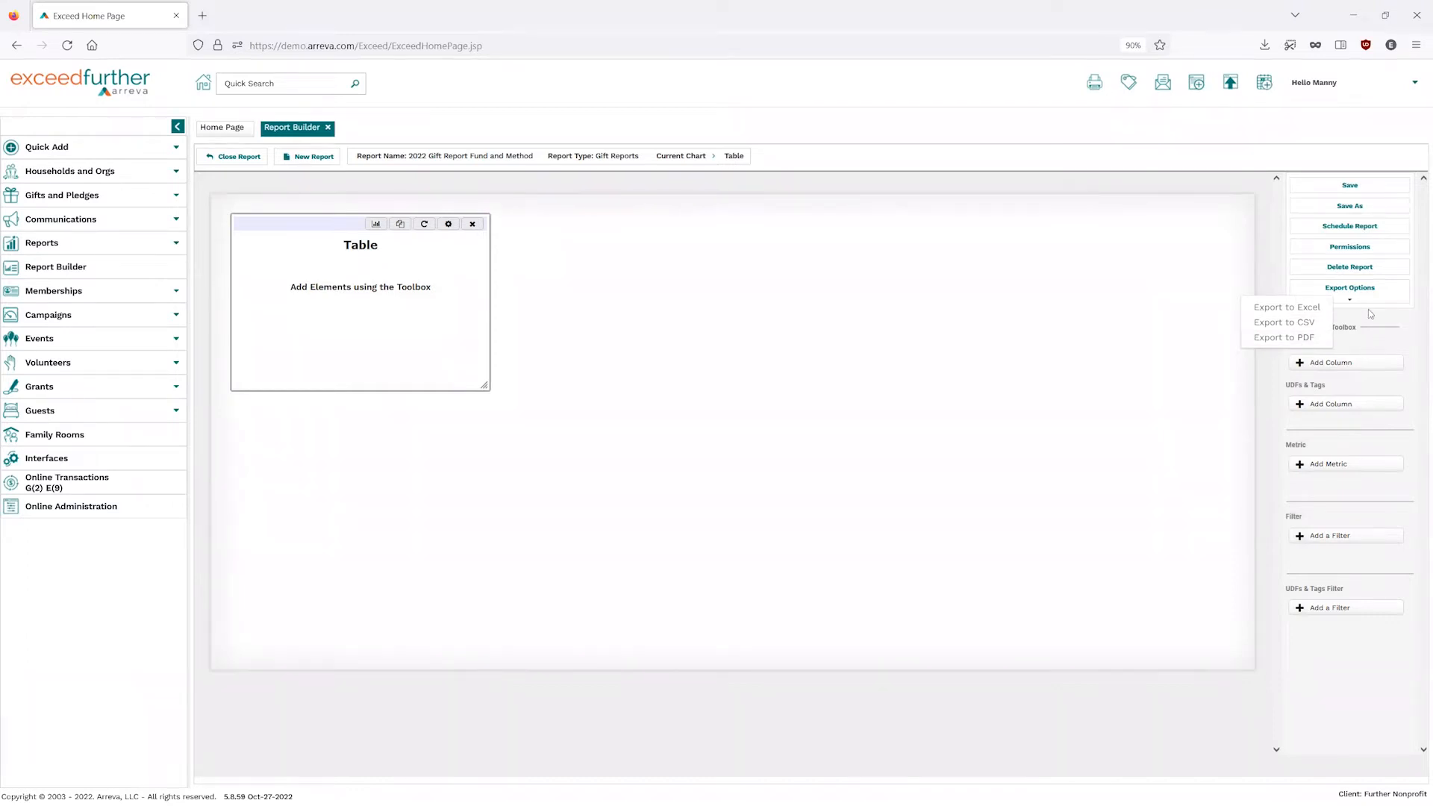
click(1349, 288)
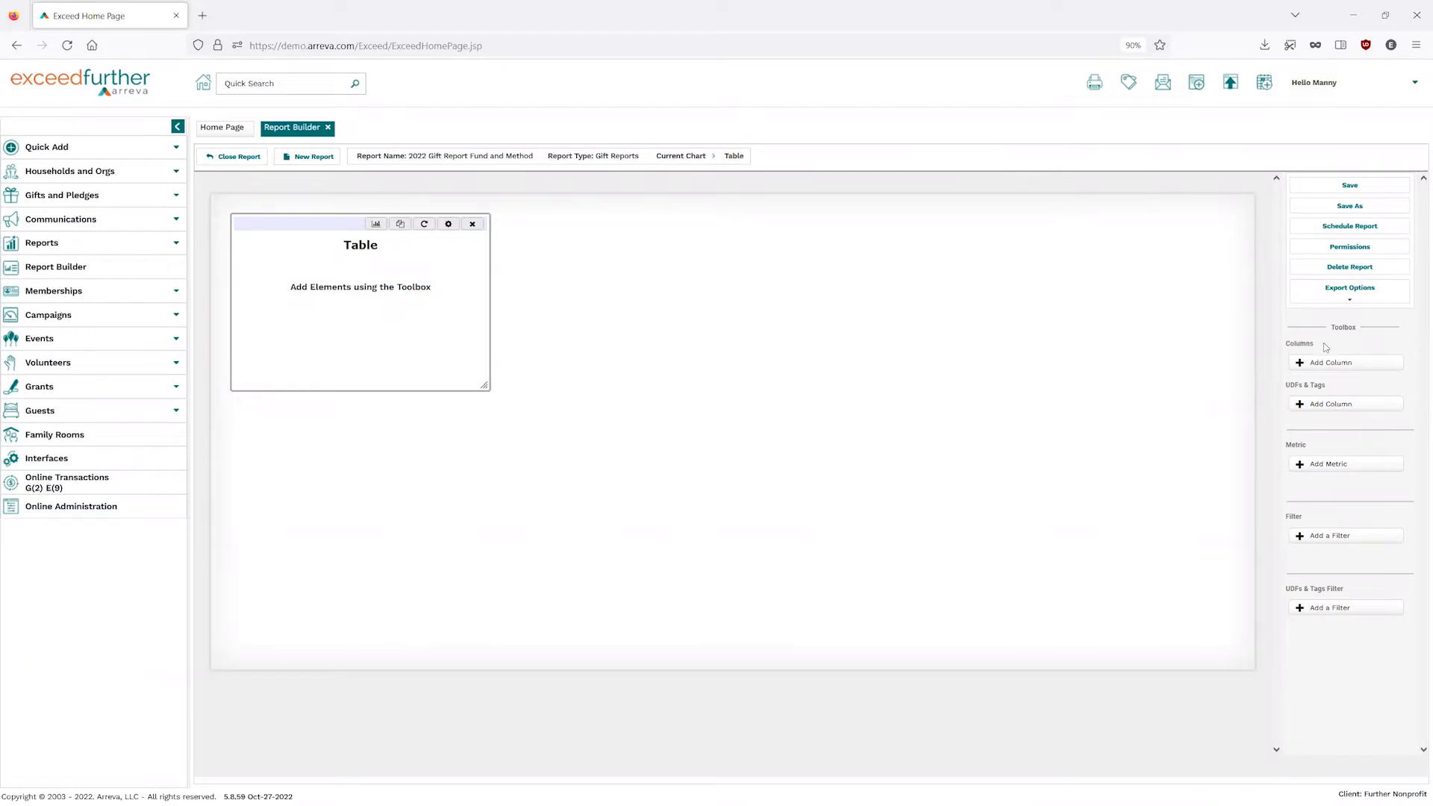
mouse_move(1324, 348)
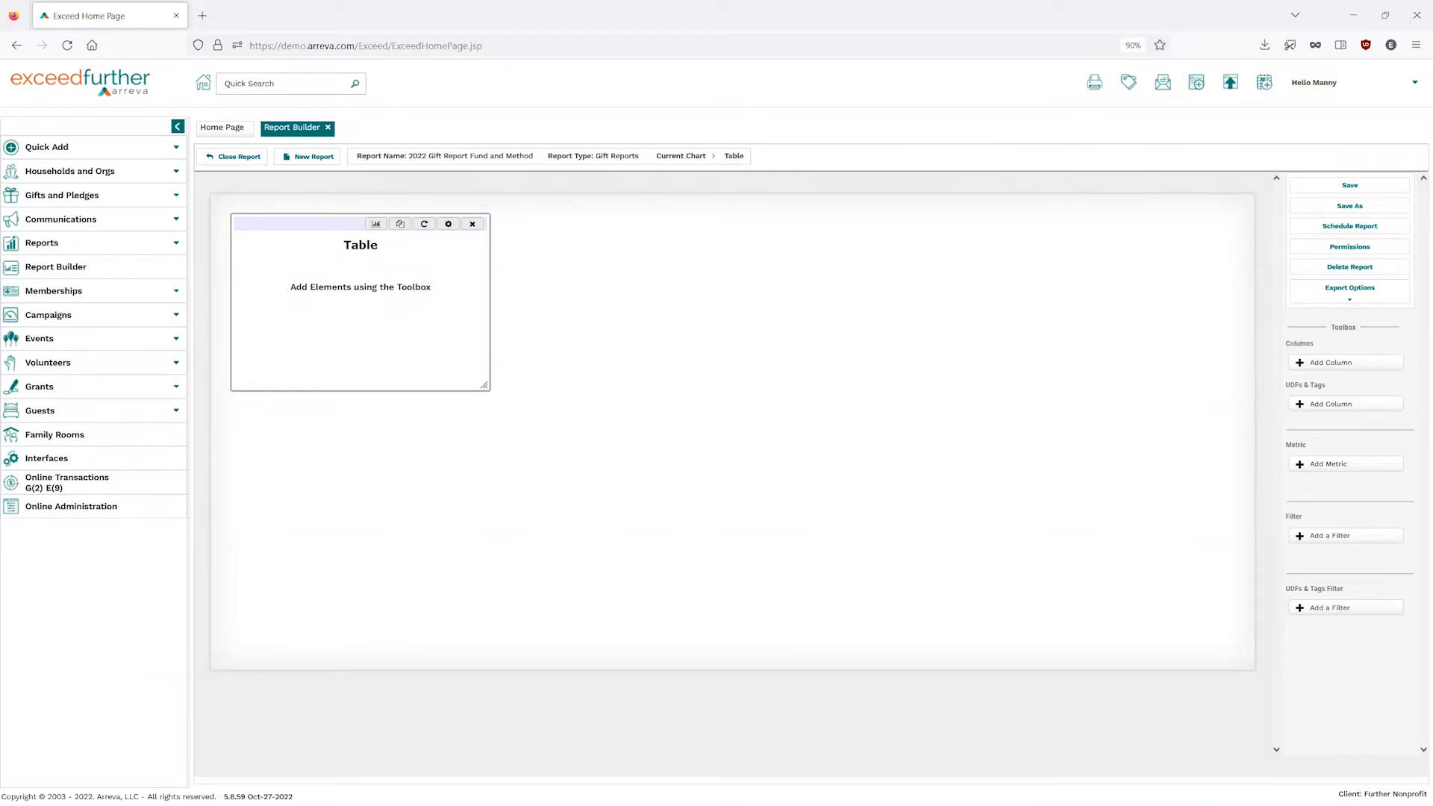
mouse_move(1328, 360)
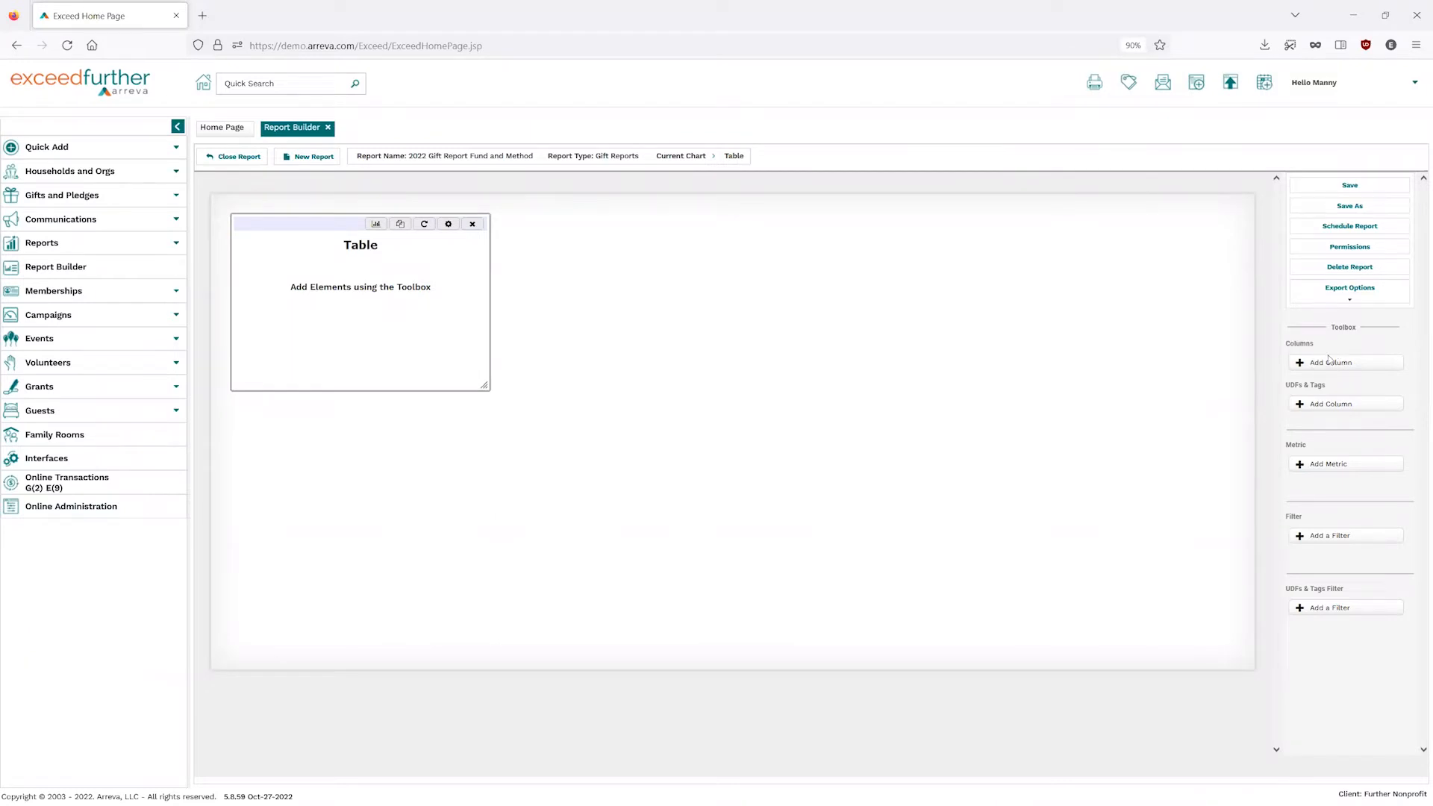
Add an Entity Name column via Add Column search 'Enti', filling the table with donor names.
click(1330, 361)
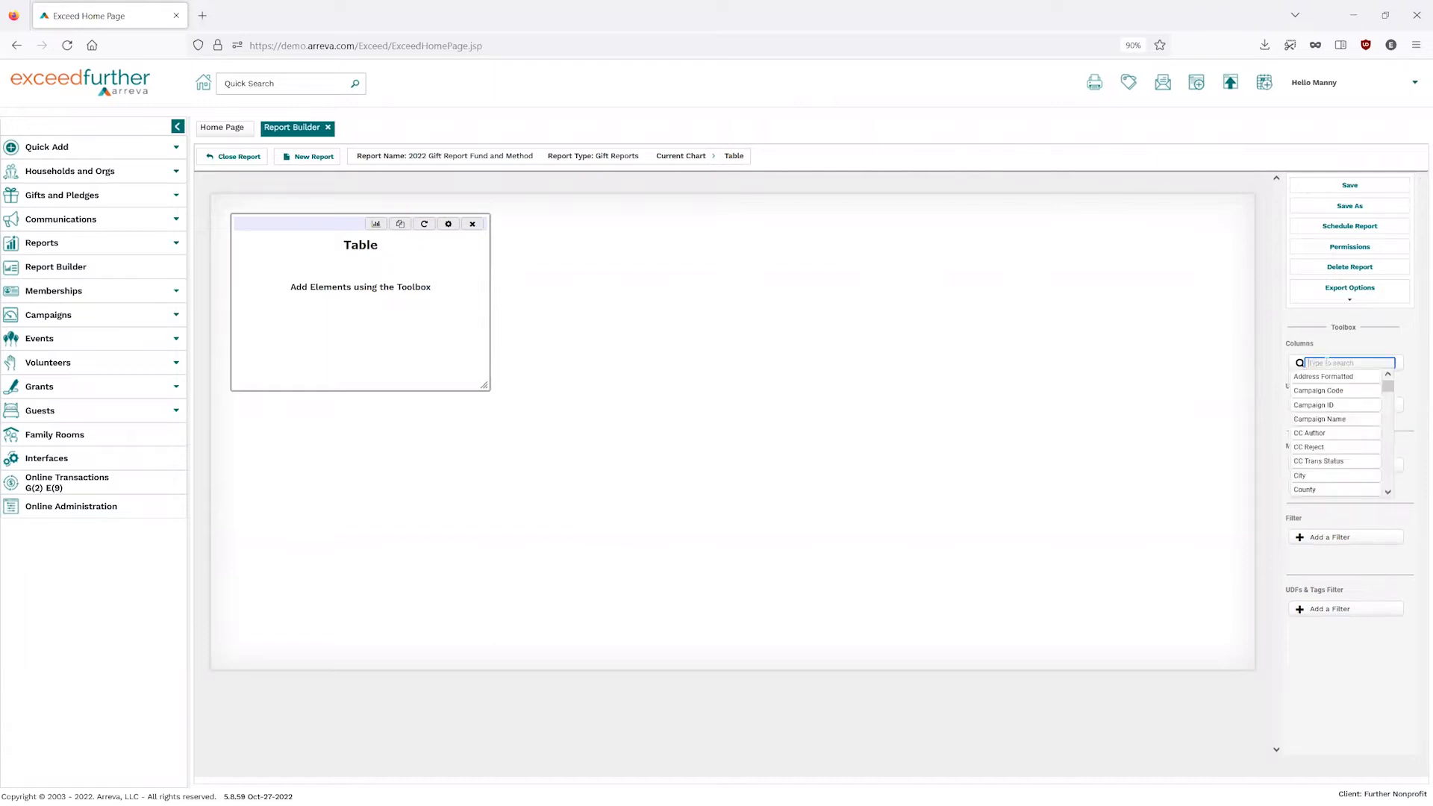
text(En)
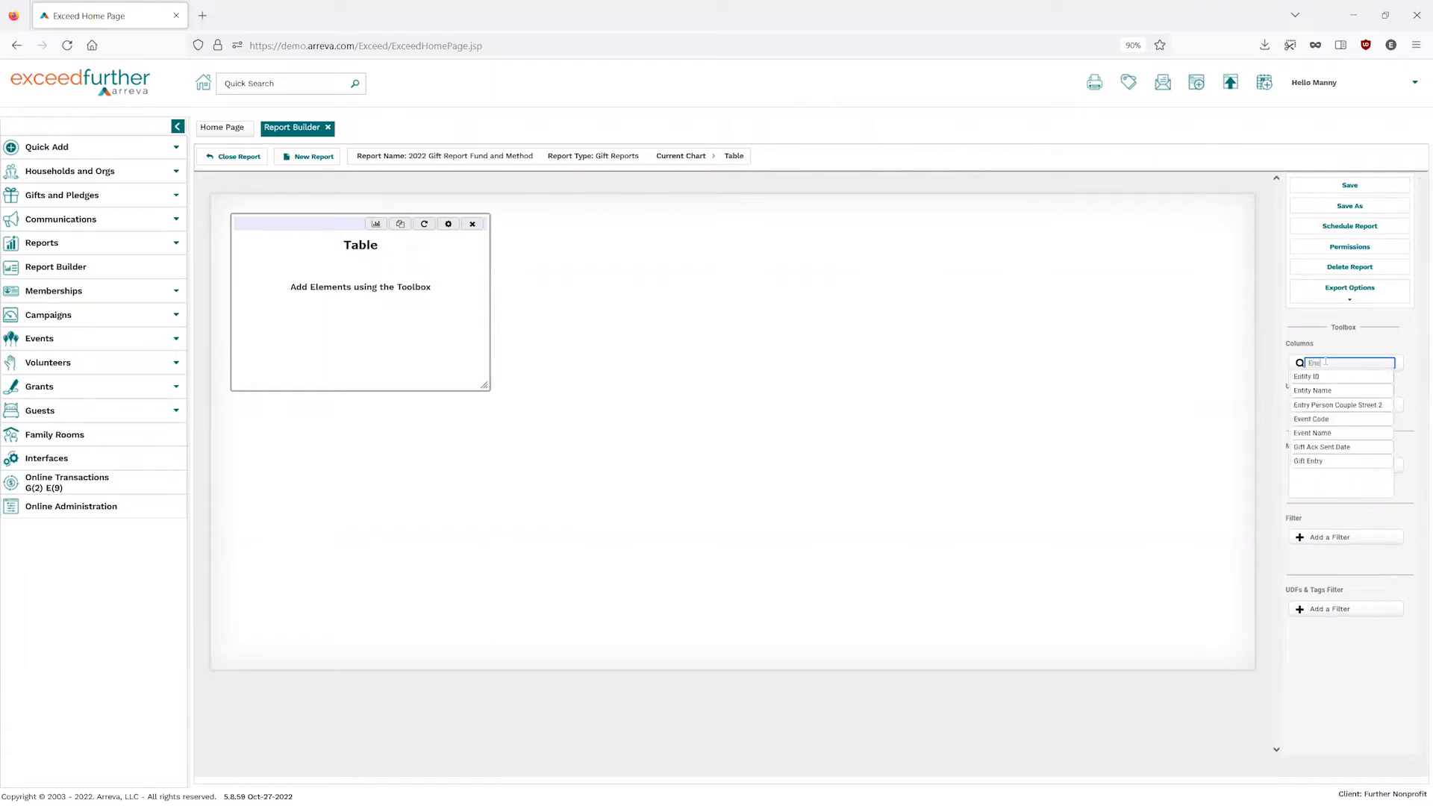
text(Enti)
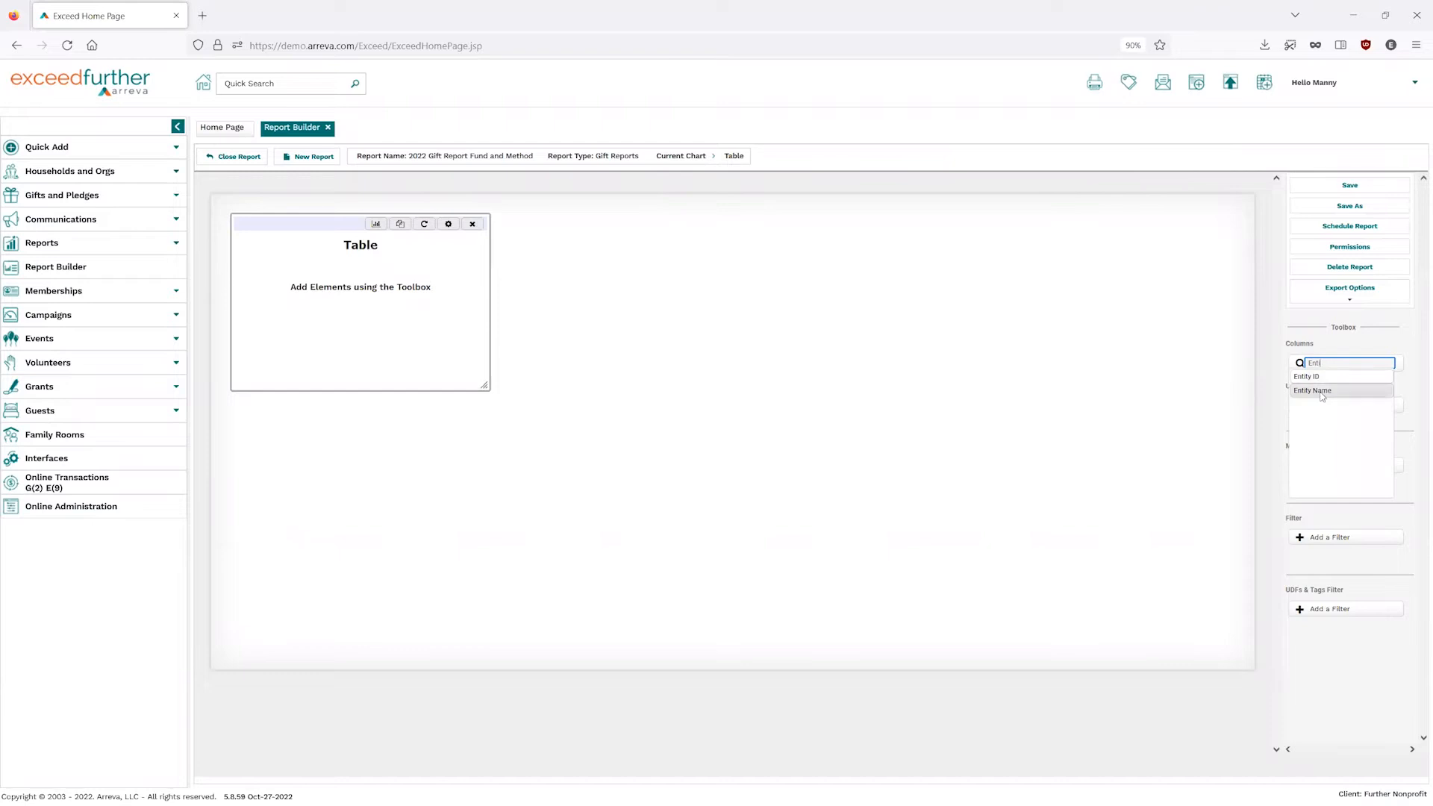
click(1312, 389)
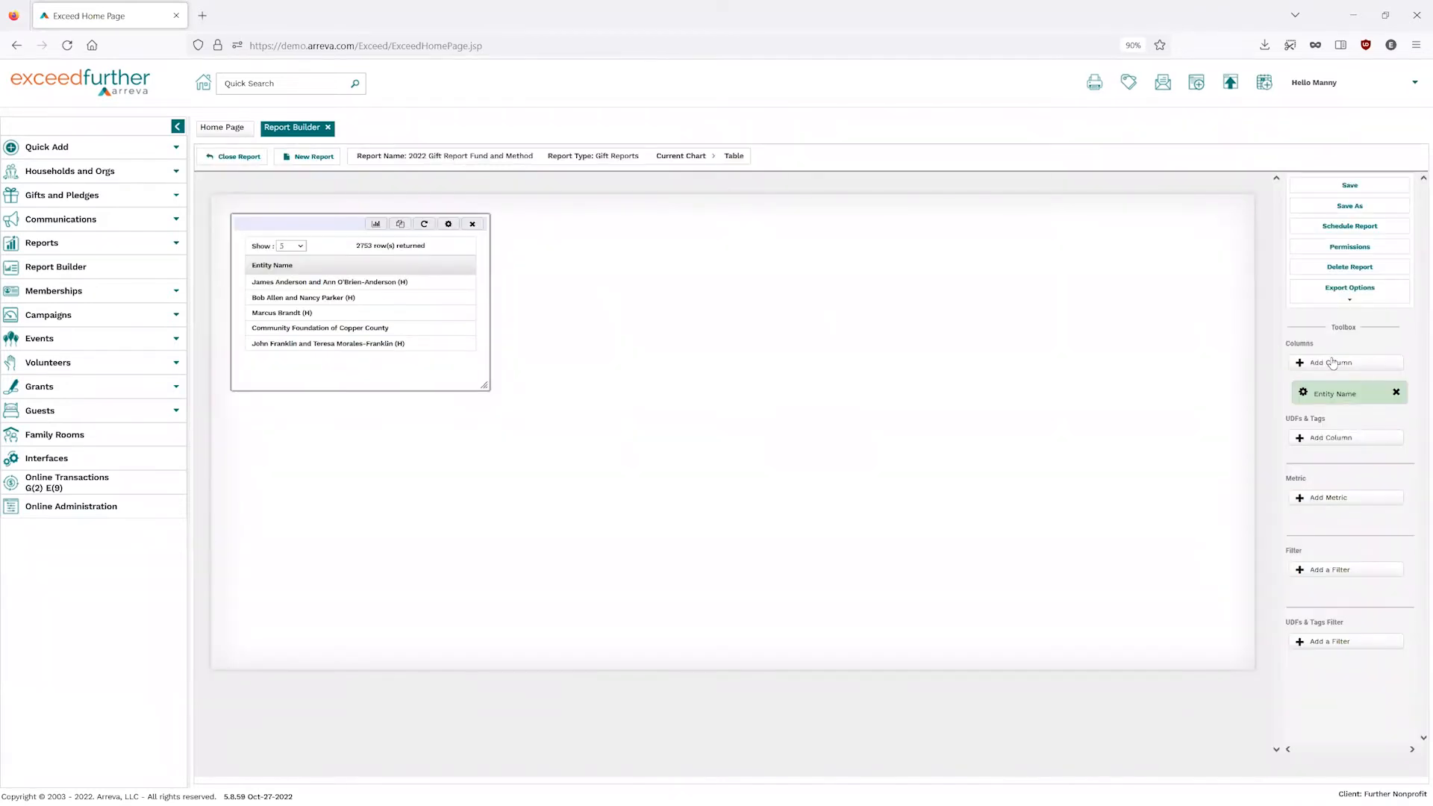
click(1343, 361)
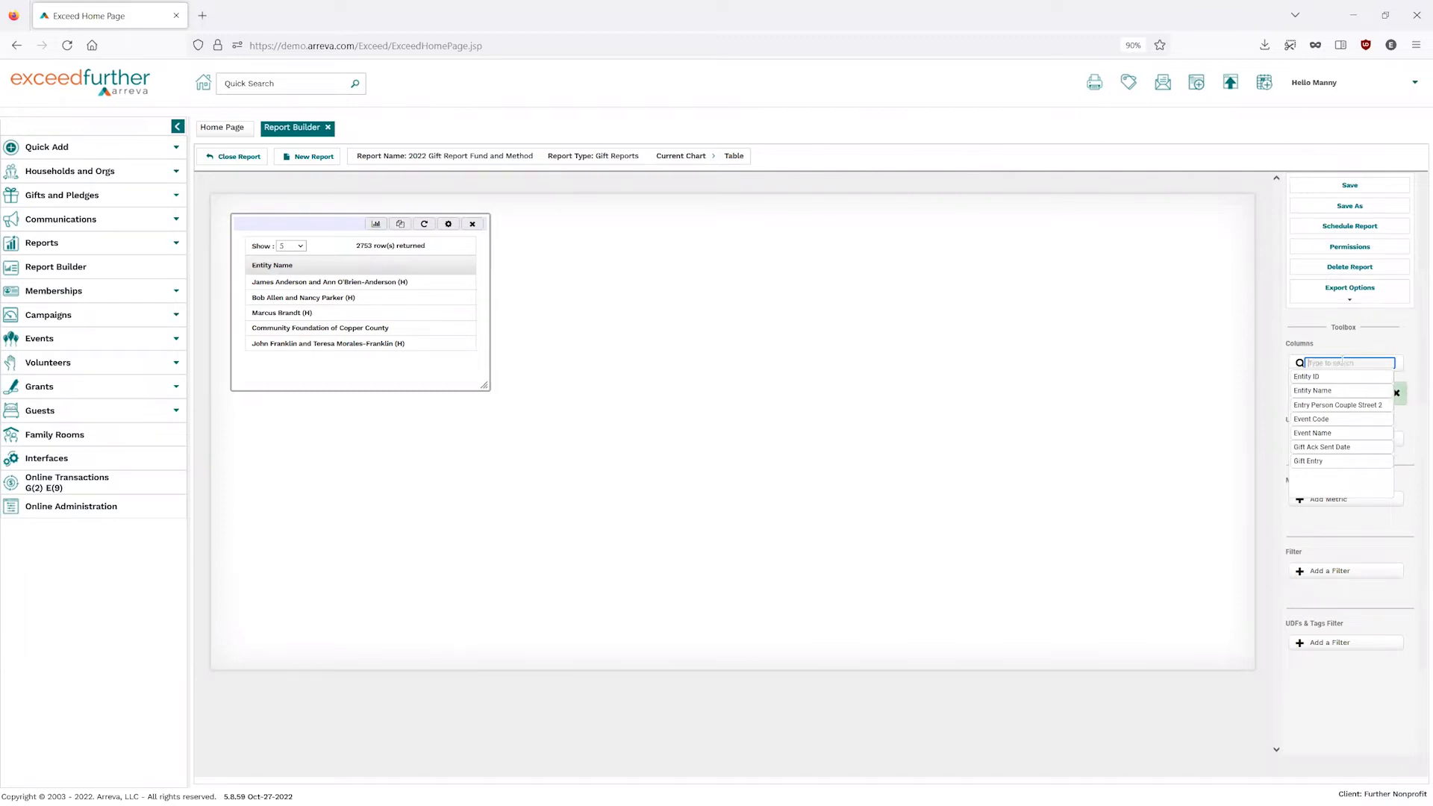
scroll(down, 3)
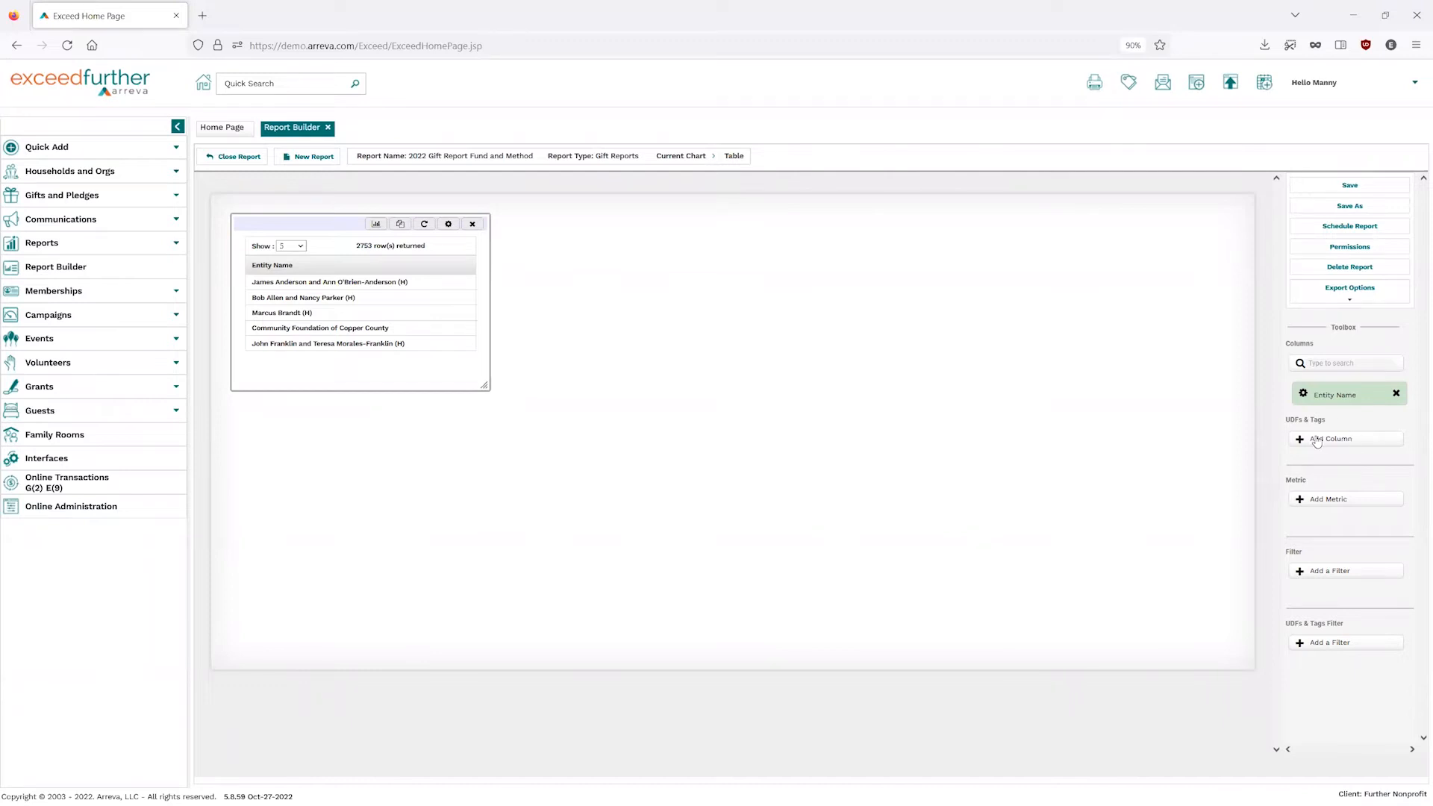
mouse_move(1330, 477)
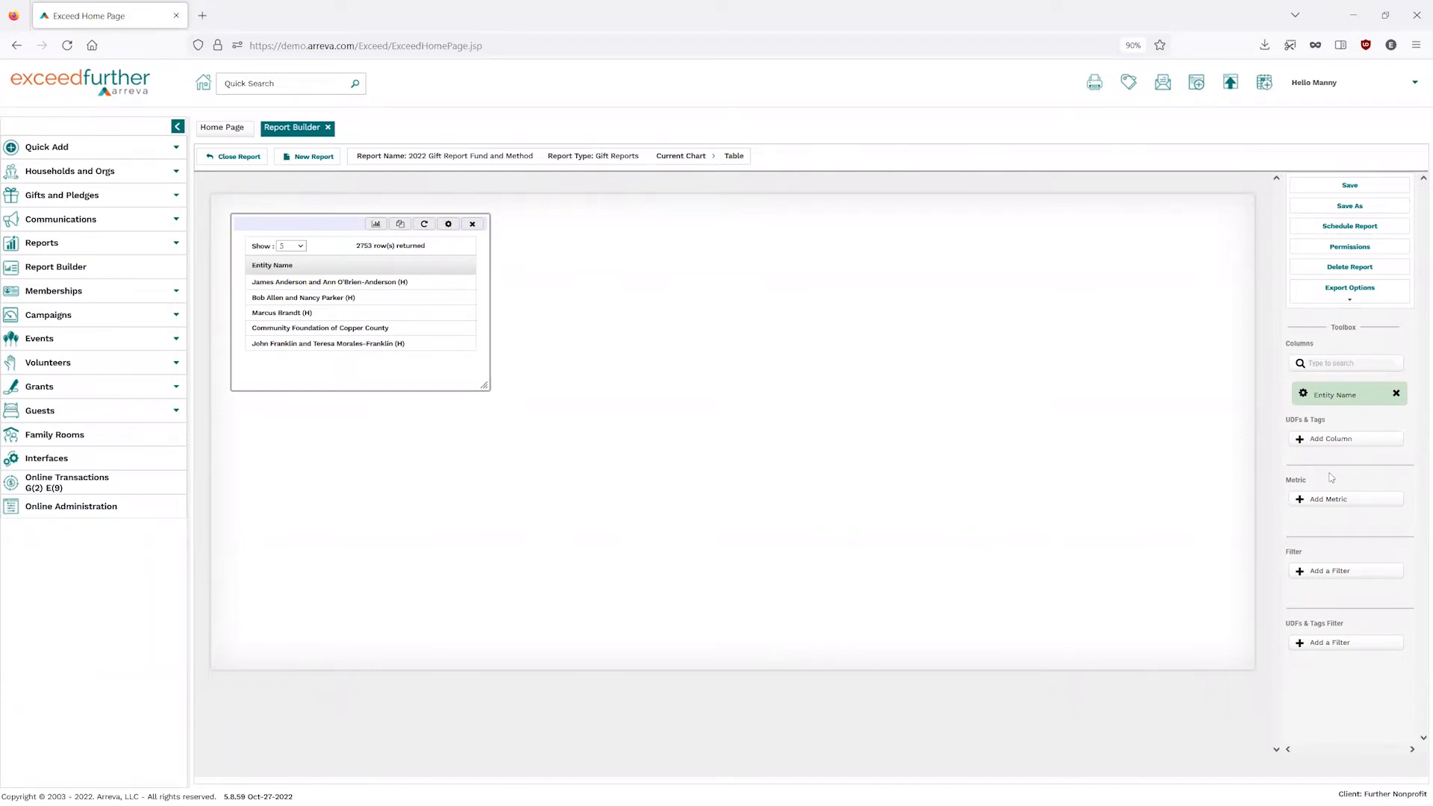
mouse_move(1365, 538)
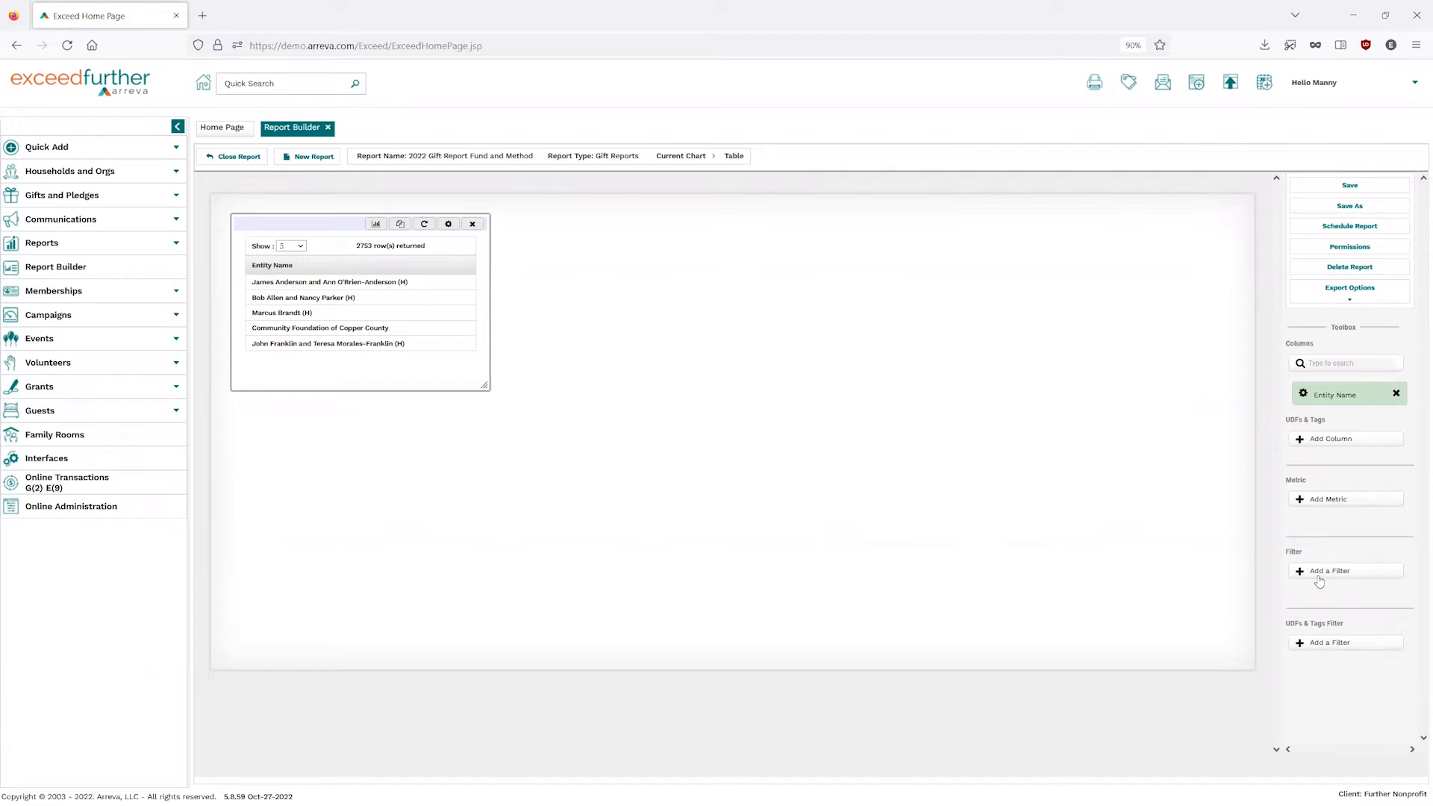
mouse_move(1373, 589)
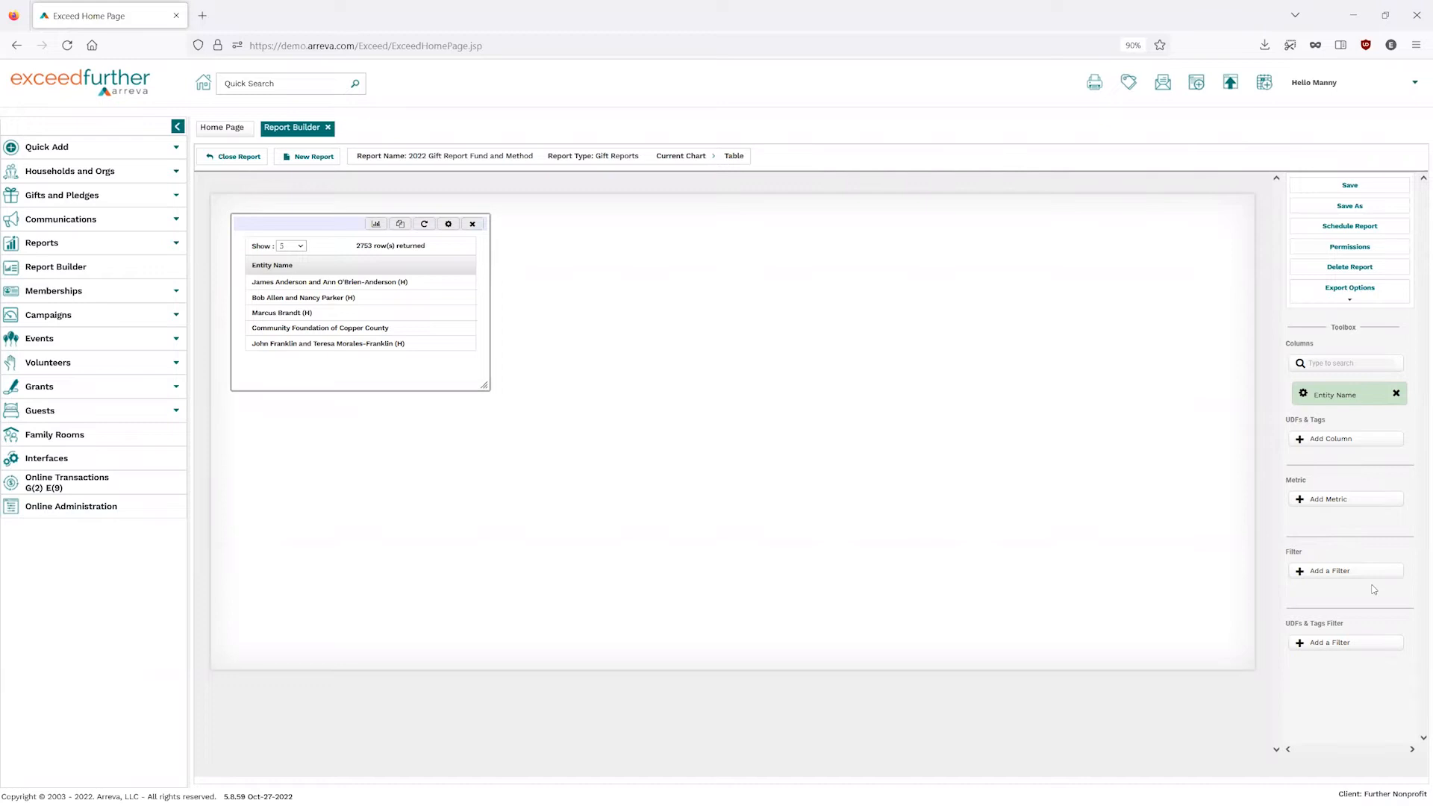
mouse_move(1340, 616)
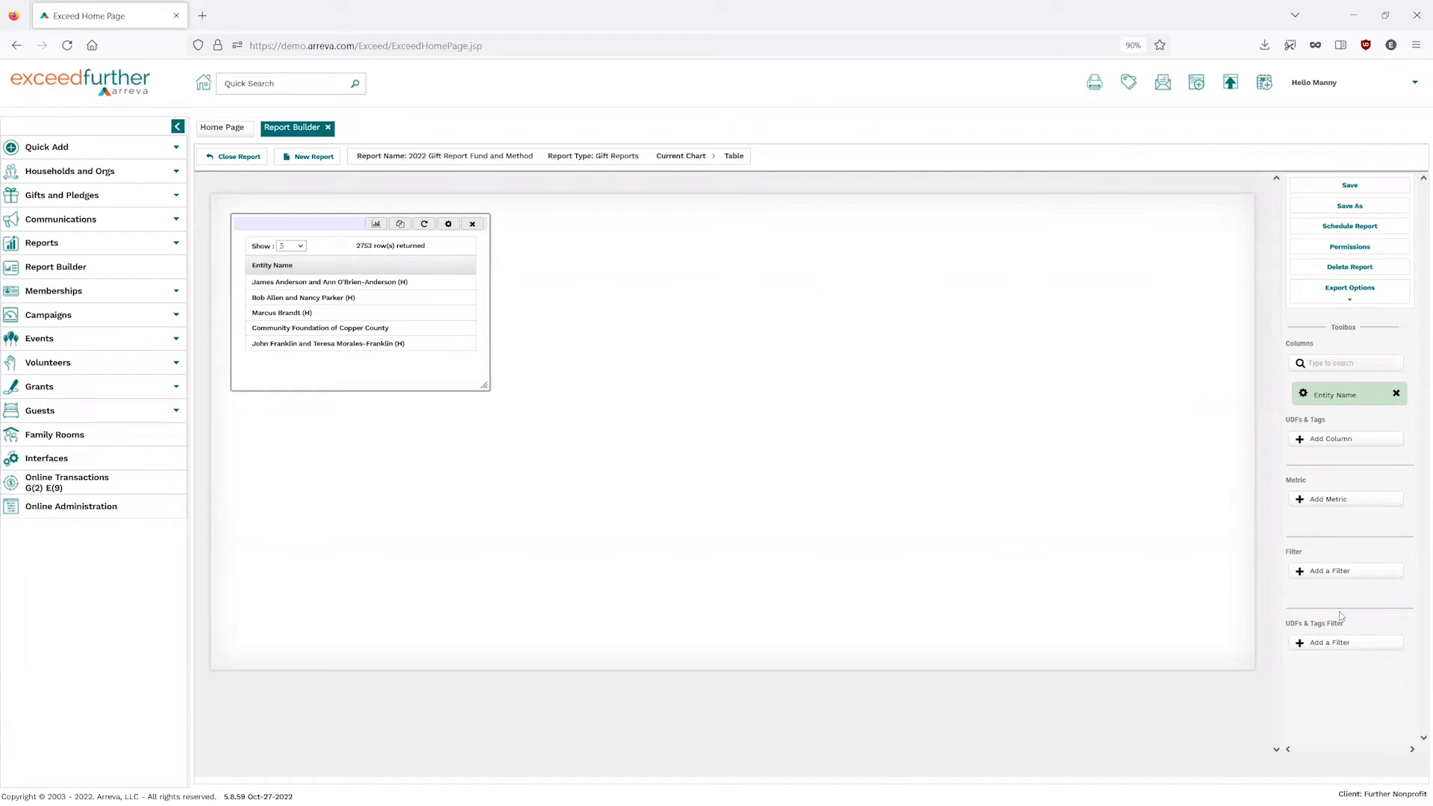
mouse_move(1358, 647)
text(Gift)
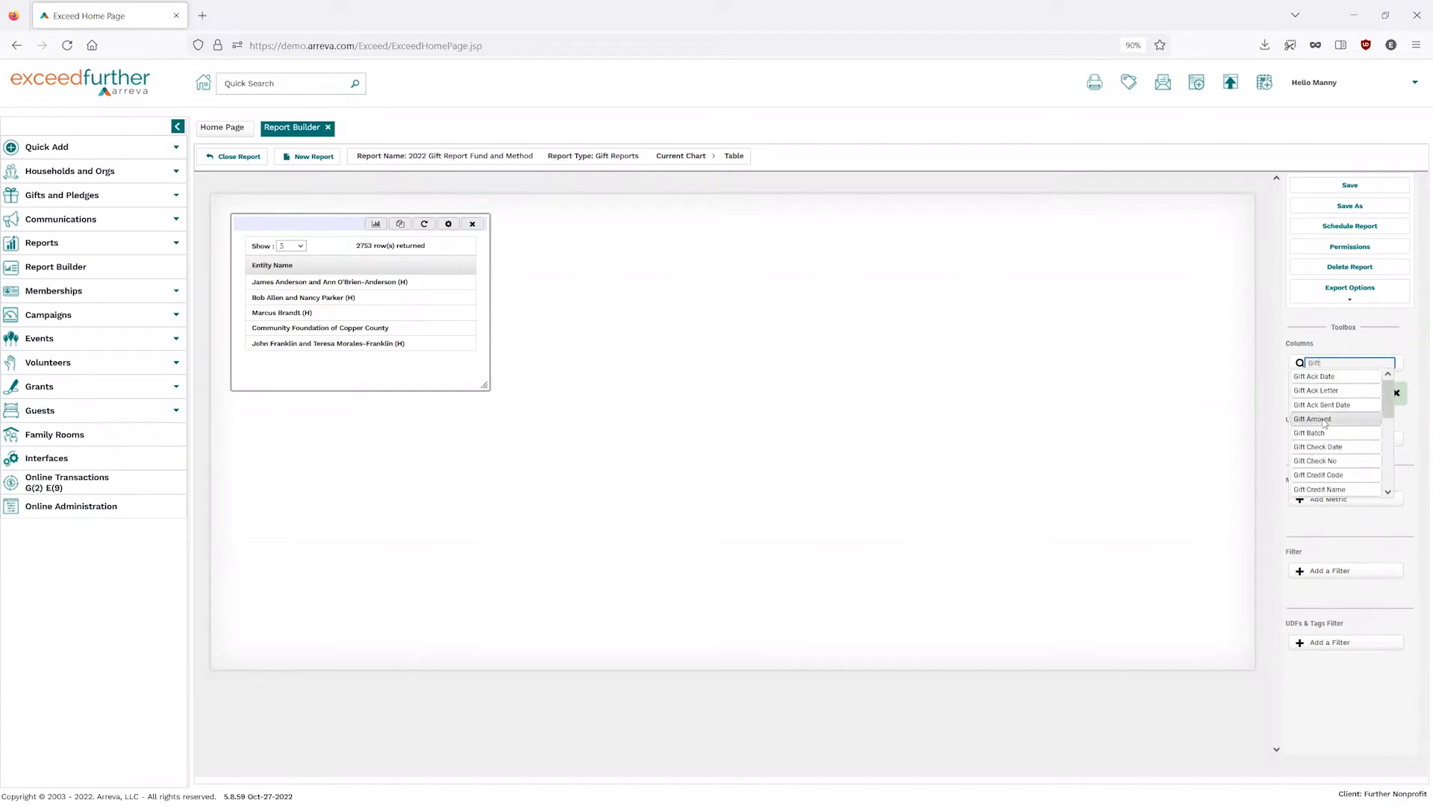
Add the Gift Date and Reason Name columns to the gift table.
click(1314, 418)
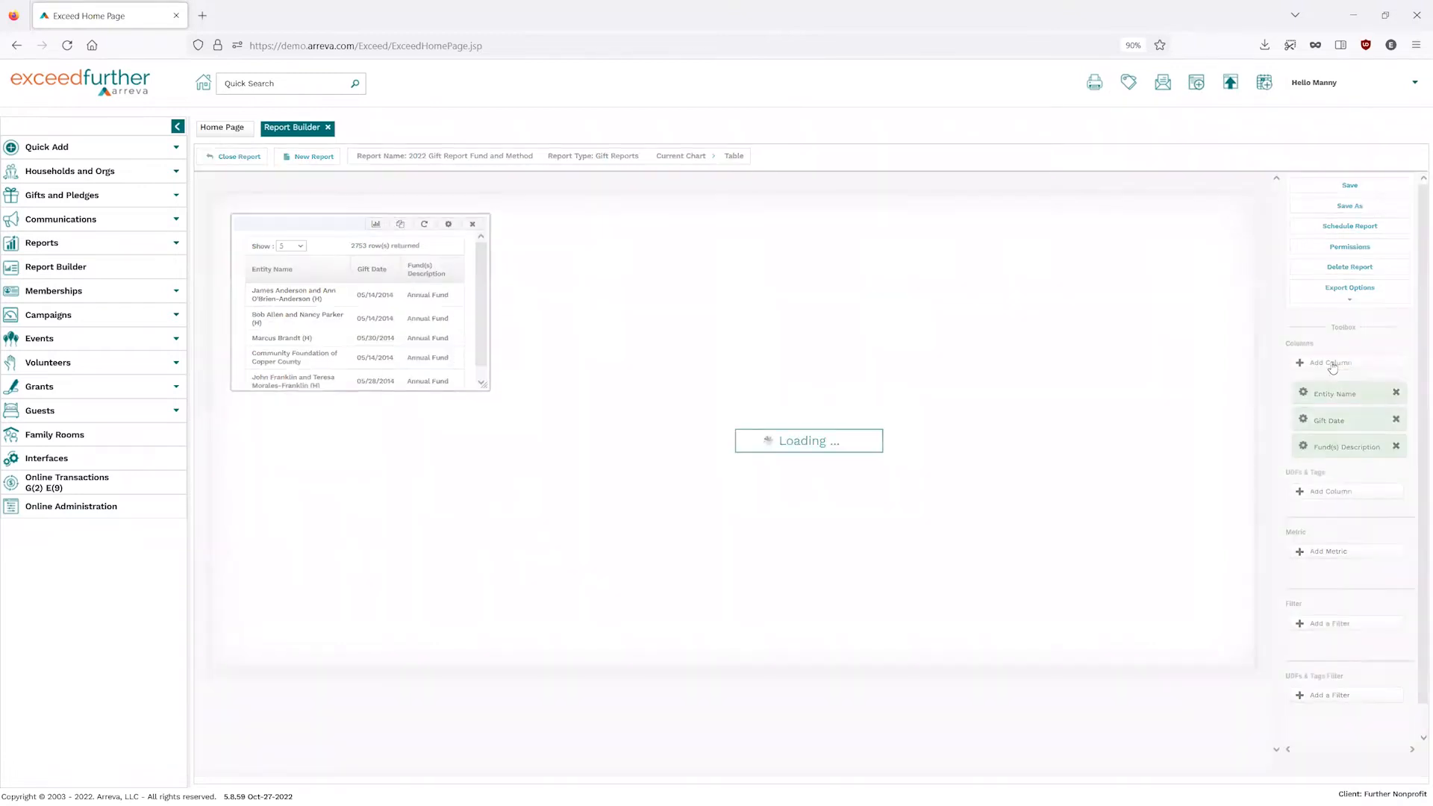
click(1328, 362)
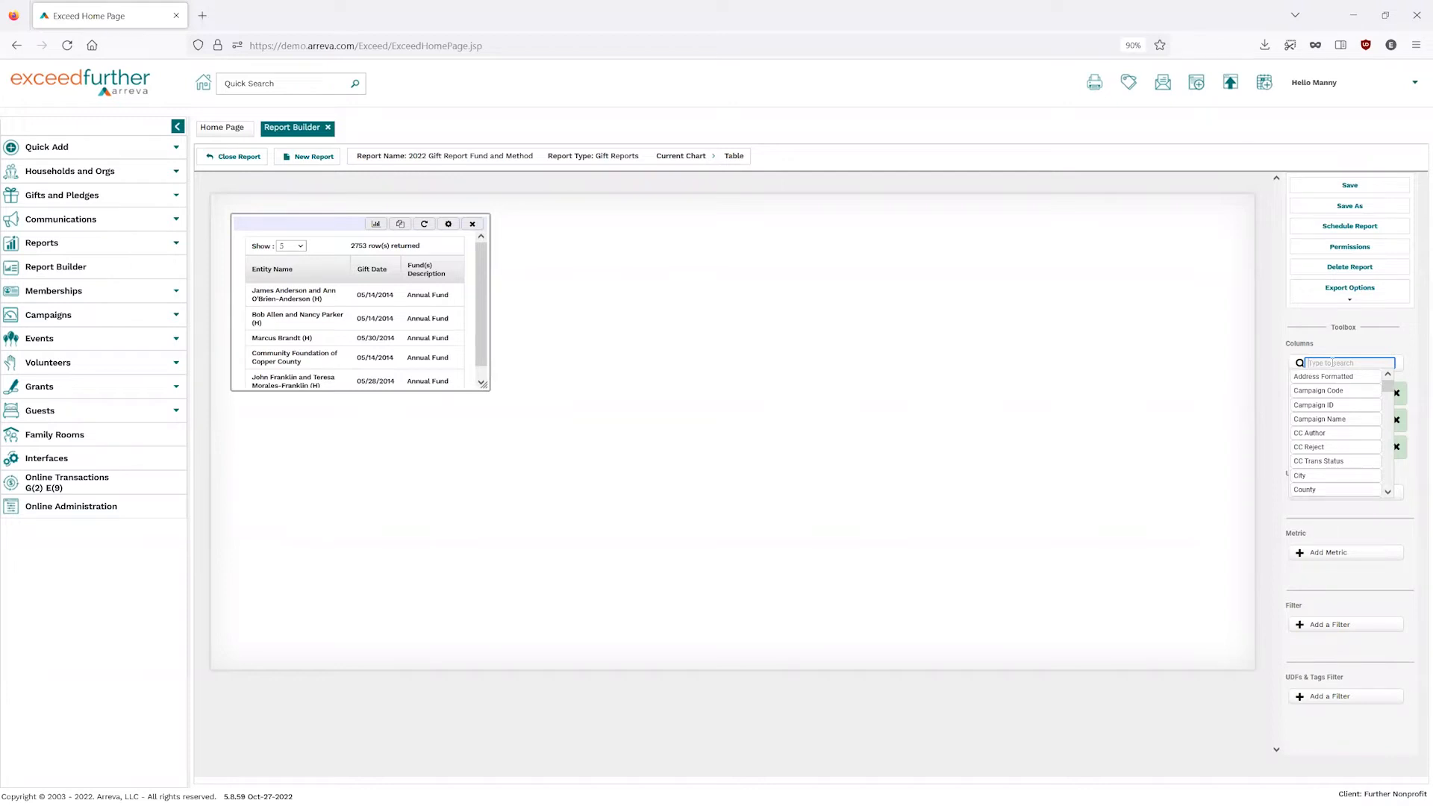
text(Reason)
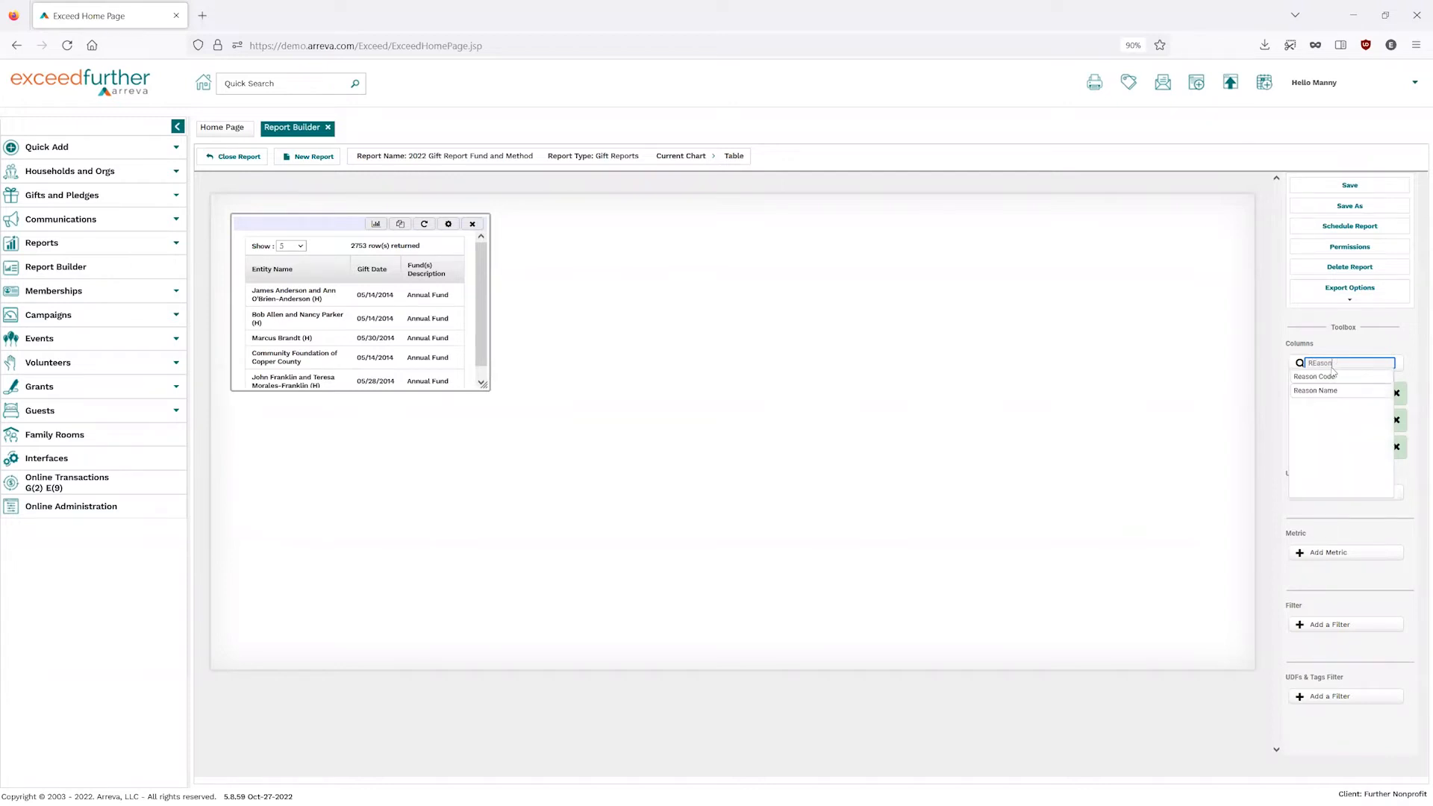
click(1313, 390)
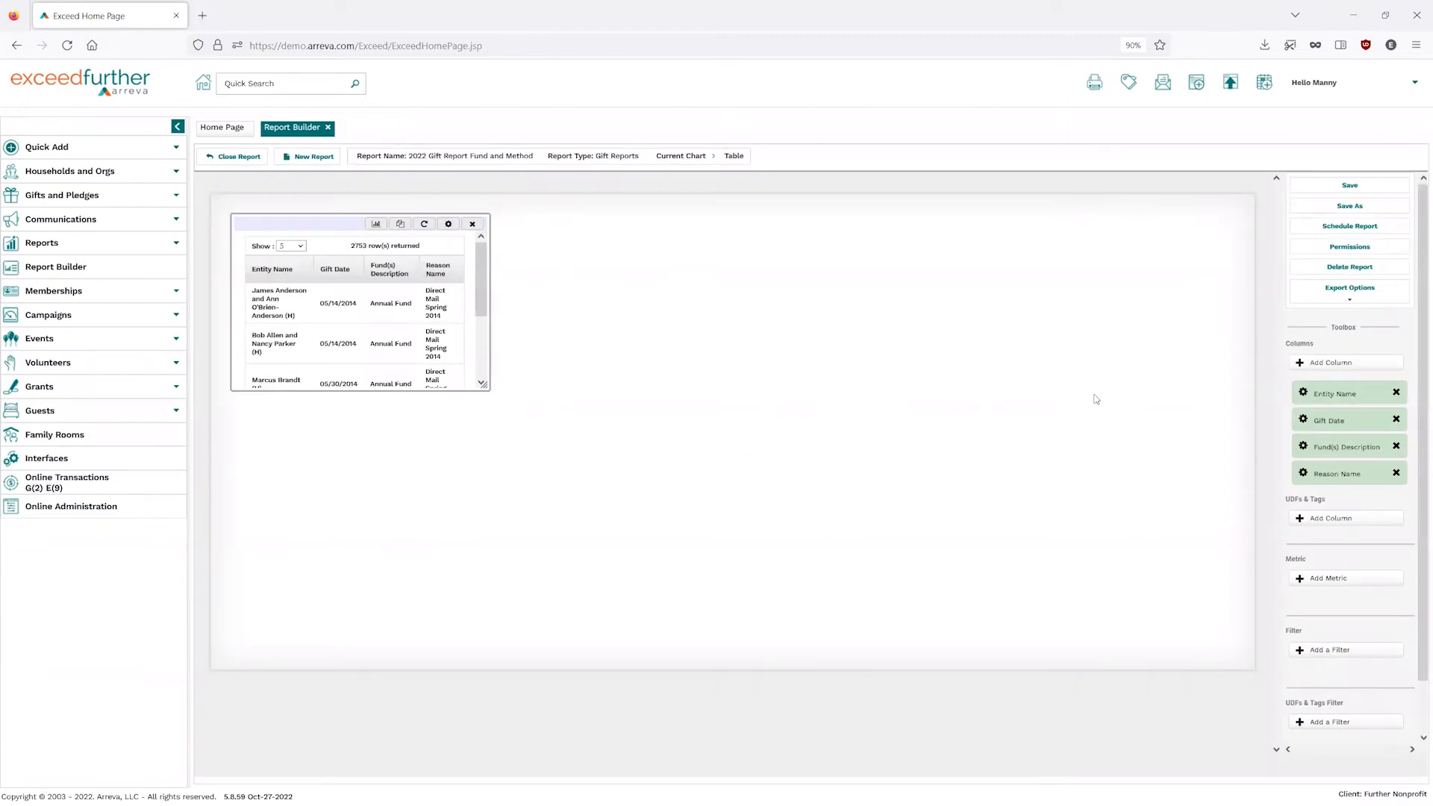
mouse_move(1349, 369)
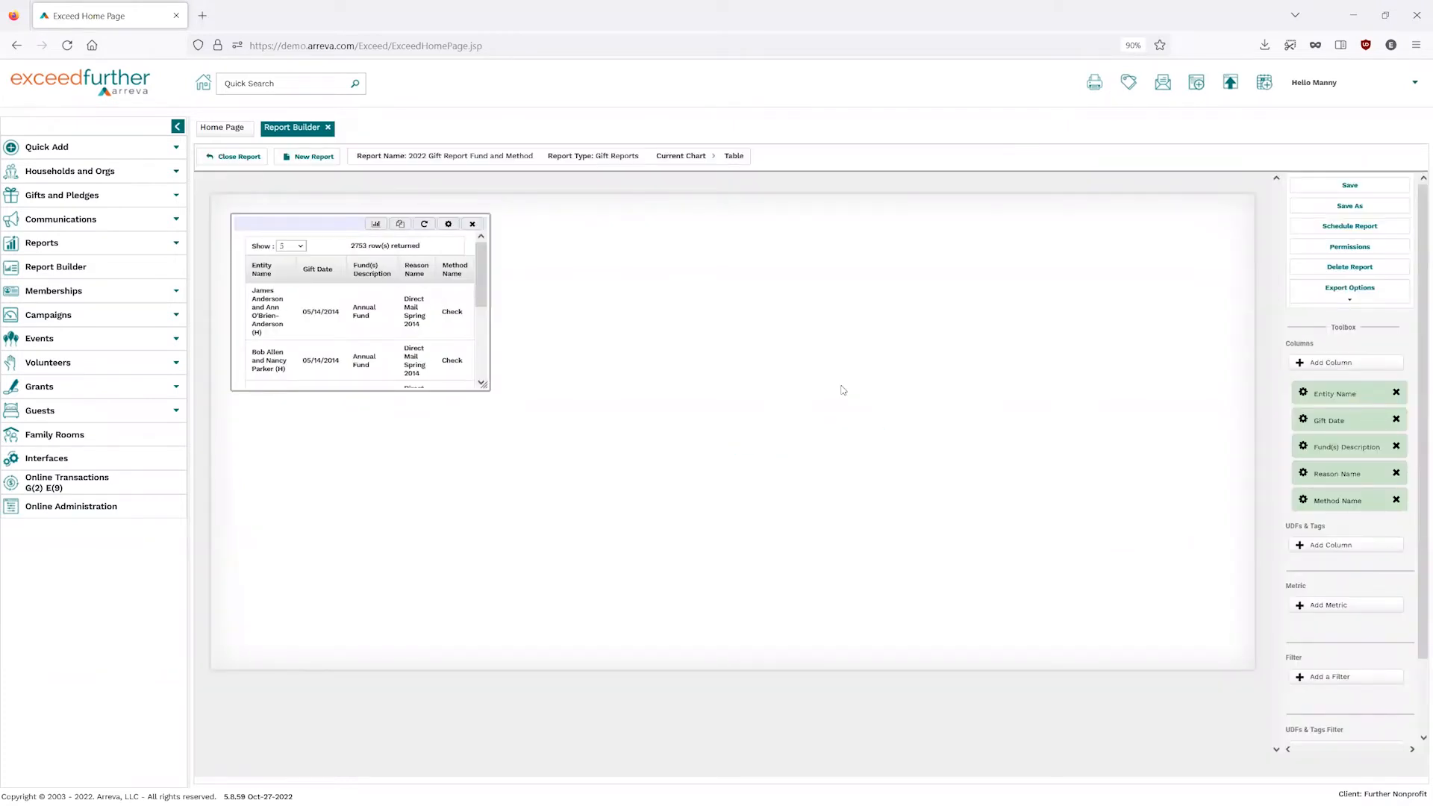
Add the Gift Amount column so the table shows six fields.
click(1329, 361)
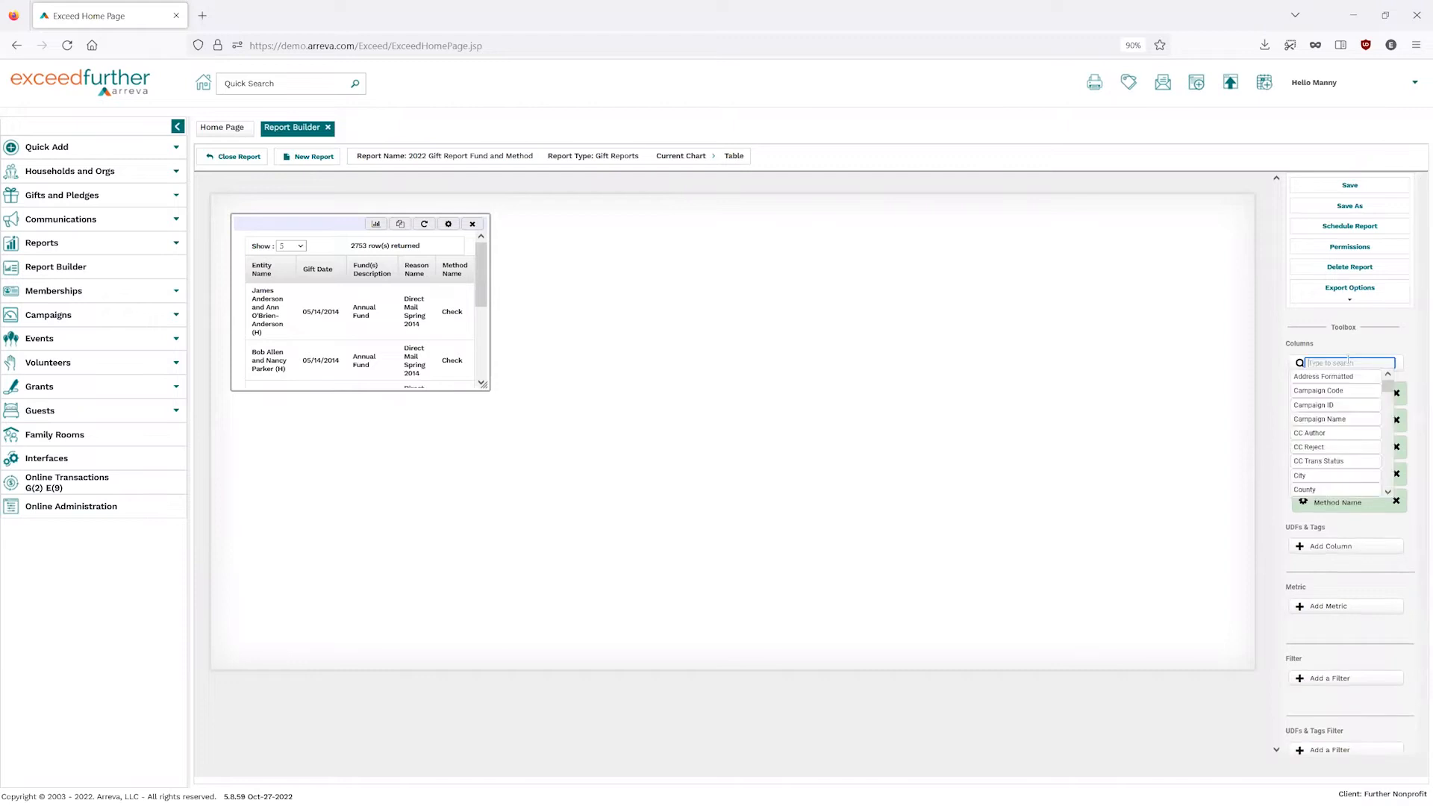
text(Amount)
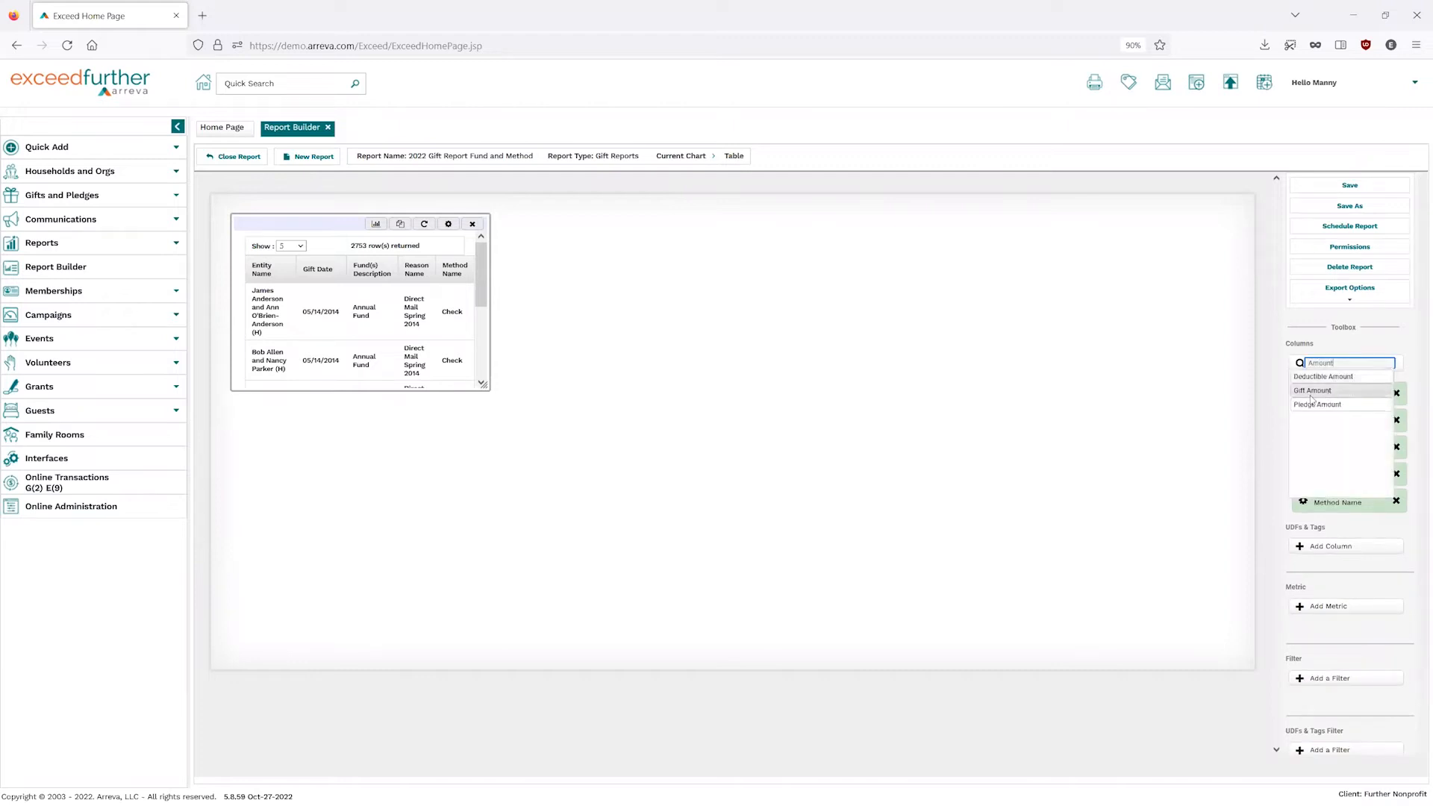
click(1310, 389)
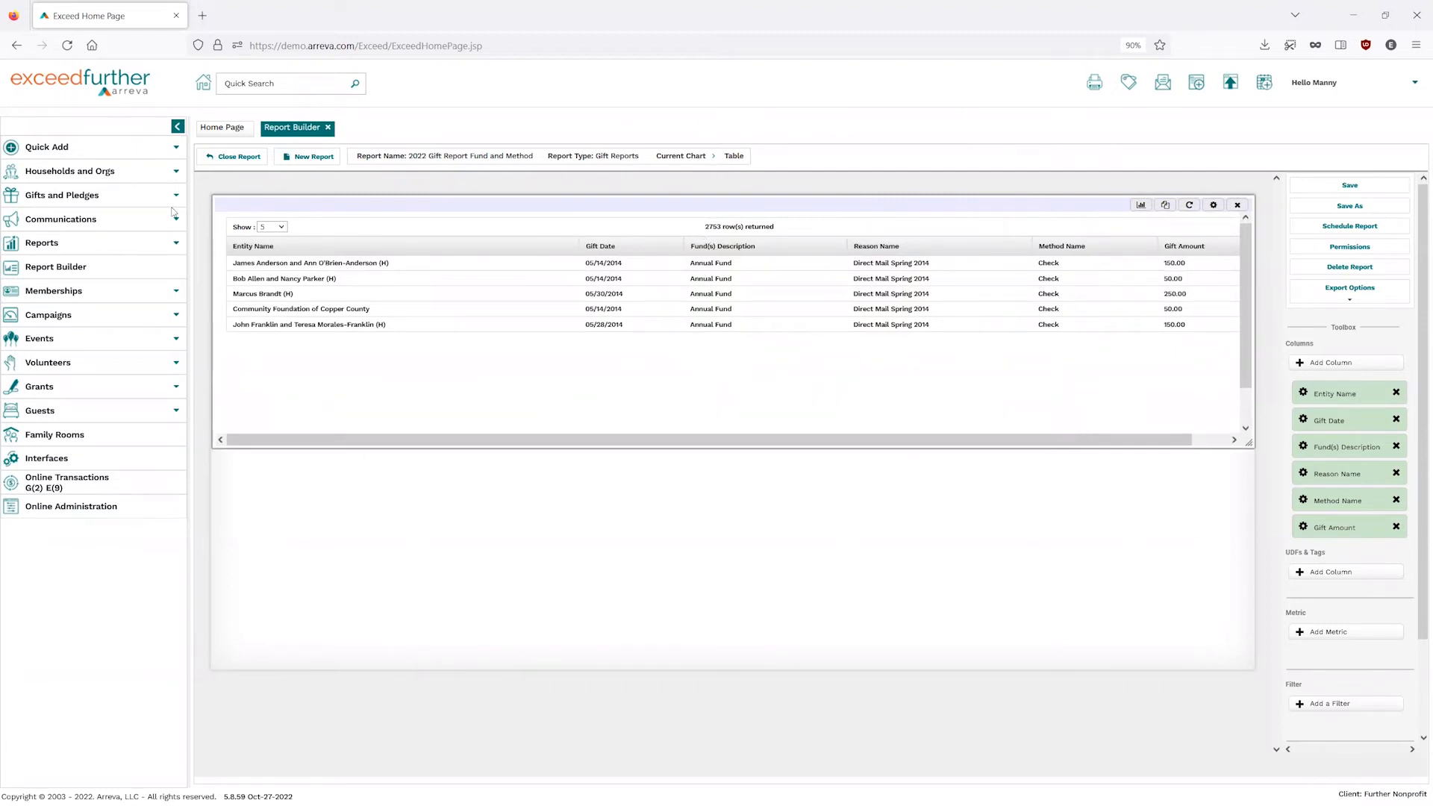
Set the table's Show dropdown to 500 rows per page and scroll through the records.
click(271, 227)
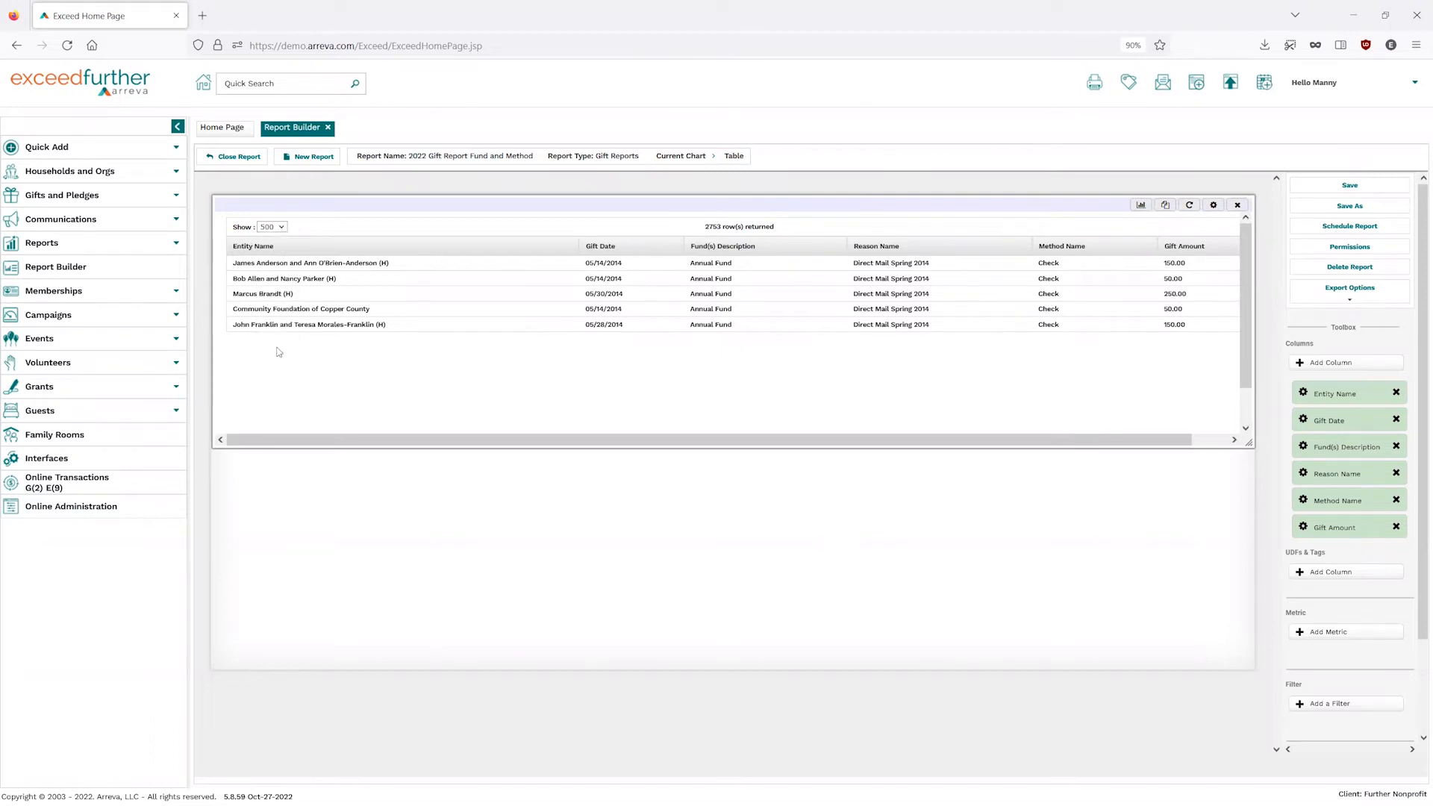
scroll(down, 3)
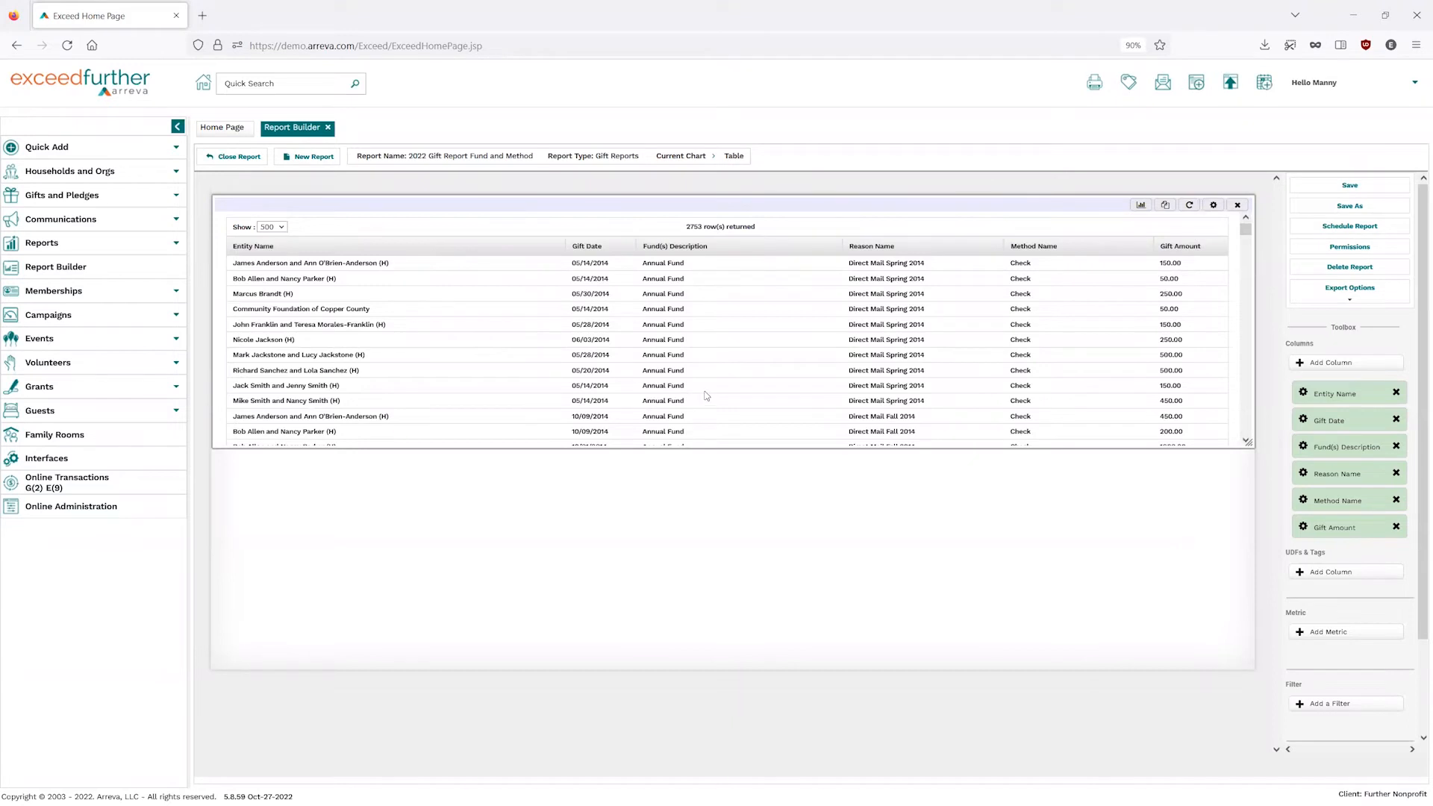
mouse_move(866, 368)
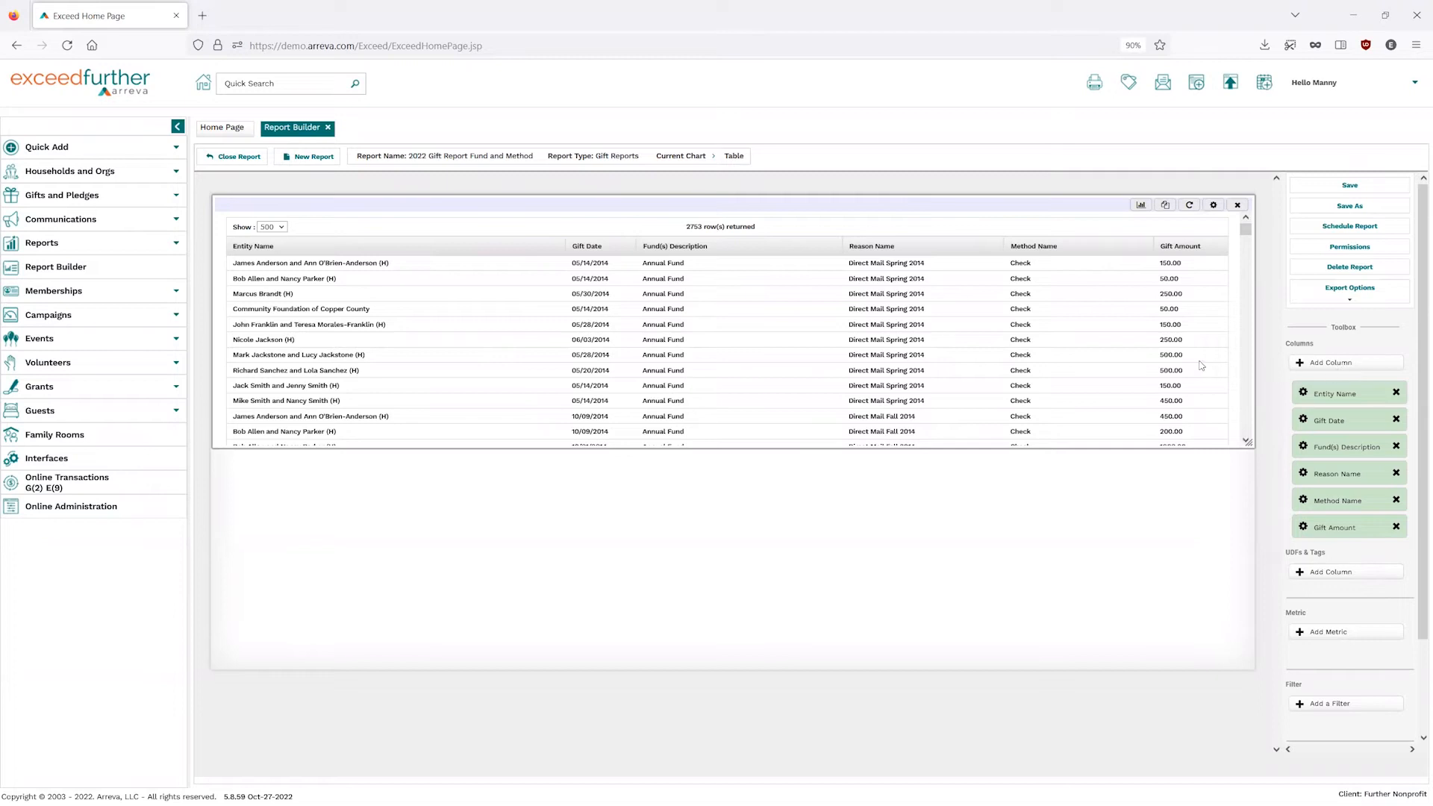
scroll(down, 3)
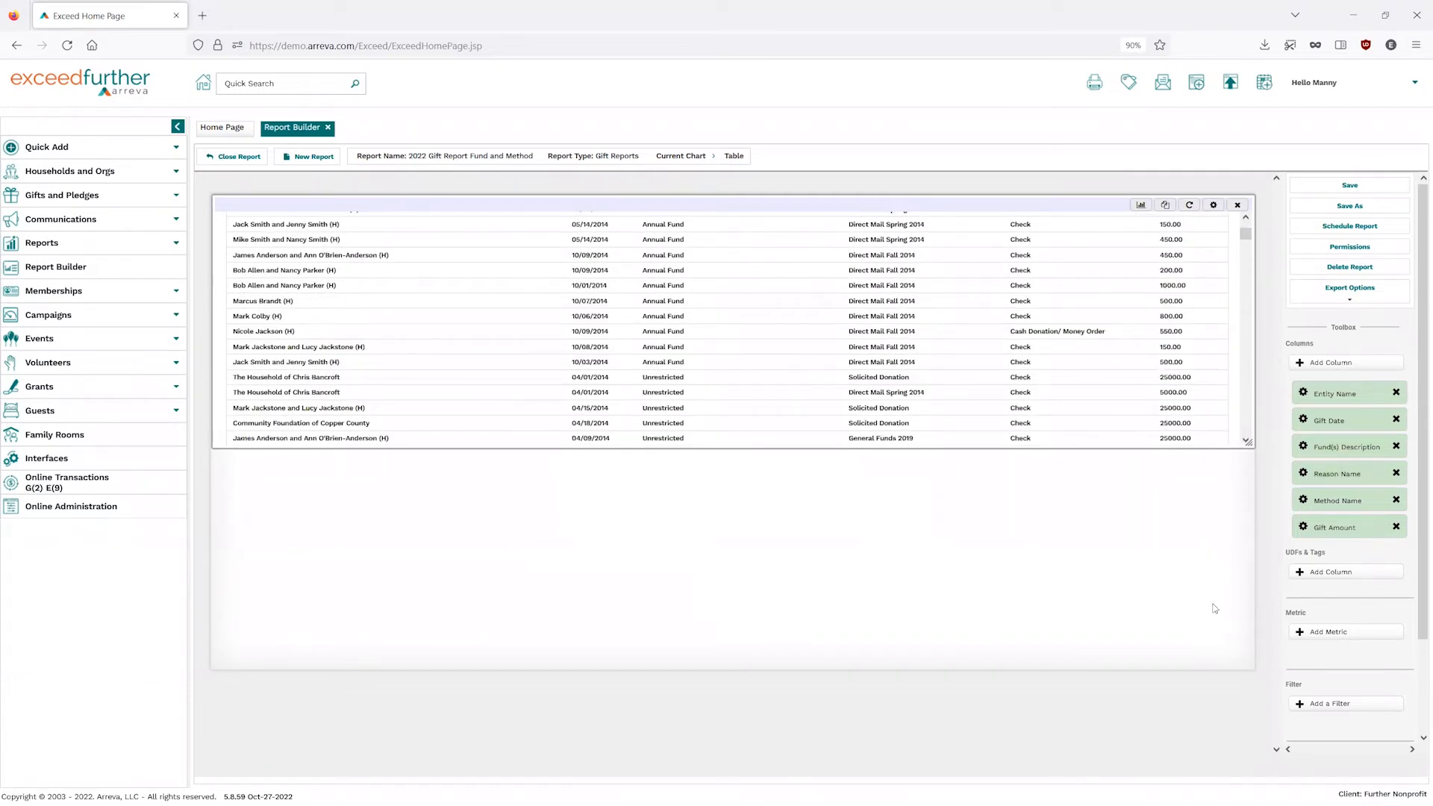
scroll(down, 3)
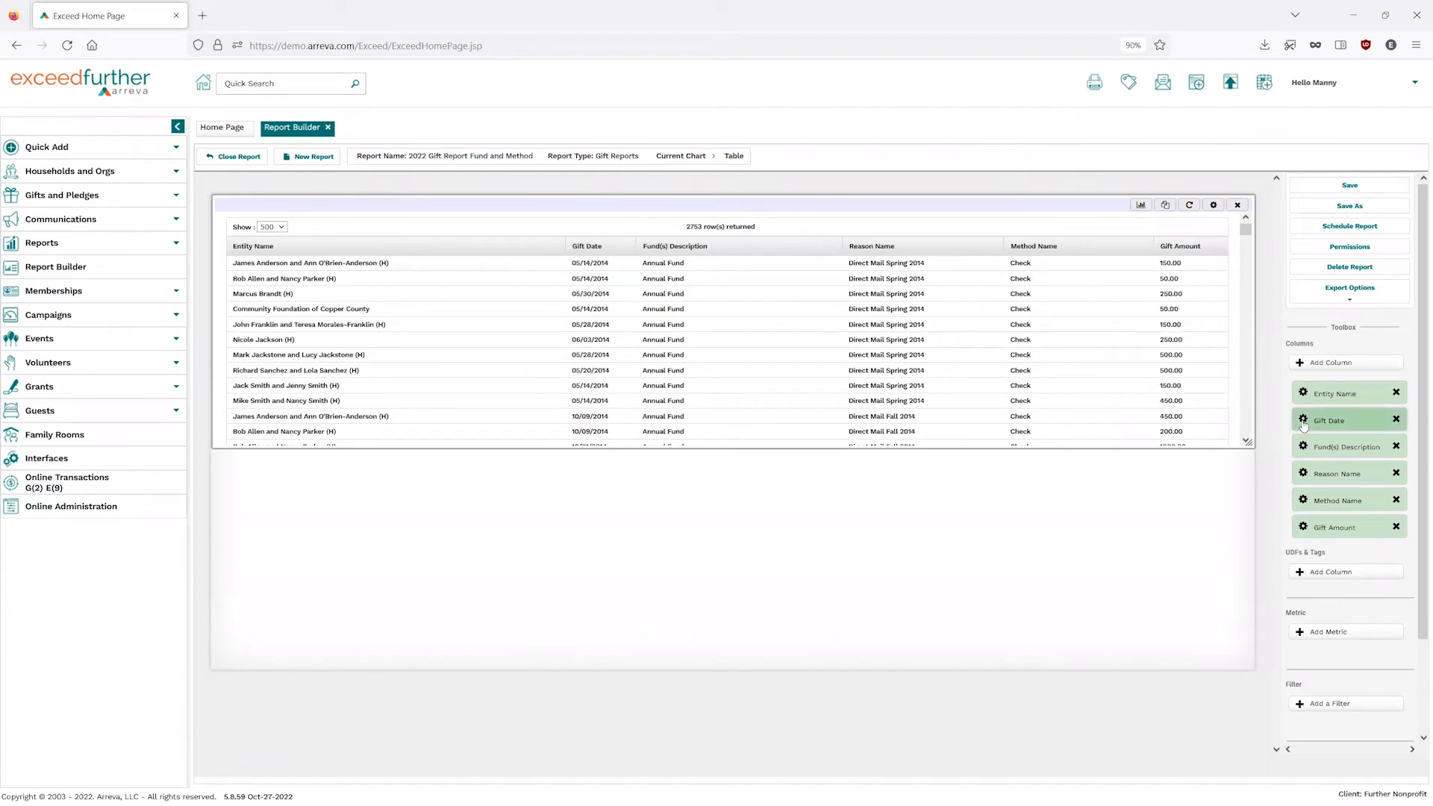
Turn on sorting for the Gift Date column and apply it.
click(1303, 421)
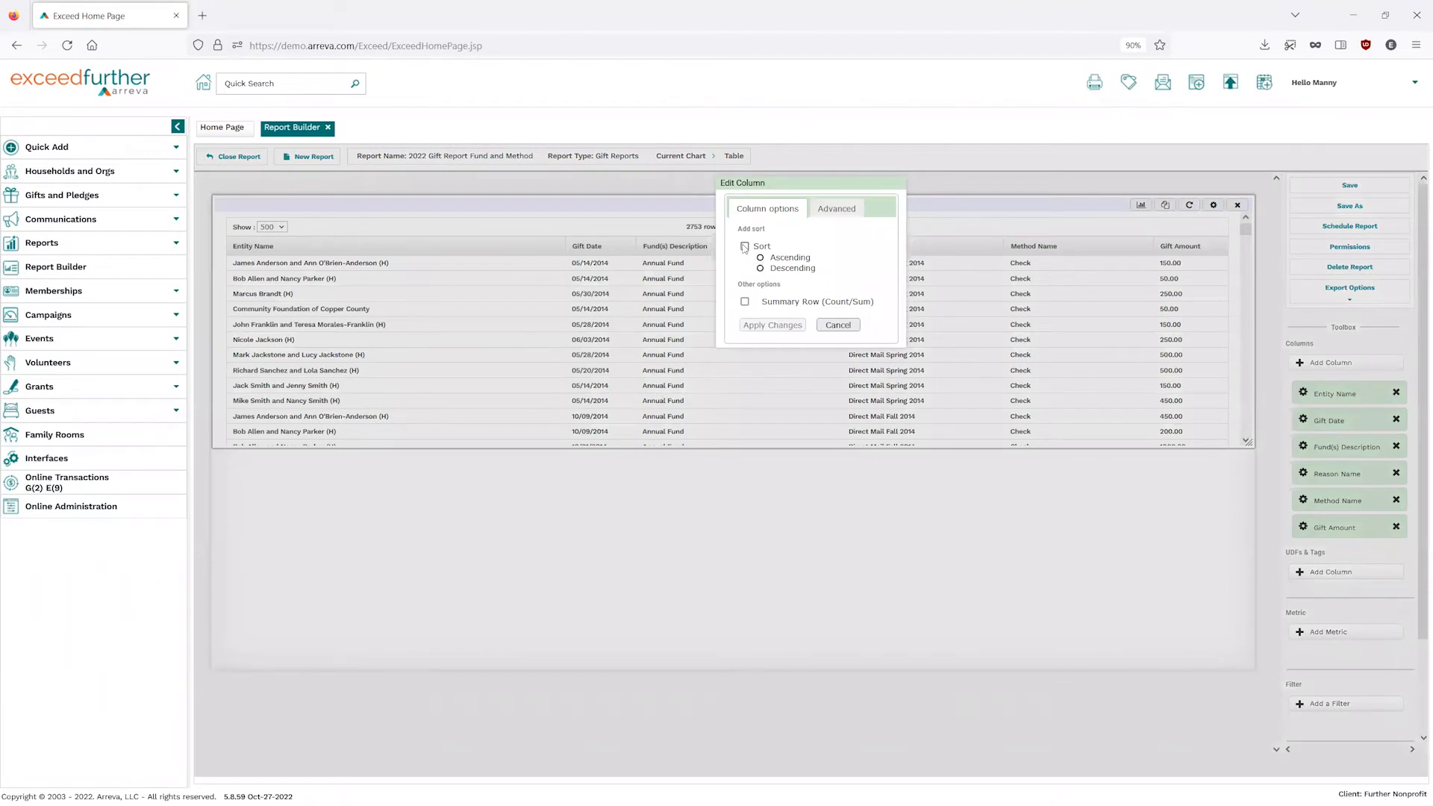
click(745, 246)
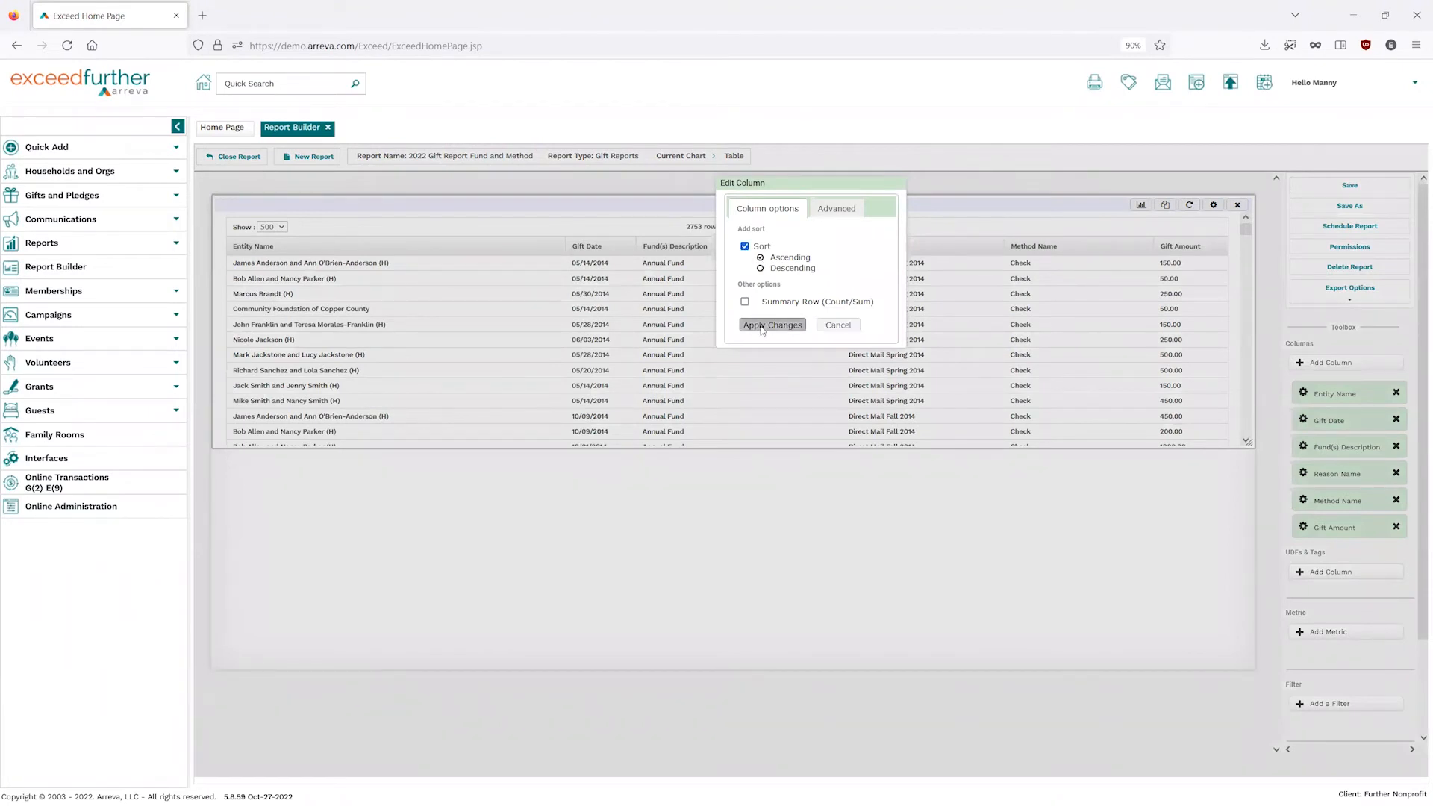
click(772, 324)
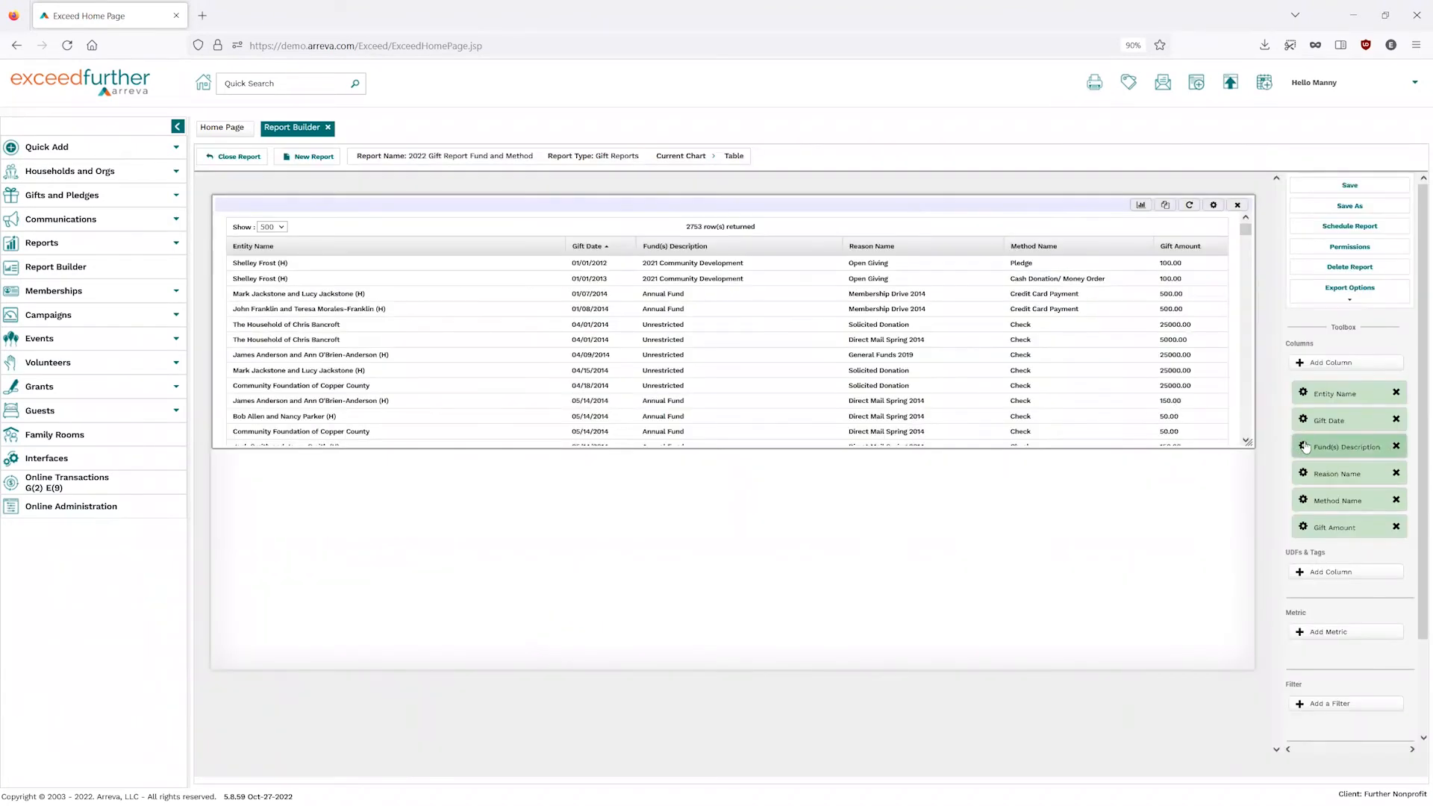
Change the Gift Date sort to Descending so the newest November 2022 gifts list first.
click(1303, 446)
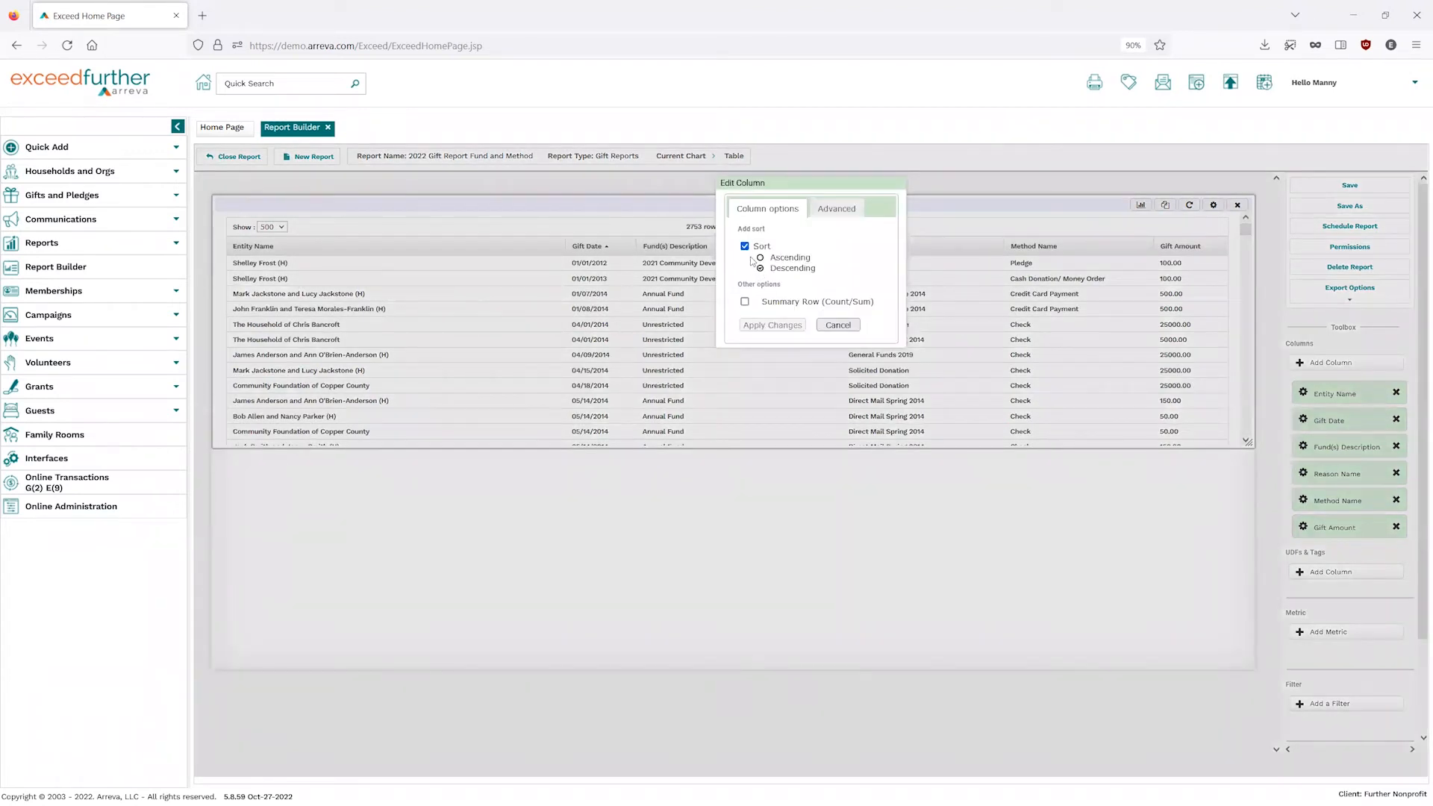
click(759, 269)
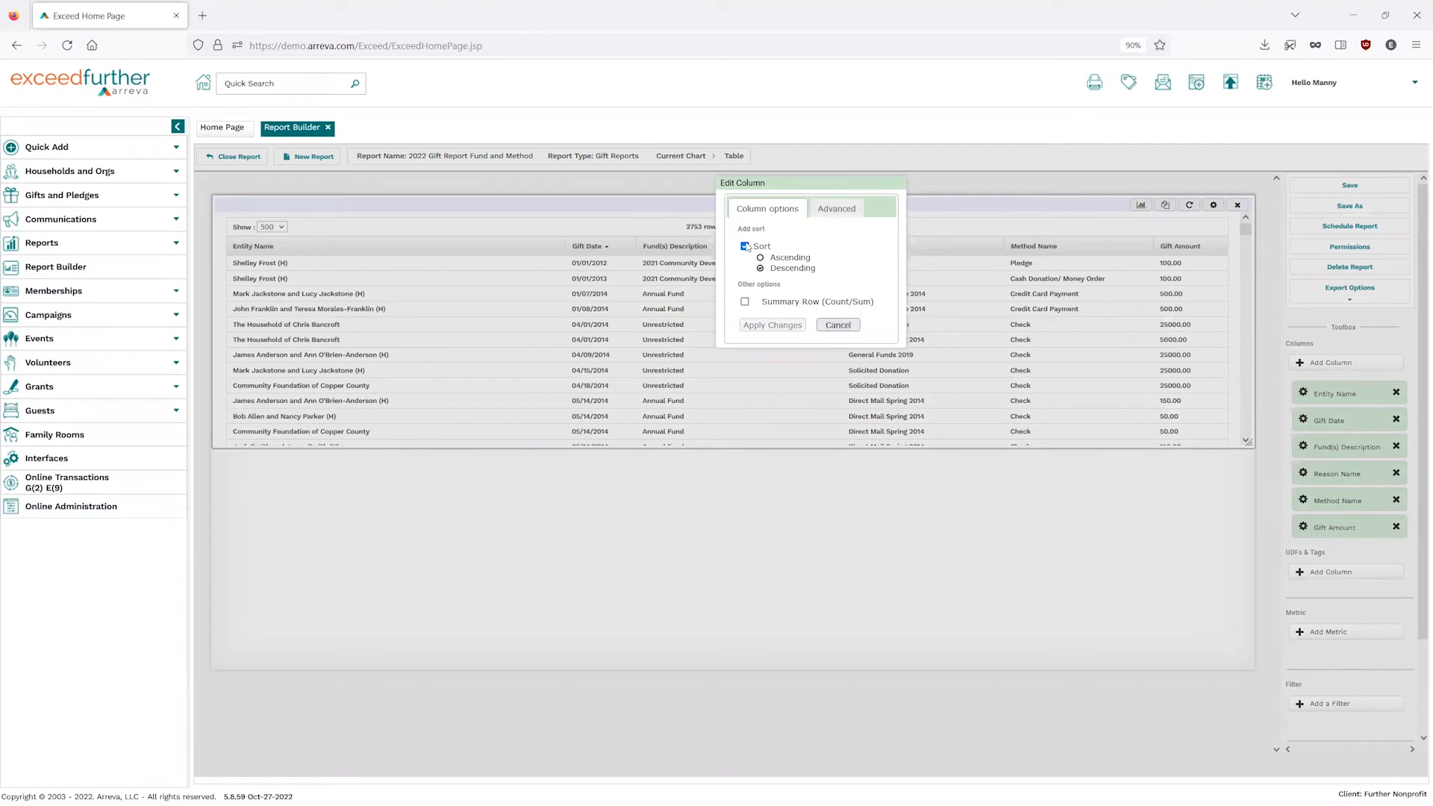
click(746, 247)
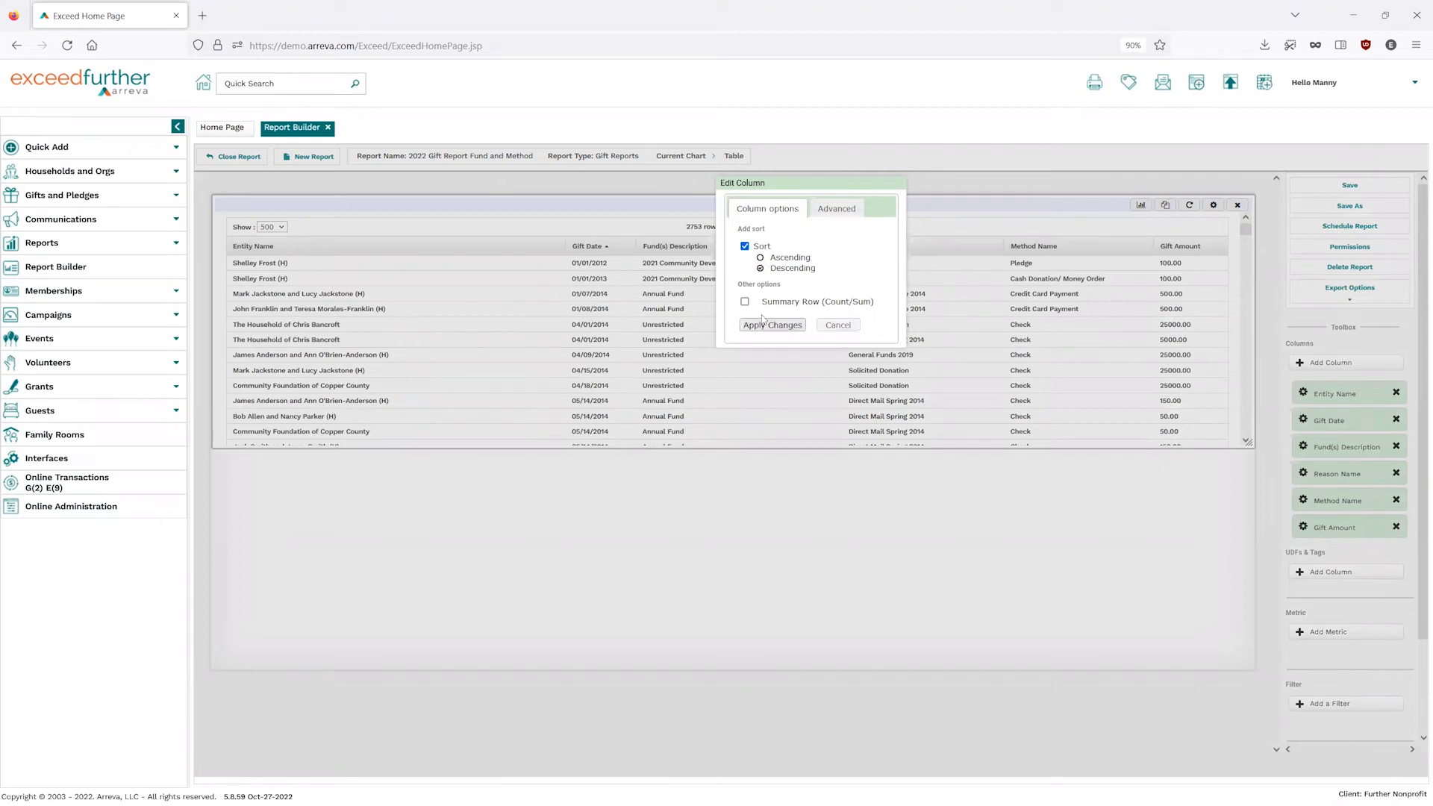
click(771, 323)
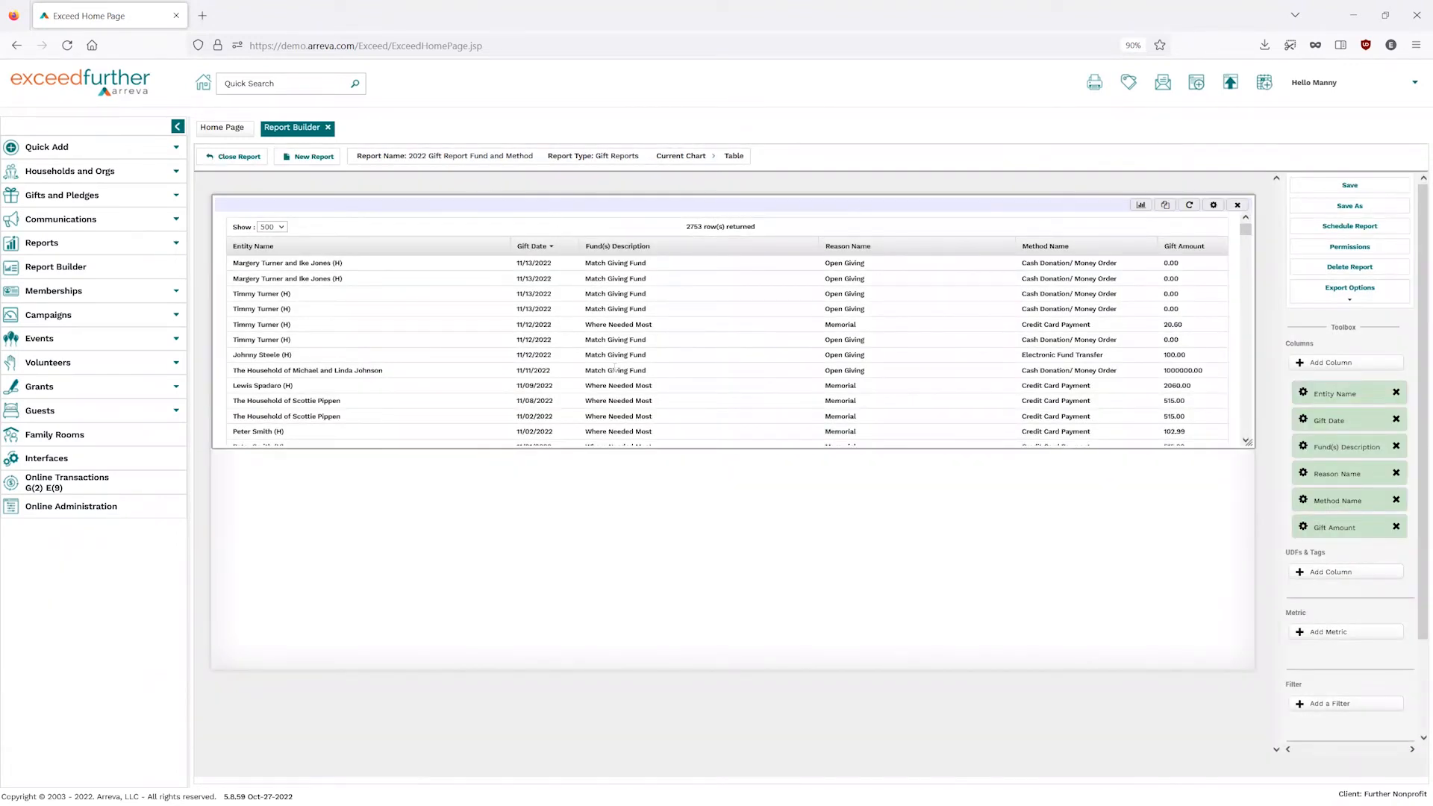
mouse_move(658, 339)
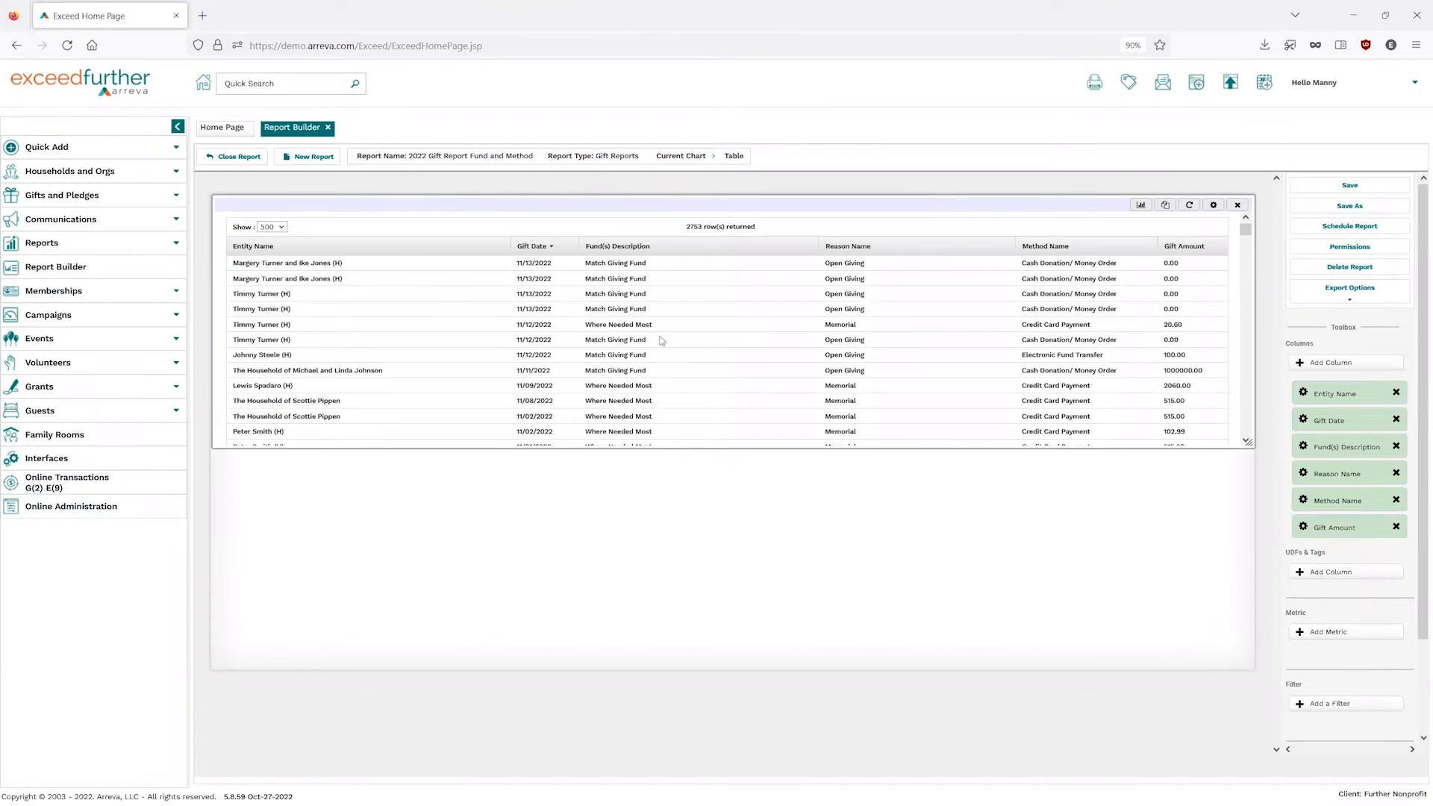
mouse_move(1279, 530)
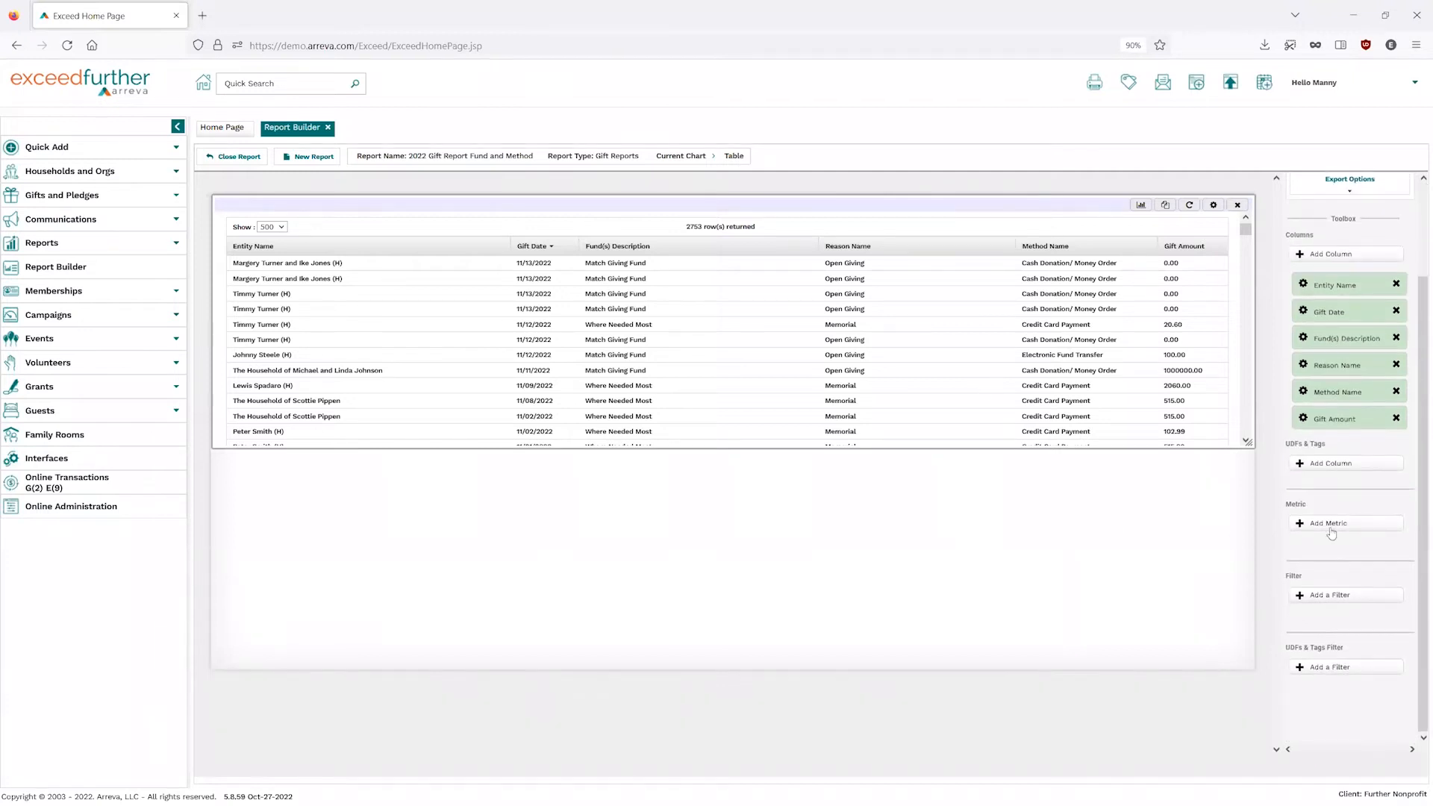
mouse_move(1267, 488)
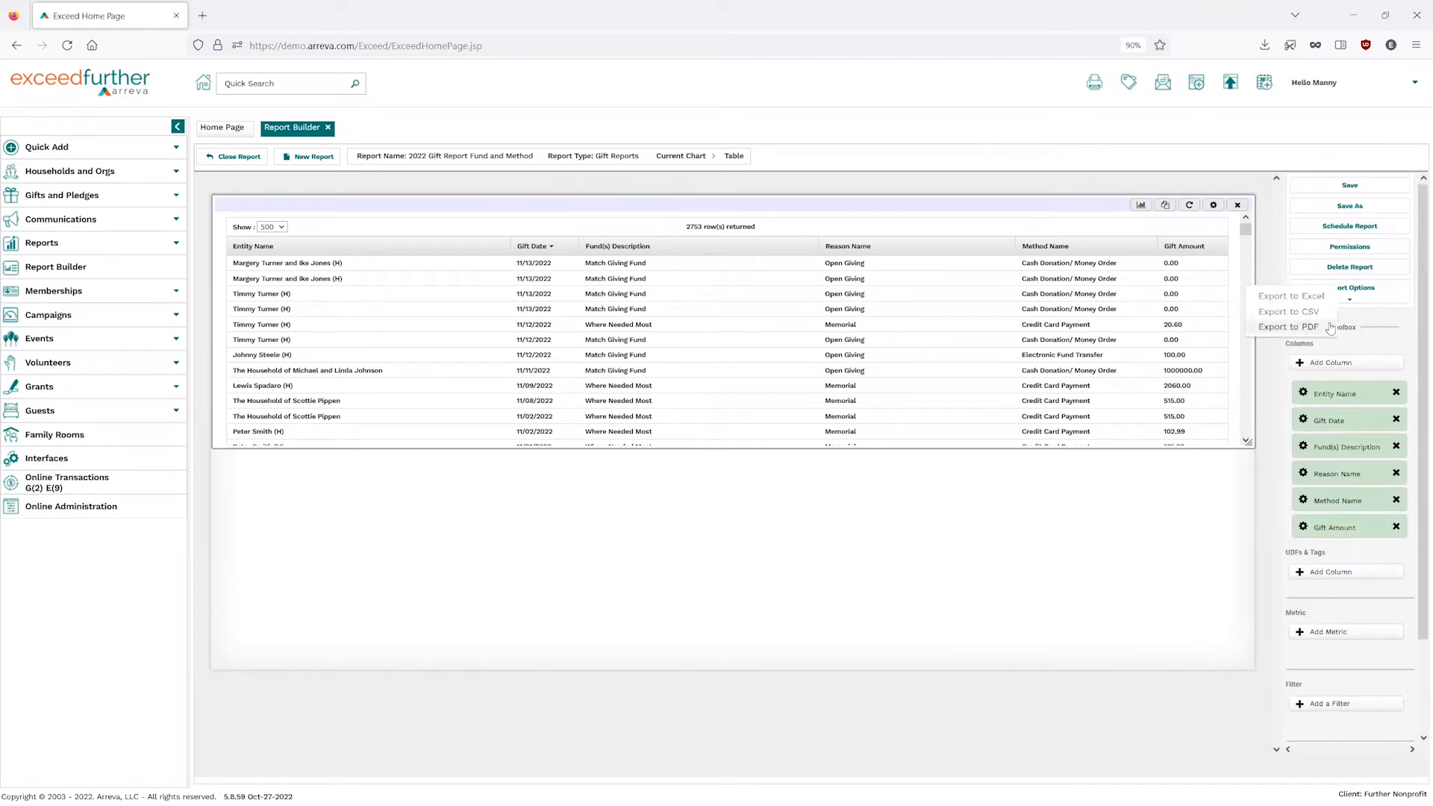
click(1349, 288)
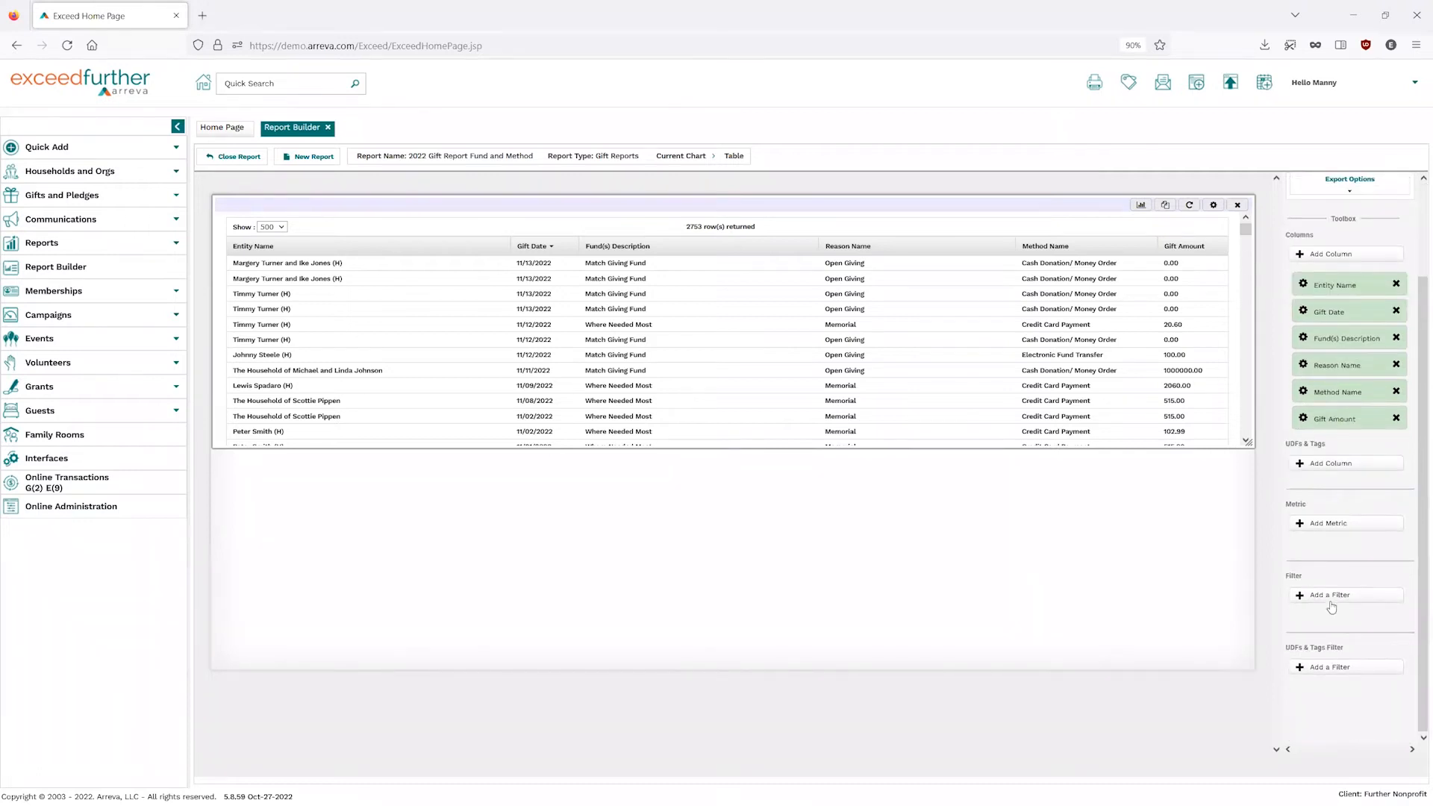
click(1333, 596)
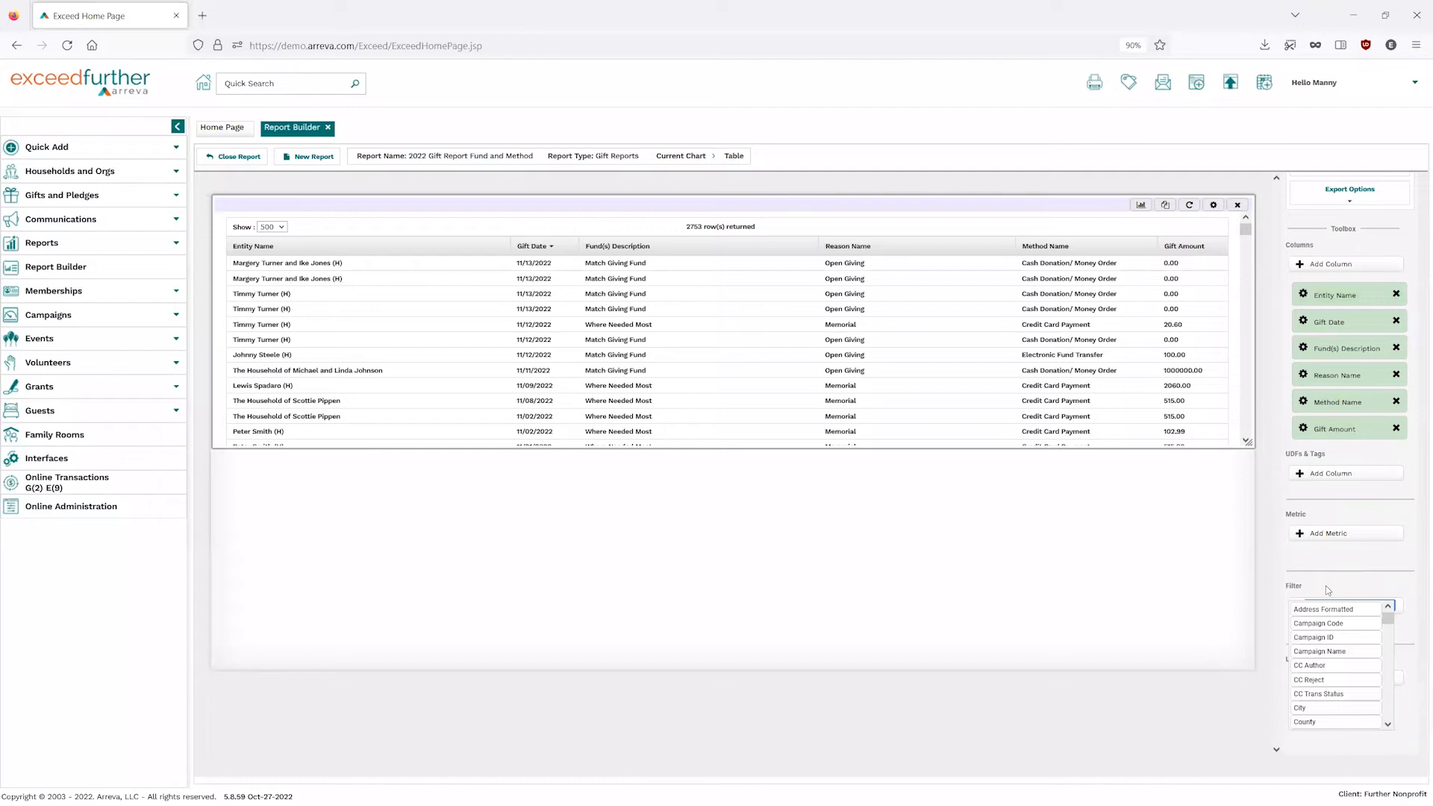
Filter Gift Date to the range 01-01-2022 through 12-31-2022, leaving 668 rows.
text(gift)
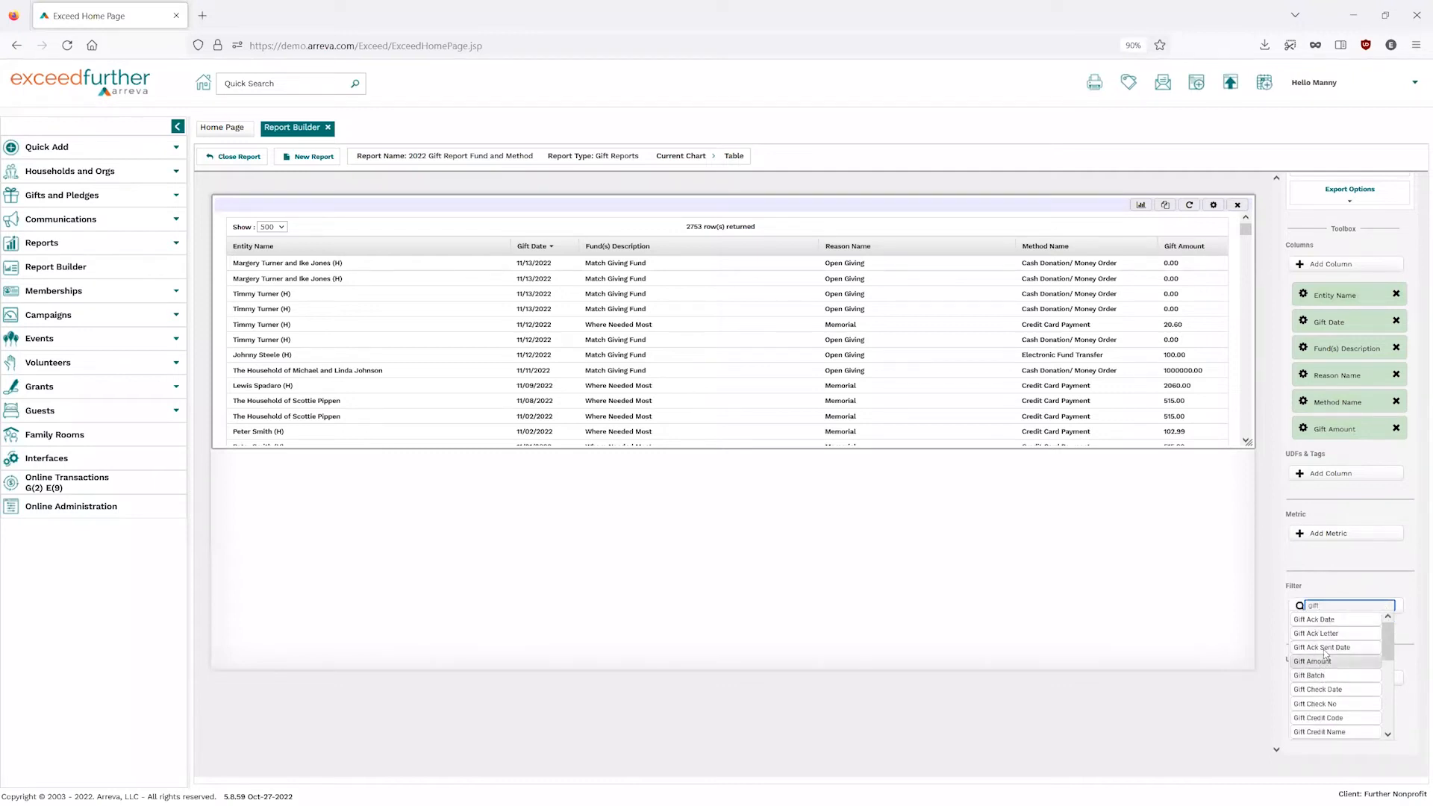
scroll(down, 3)
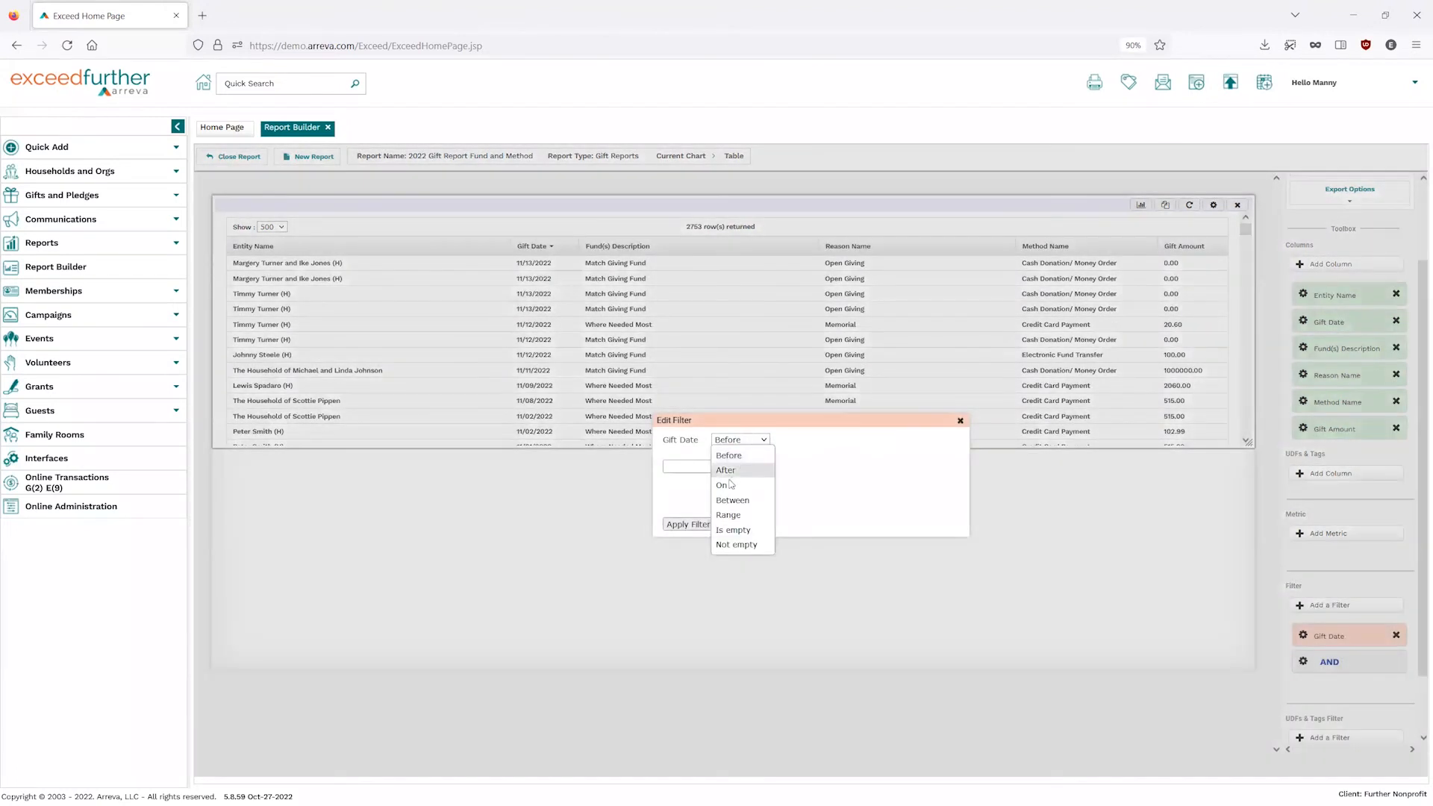
mouse_move(743, 503)
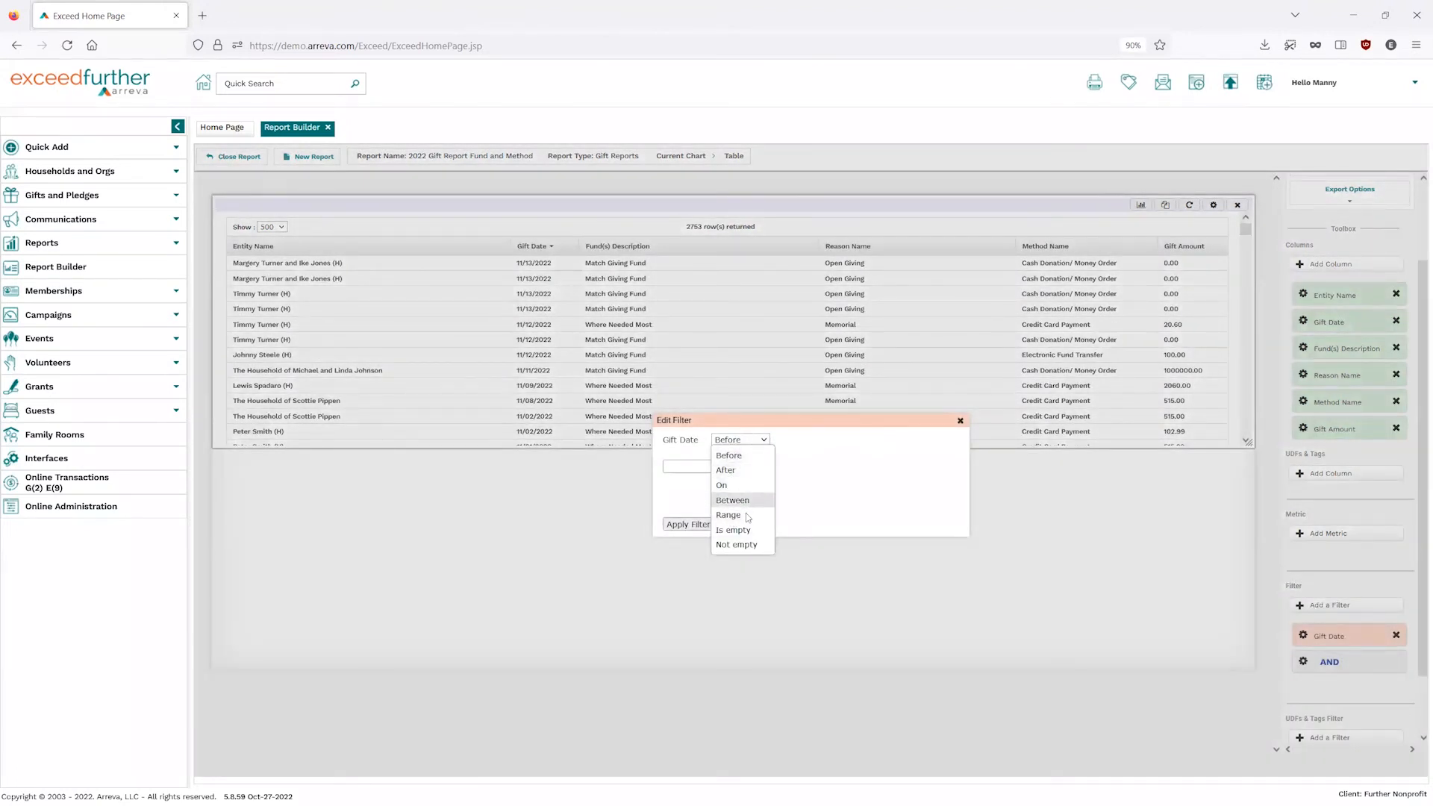
mouse_move(740, 514)
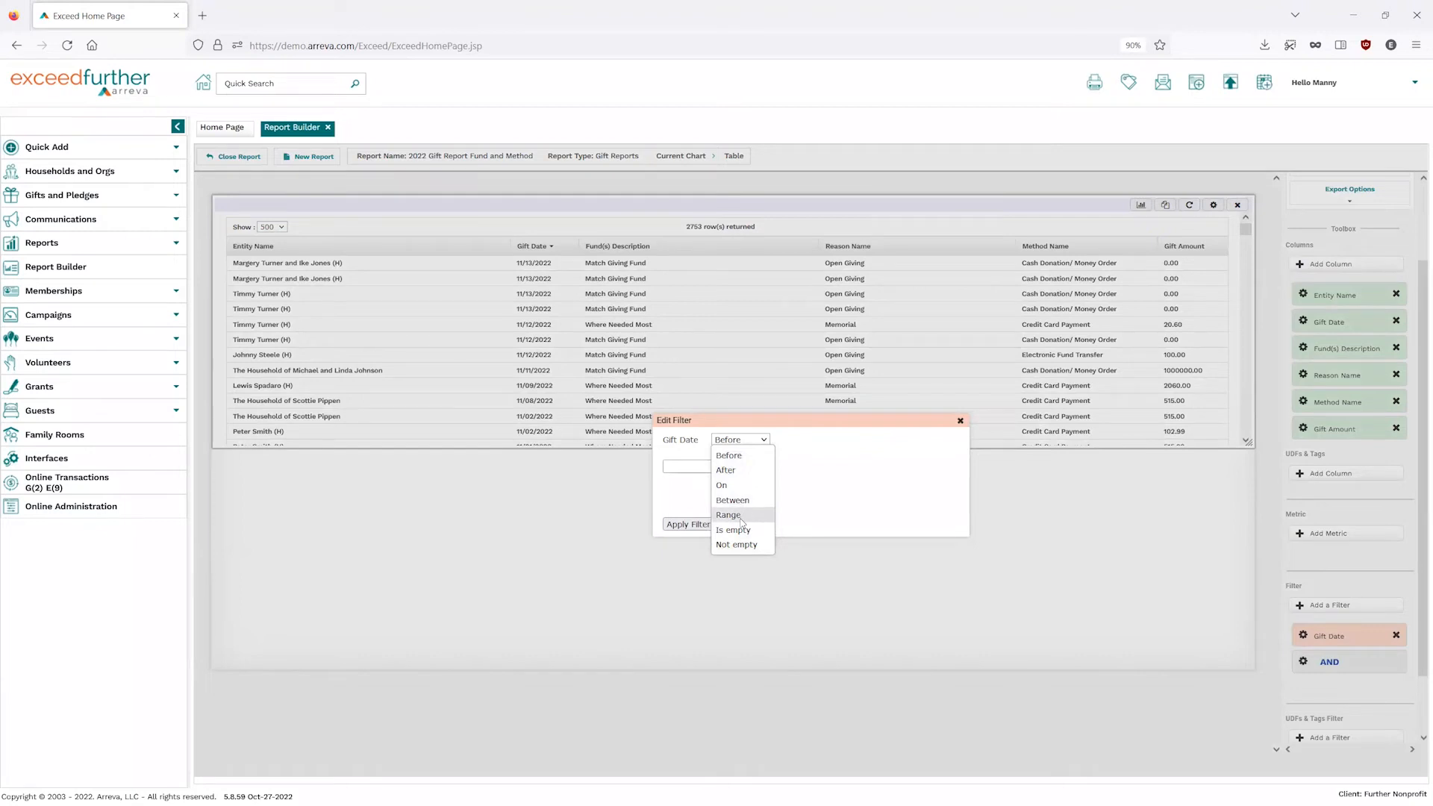
click(726, 514)
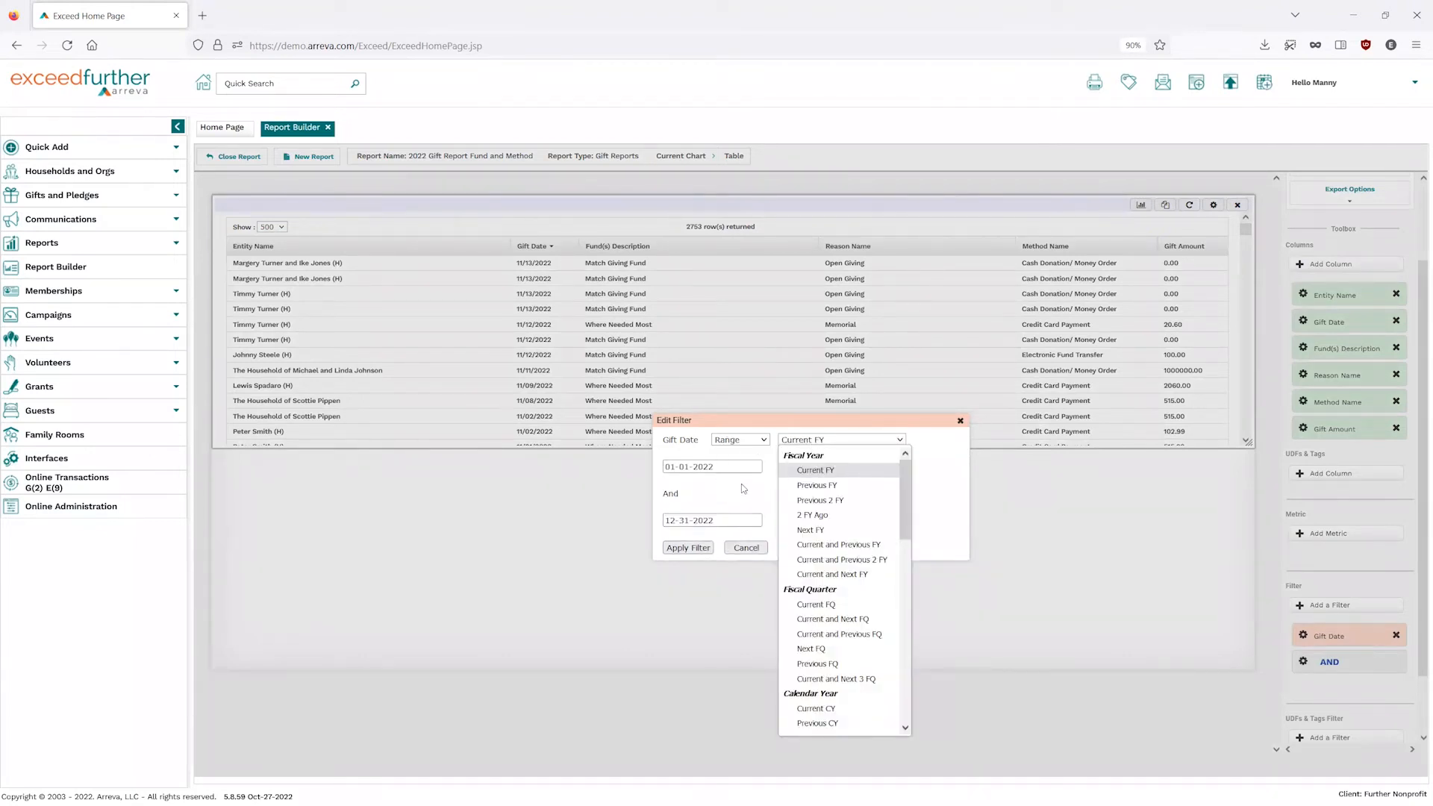
click(815, 470)
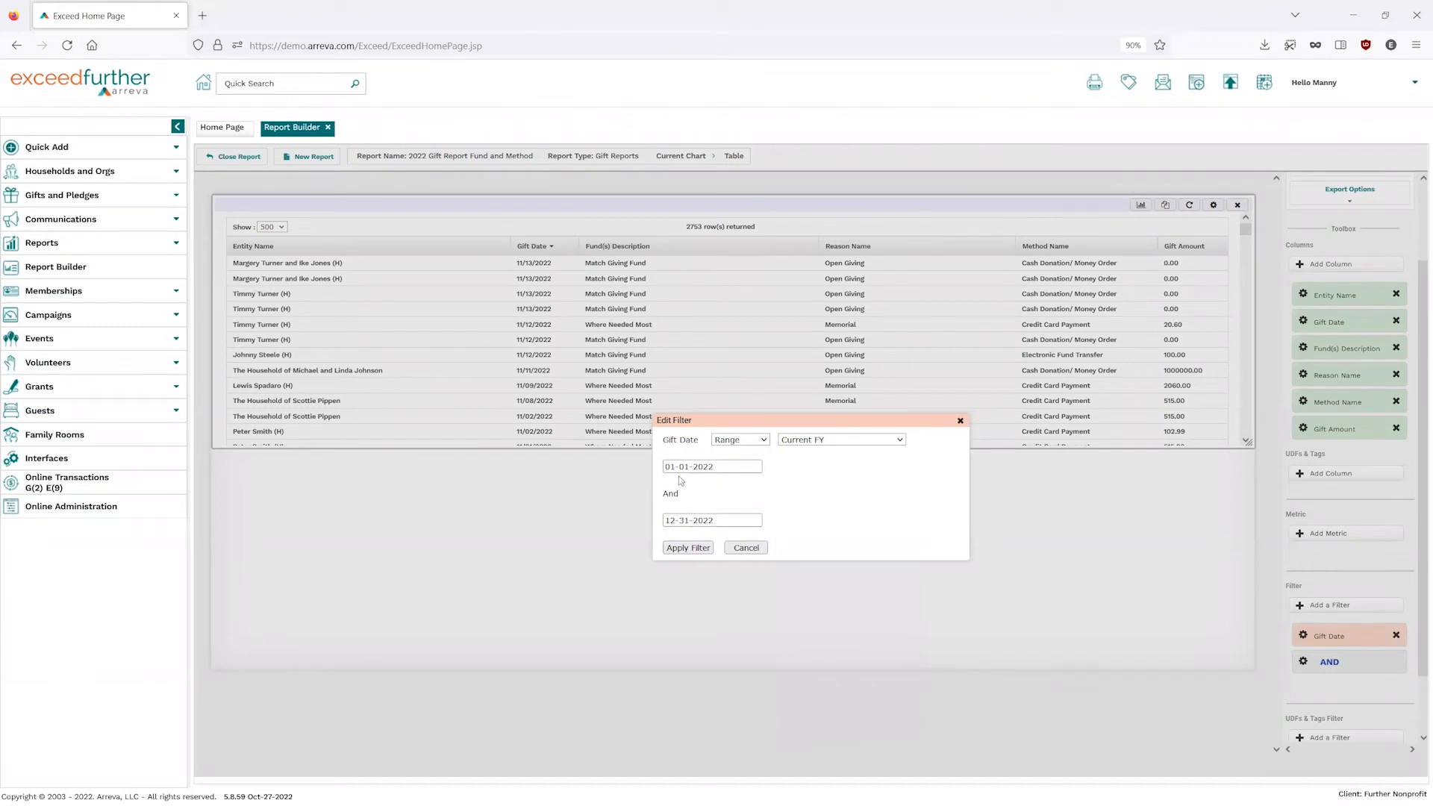
mouse_move(801, 463)
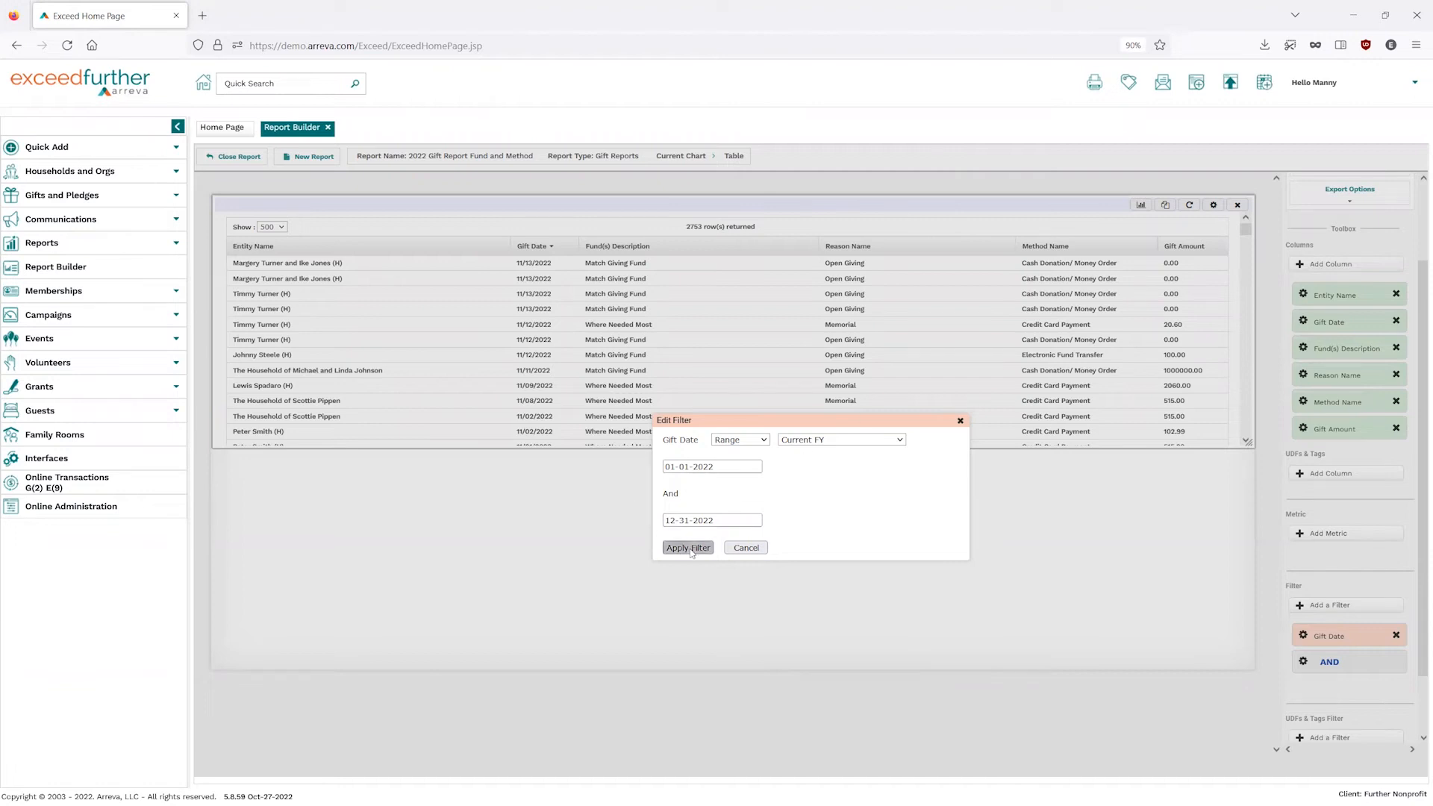
click(687, 548)
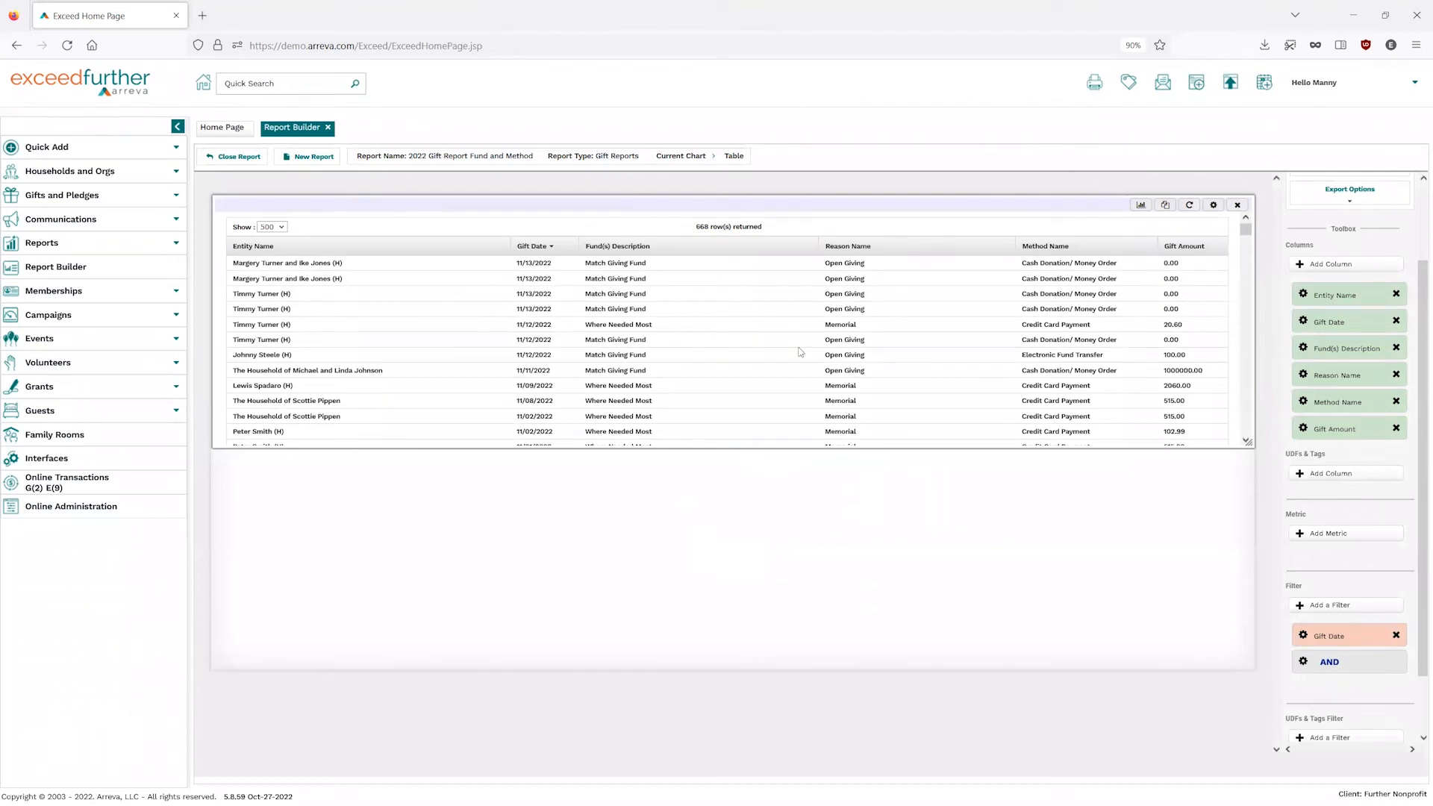
scroll(down, 3)
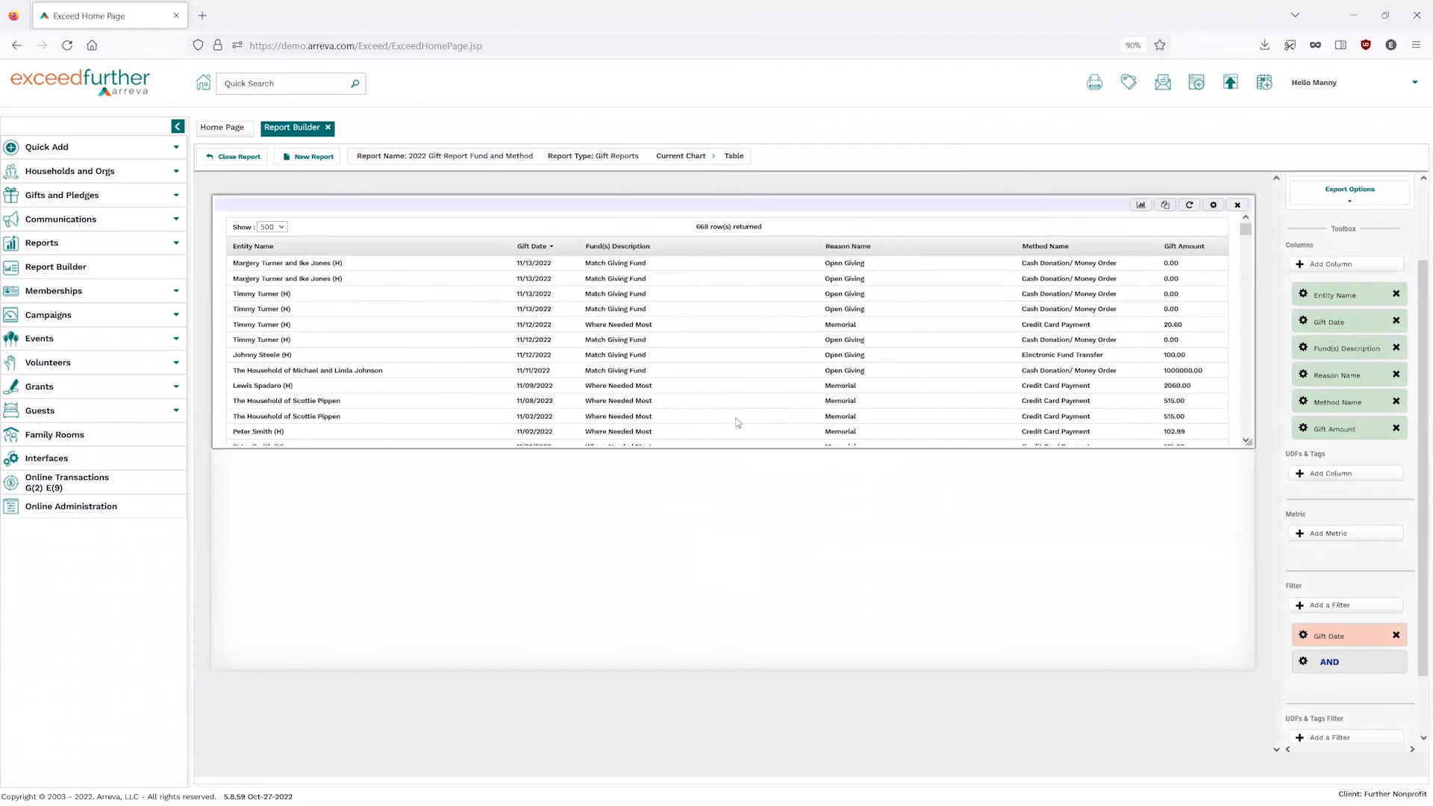
mouse_move(1155, 520)
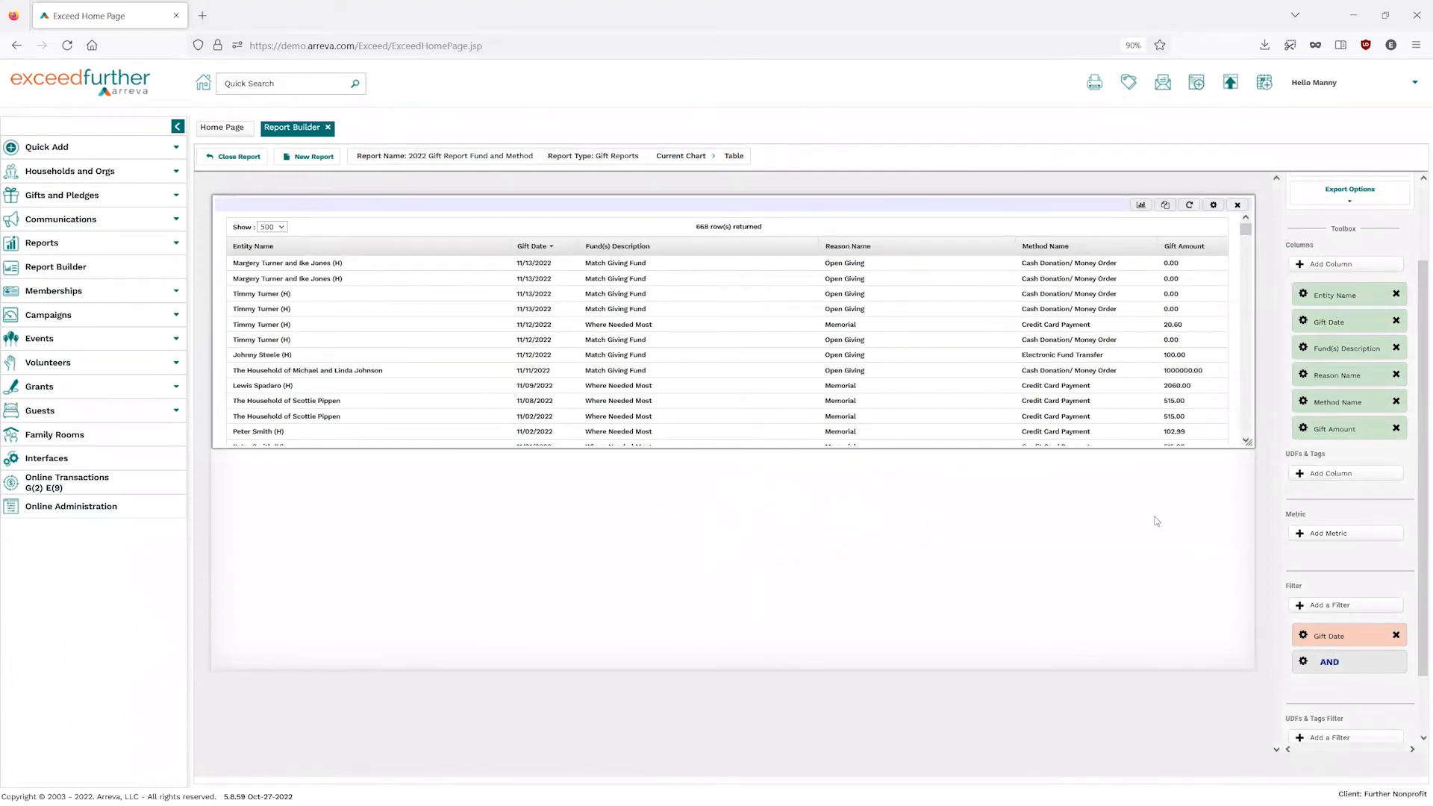
mouse_move(1138, 204)
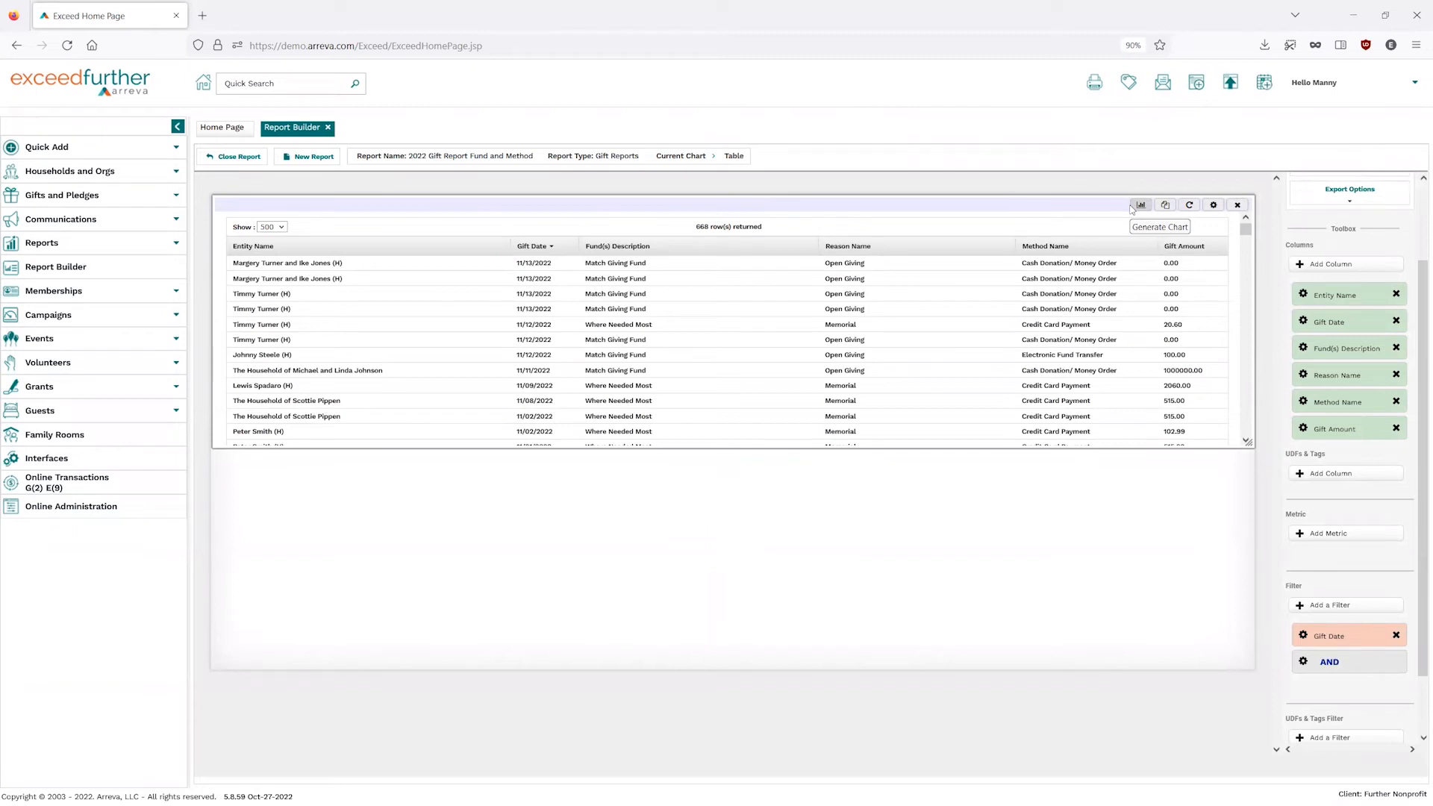
mouse_move(1165, 204)
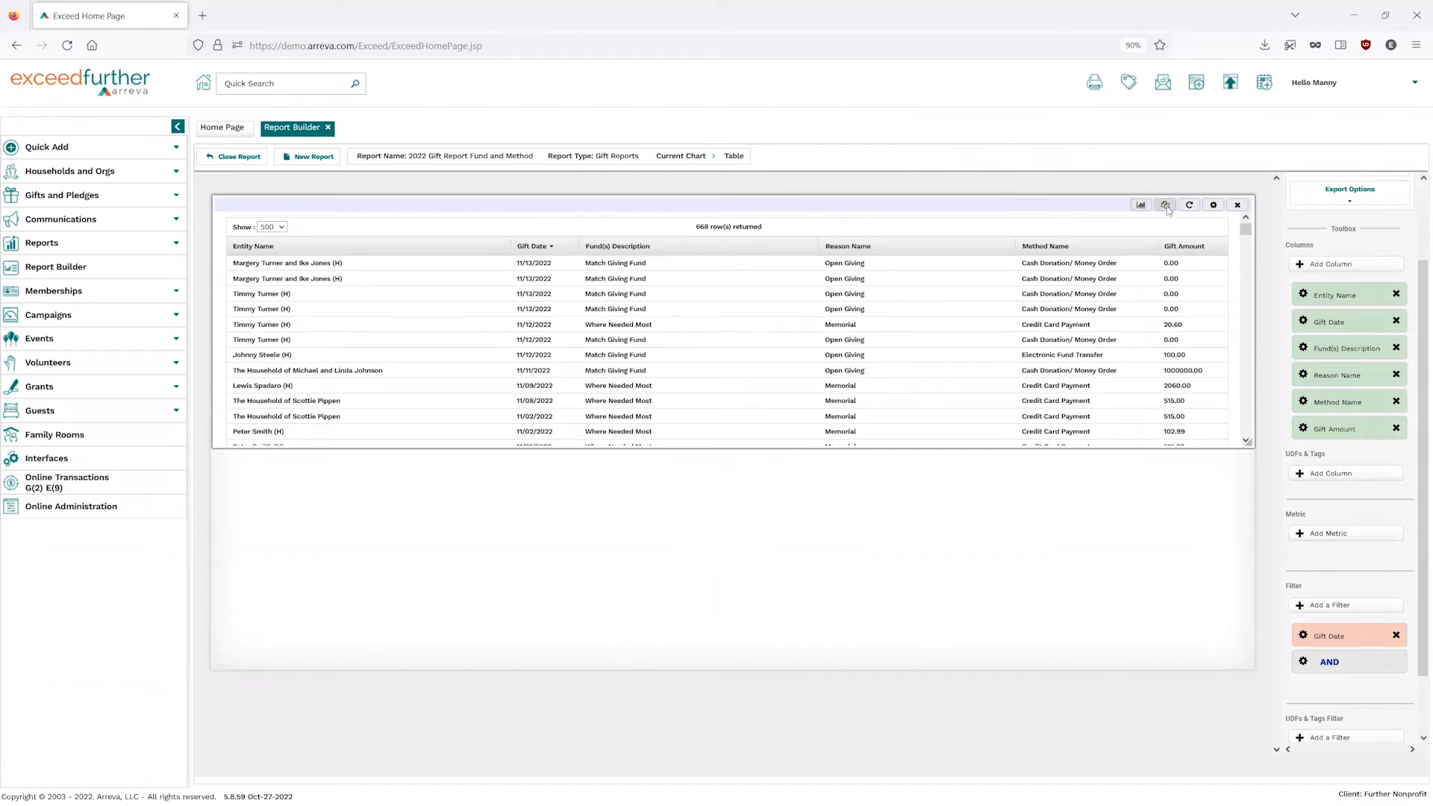
Clone the gift table onto the canvas, move the copy left, and begin adding a metric to it.
click(1164, 204)
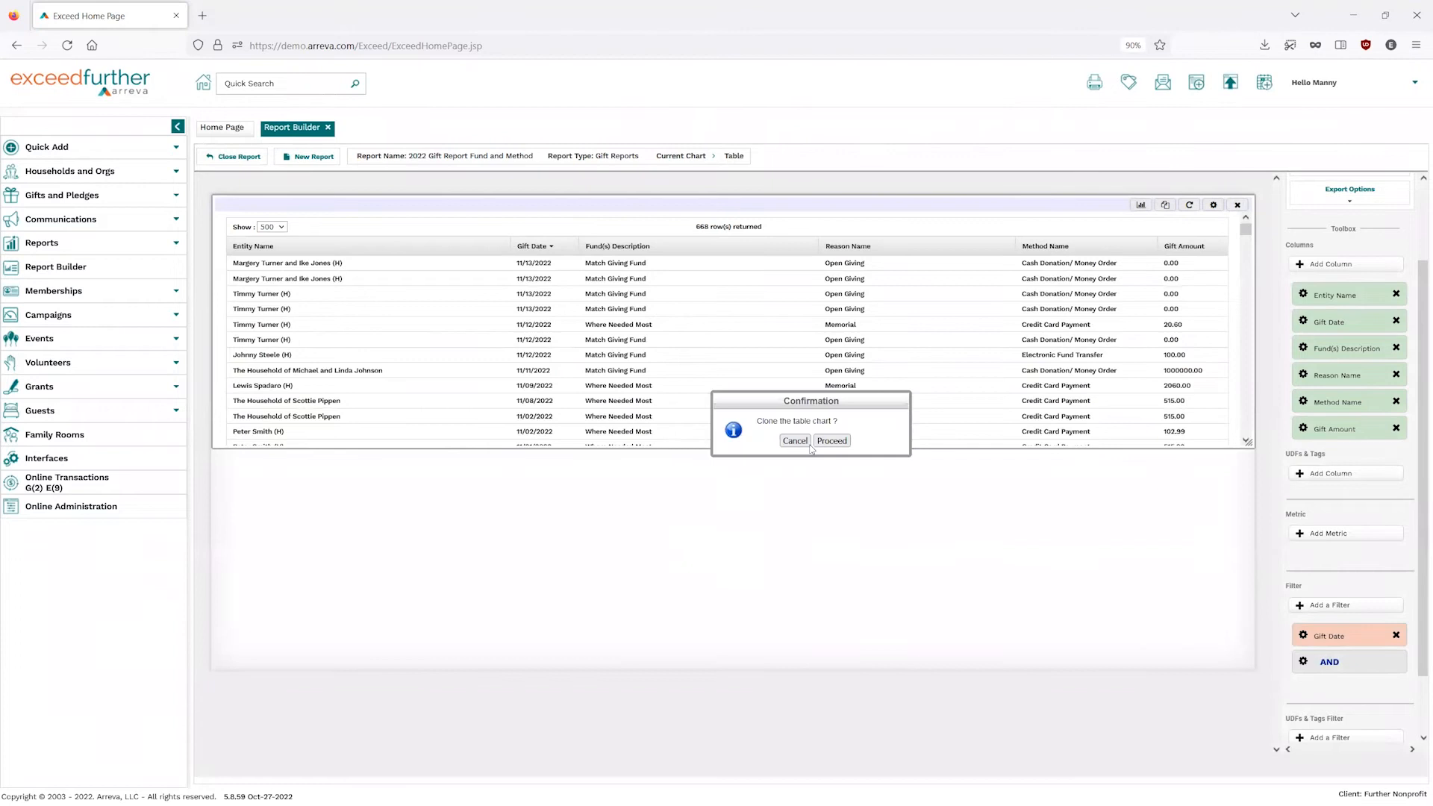
click(831, 440)
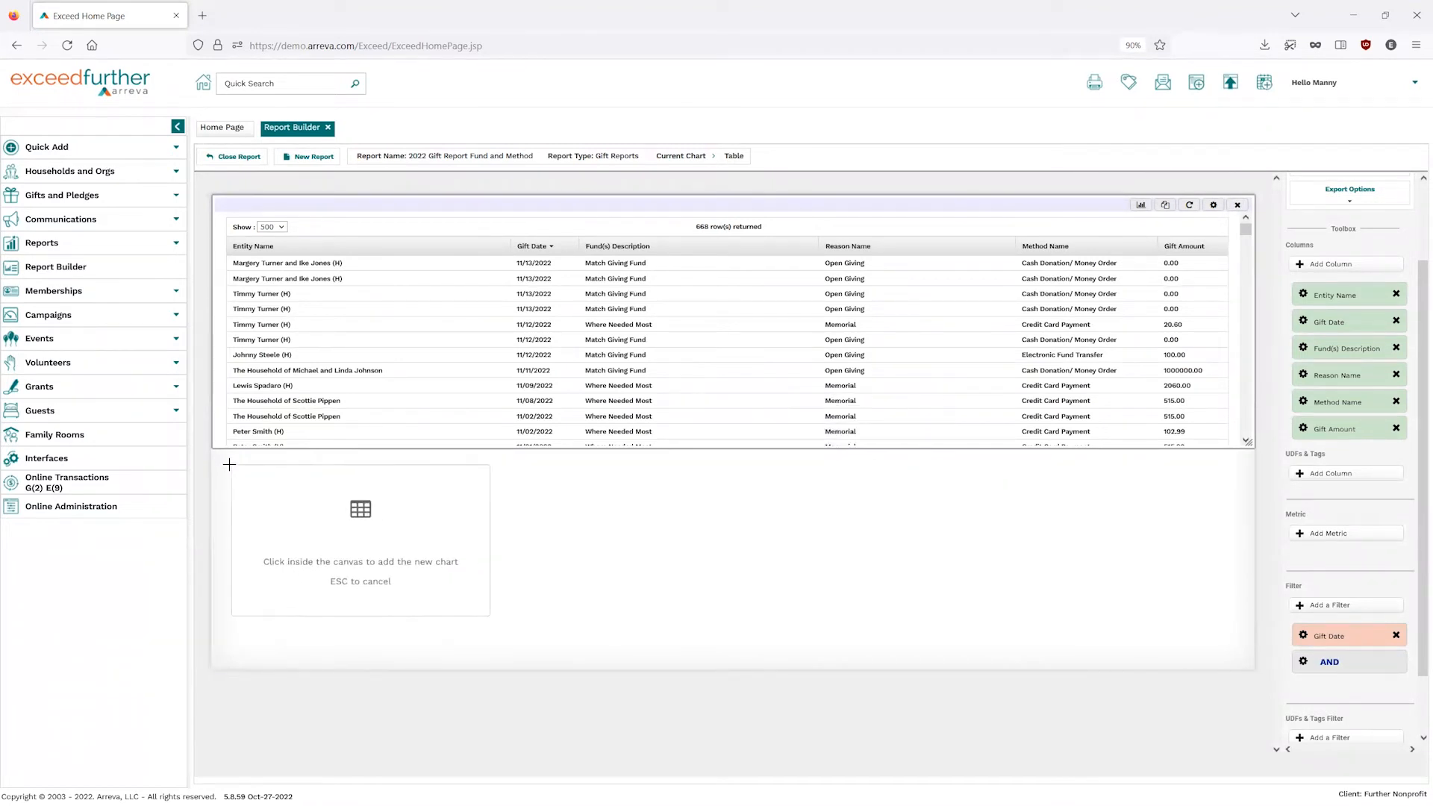
click(359, 509)
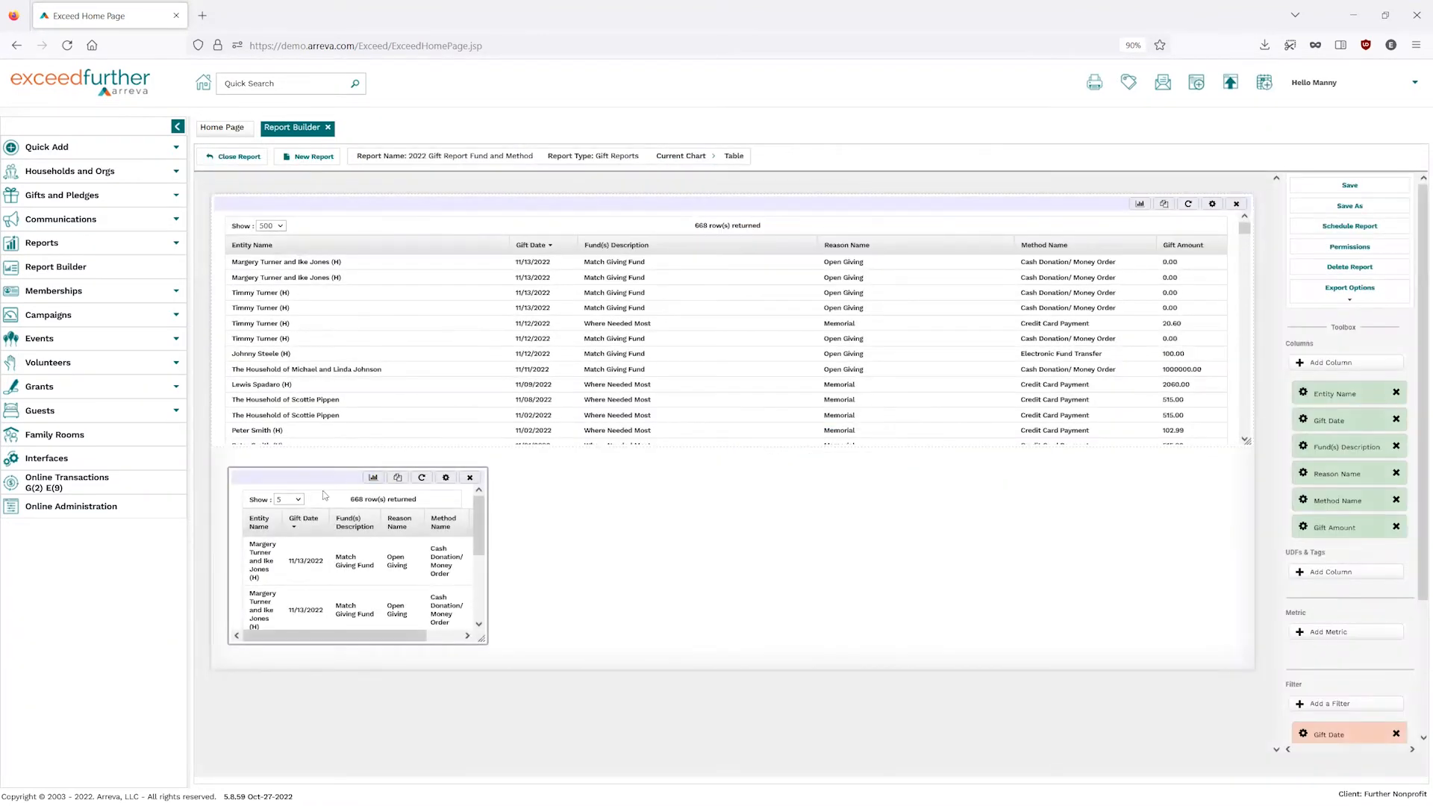
drag(322, 474, 293, 482)
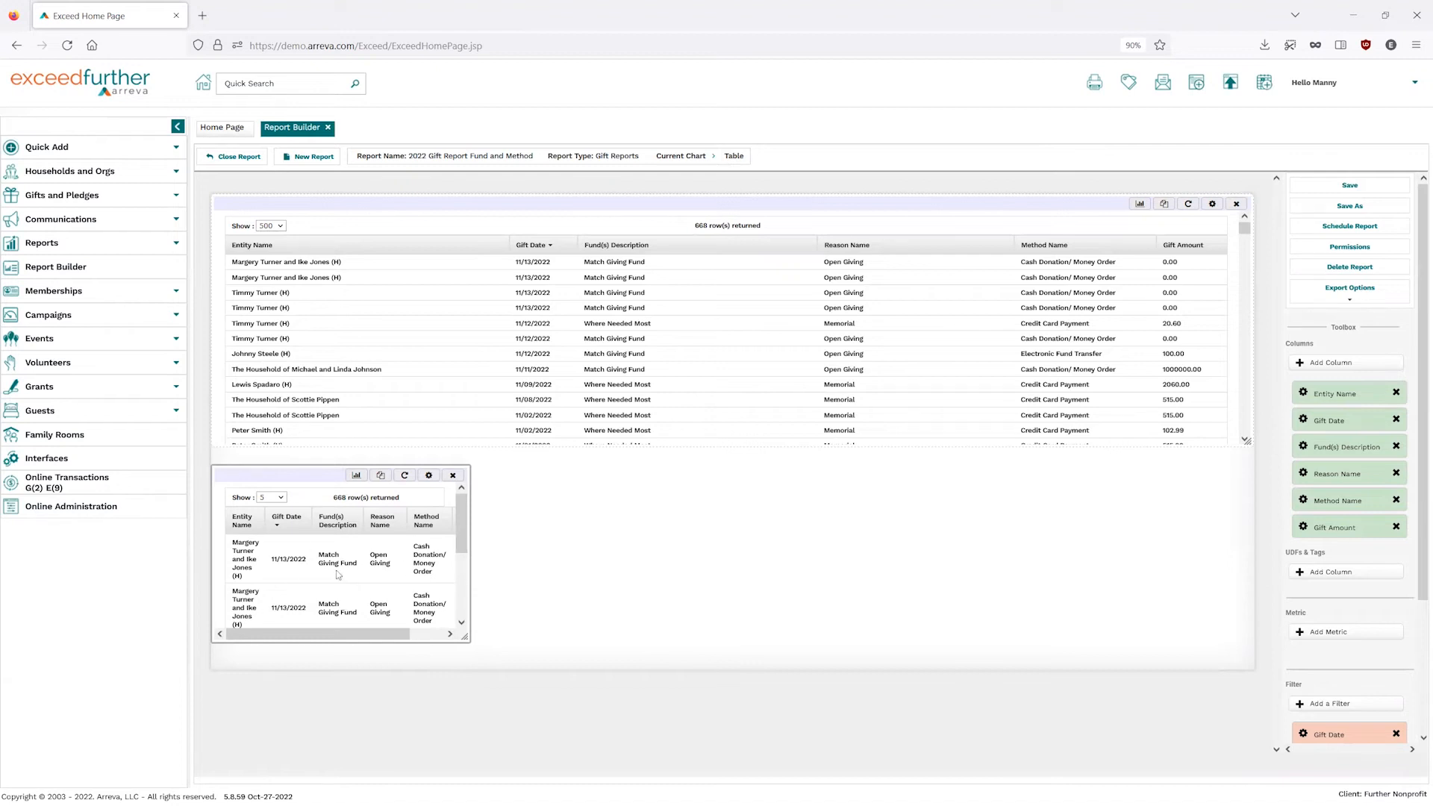
mouse_move(305, 456)
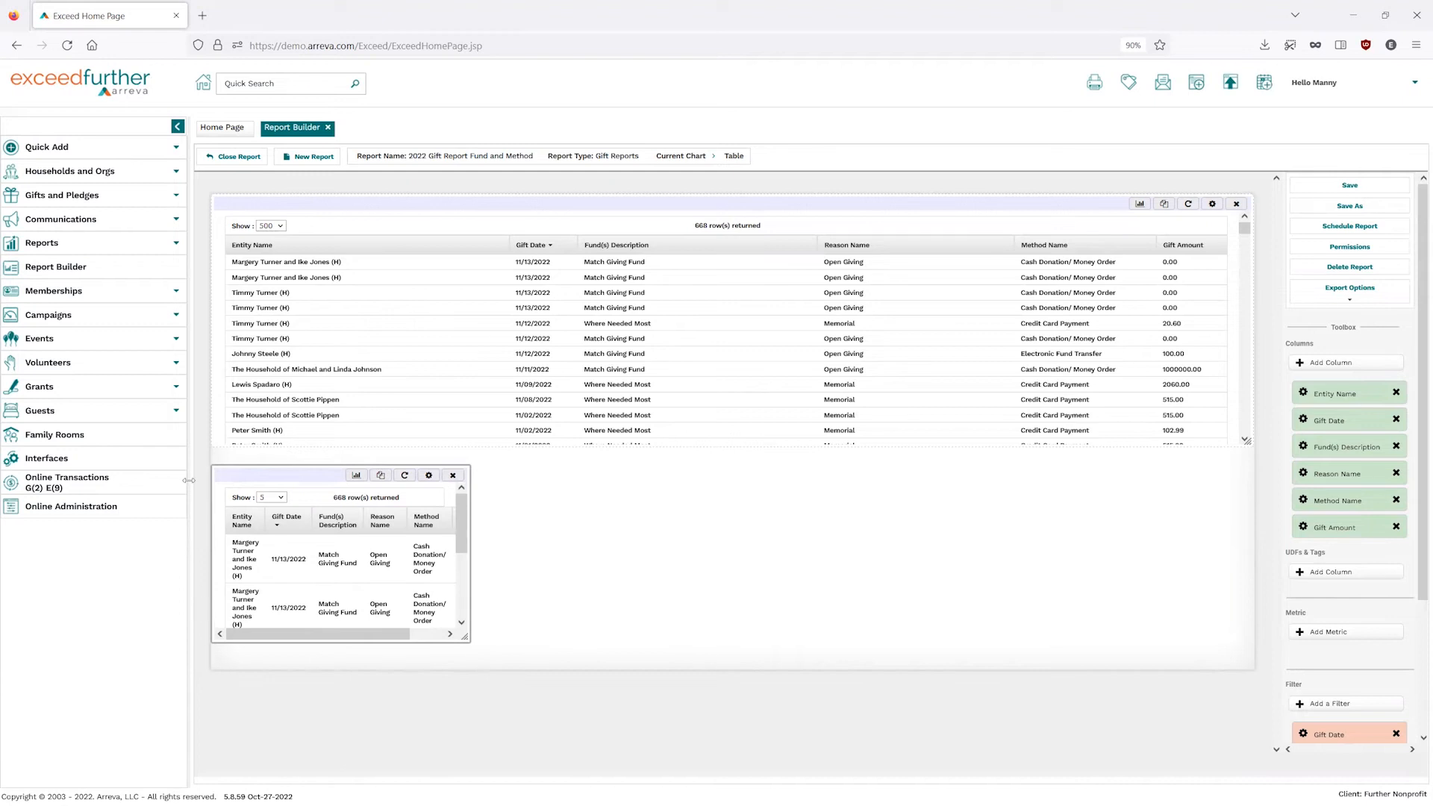
mouse_move(487, 523)
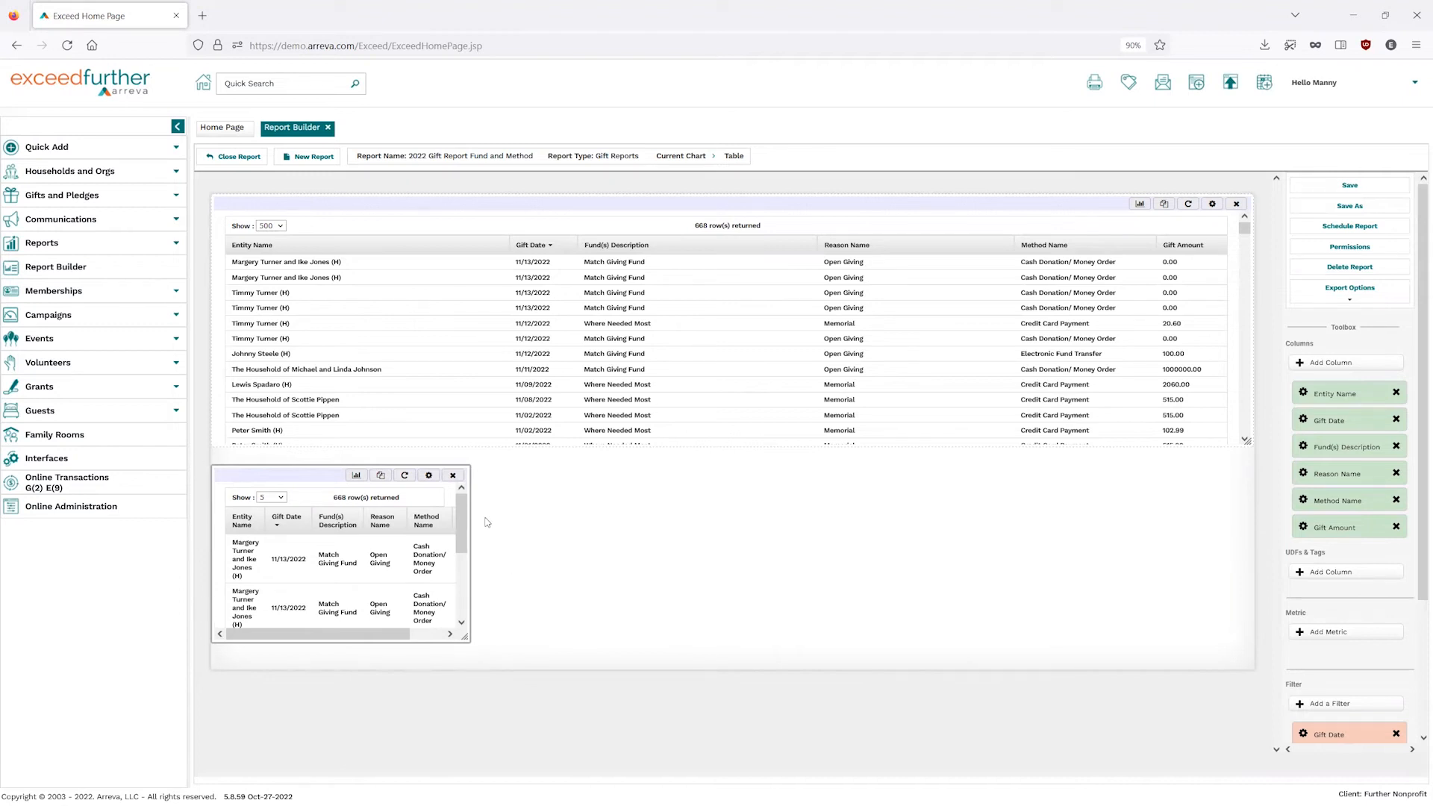
mouse_move(207, 533)
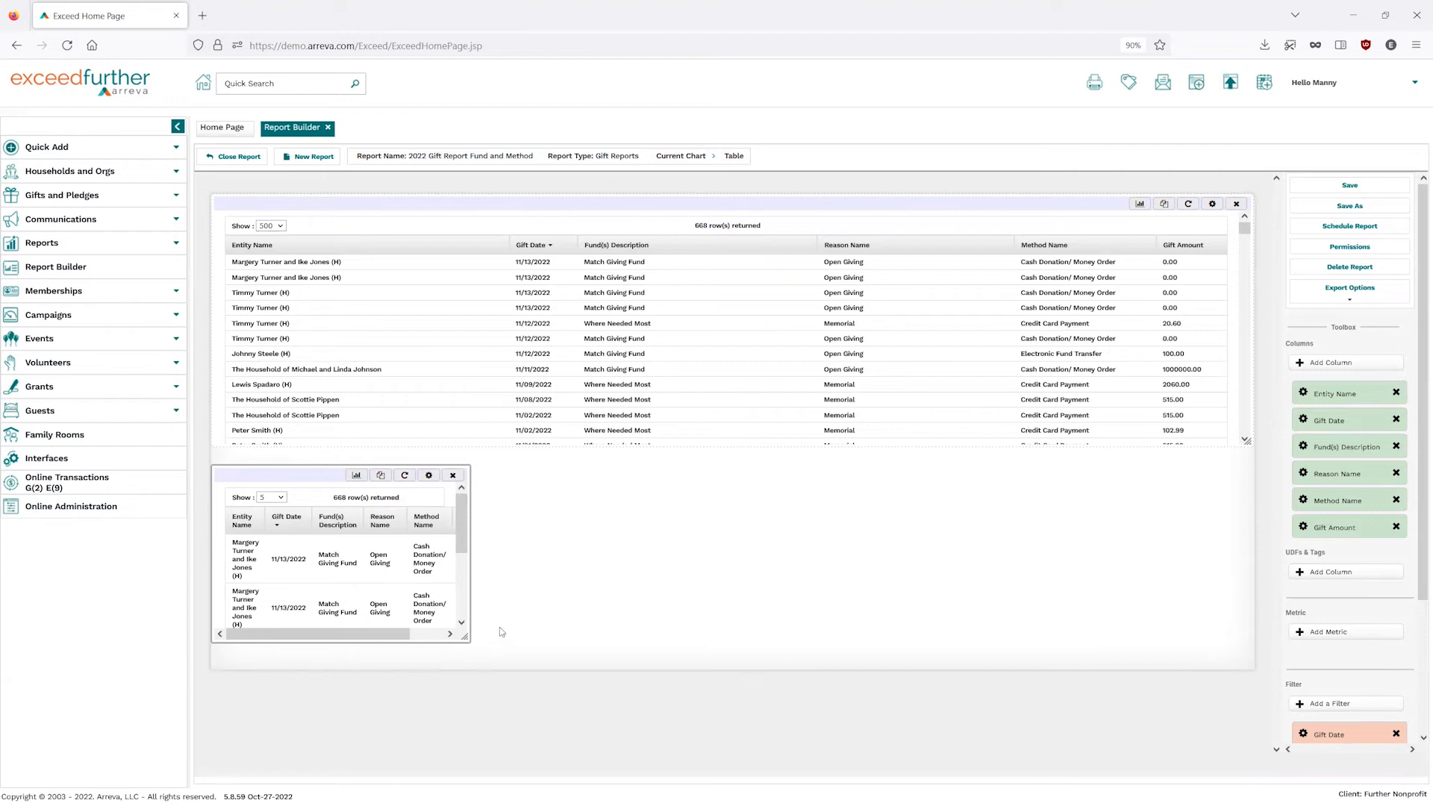
mouse_move(558, 665)
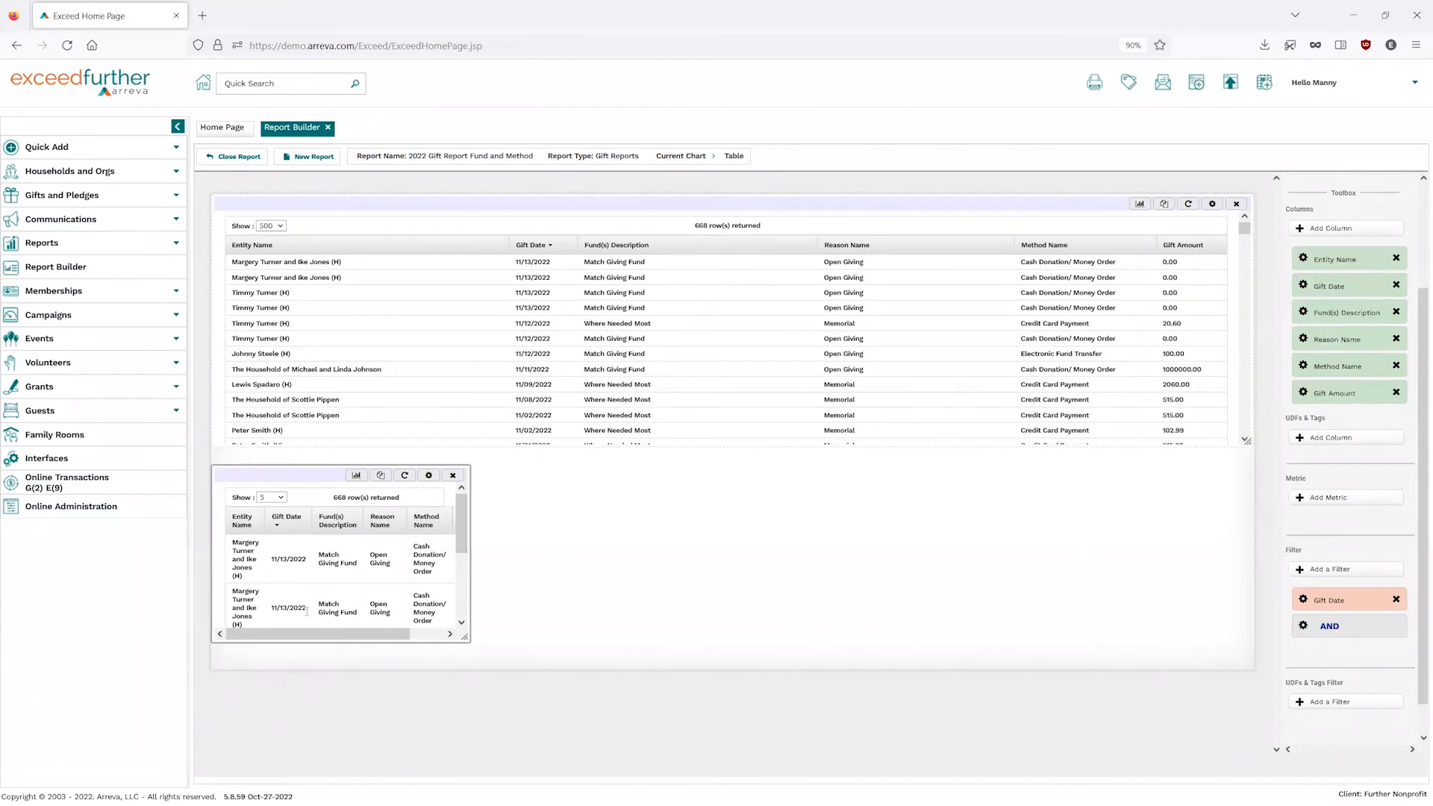
mouse_move(1085, 562)
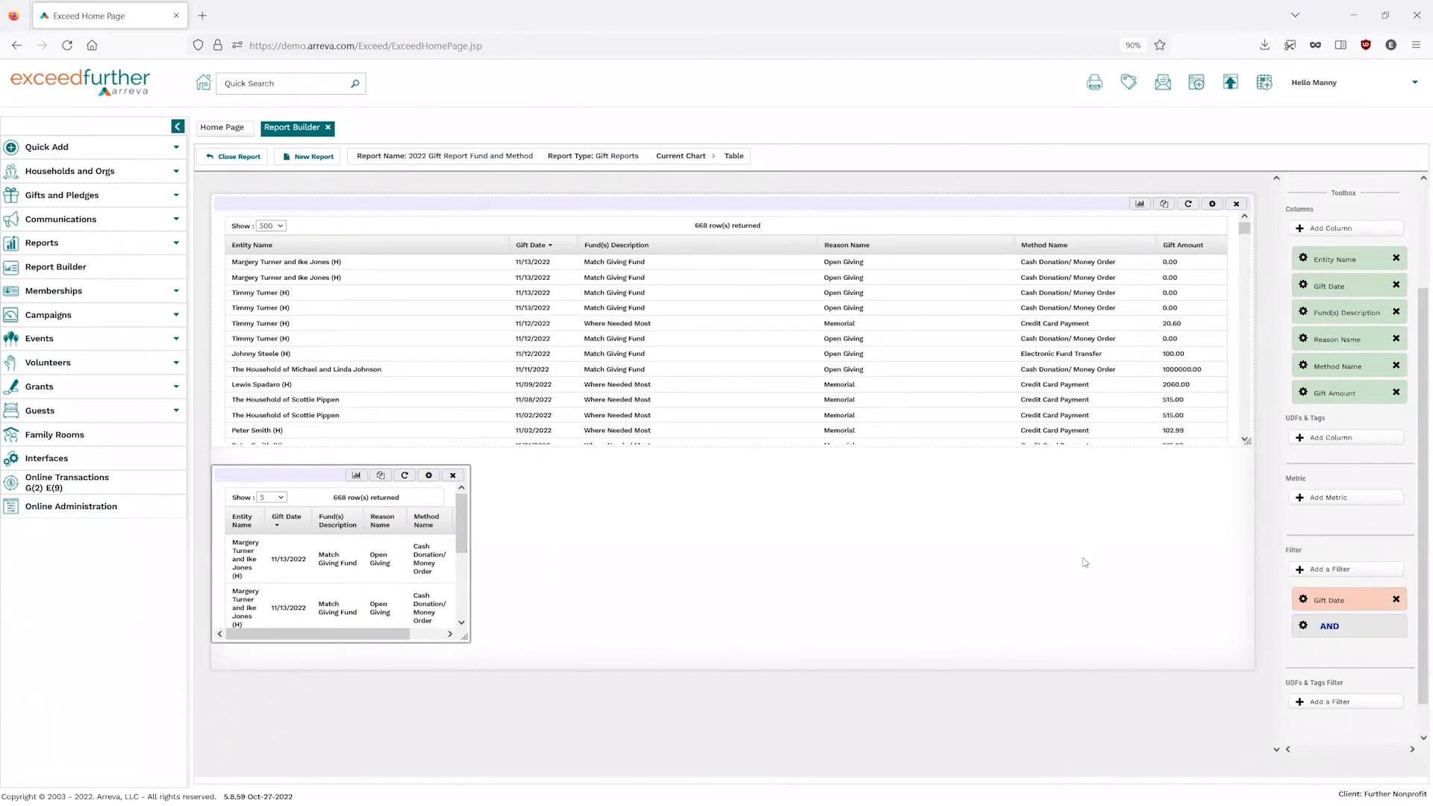
click(1343, 496)
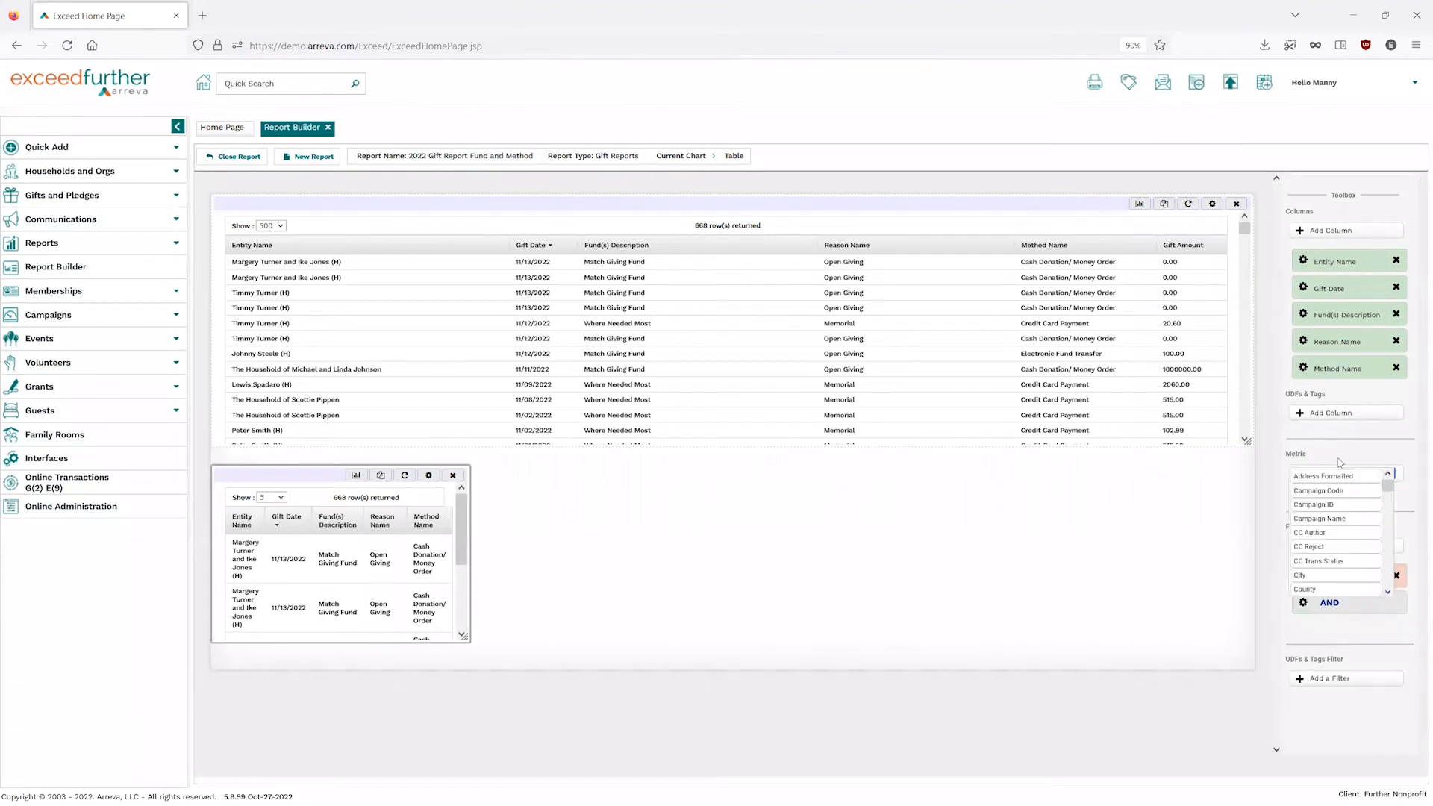
Make the copied table sum Gift Amount grouped by Fund(s) Description, leaving 69 rows.
text(Amount)
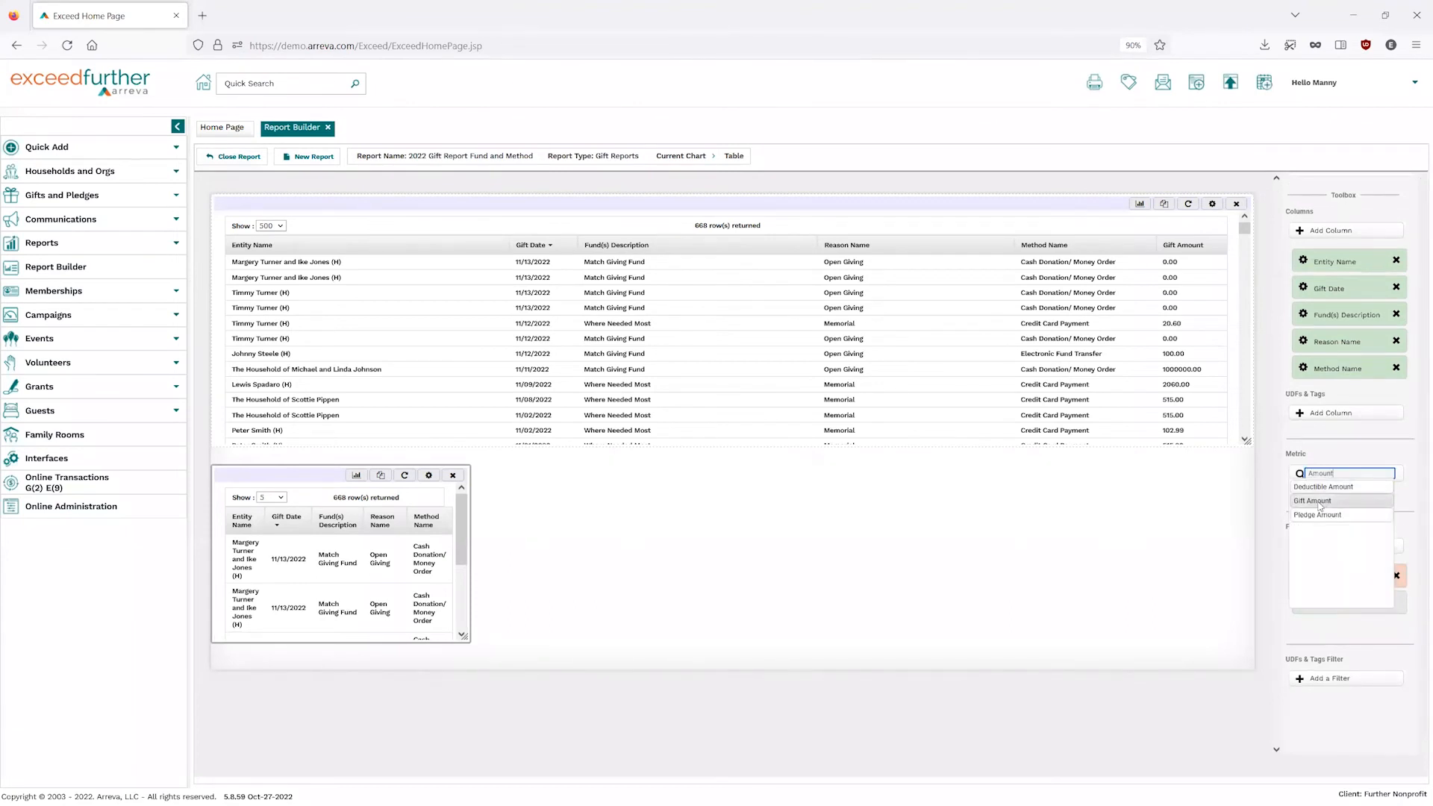
click(1313, 500)
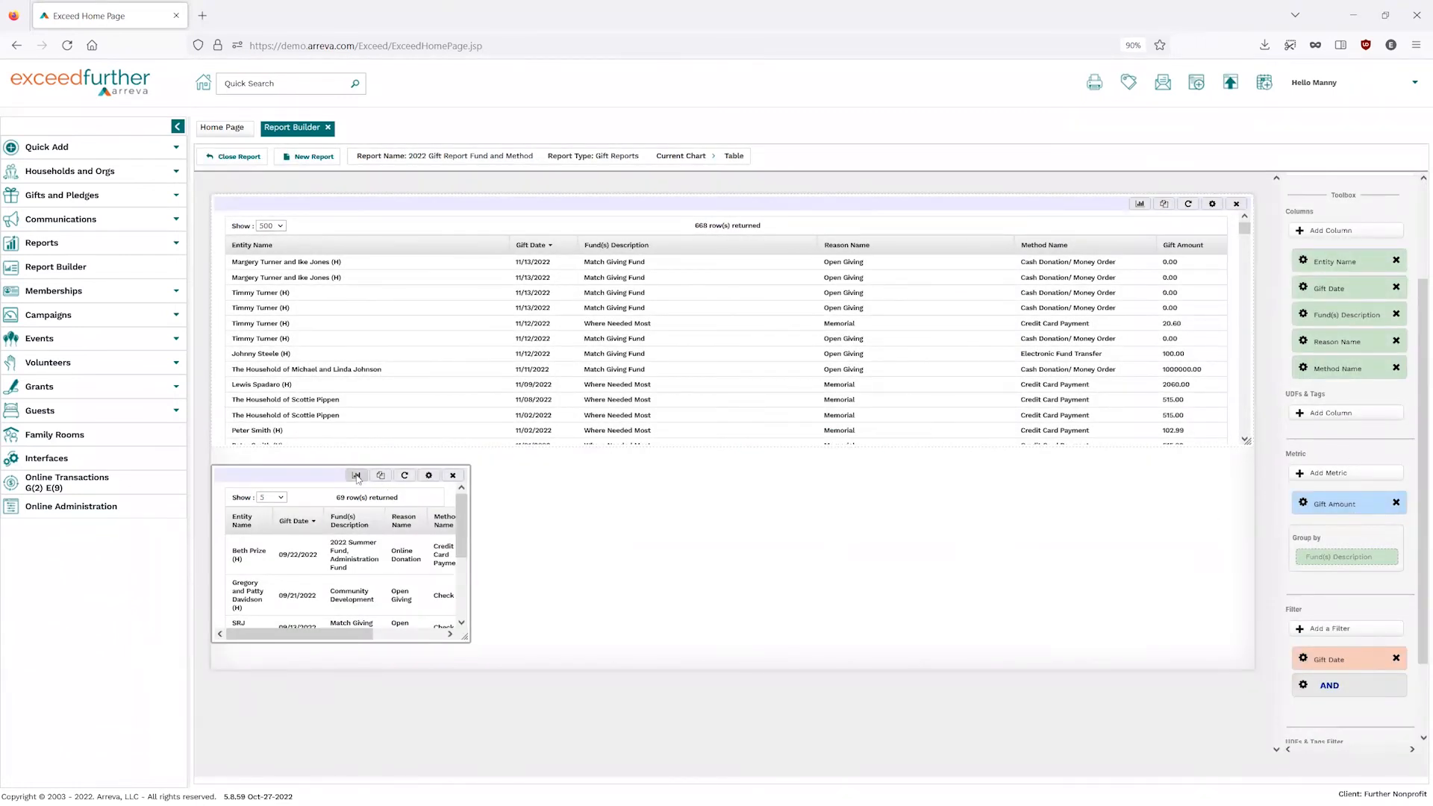
mouse_move(357, 475)
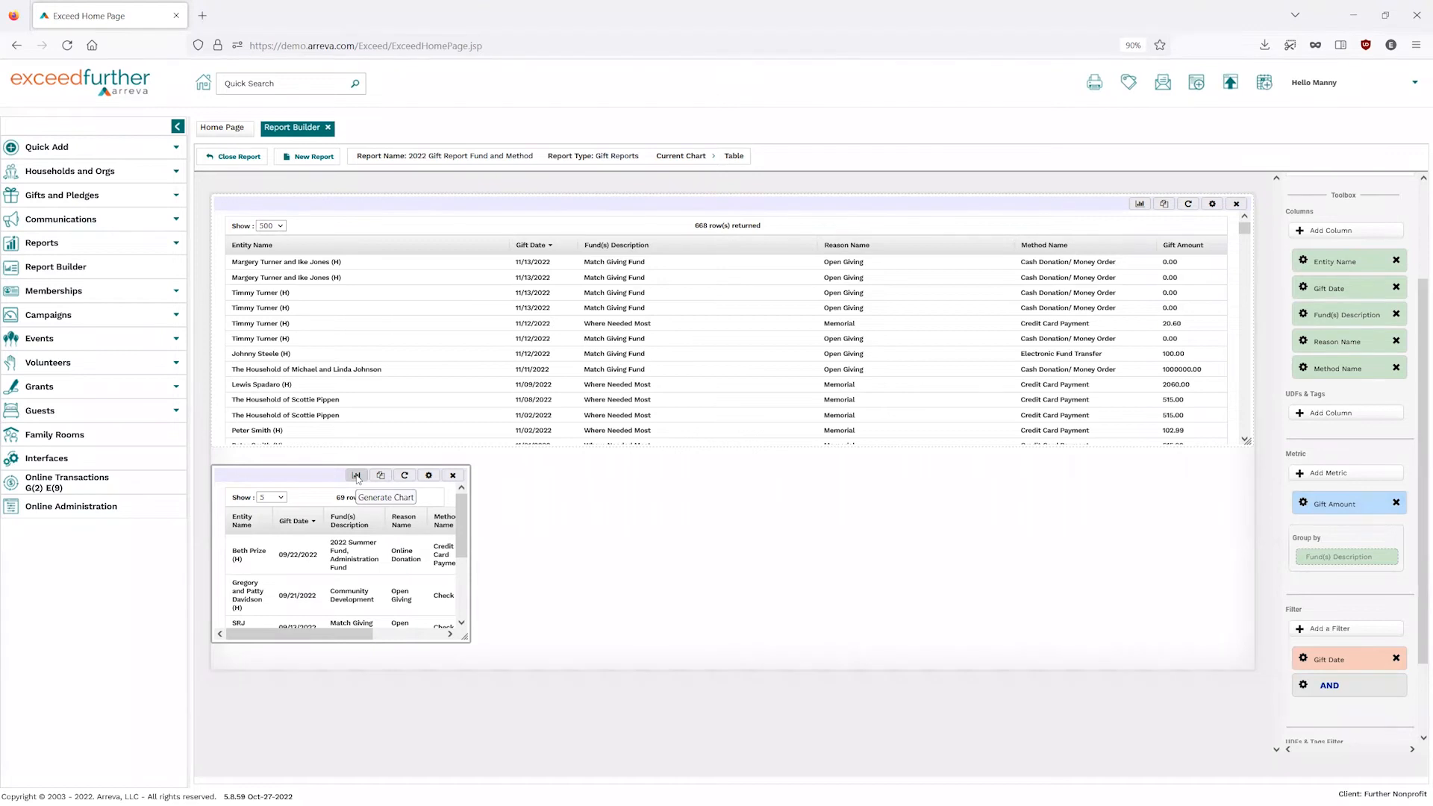
mouse_move(1366, 577)
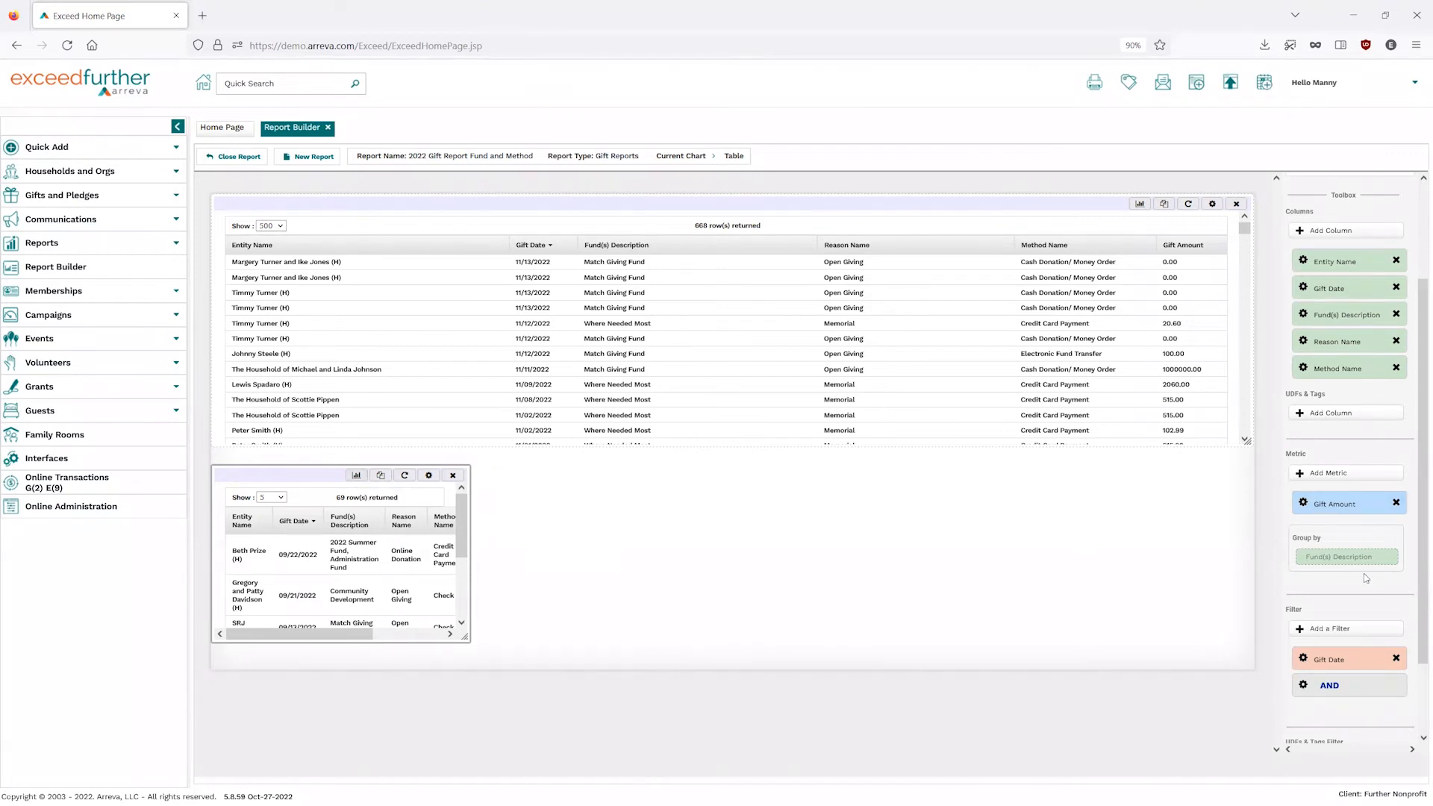
mouse_move(1364, 577)
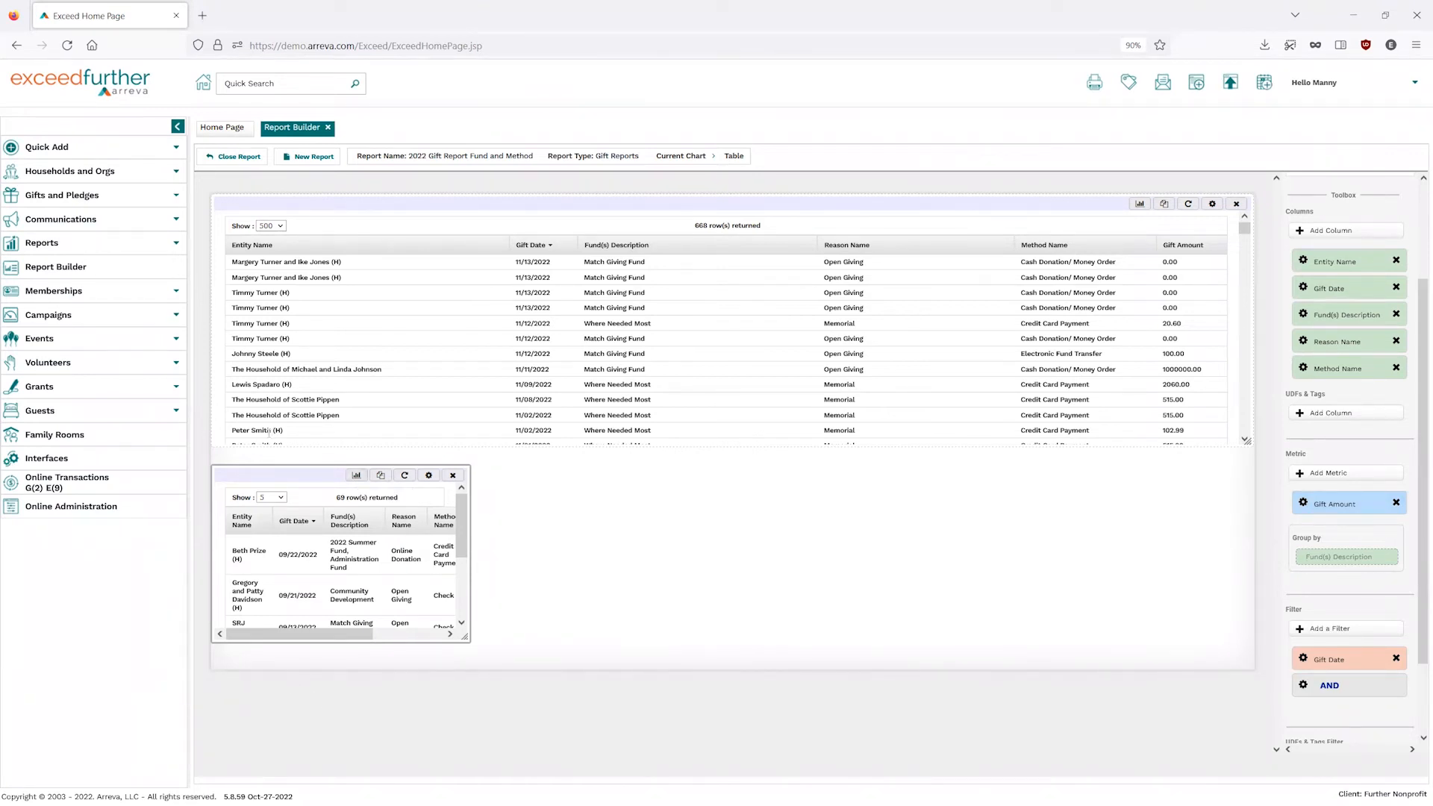
Generate a pie chart of Gift Amount by Fund(s) Description from the copied table.
click(355, 474)
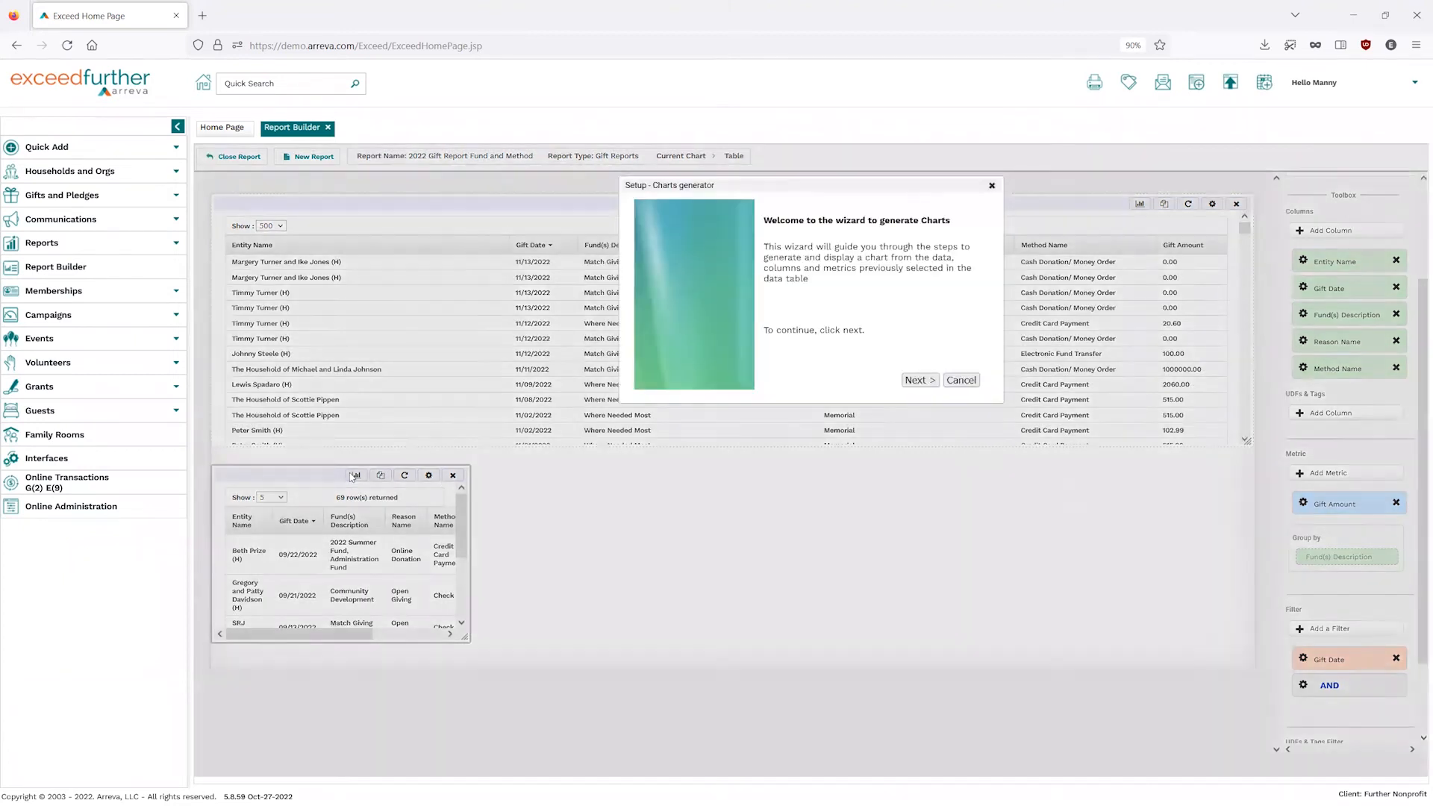
mouse_move(946, 345)
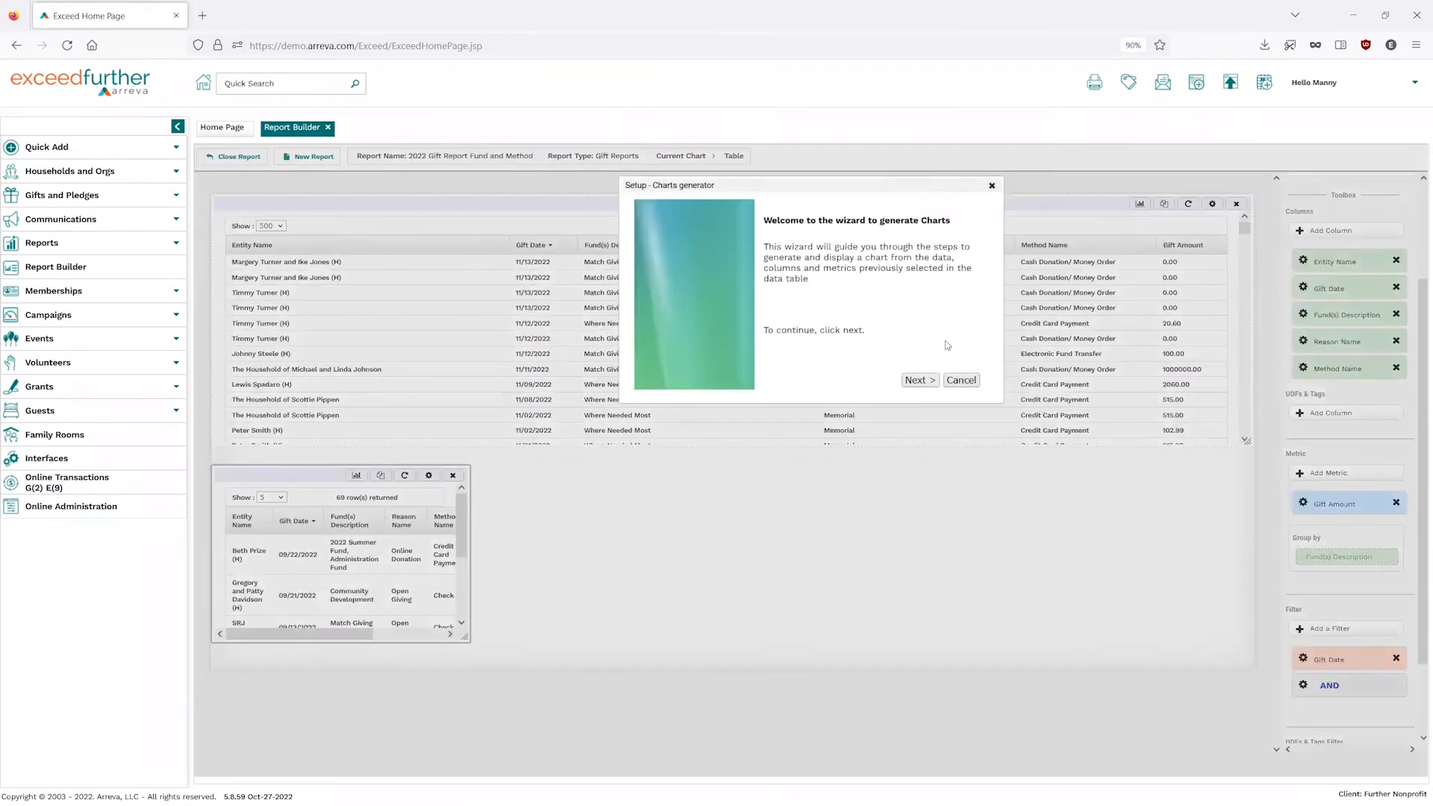
click(918, 379)
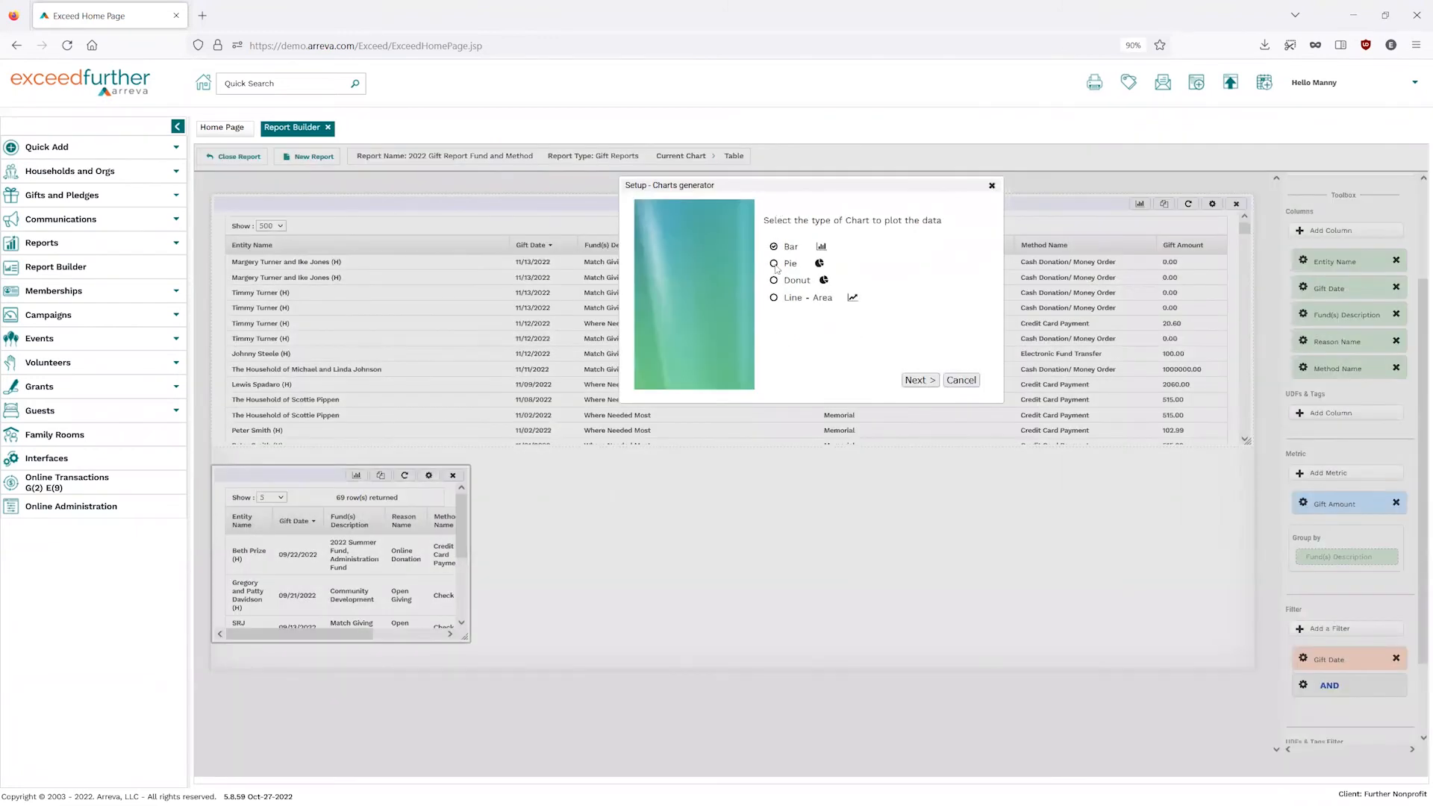
click(774, 263)
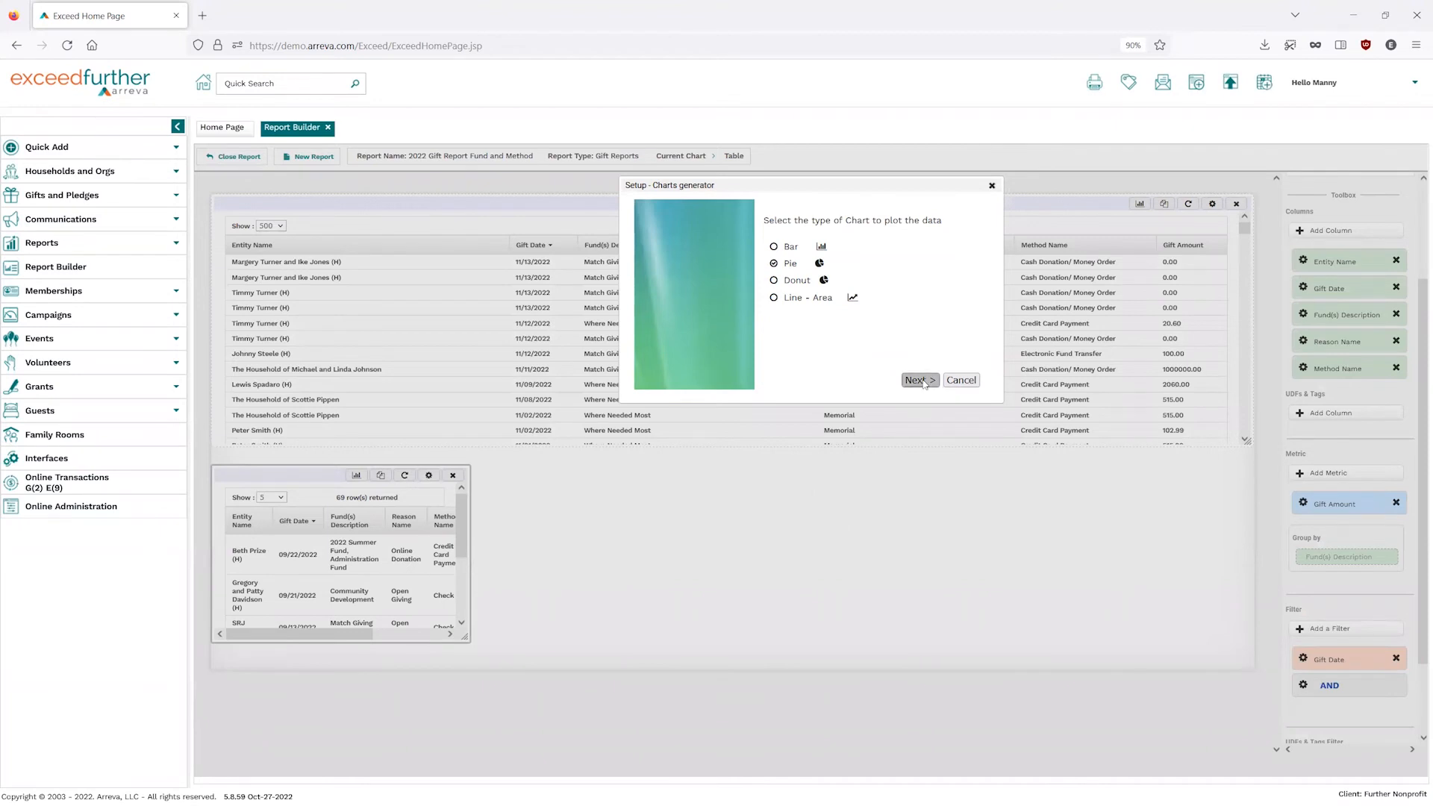
click(918, 380)
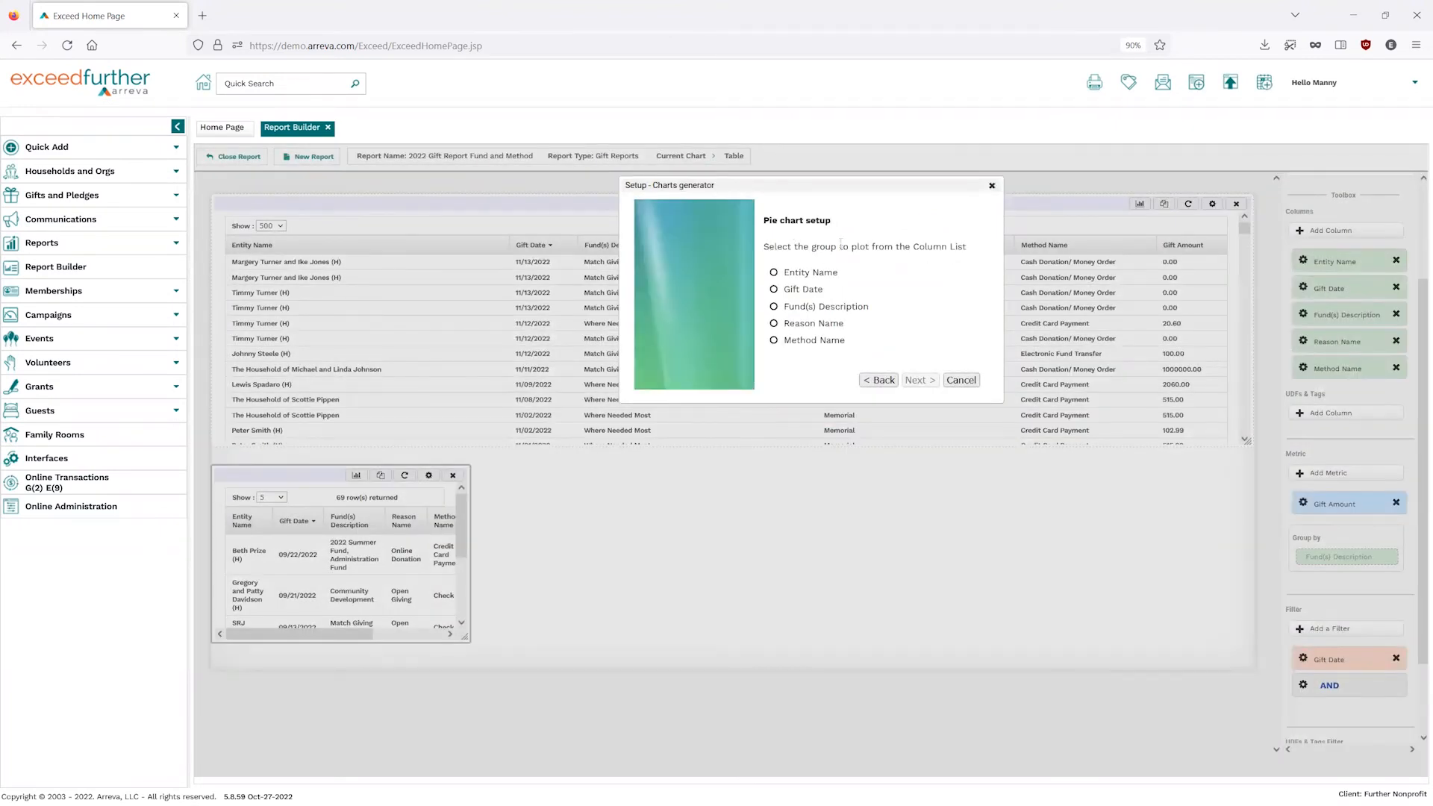
click(775, 306)
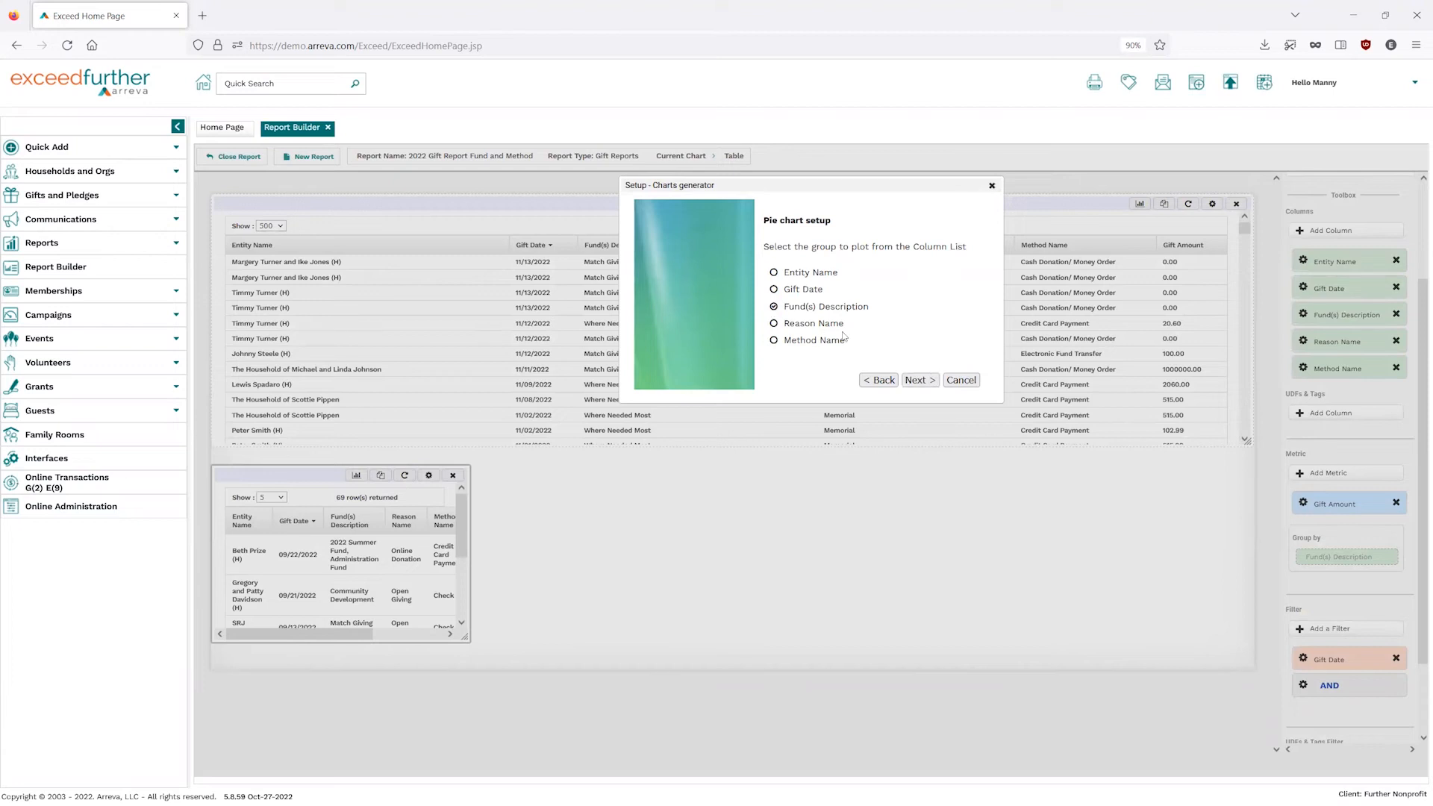
click(920, 379)
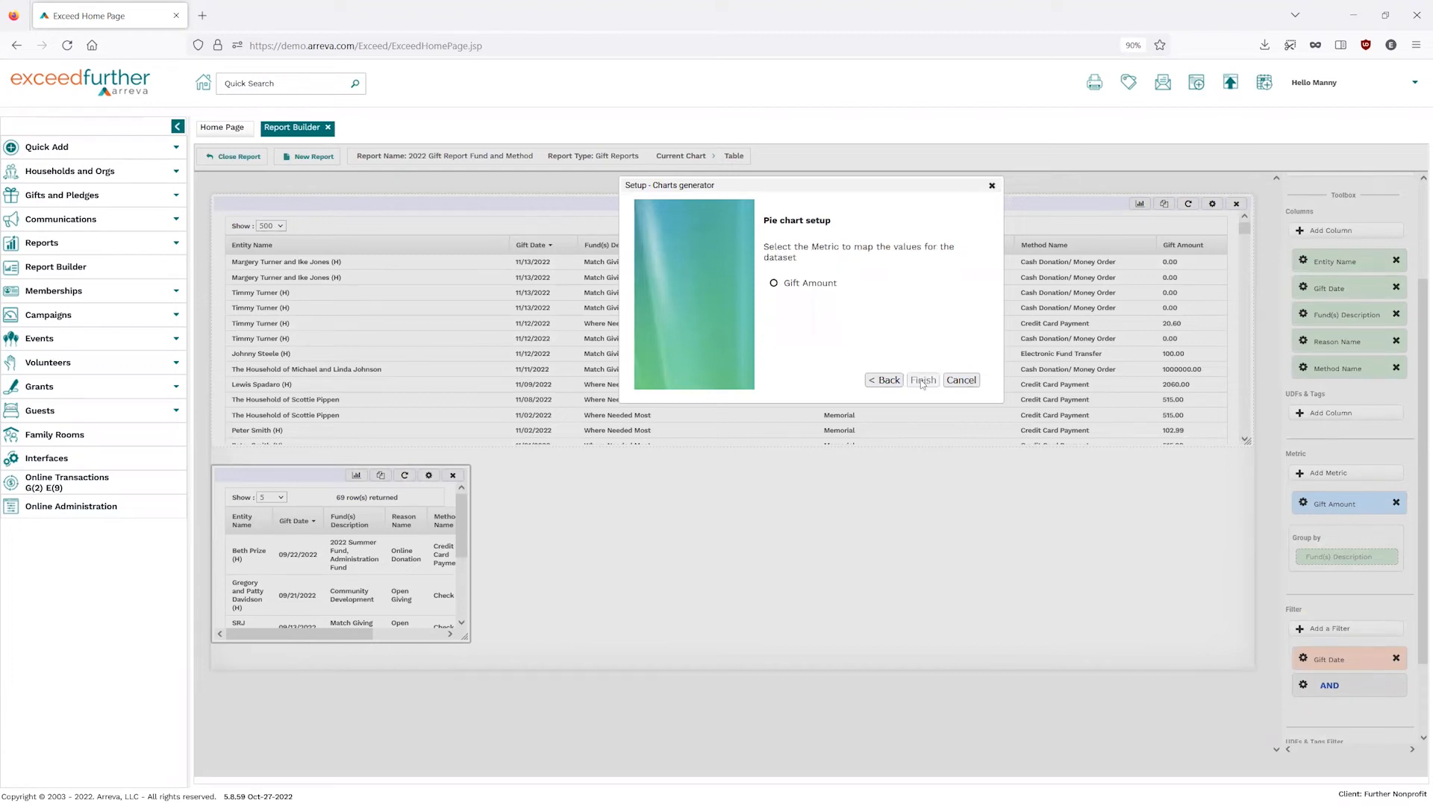
click(922, 381)
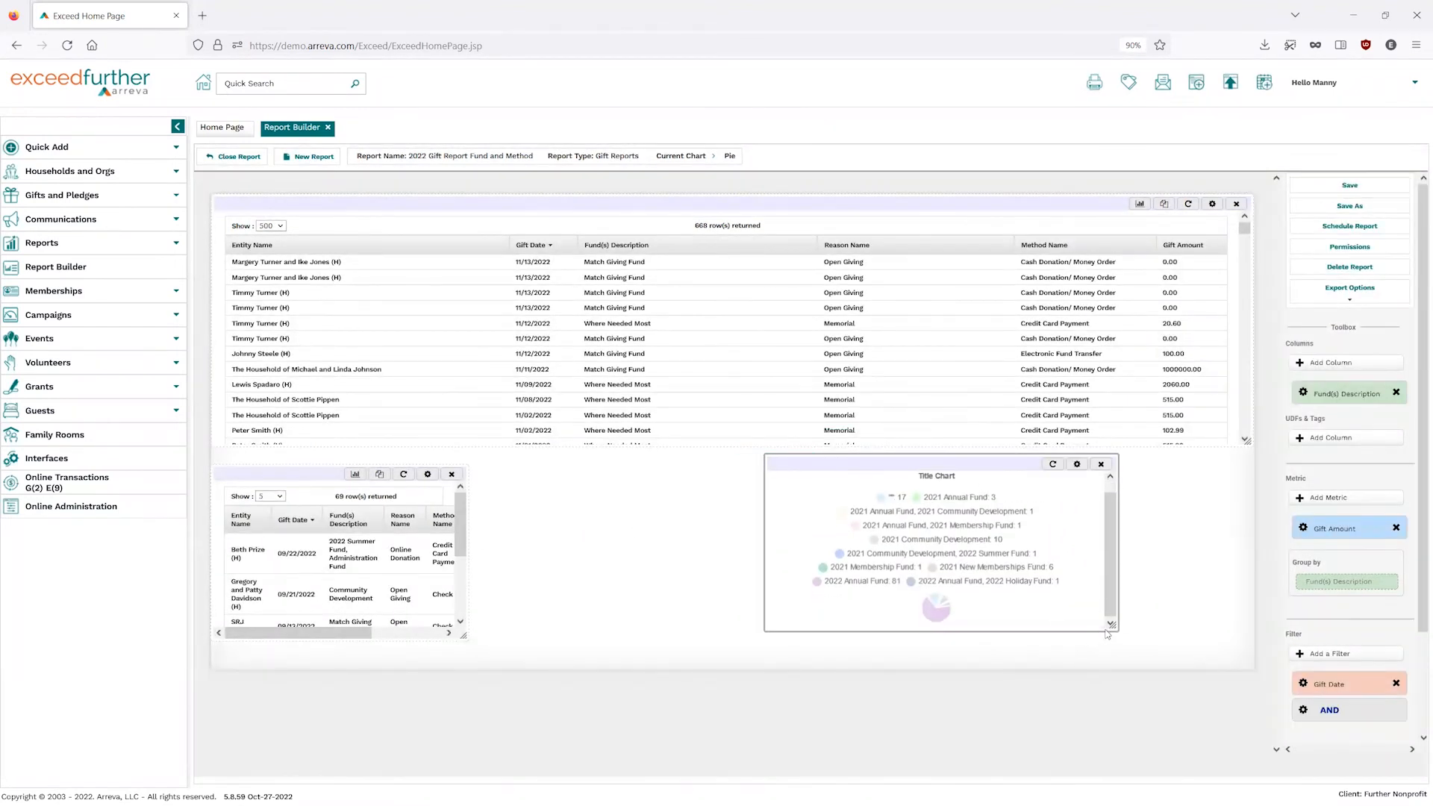
Enlarge the fund pie chart and regroup the small table's Gift Amount by Method Name.
drag(1105, 633, 1247, 691)
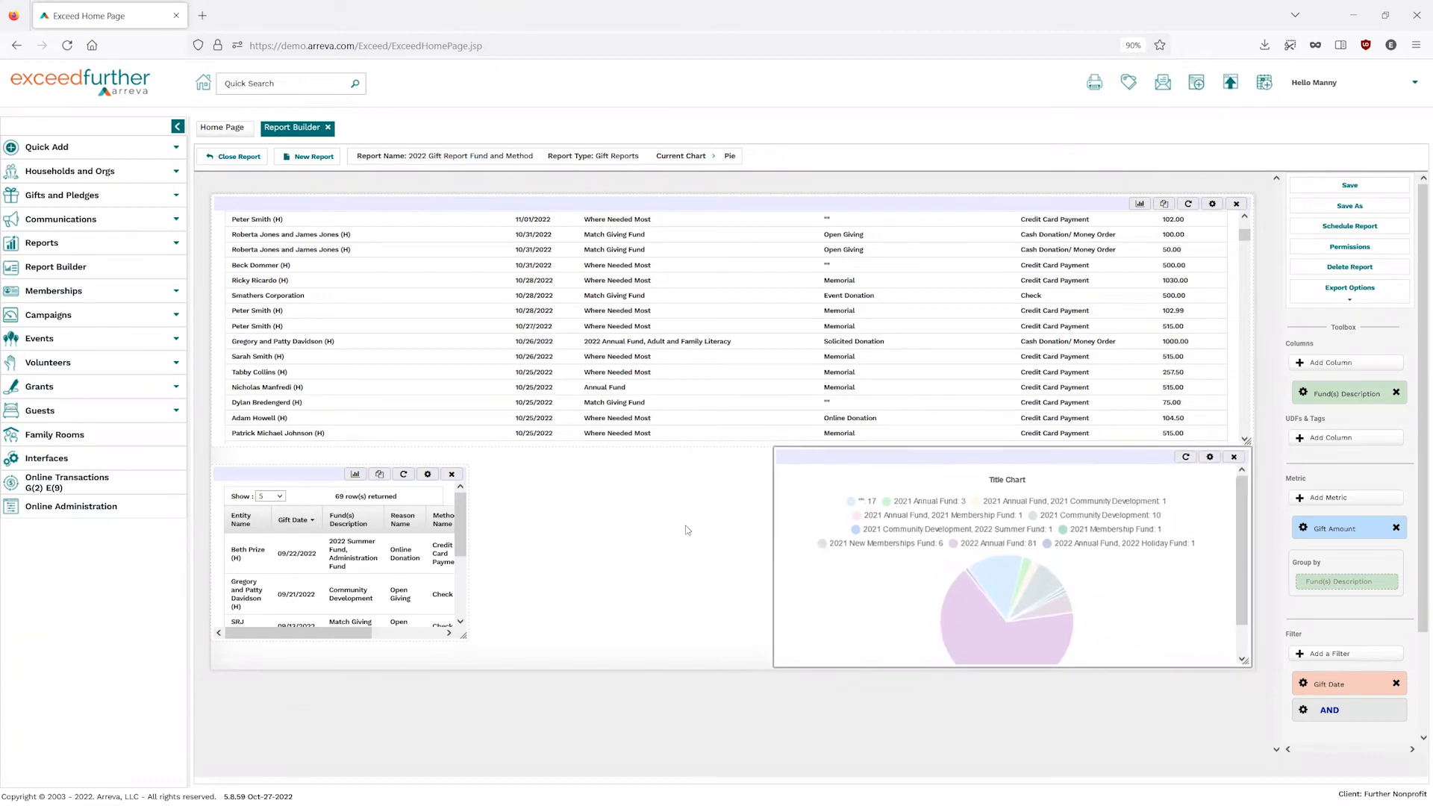
mouse_move(601, 661)
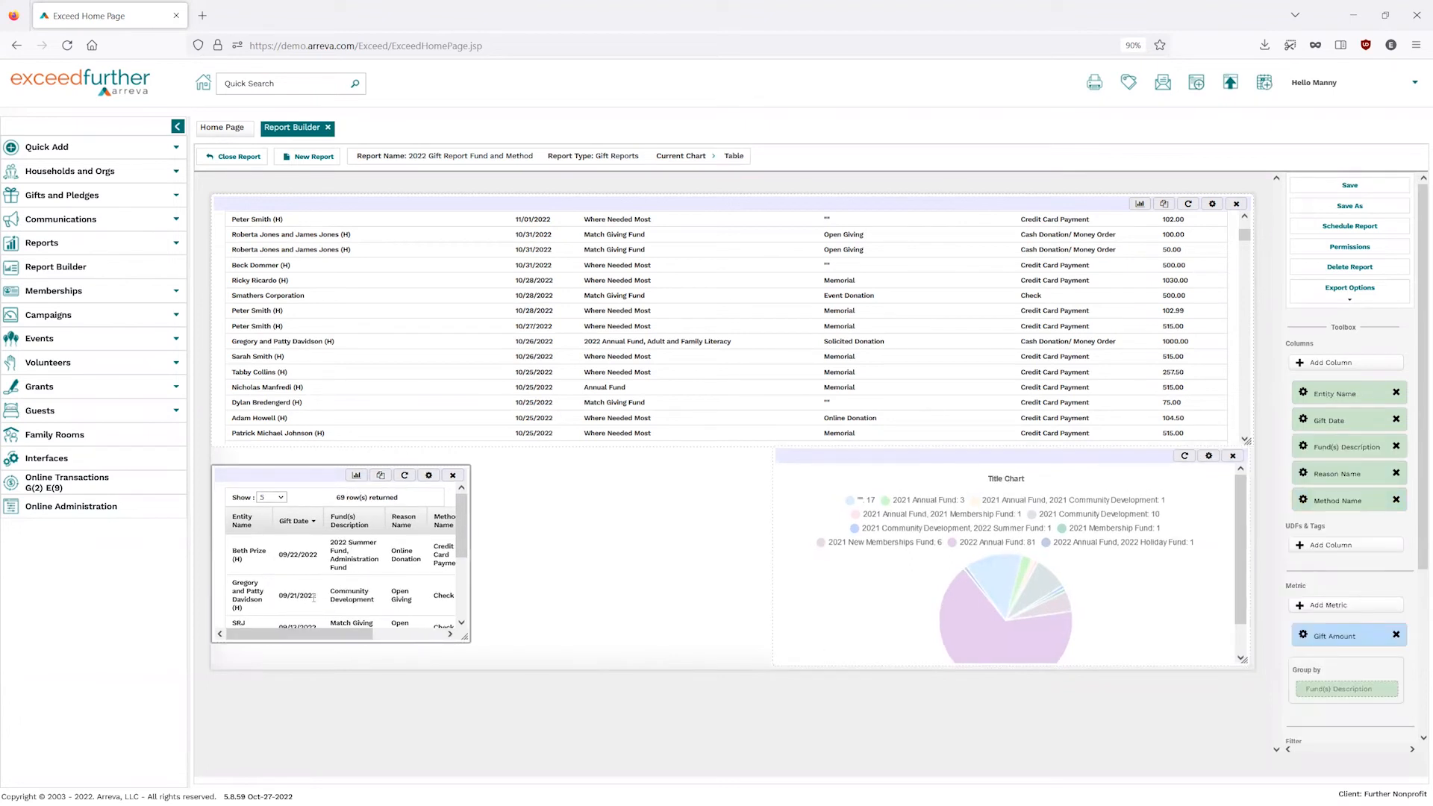
mouse_move(796, 605)
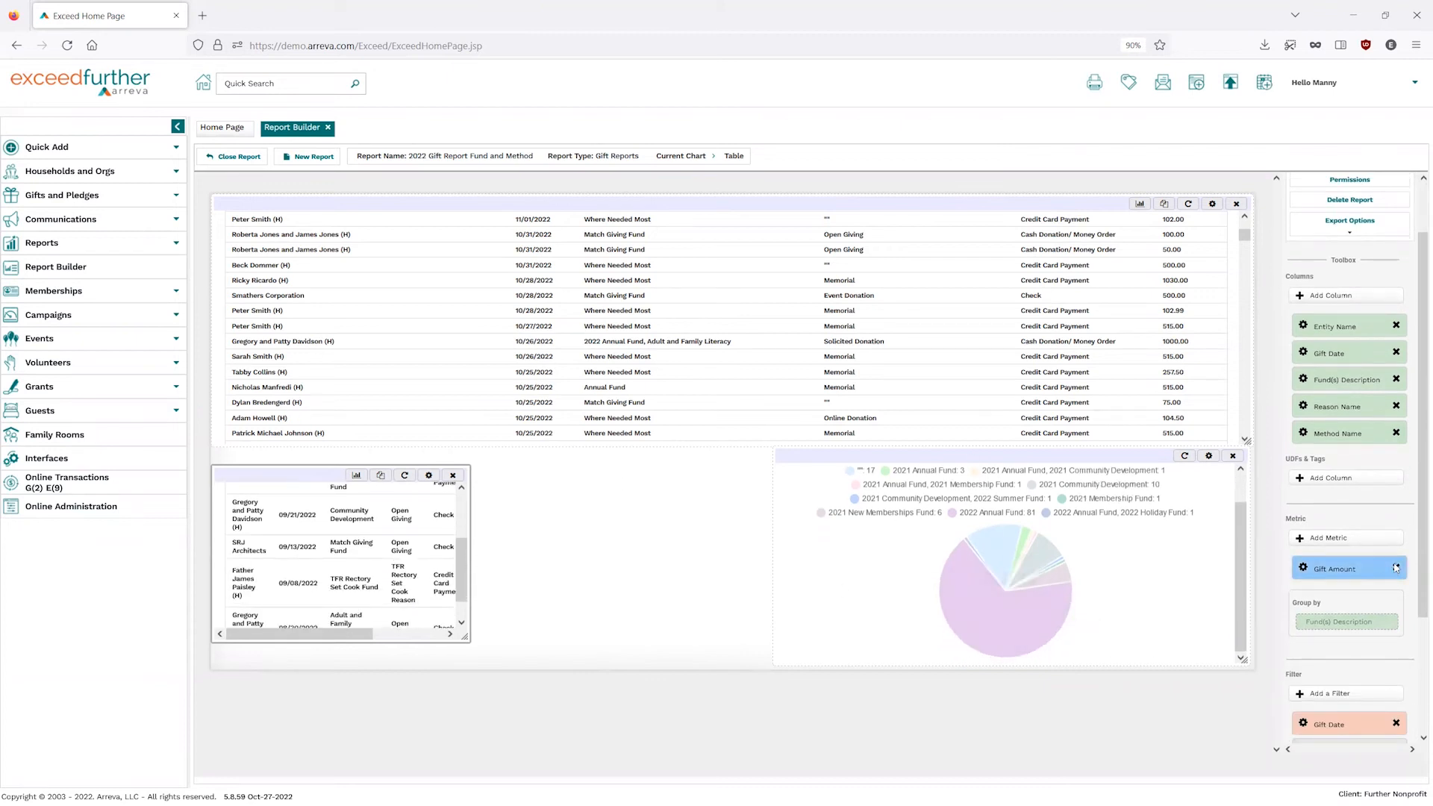
click(1334, 567)
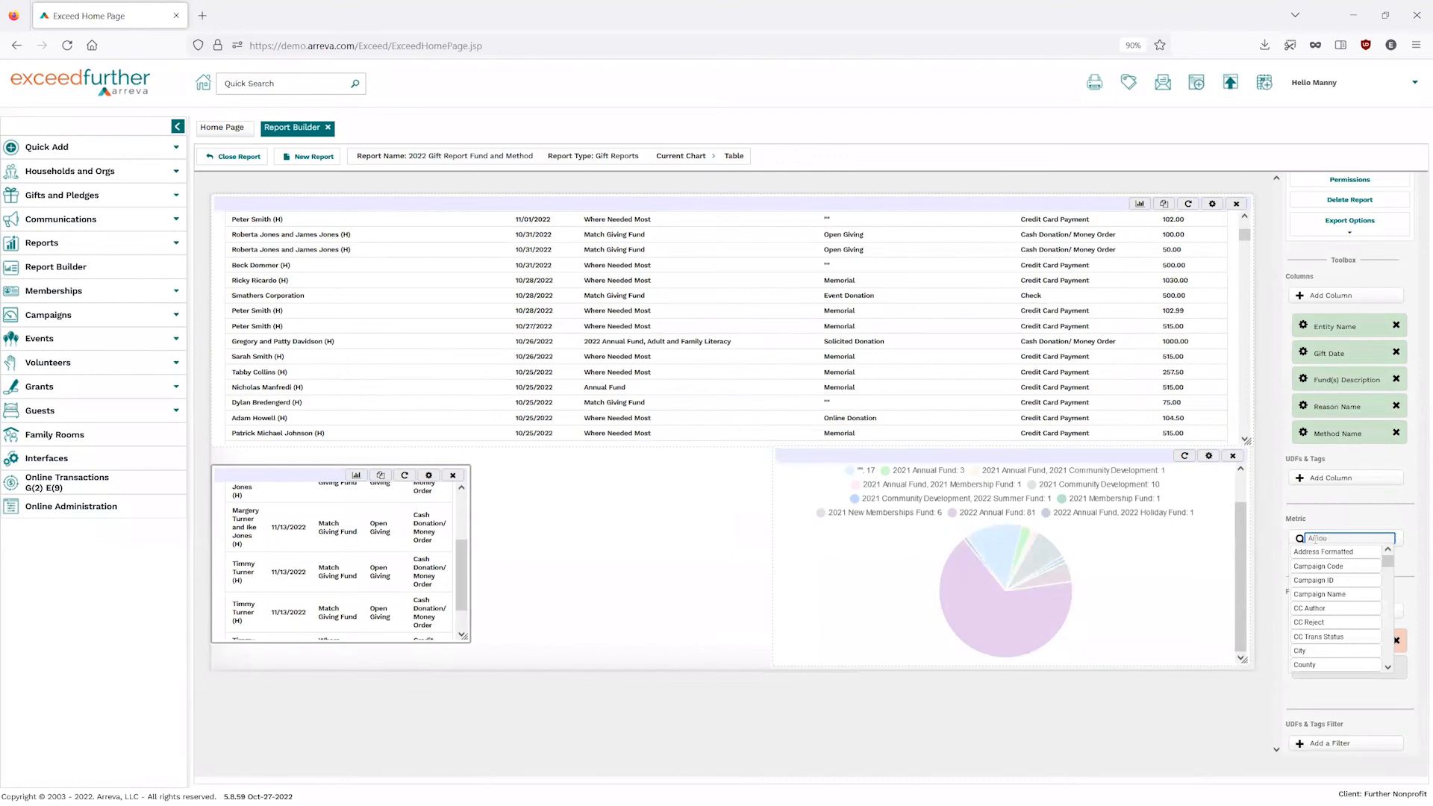
click(1340, 537)
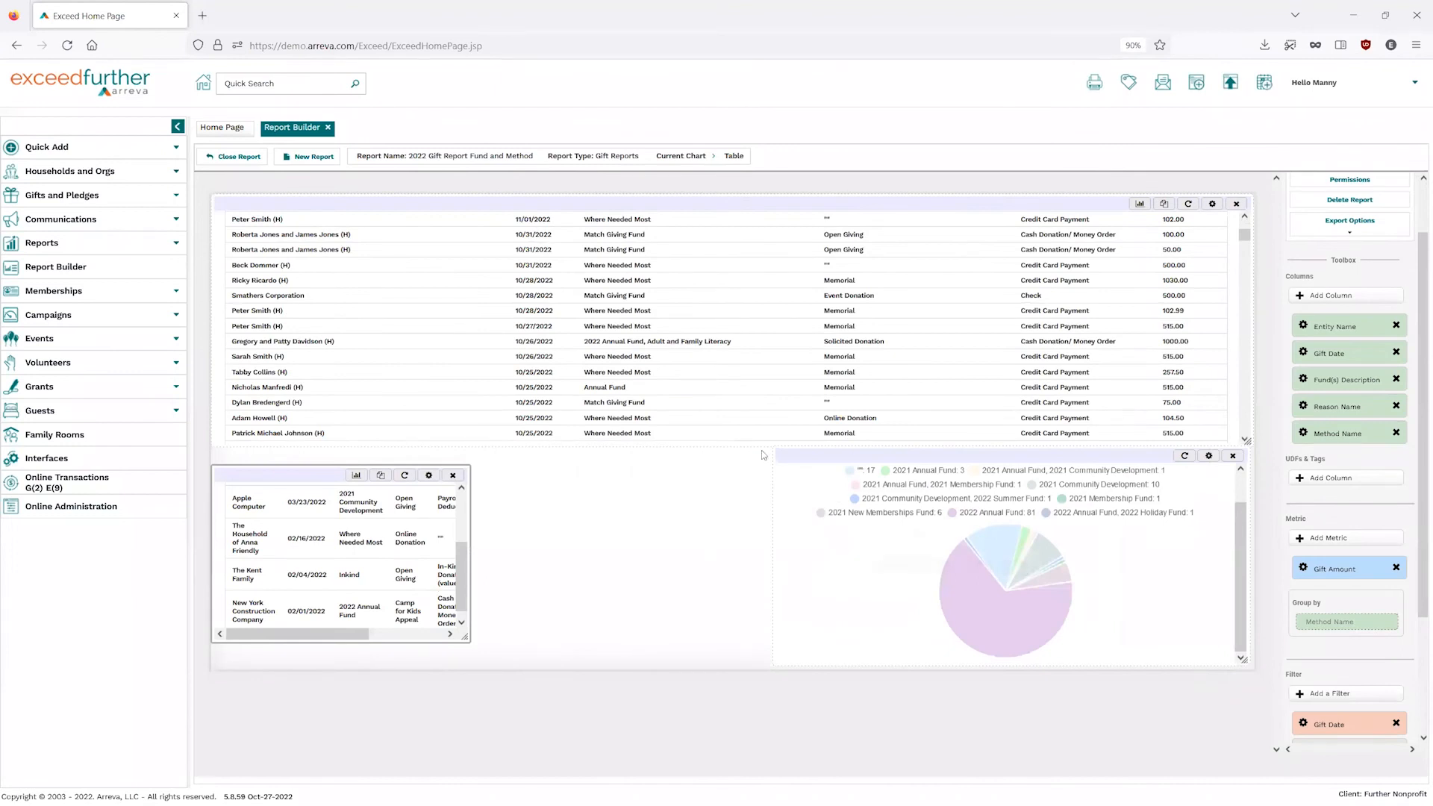
mouse_move(355, 474)
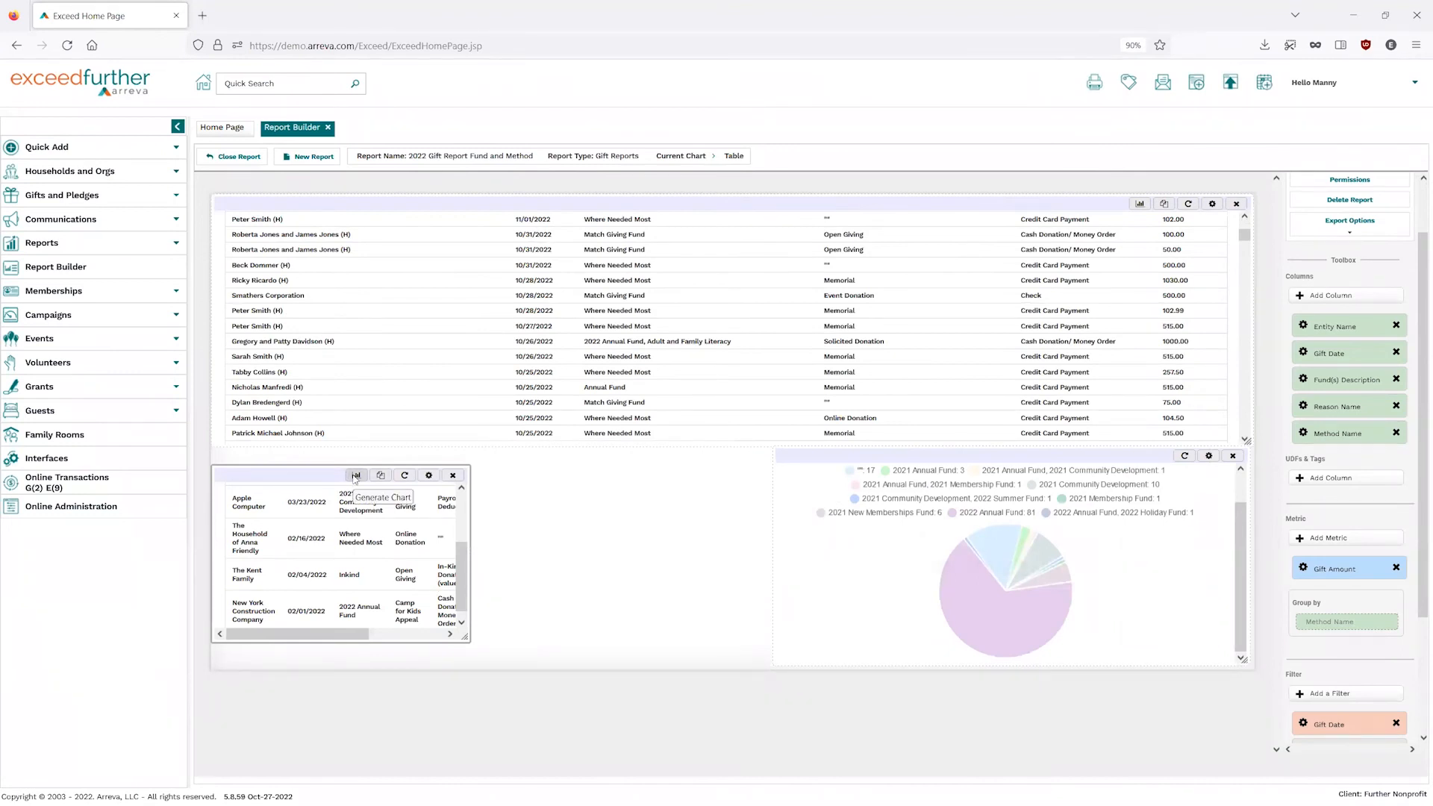
Generate a donut chart of Gift Amount by Method Name.
click(355, 475)
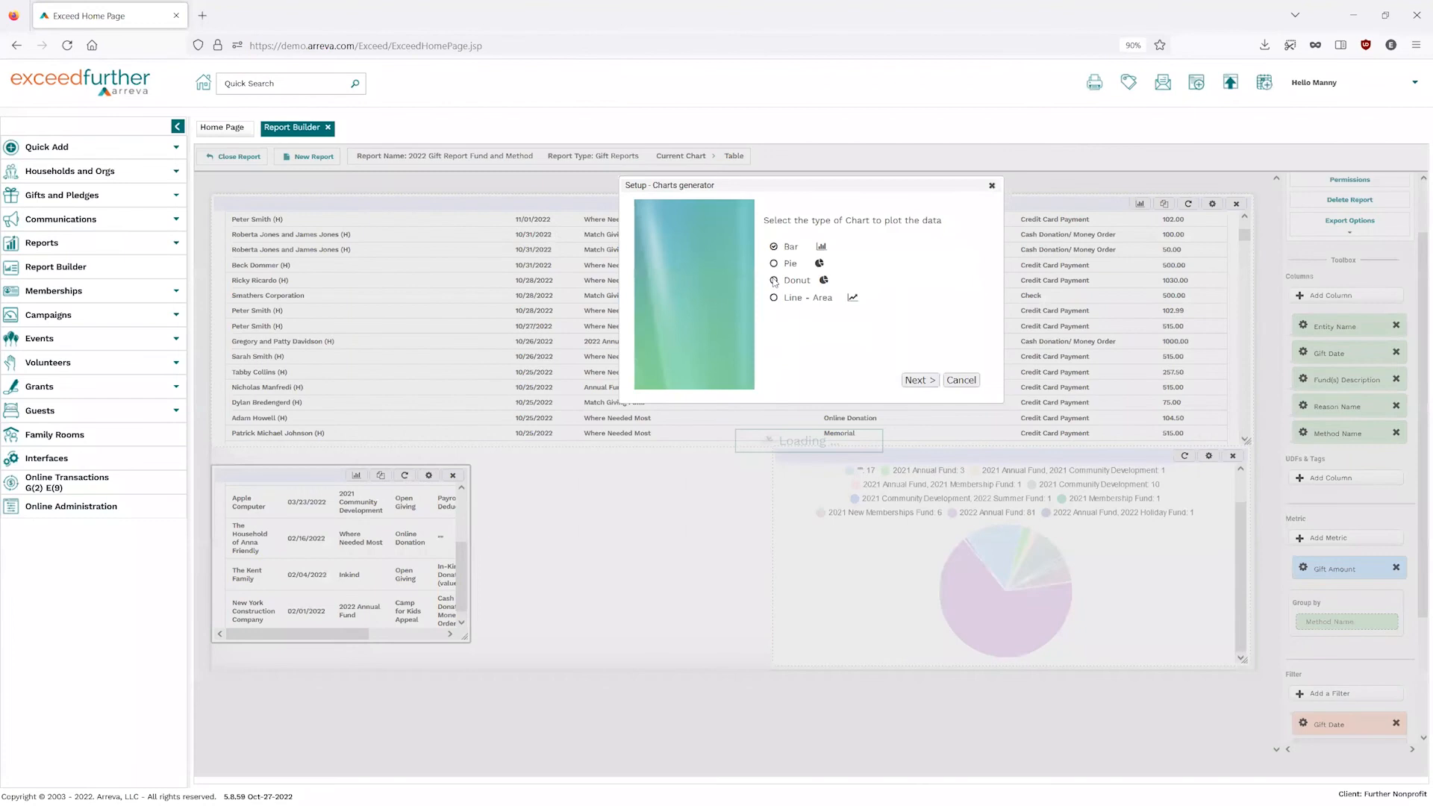
click(775, 279)
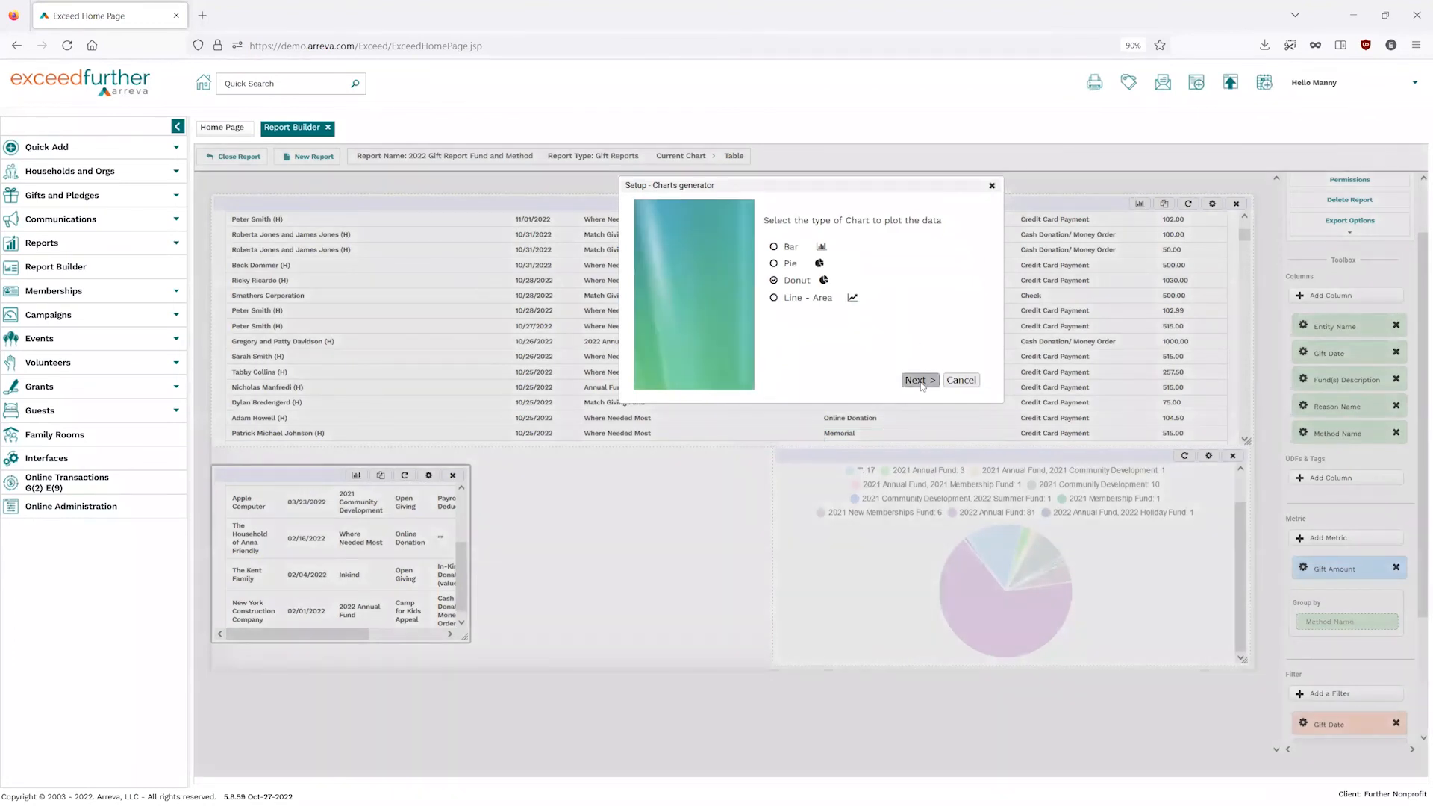
click(920, 381)
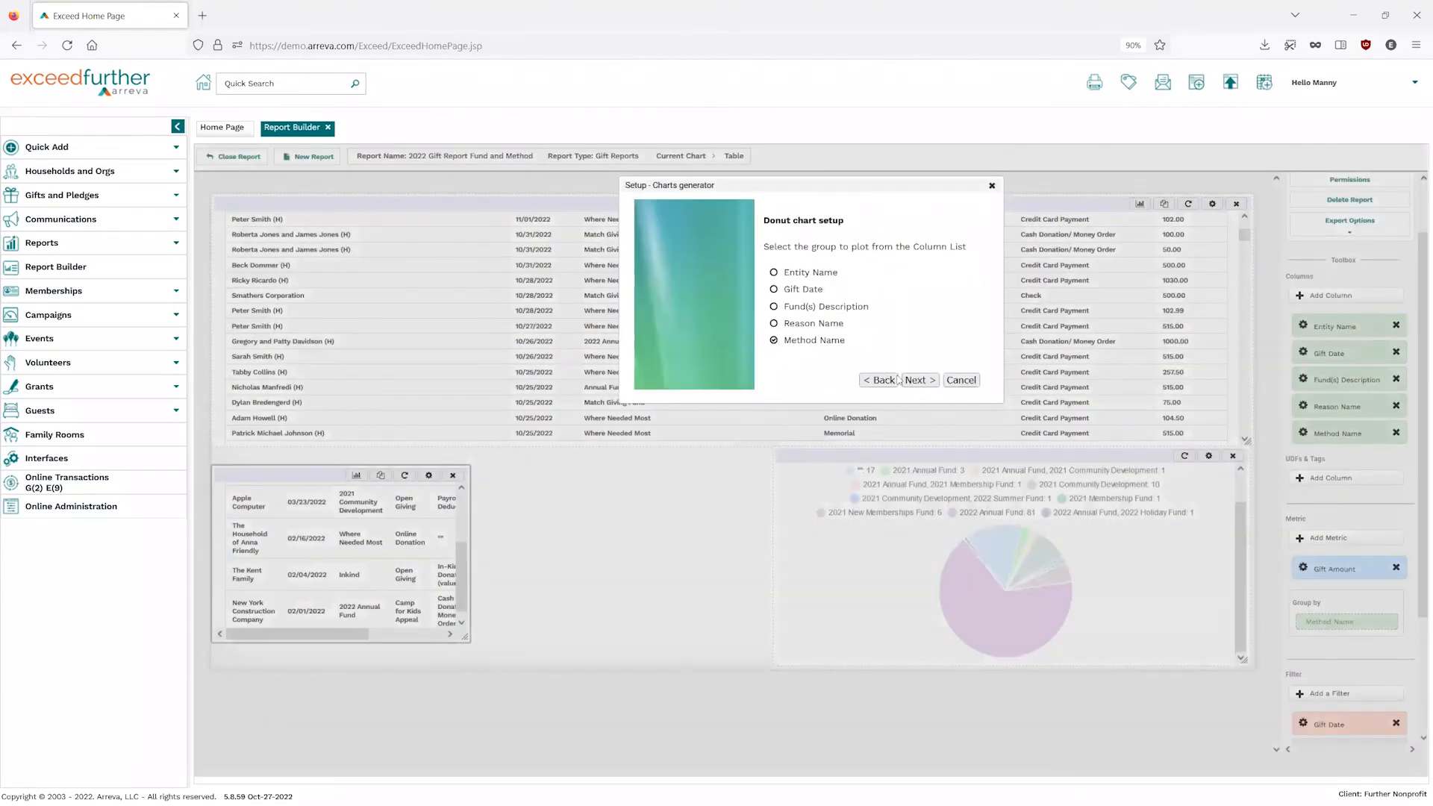
click(919, 379)
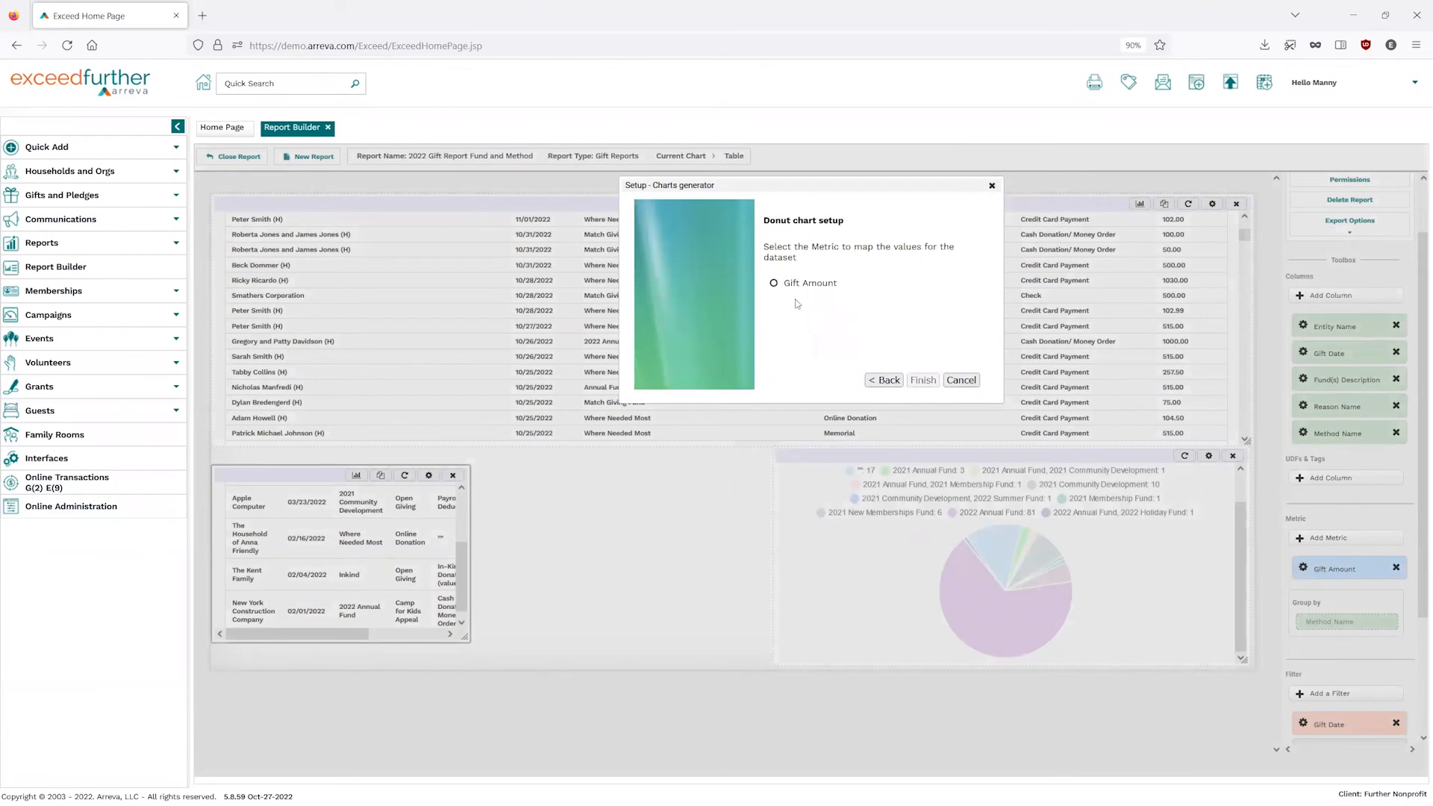
click(960, 381)
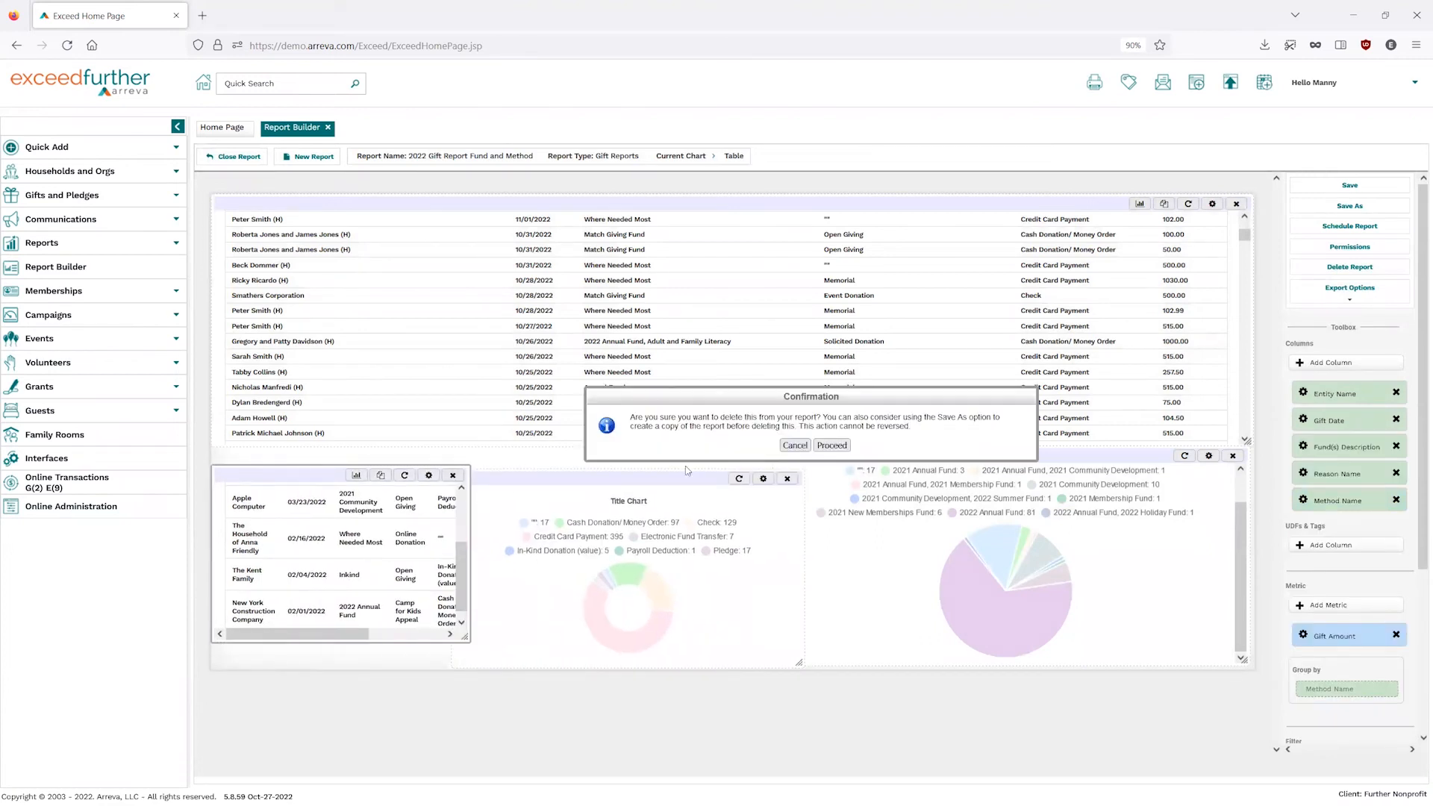
Confirm deleting the leftover small table and enlarge the donut chart.
click(831, 445)
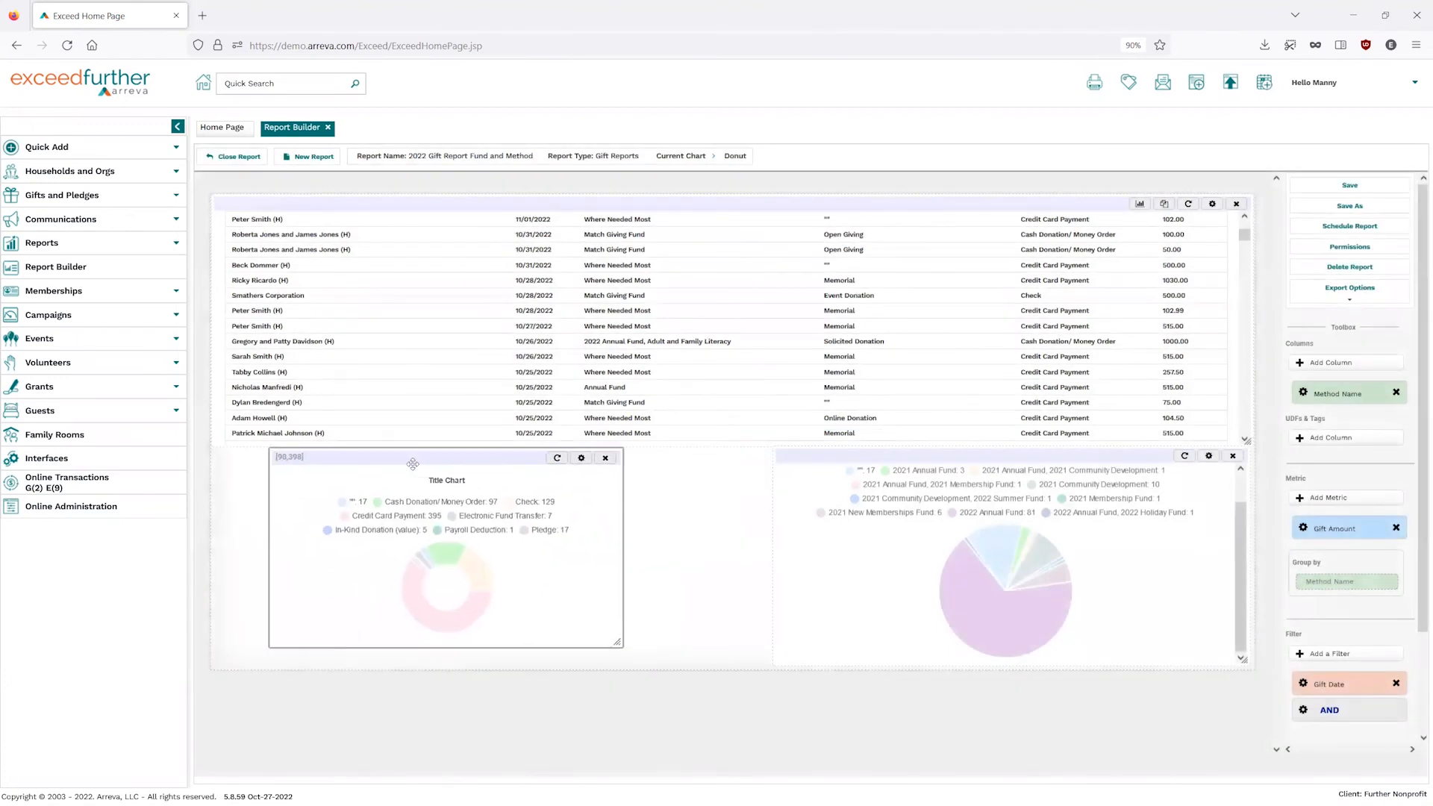
drag(446, 462, 388, 457)
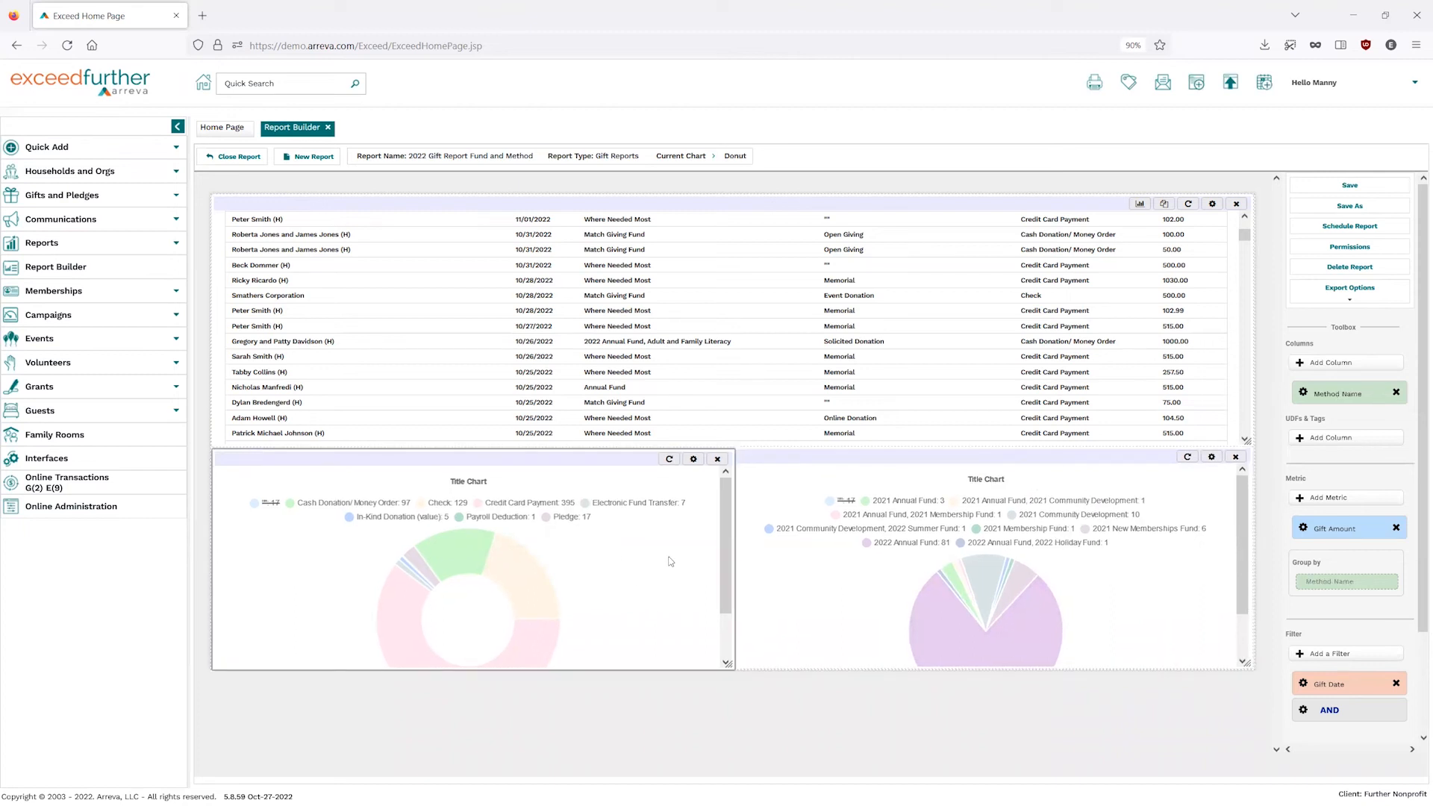
mouse_move(693, 458)
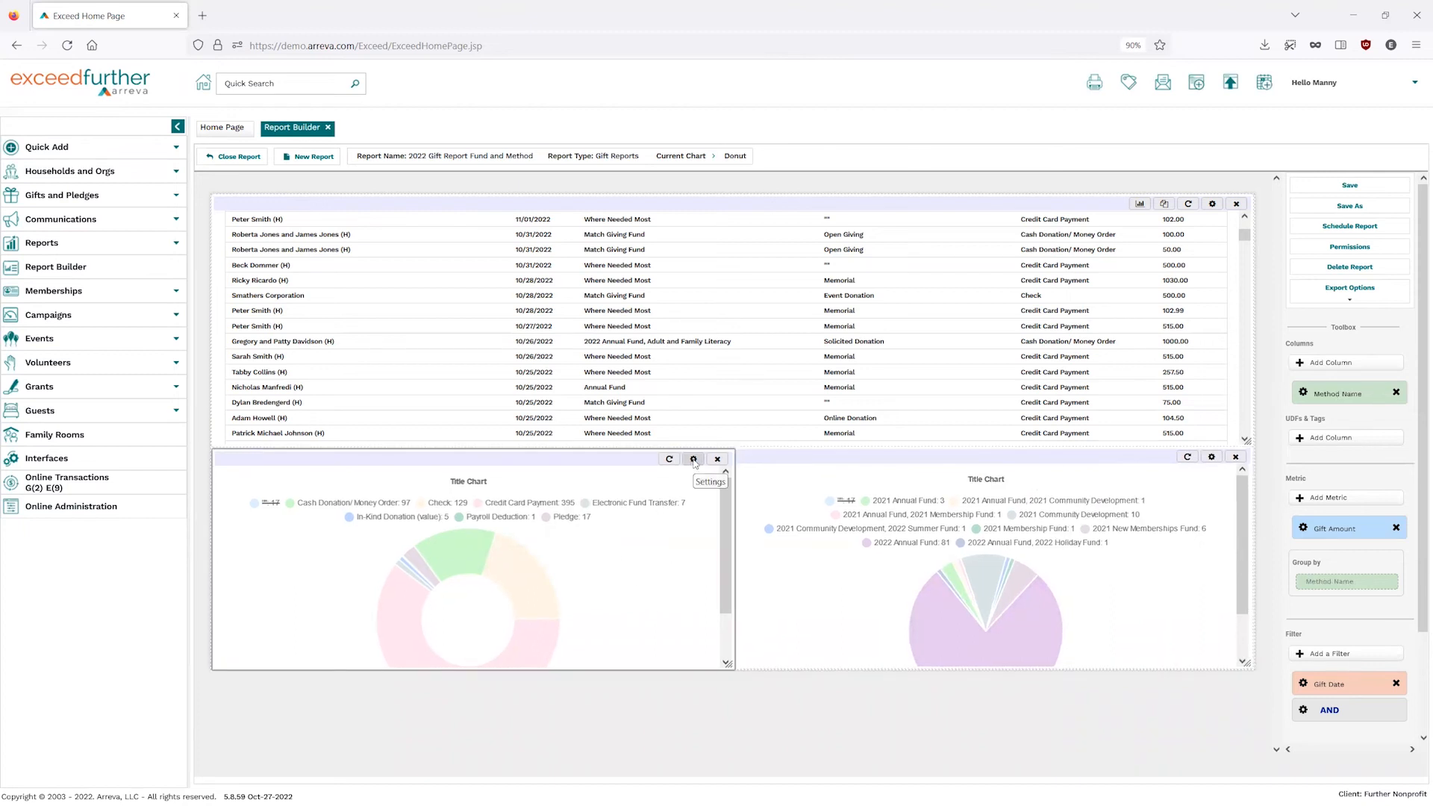
Set the donut chart's Title Label to Method Chart in its settings.
click(694, 458)
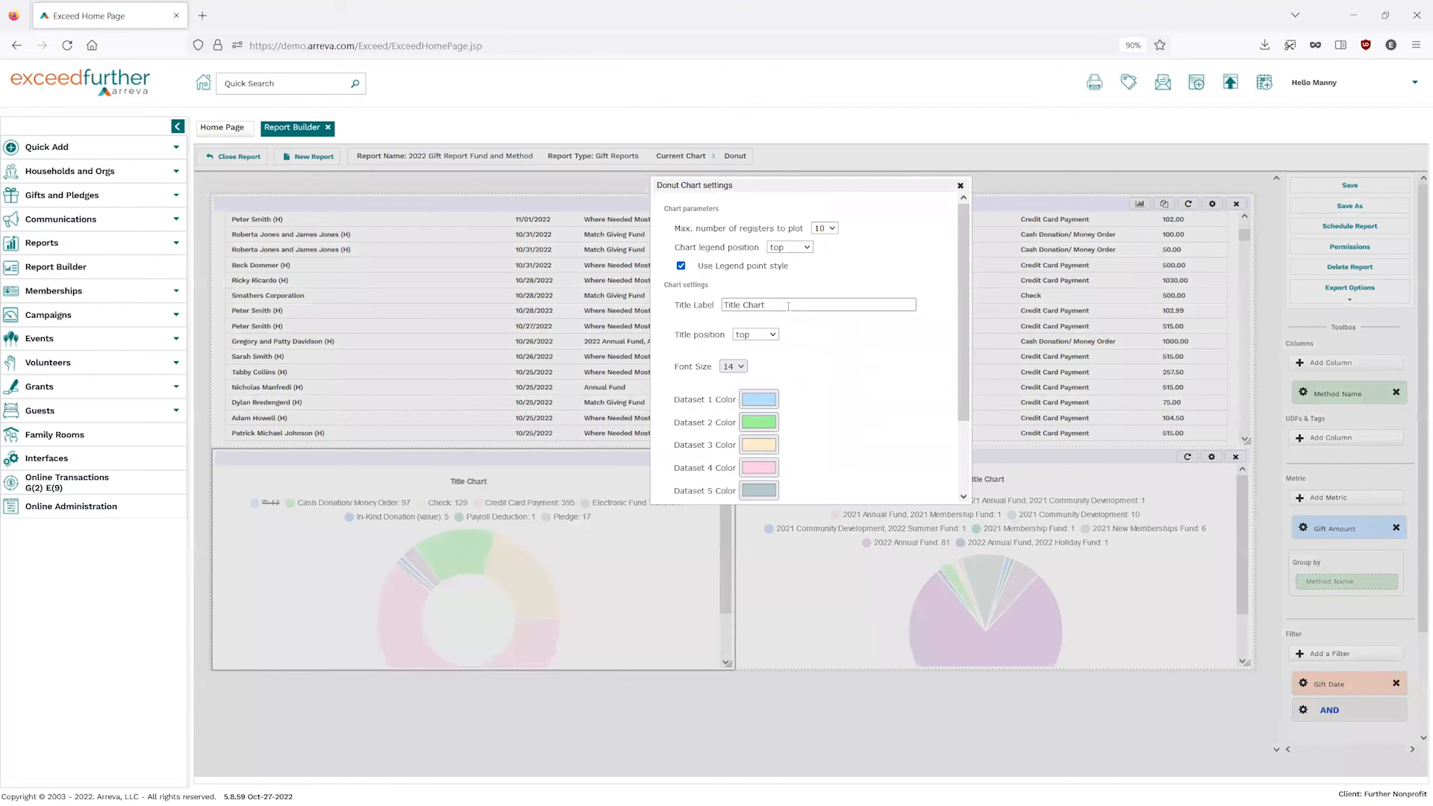
text(Met)
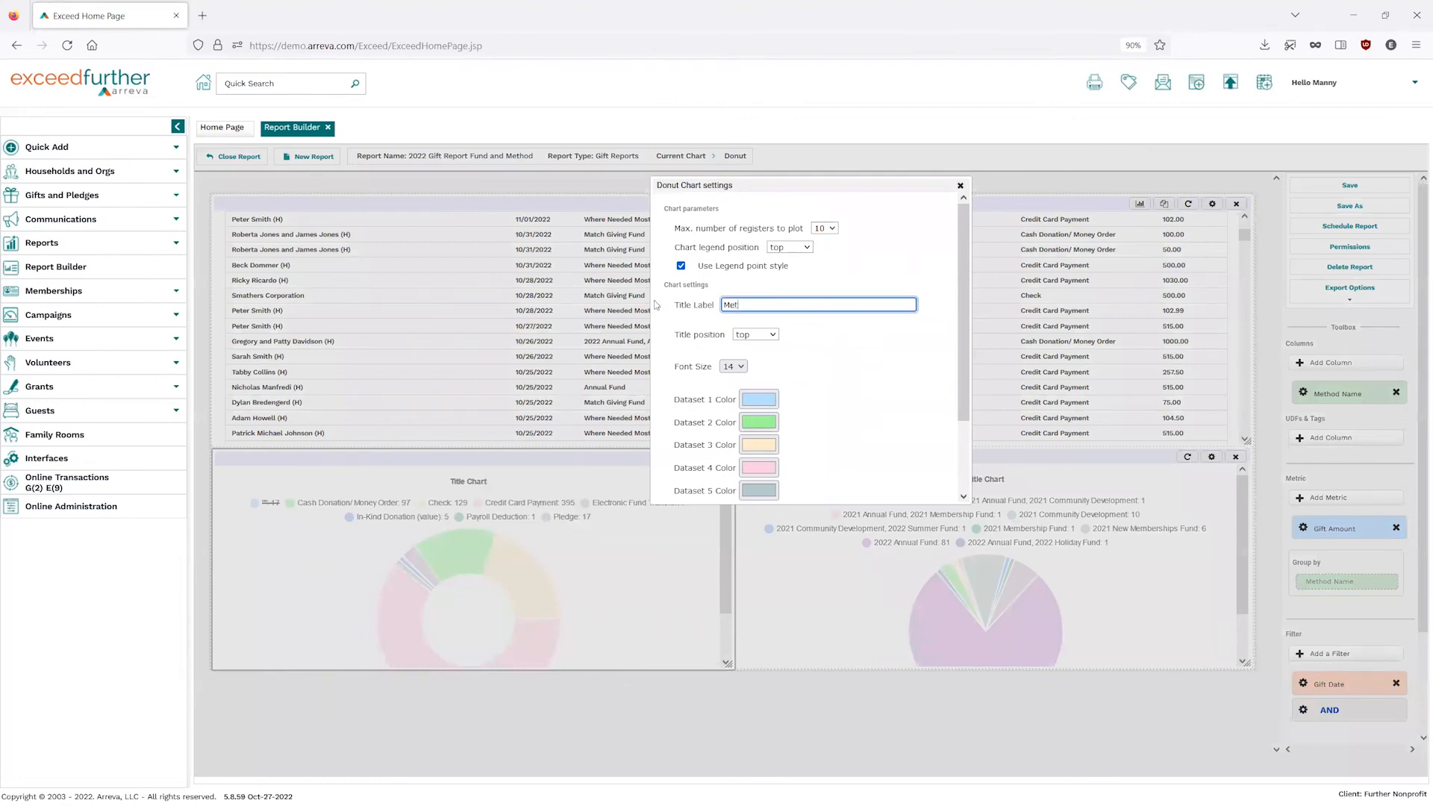
text(Method Char)
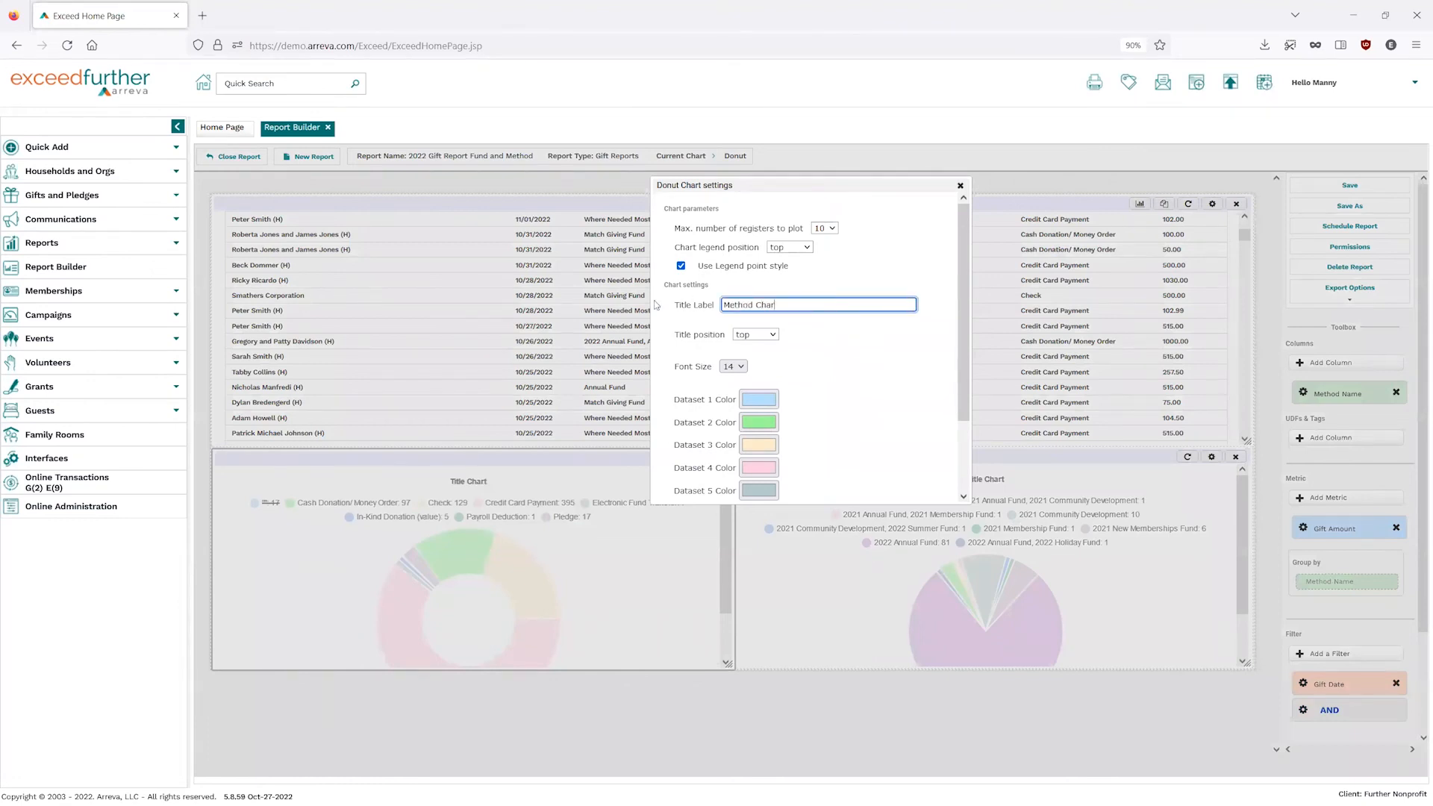
scroll(down, 3)
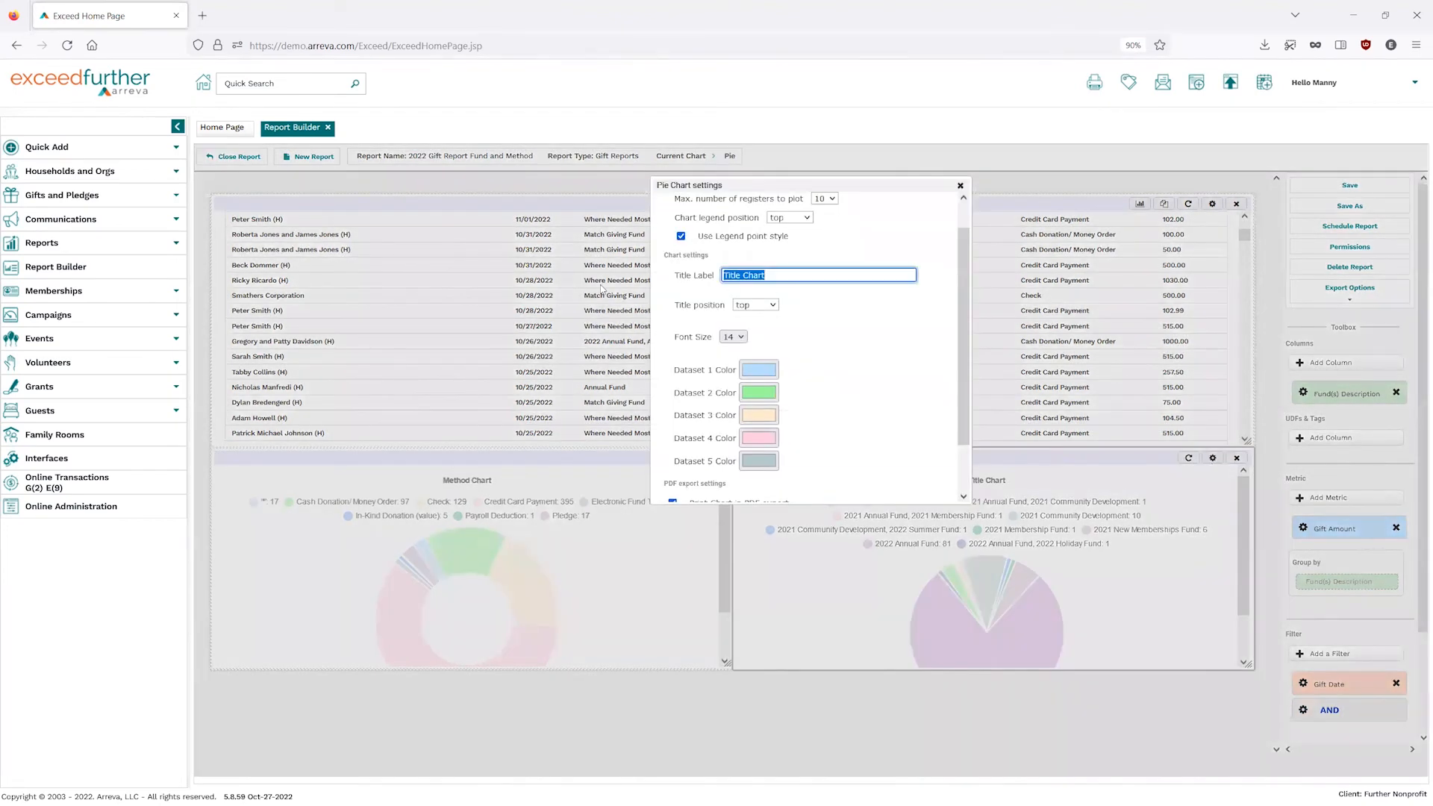
Set the pie chart's Title Label to Fund Chart and apply it.
text(Fund Char)
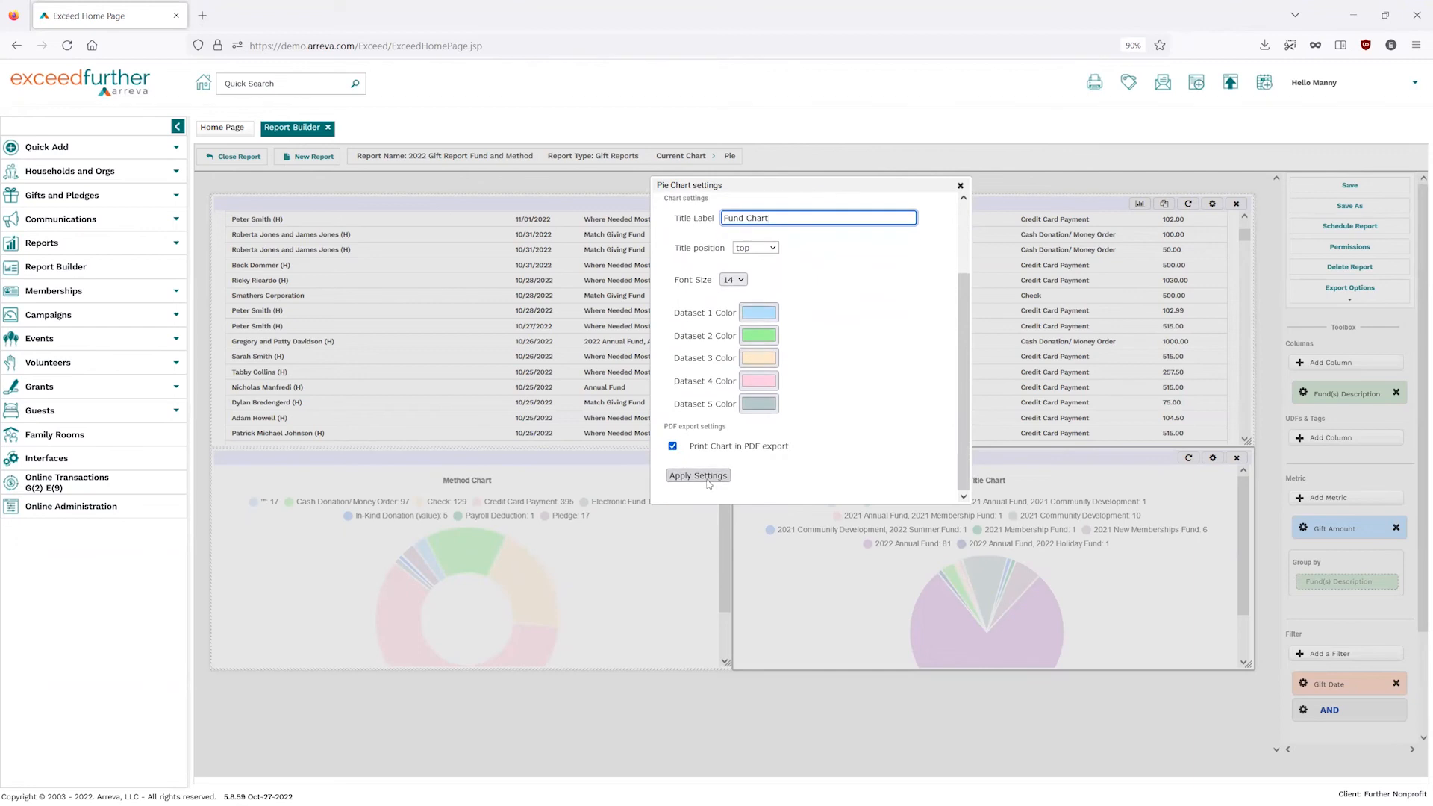
click(697, 475)
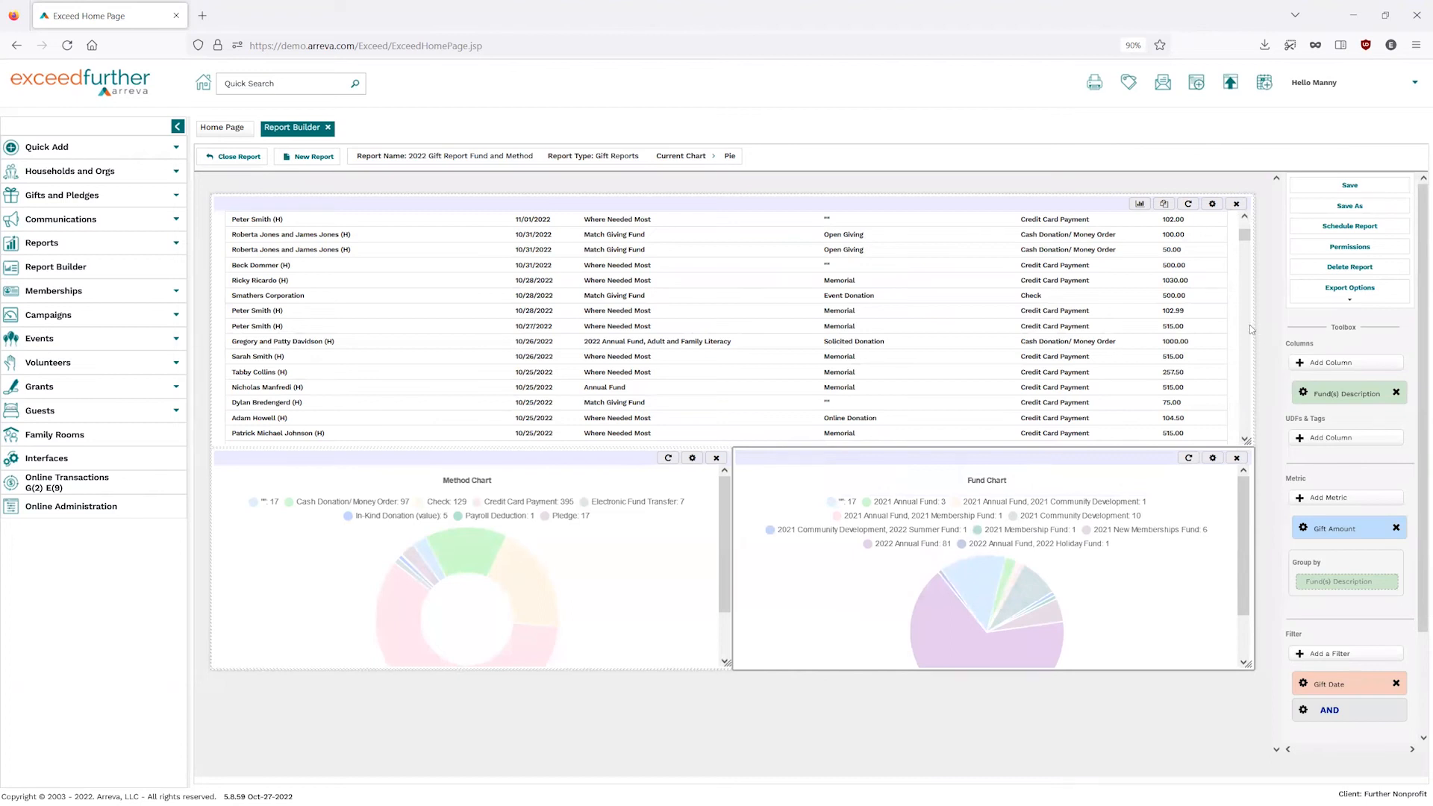
mouse_move(352, 298)
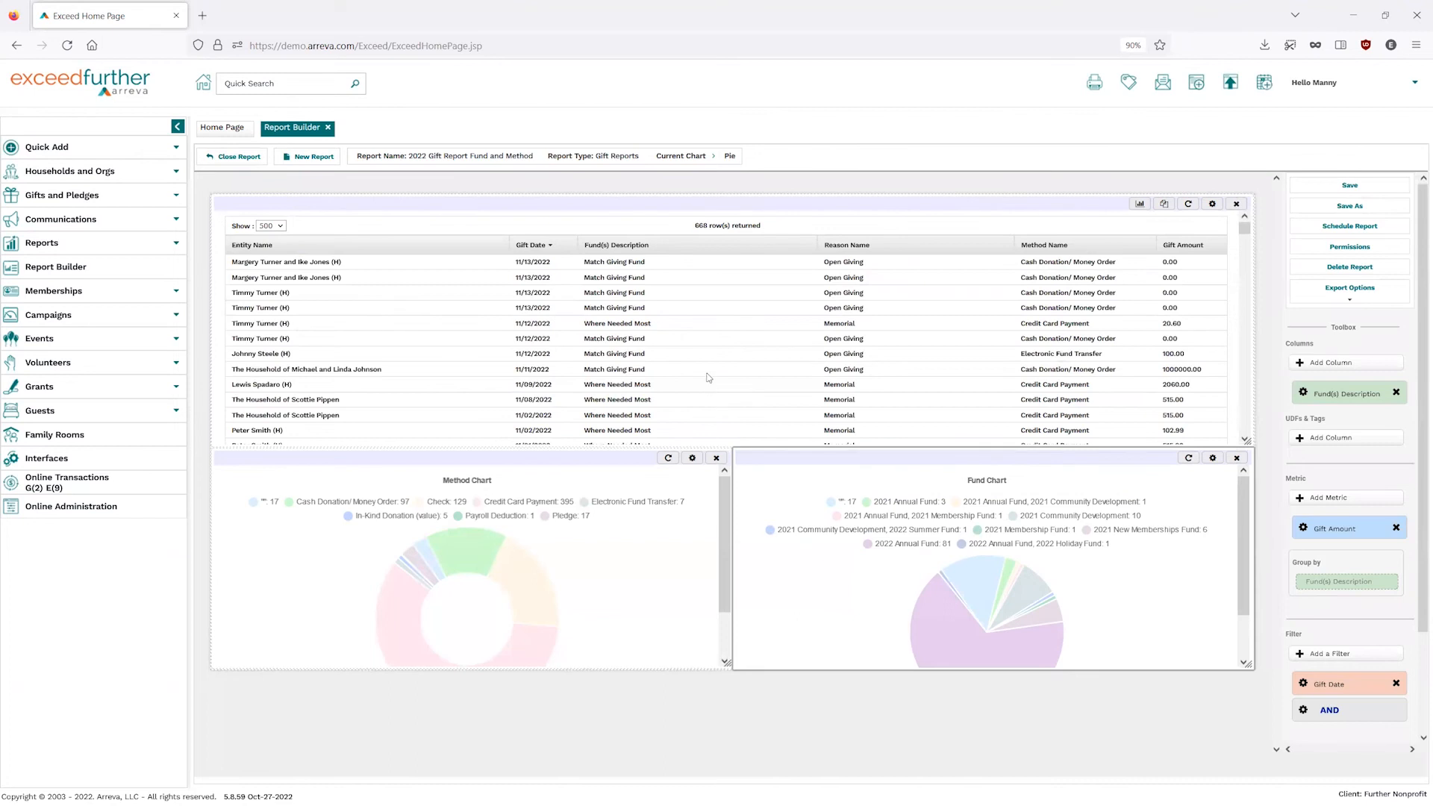
mouse_move(425, 530)
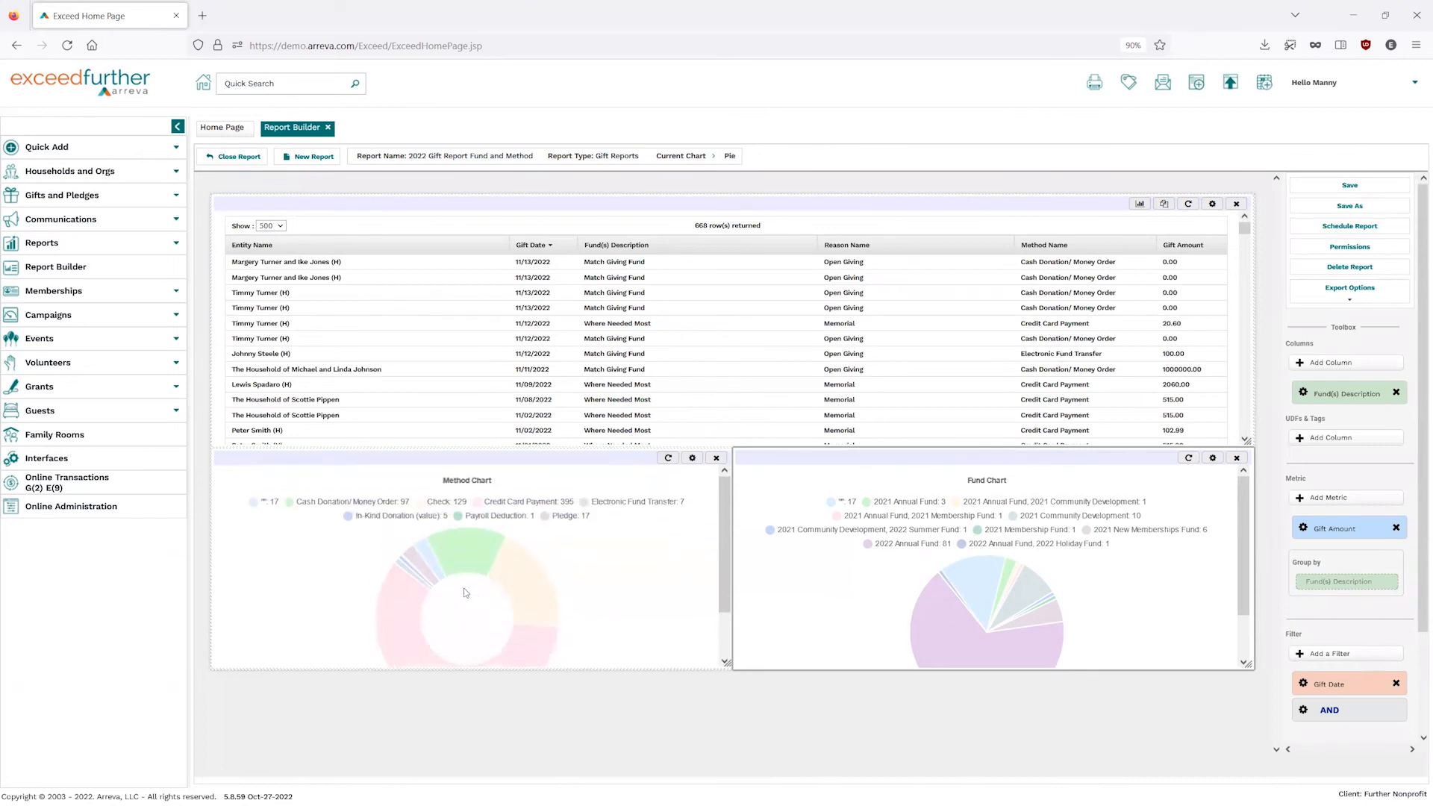
mouse_move(1120, 624)
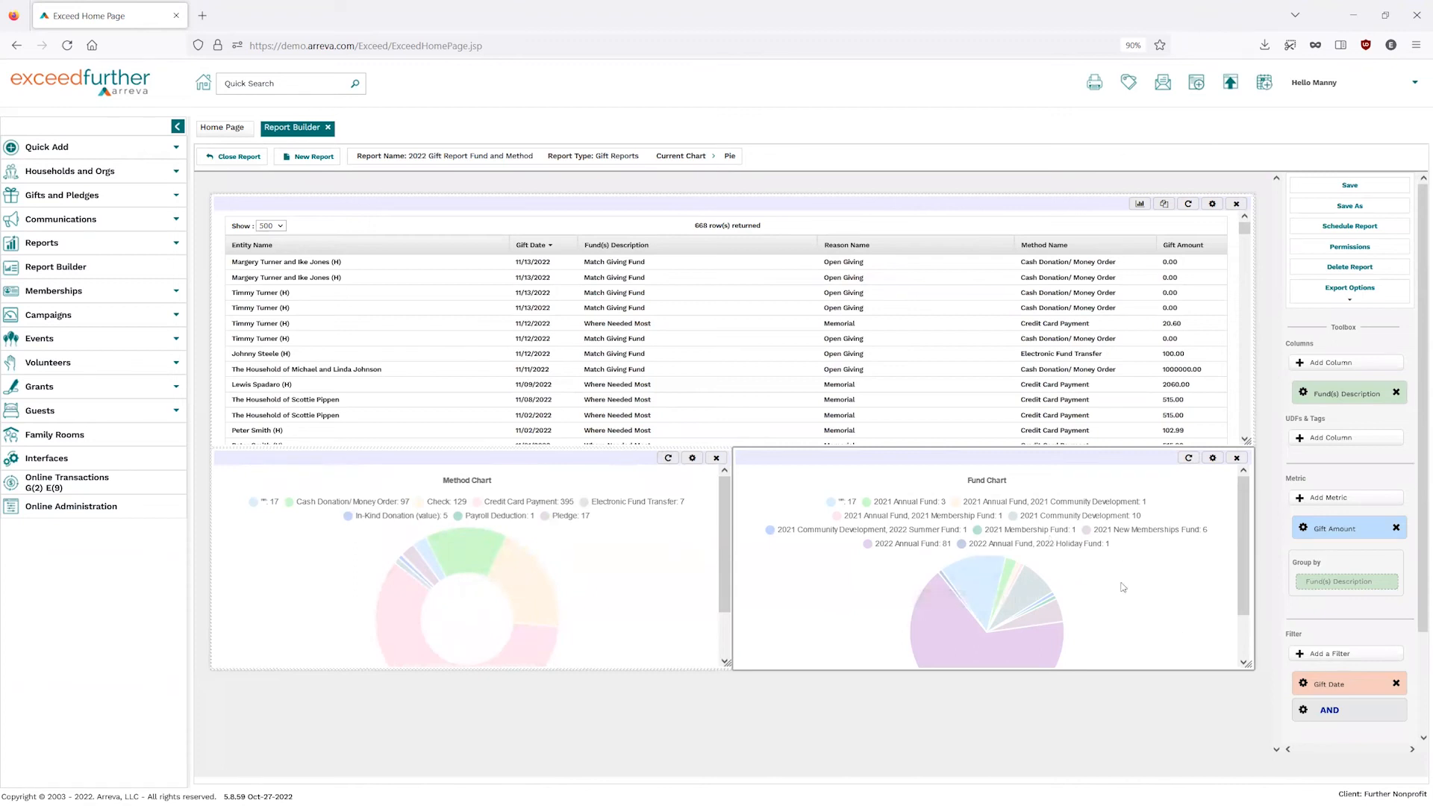
mouse_move(540, 530)
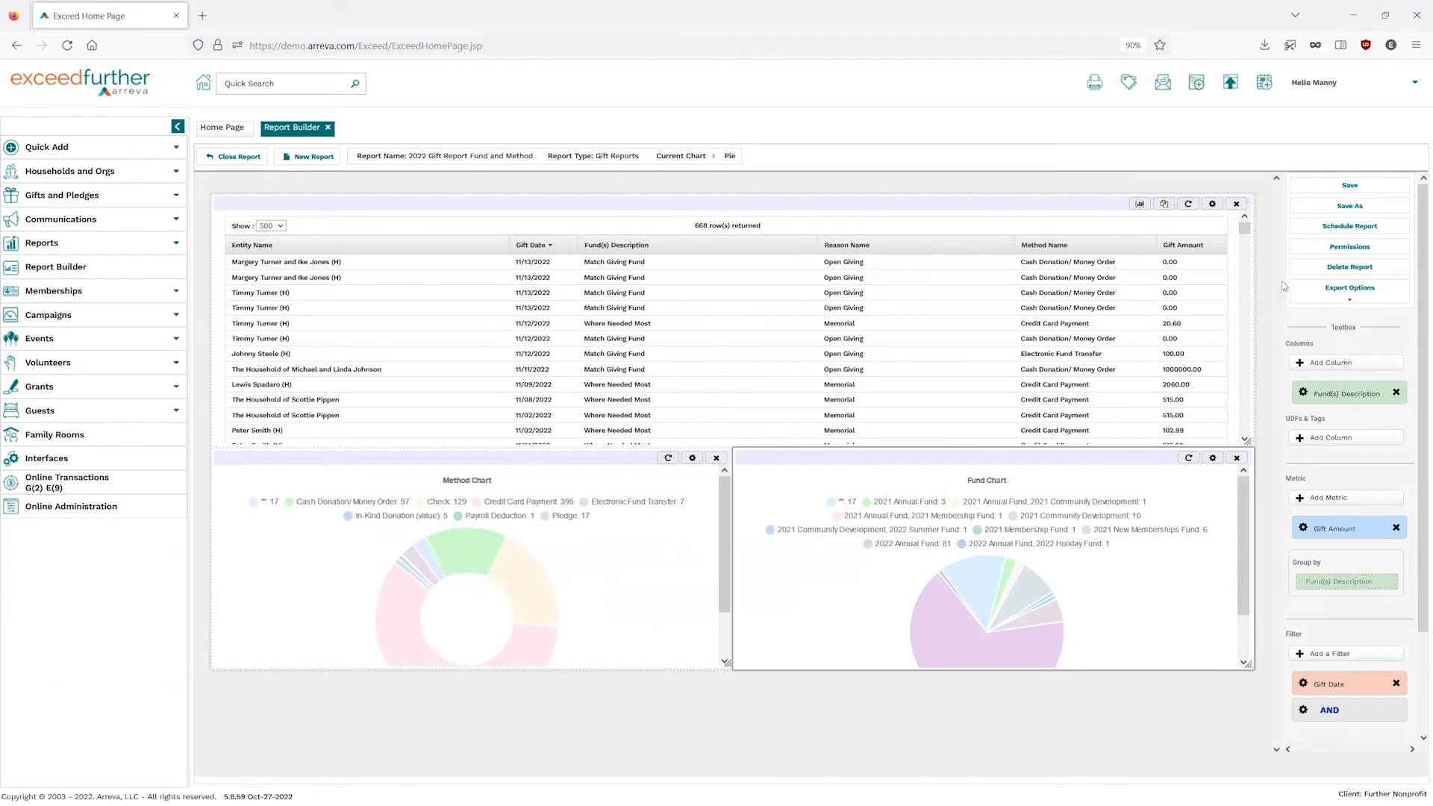
Show the report's Excel, CSV and PDF export options.
click(1349, 286)
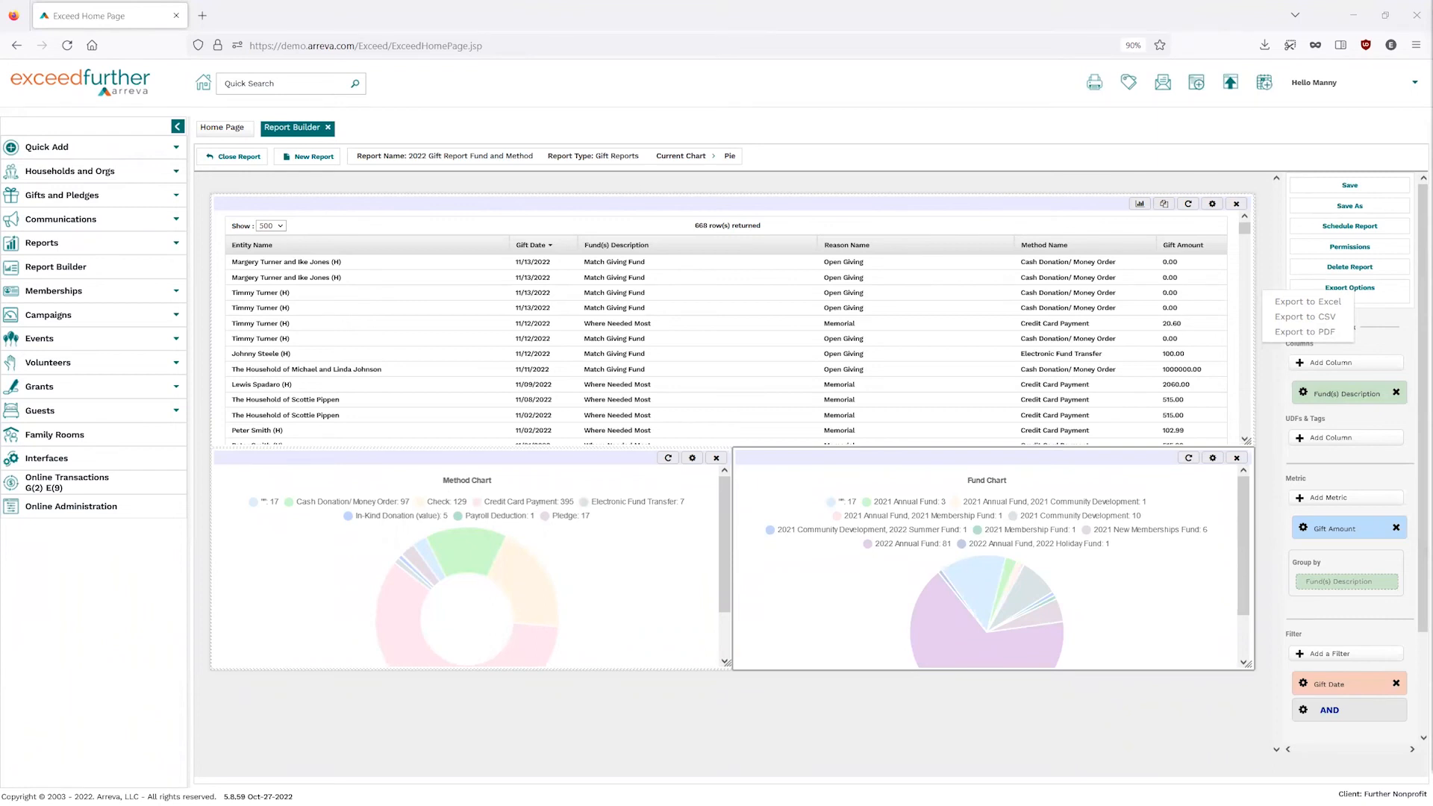
Dismiss the Export Options choices without exporting, leaving the Method Chart donut current.
click(1349, 288)
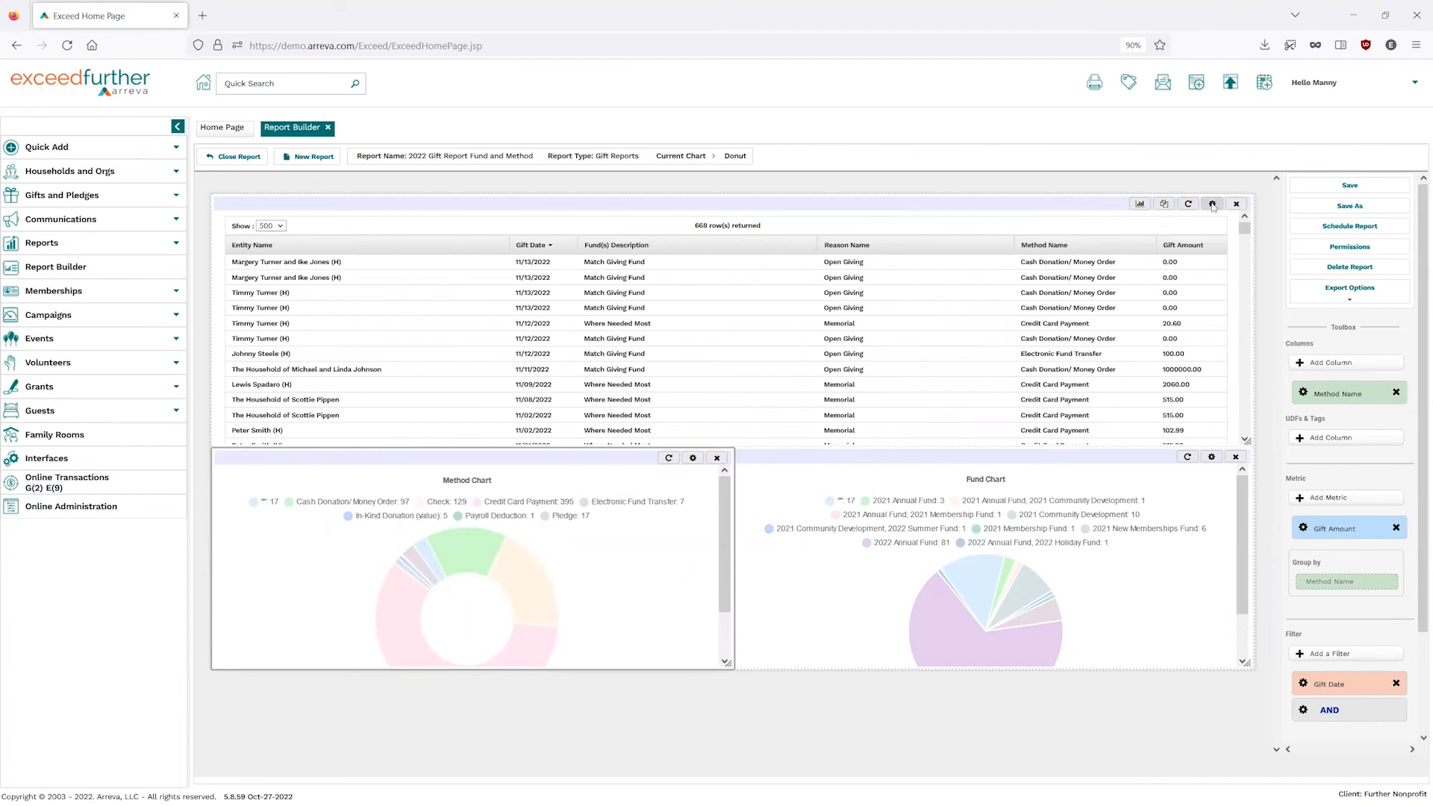
Show 500 rows per page in the gift data table via its settings.
click(1212, 203)
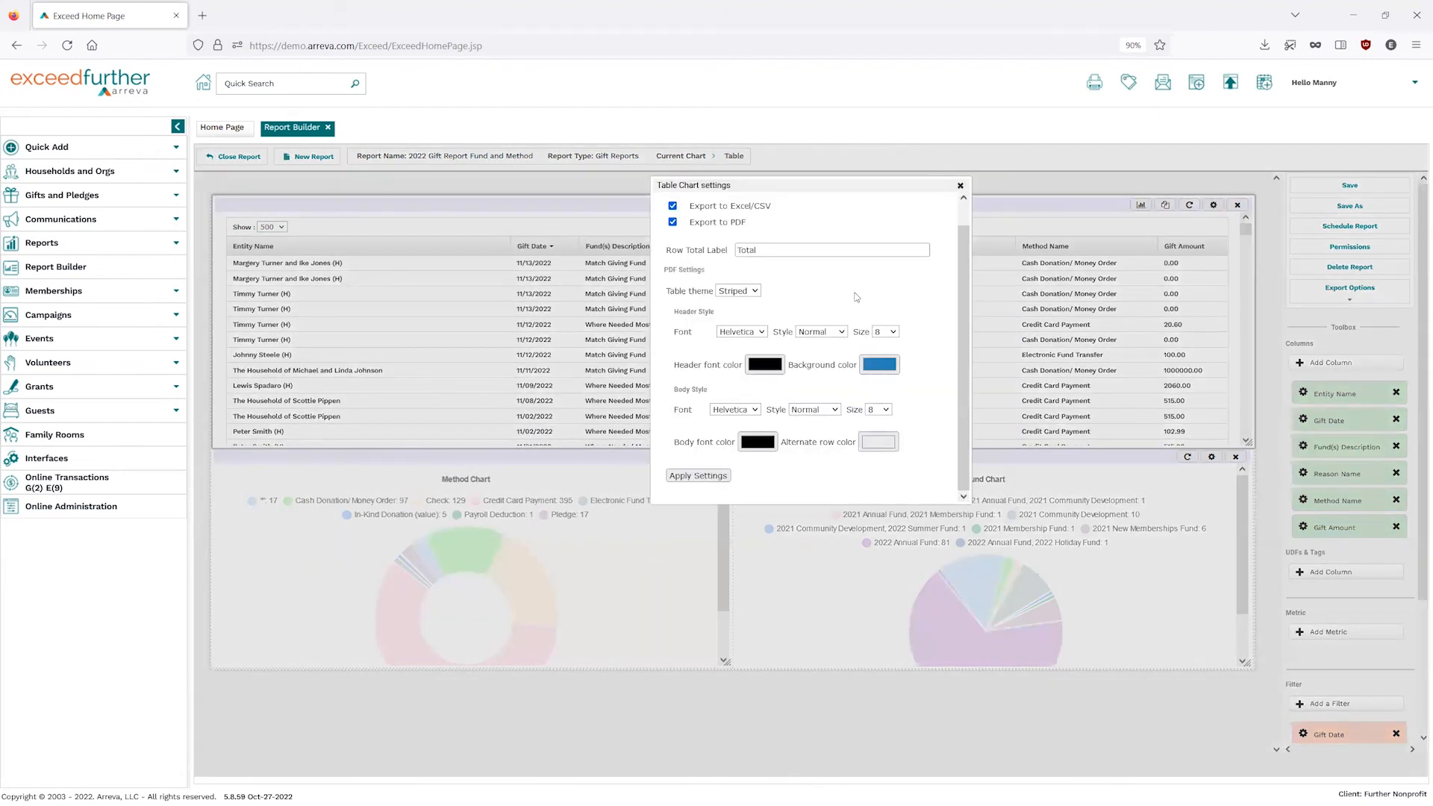
mouse_move(769, 408)
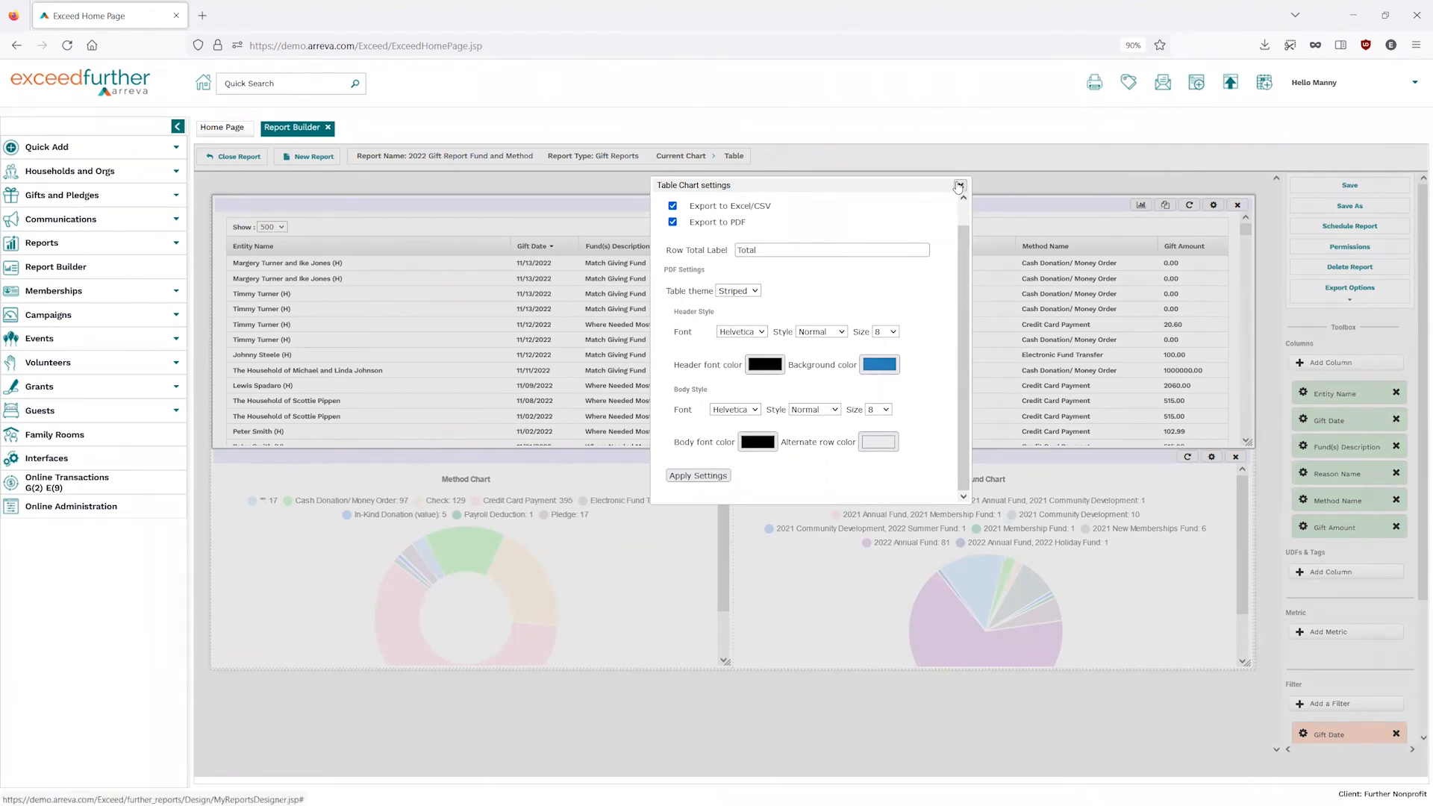
click(958, 187)
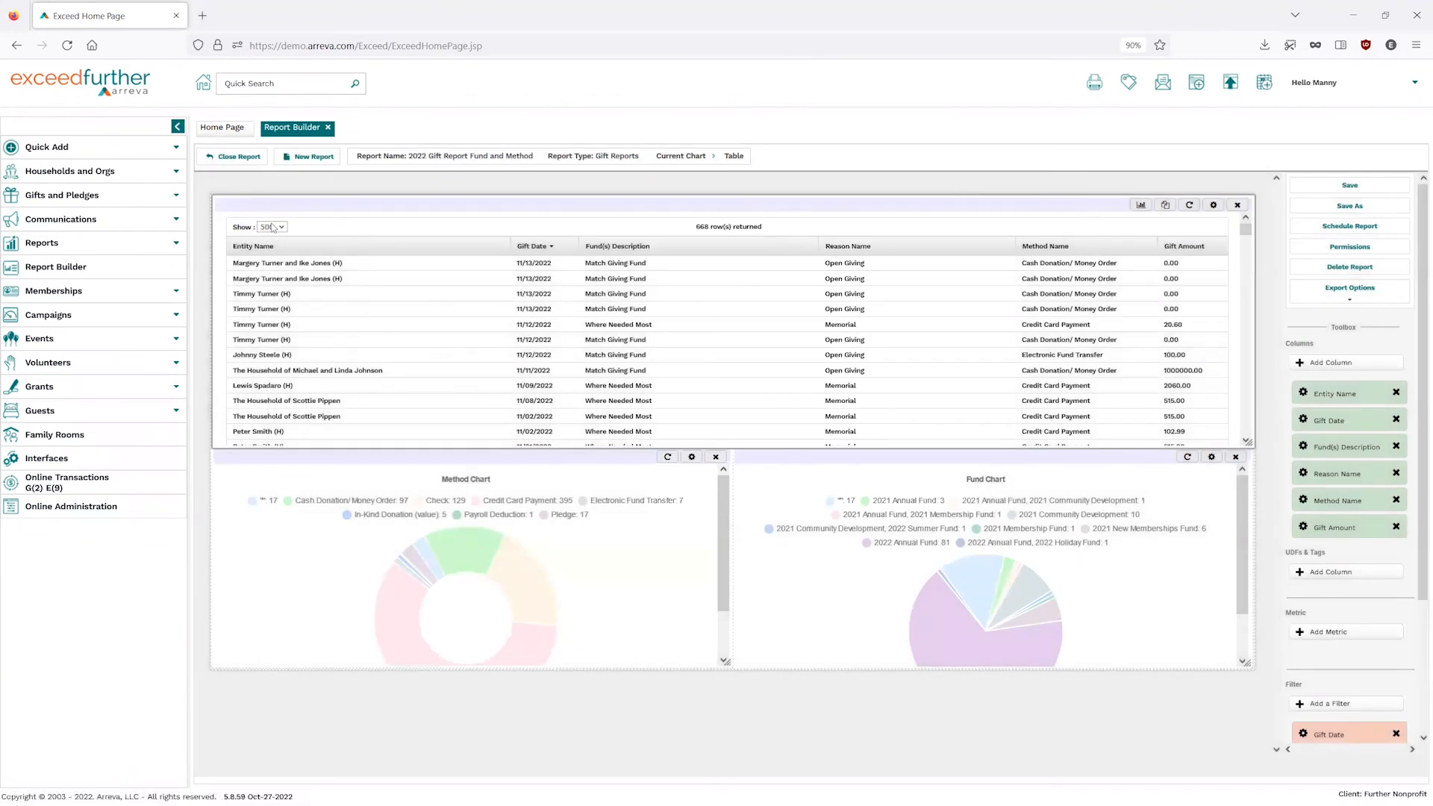
click(270, 227)
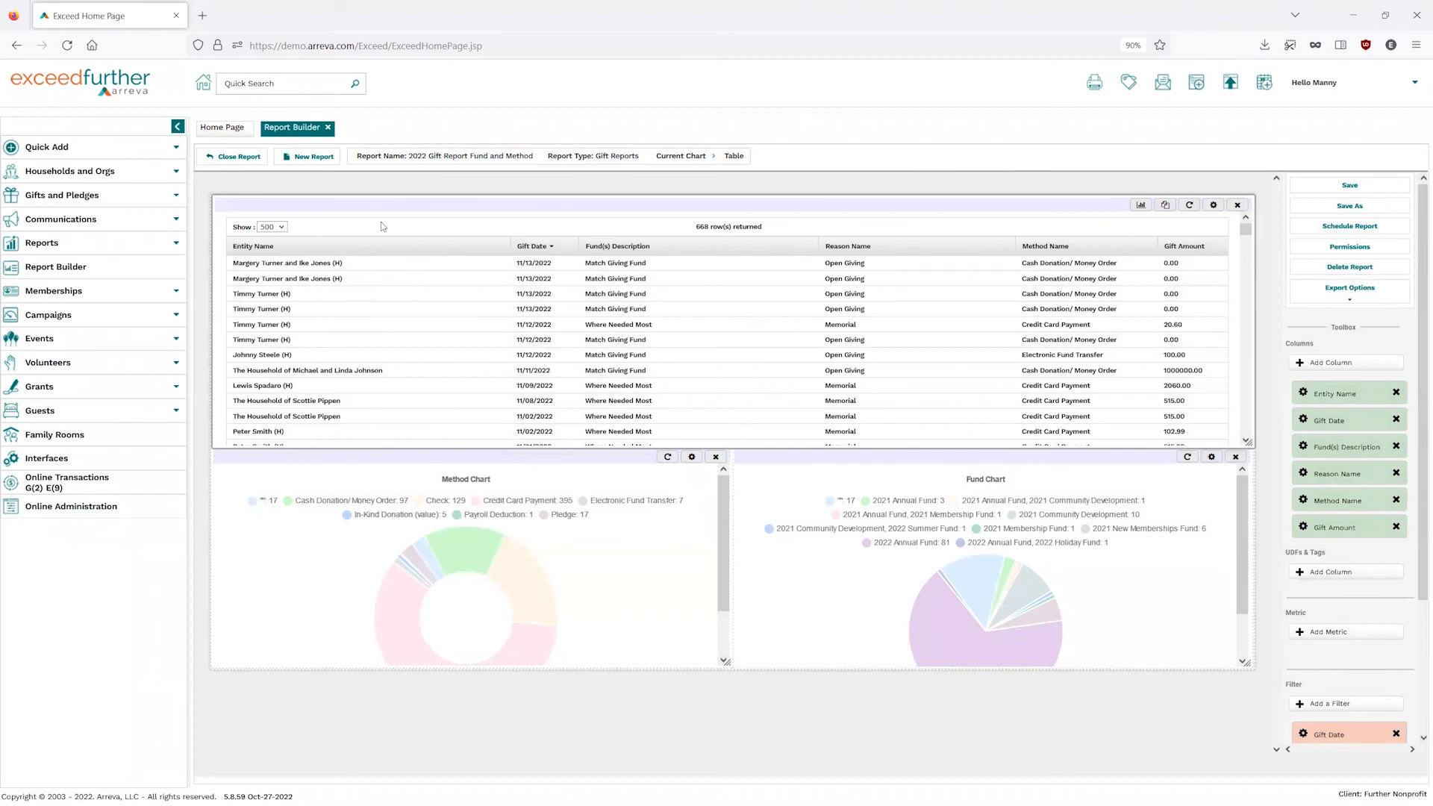
mouse_move(913, 353)
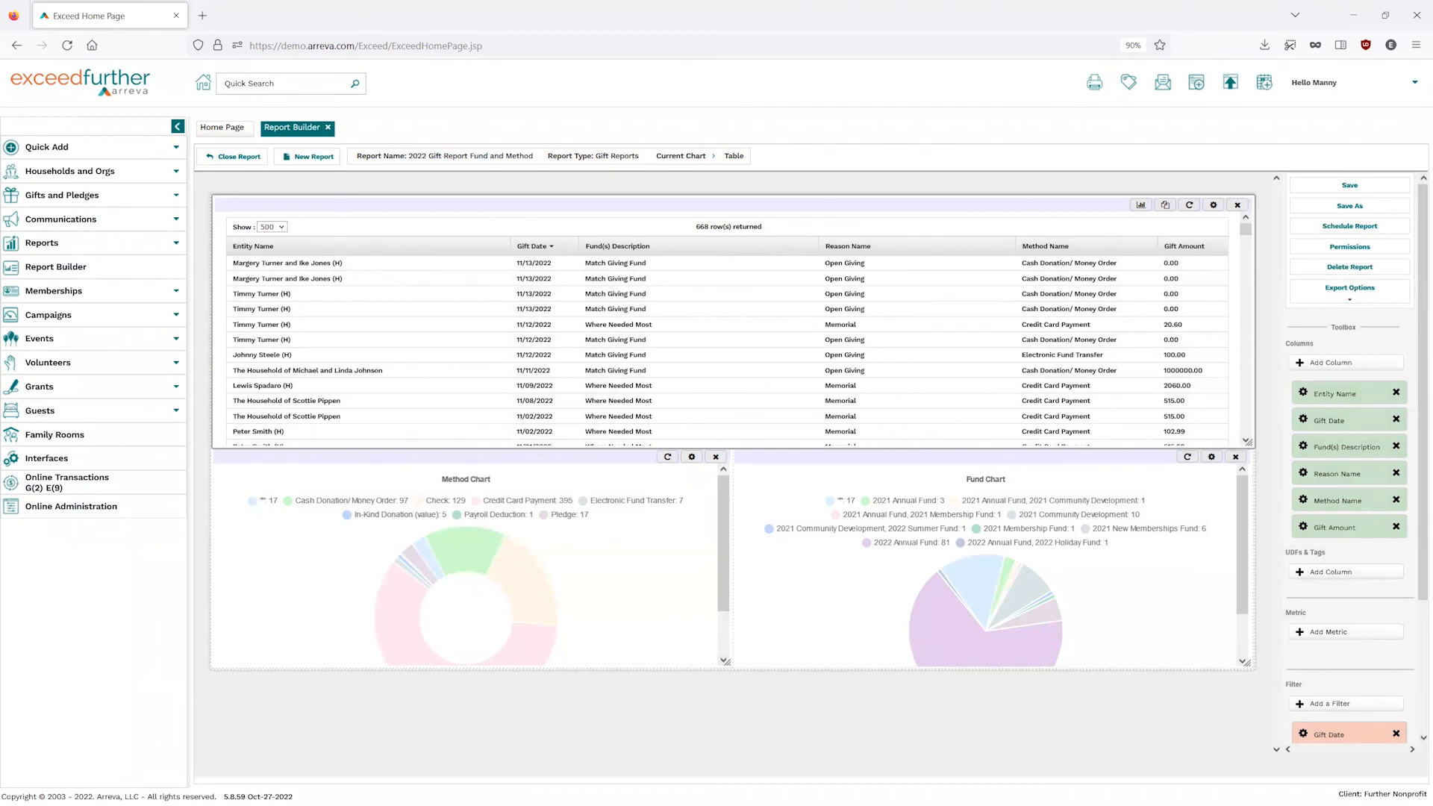
mouse_move(461, 429)
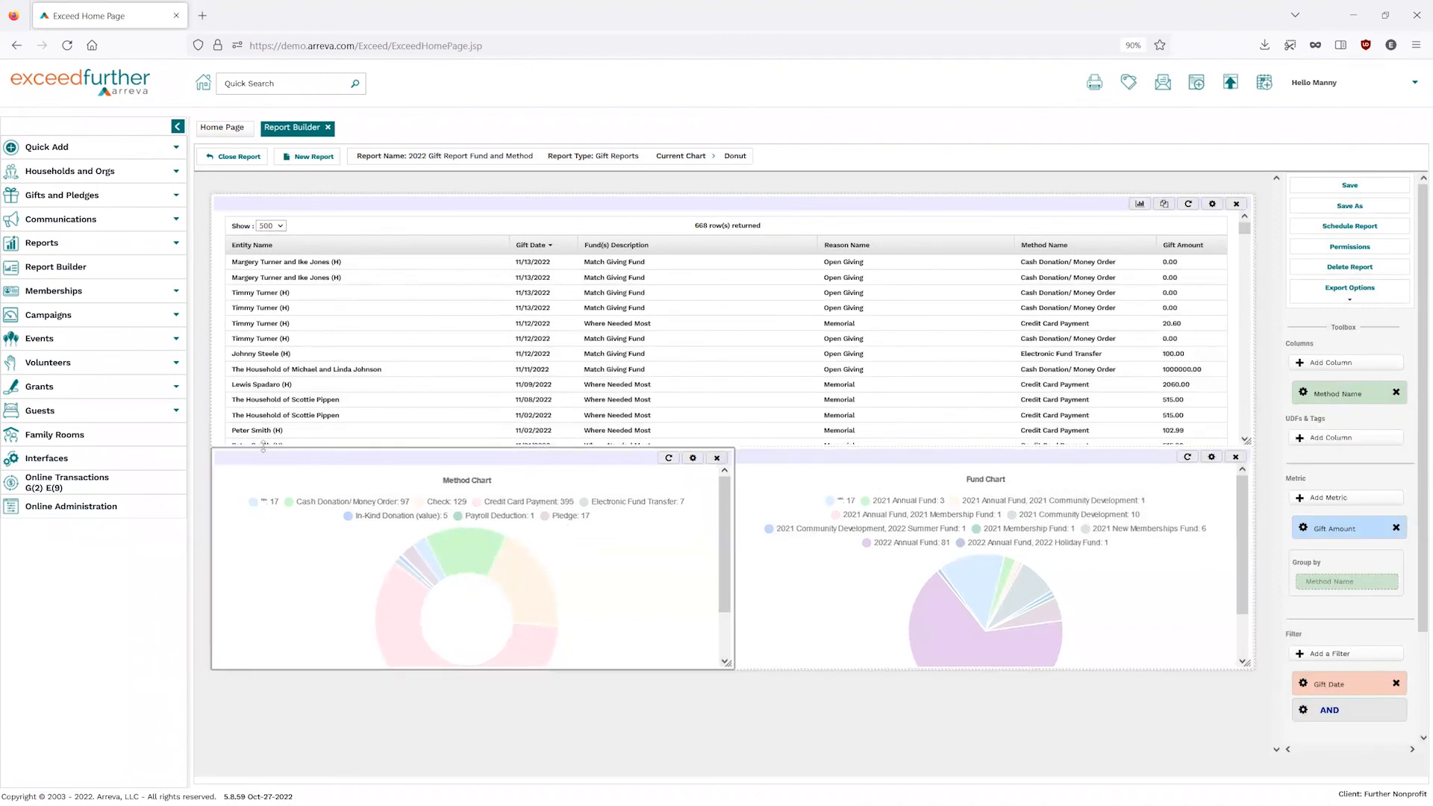
mouse_move(490, 629)
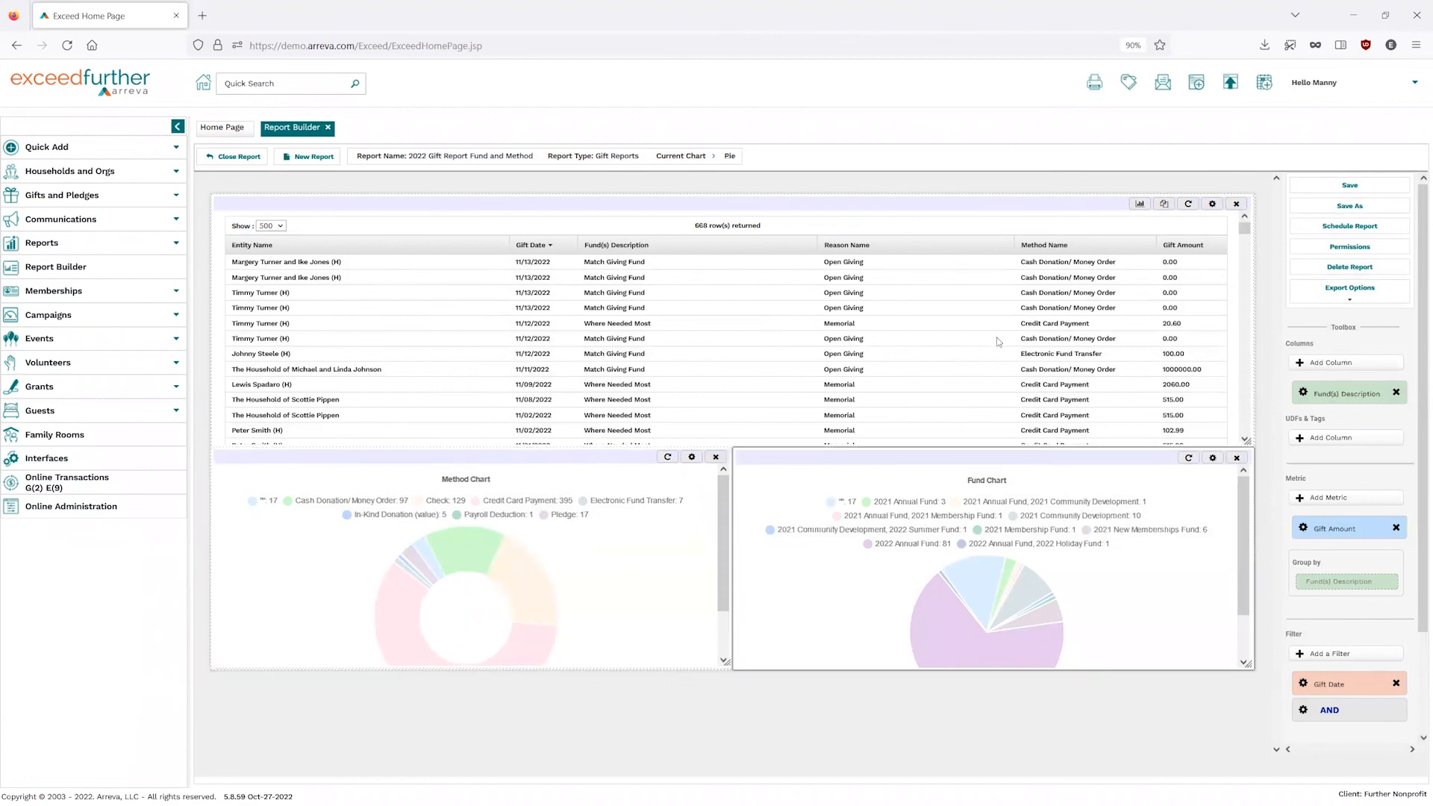
mouse_move(943, 308)
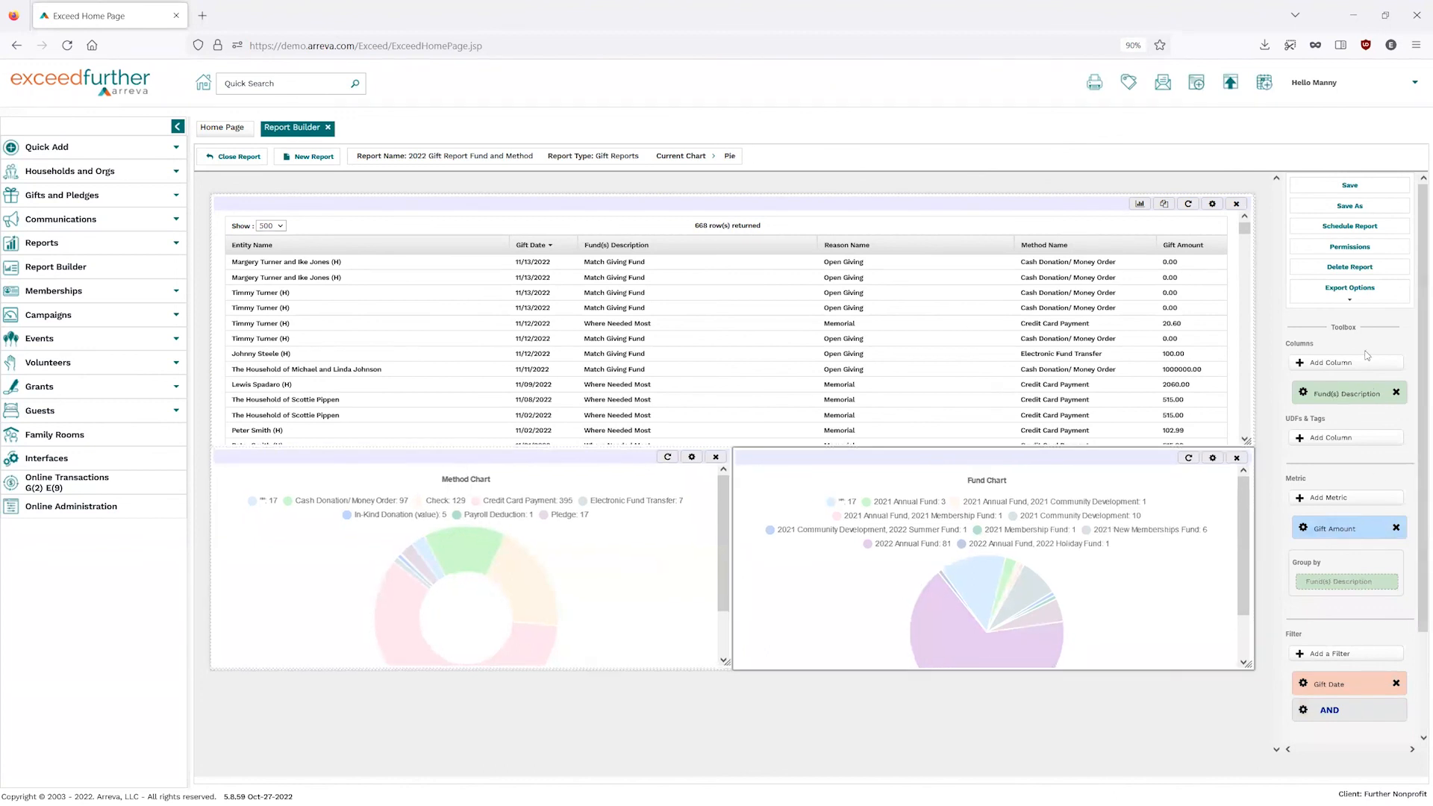
mouse_move(936, 301)
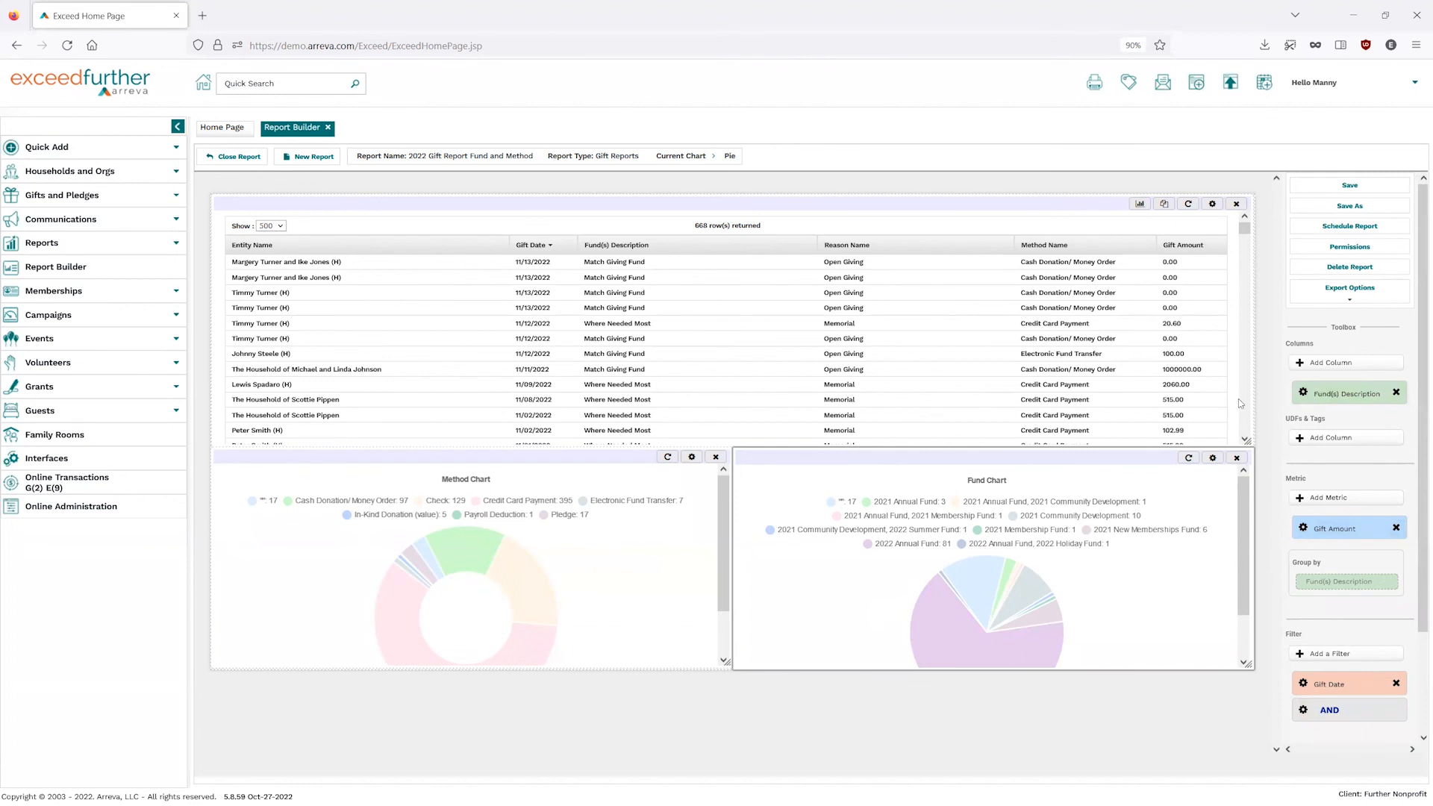
mouse_move(986, 621)
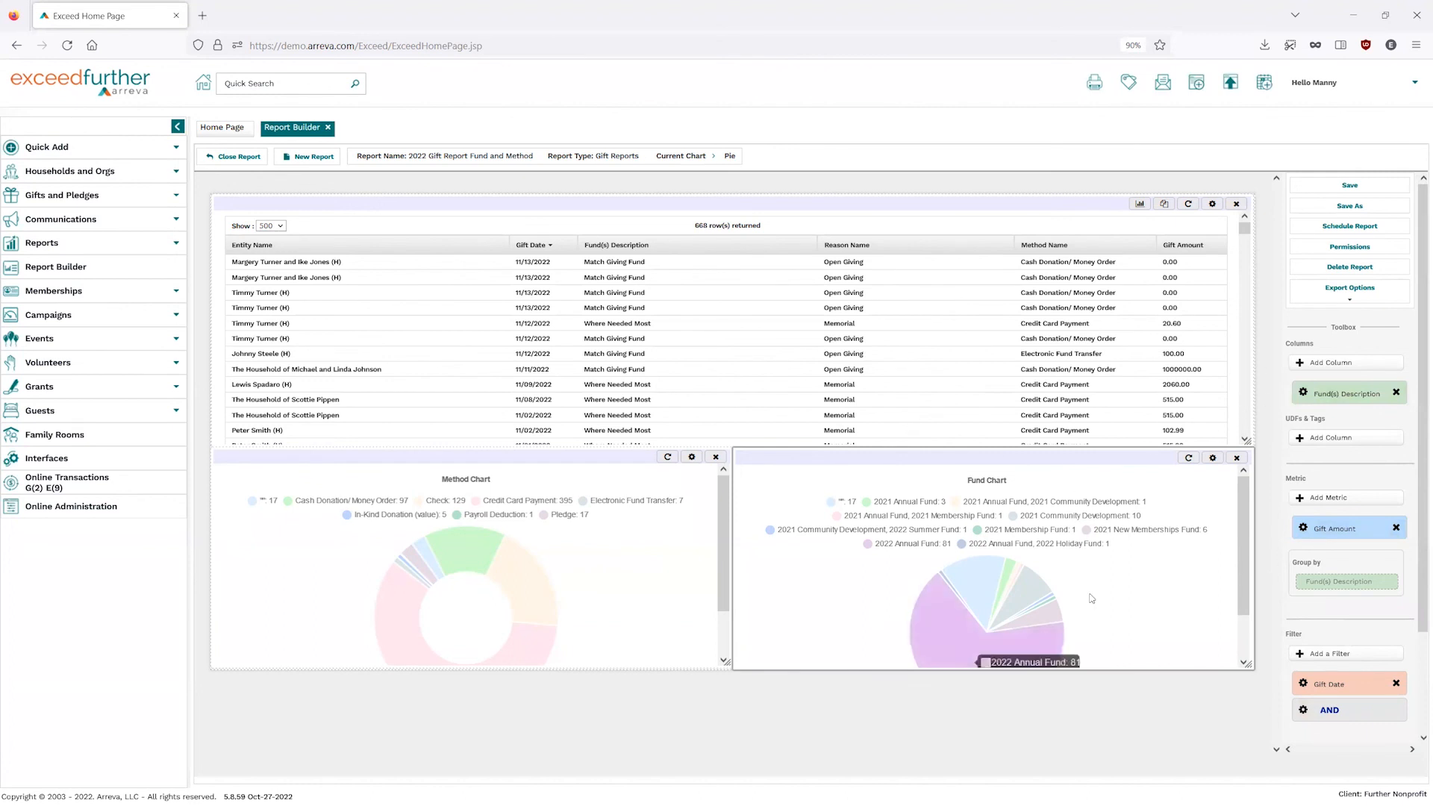
mouse_move(807, 236)
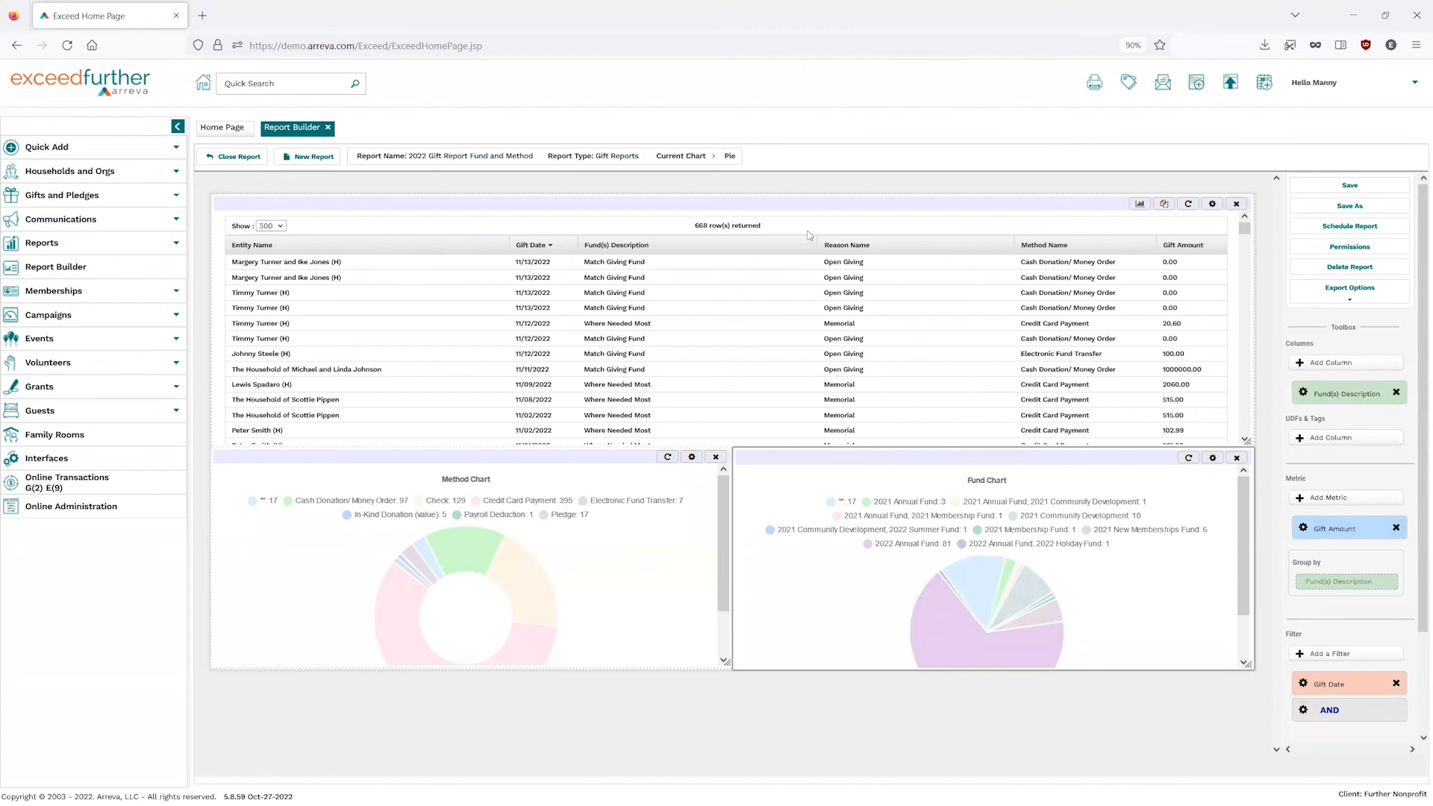
mouse_move(783, 188)
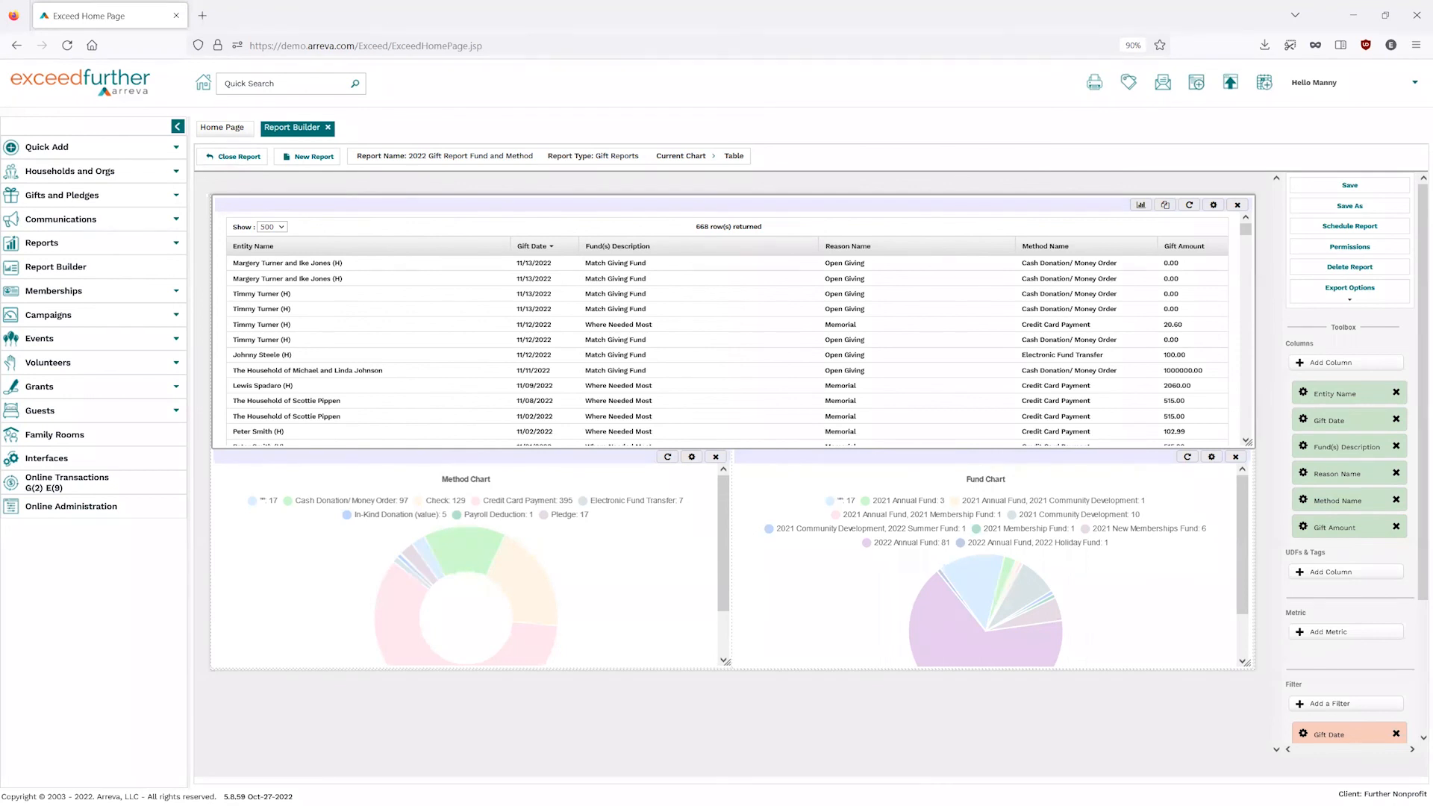
mouse_move(1332, 190)
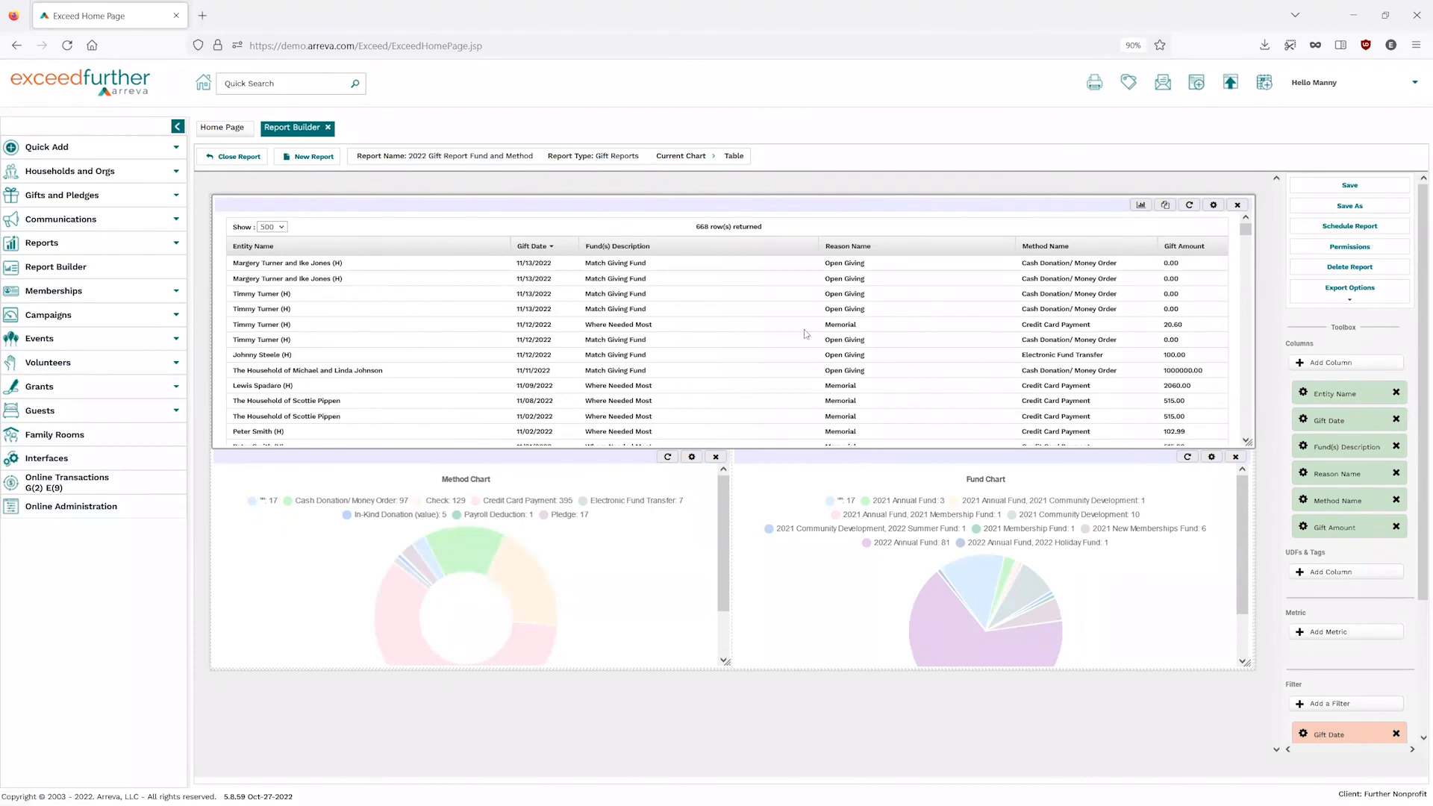
mouse_move(900, 473)
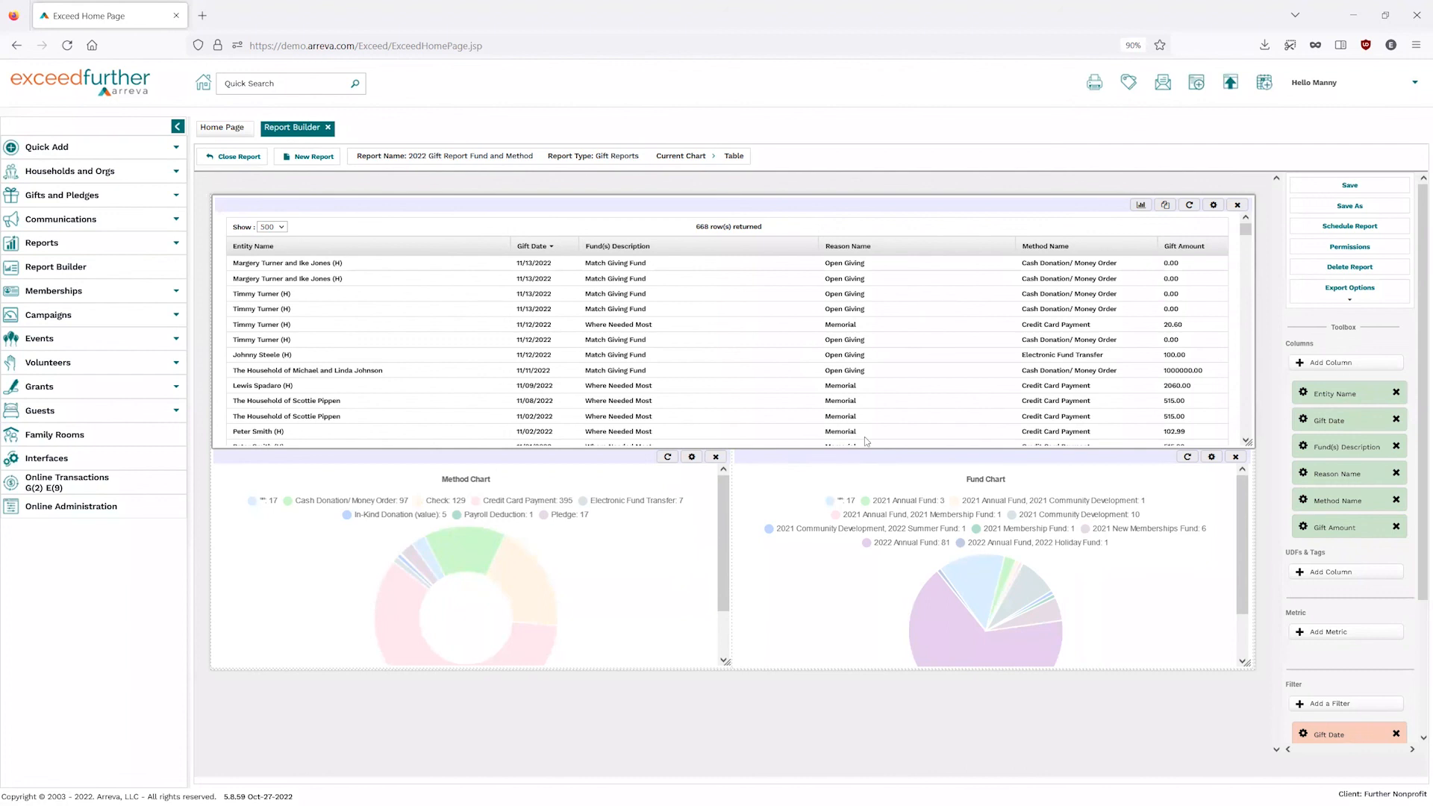
mouse_move(876, 460)
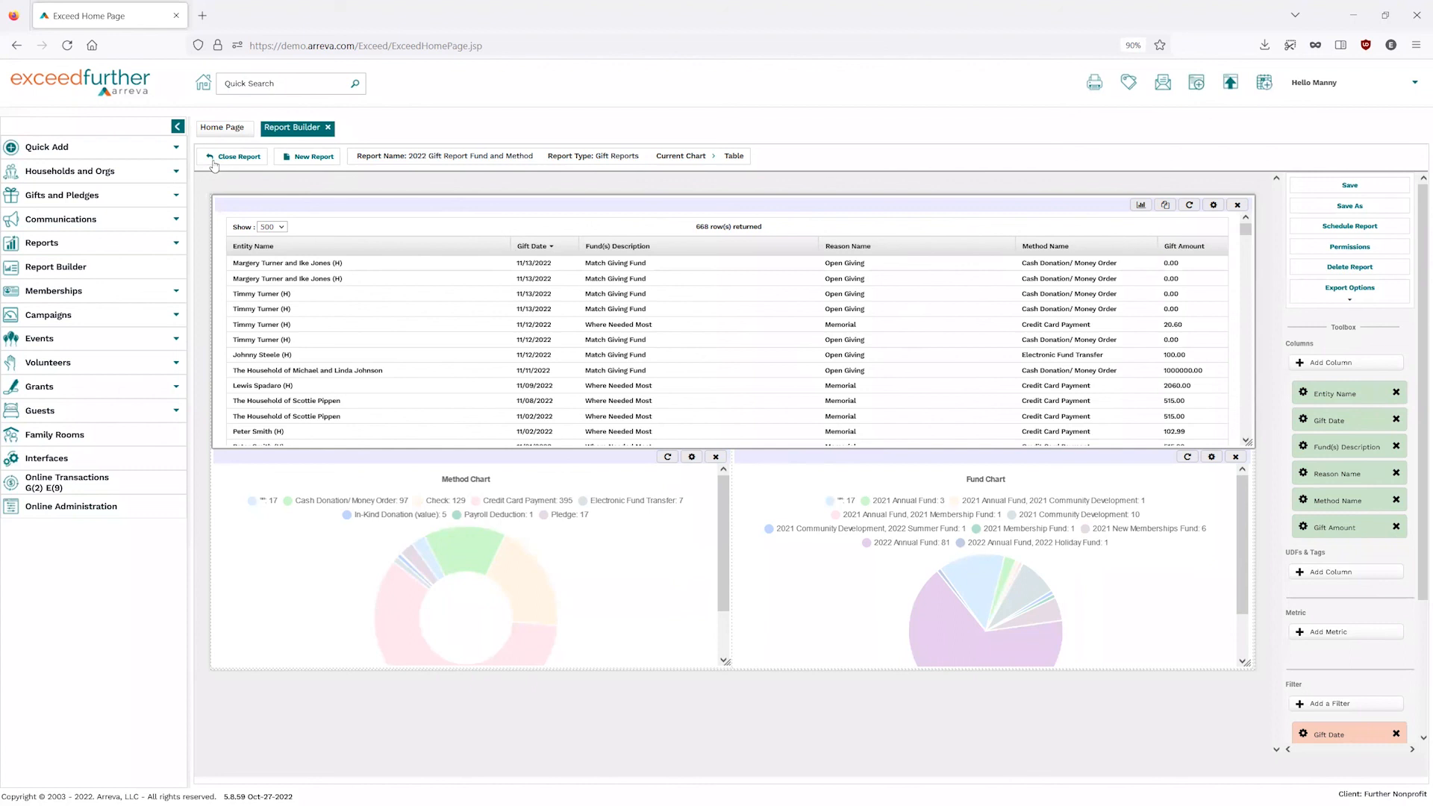
mouse_move(214, 167)
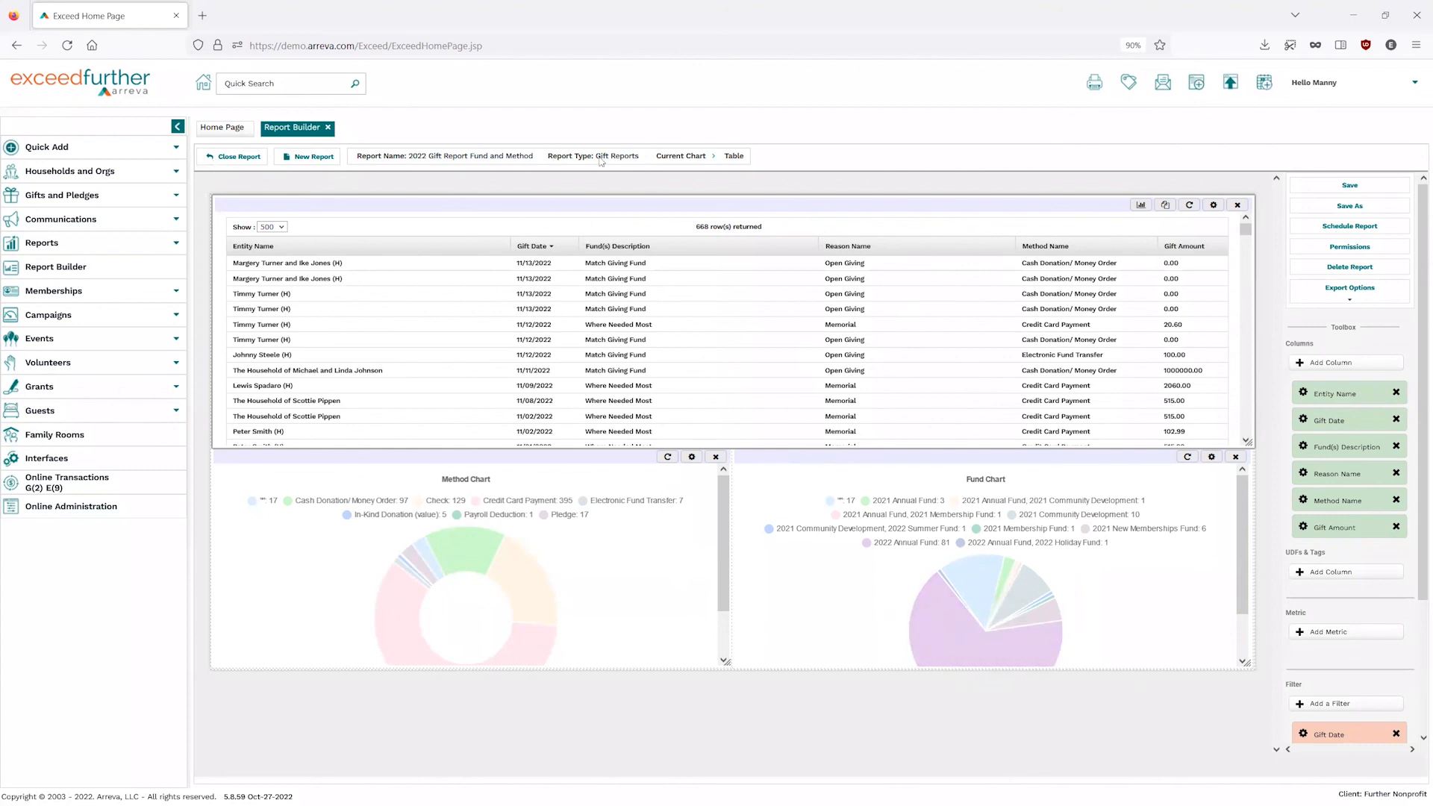
mouse_move(417, 169)
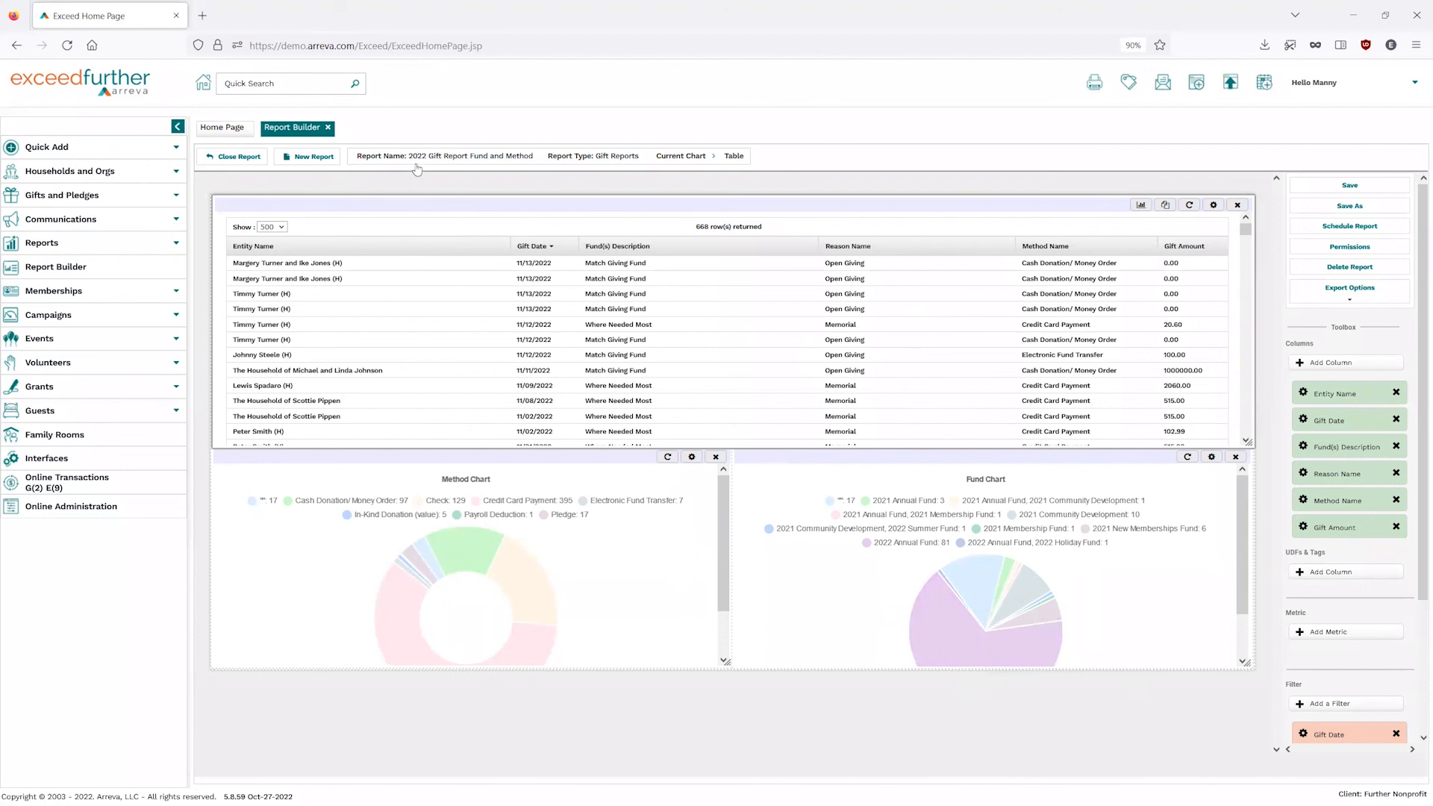
mouse_move(1006, 227)
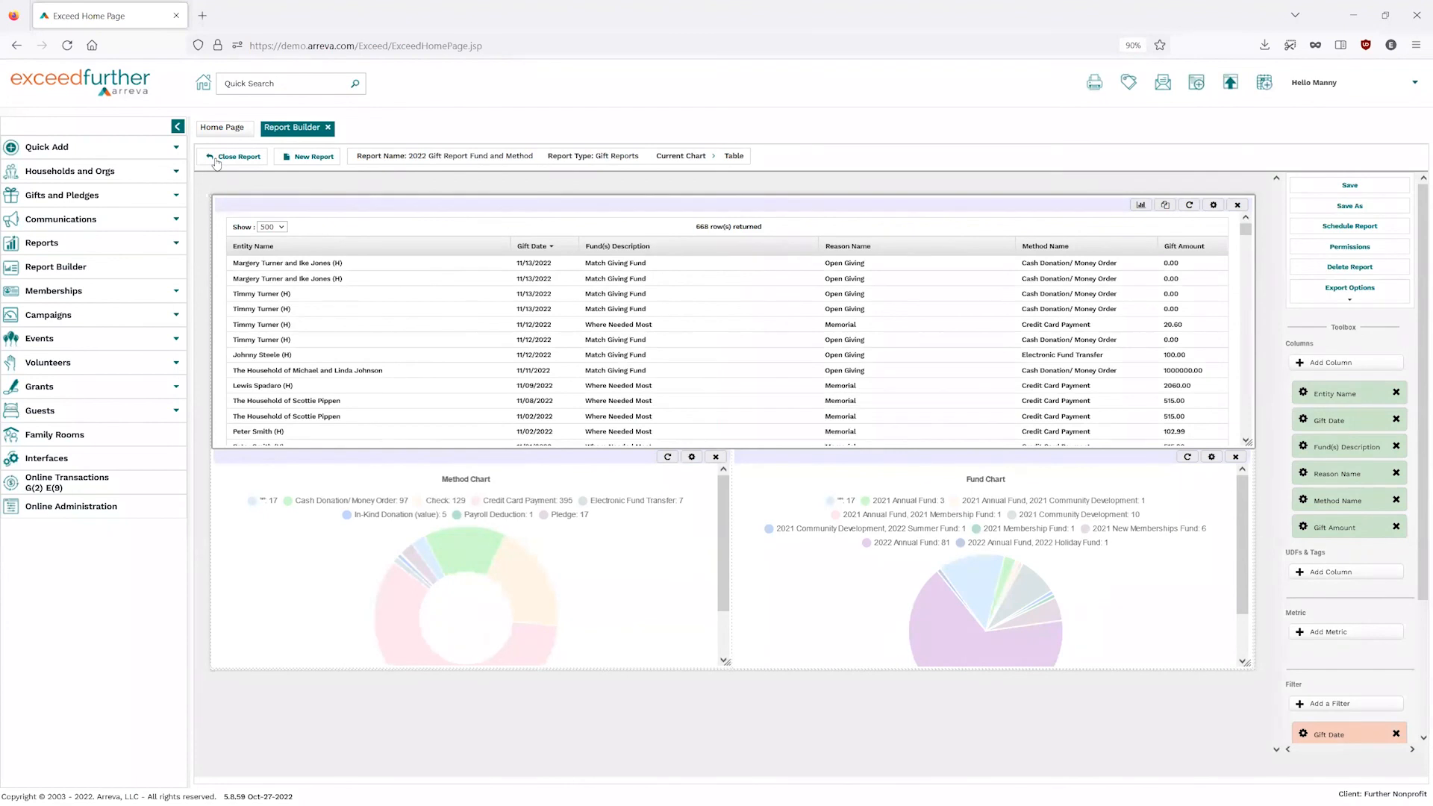
Close the report and reopen the saved '2022 Gift Report Fund and Method' for editing.
click(239, 157)
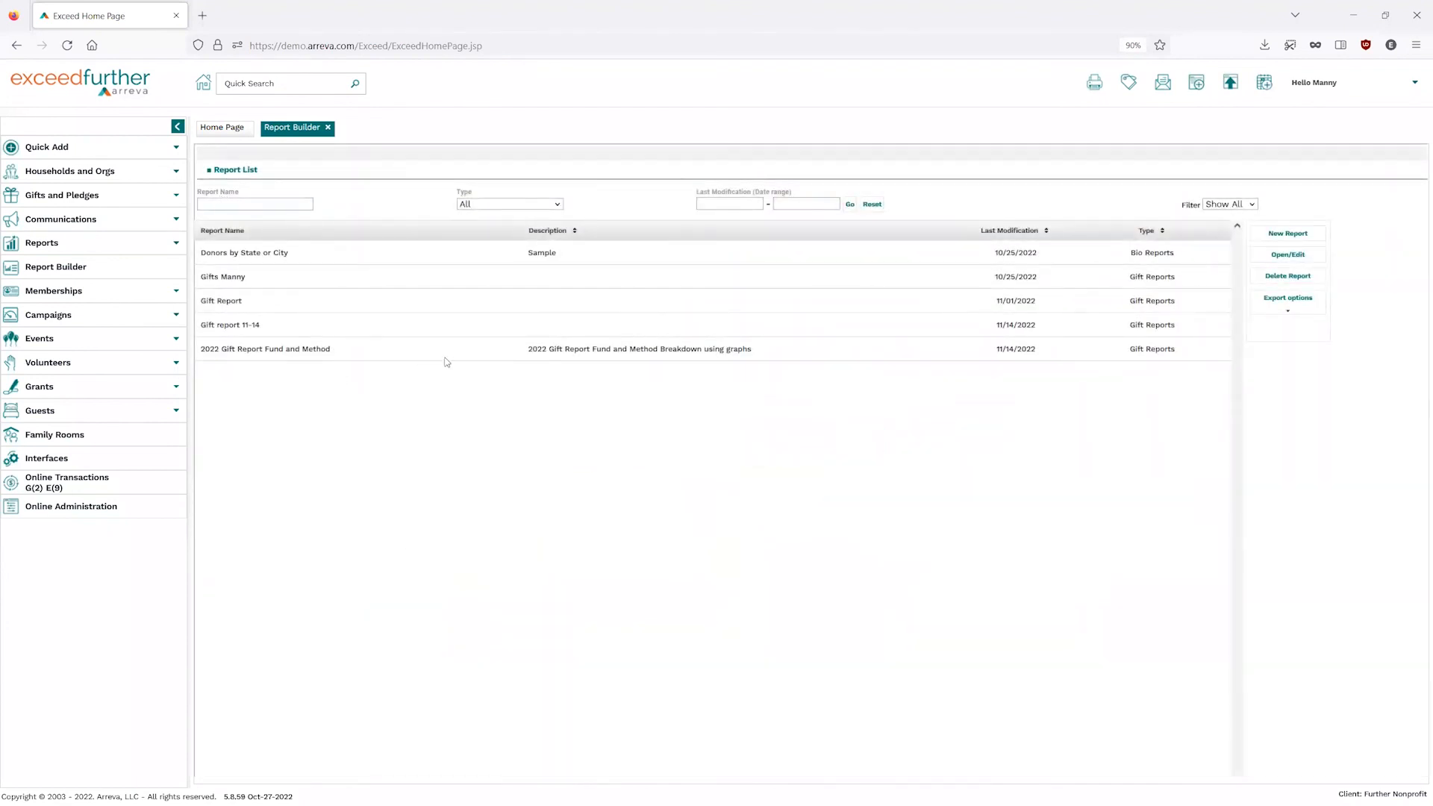
click(266, 348)
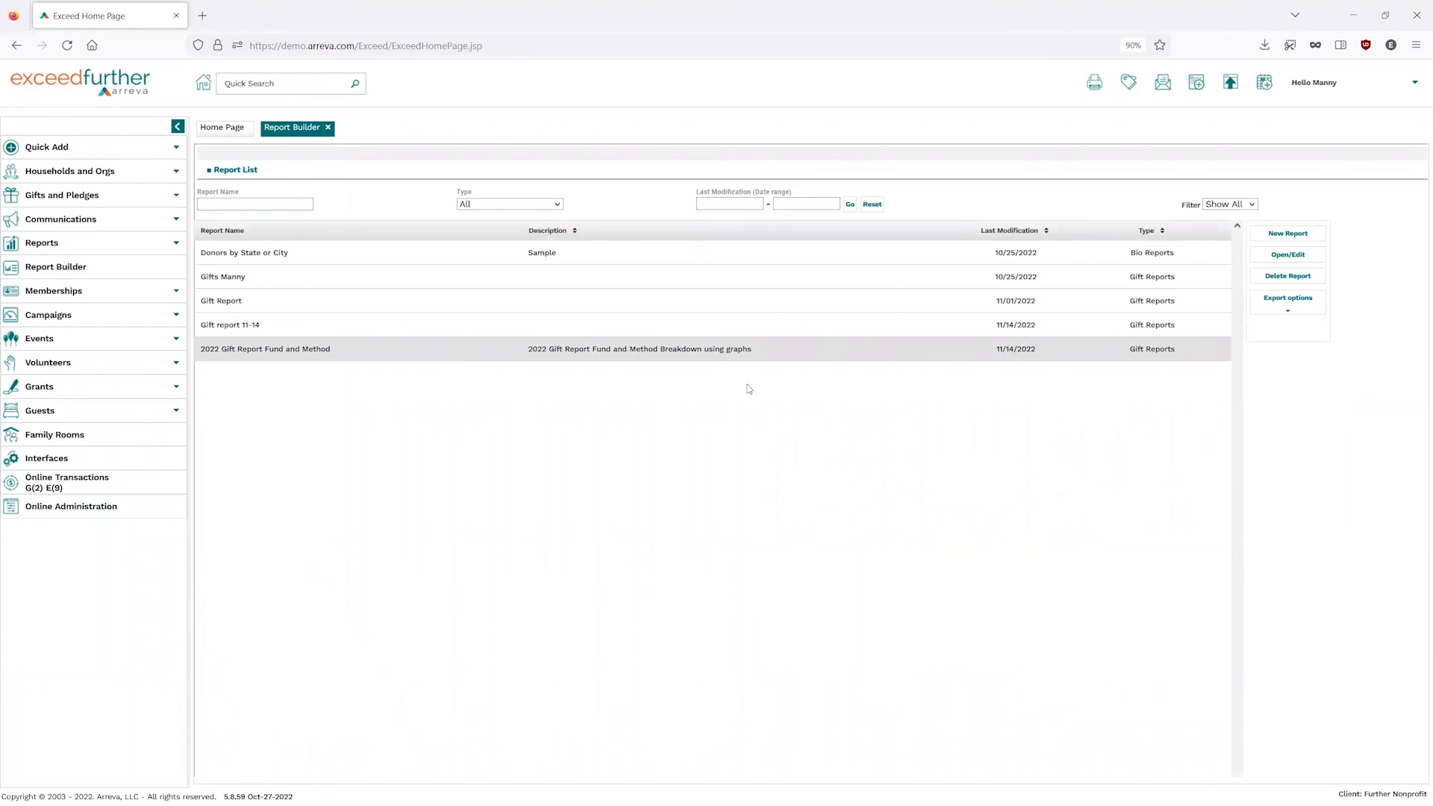
mouse_move(1297, 287)
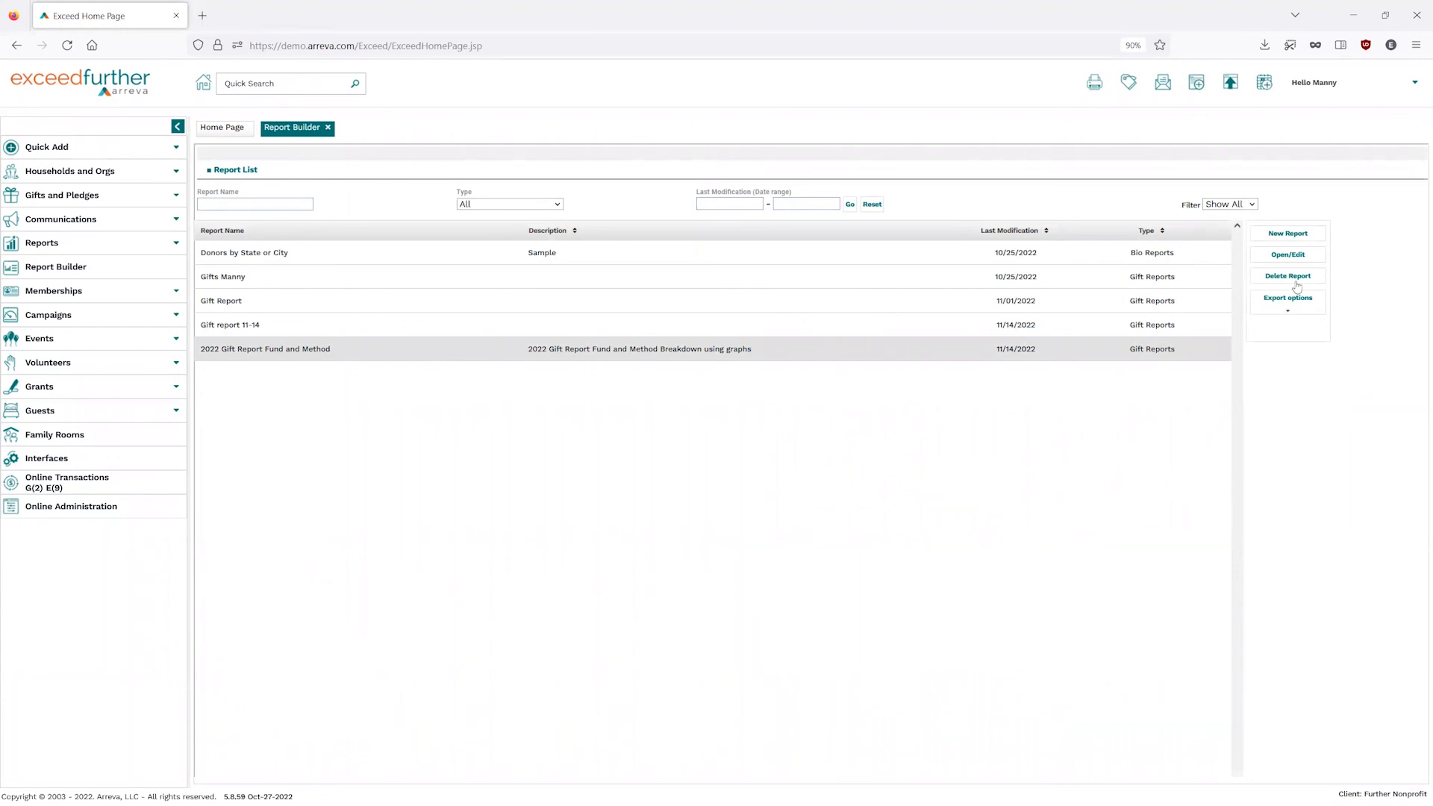
mouse_move(1282, 264)
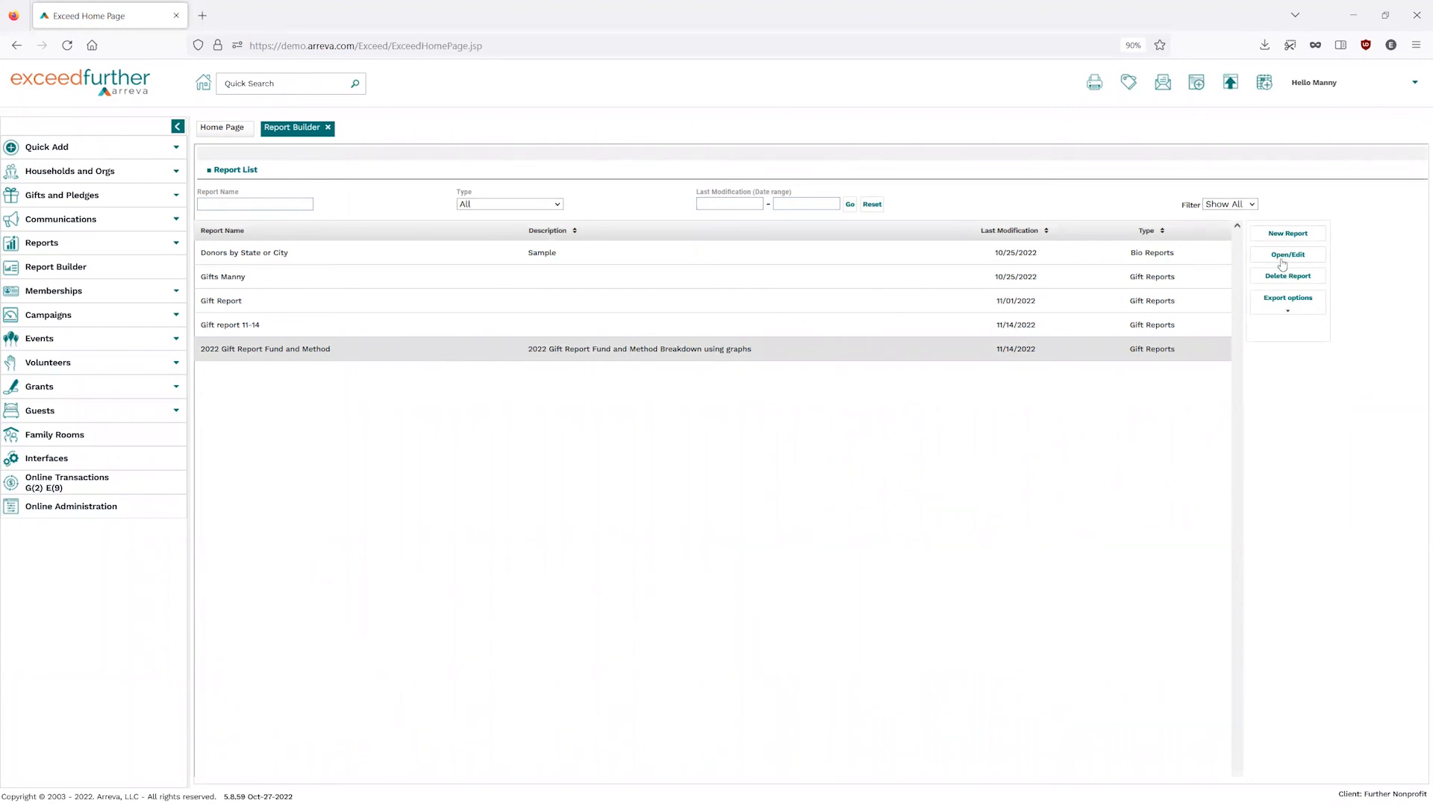
mouse_move(1286, 263)
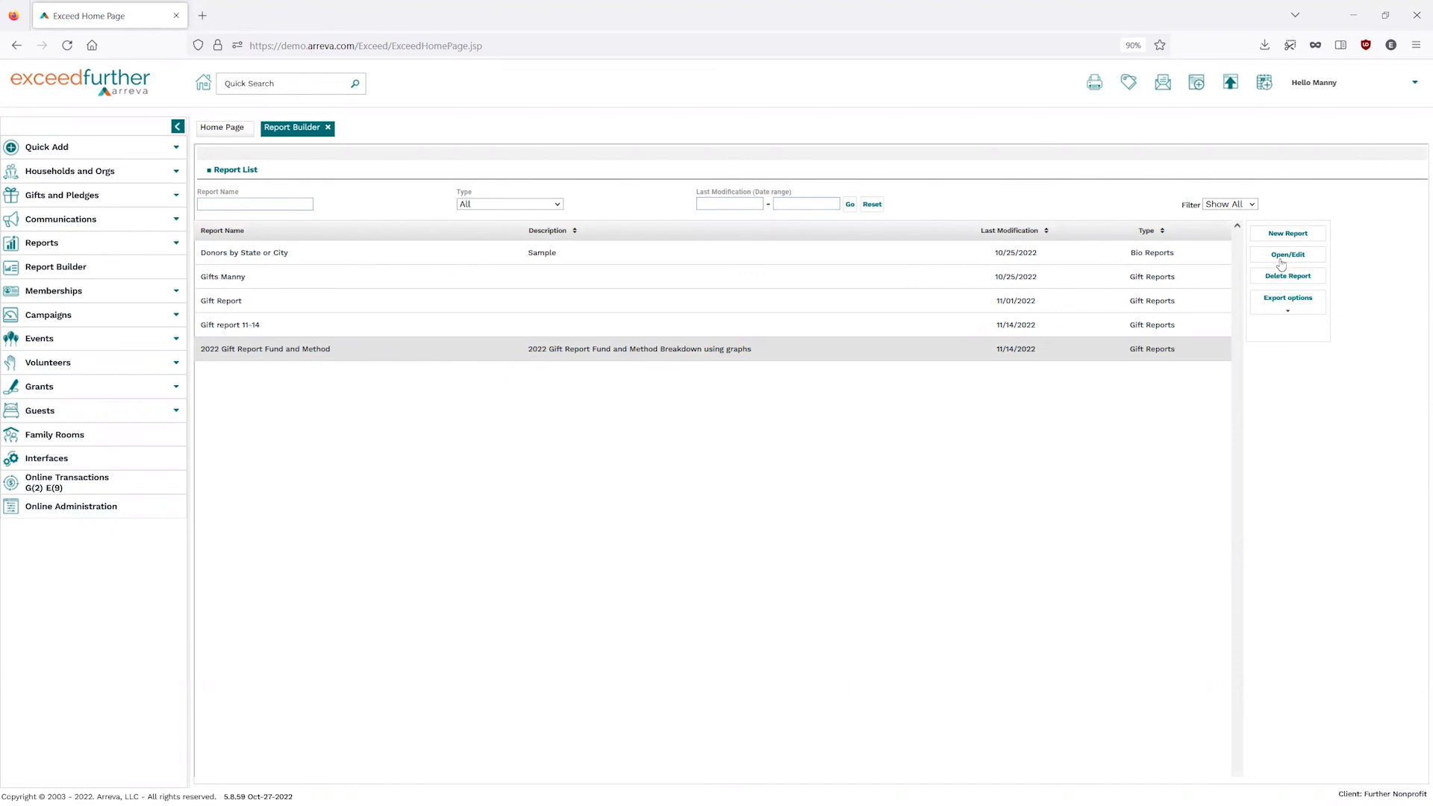
click(1286, 254)
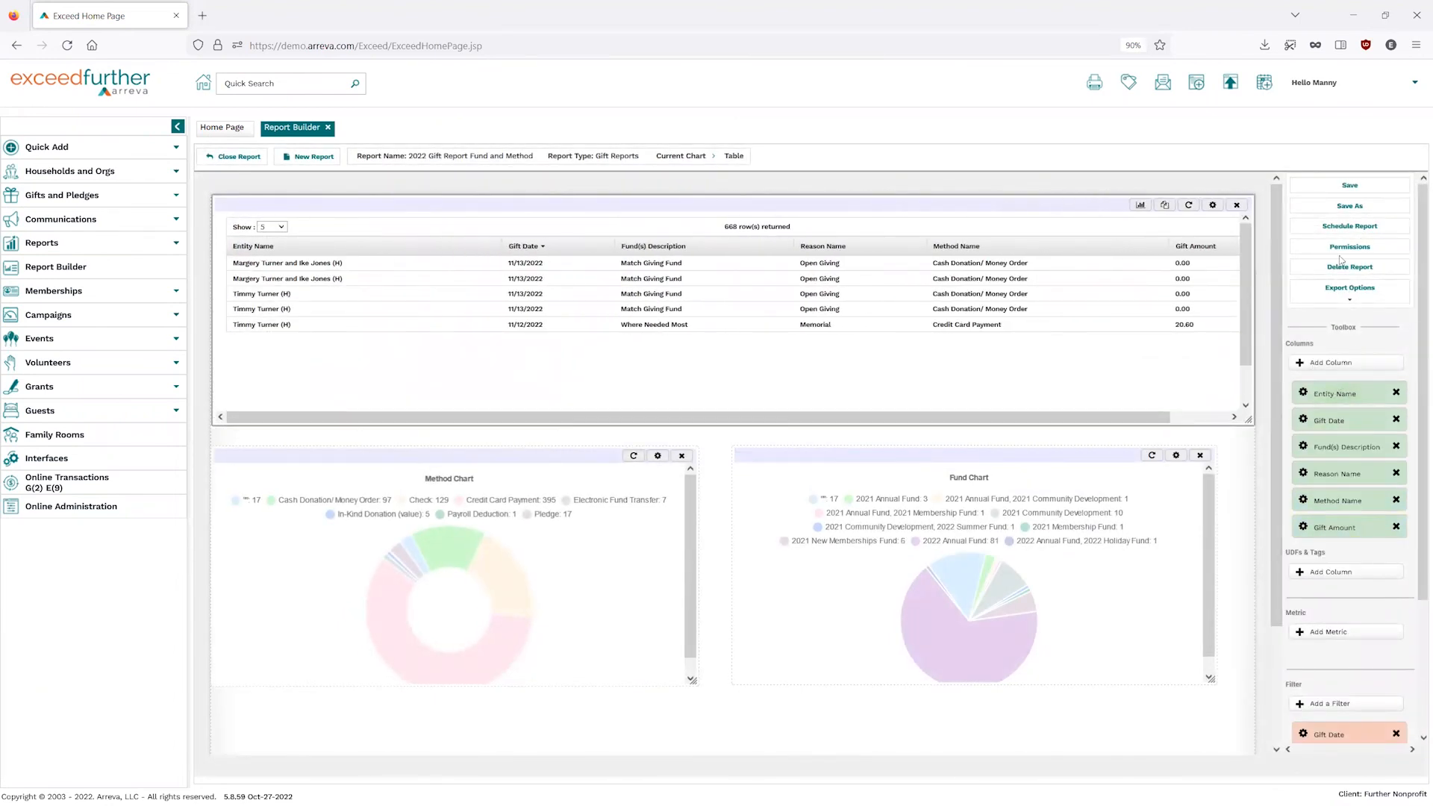
Keep the report Public (View/Edit), grant one user Edit access, and save the permissions.
click(1349, 246)
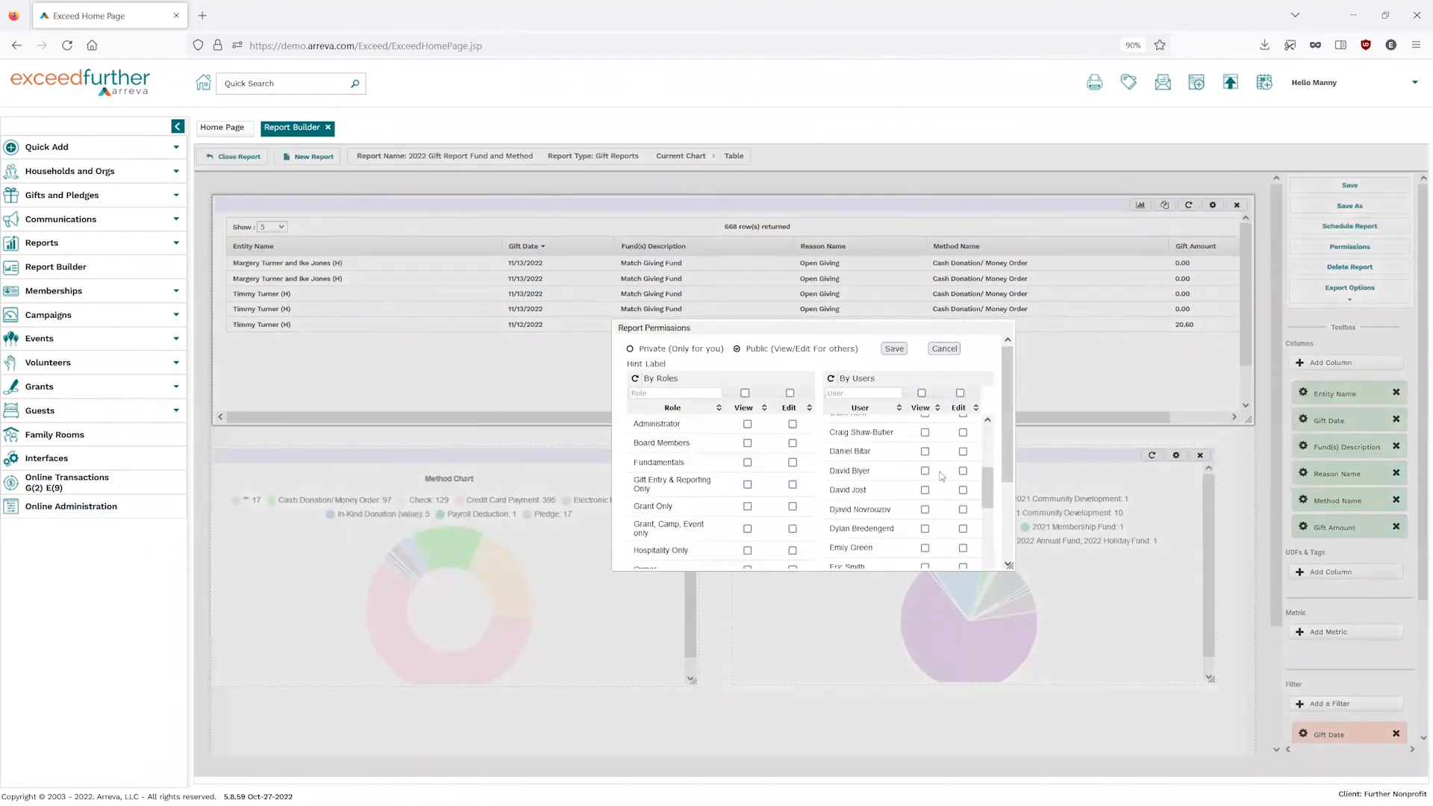
click(963, 491)
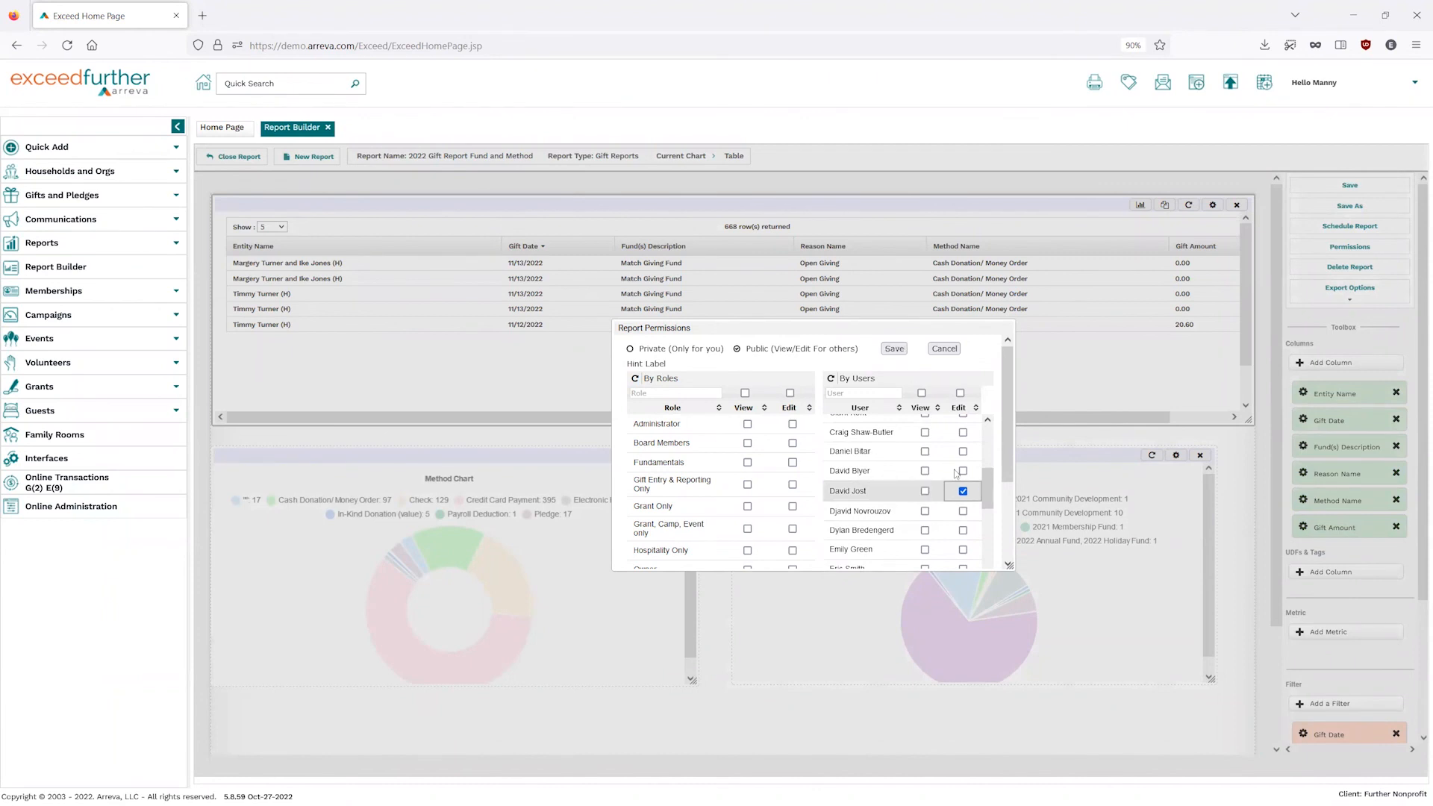
click(892, 348)
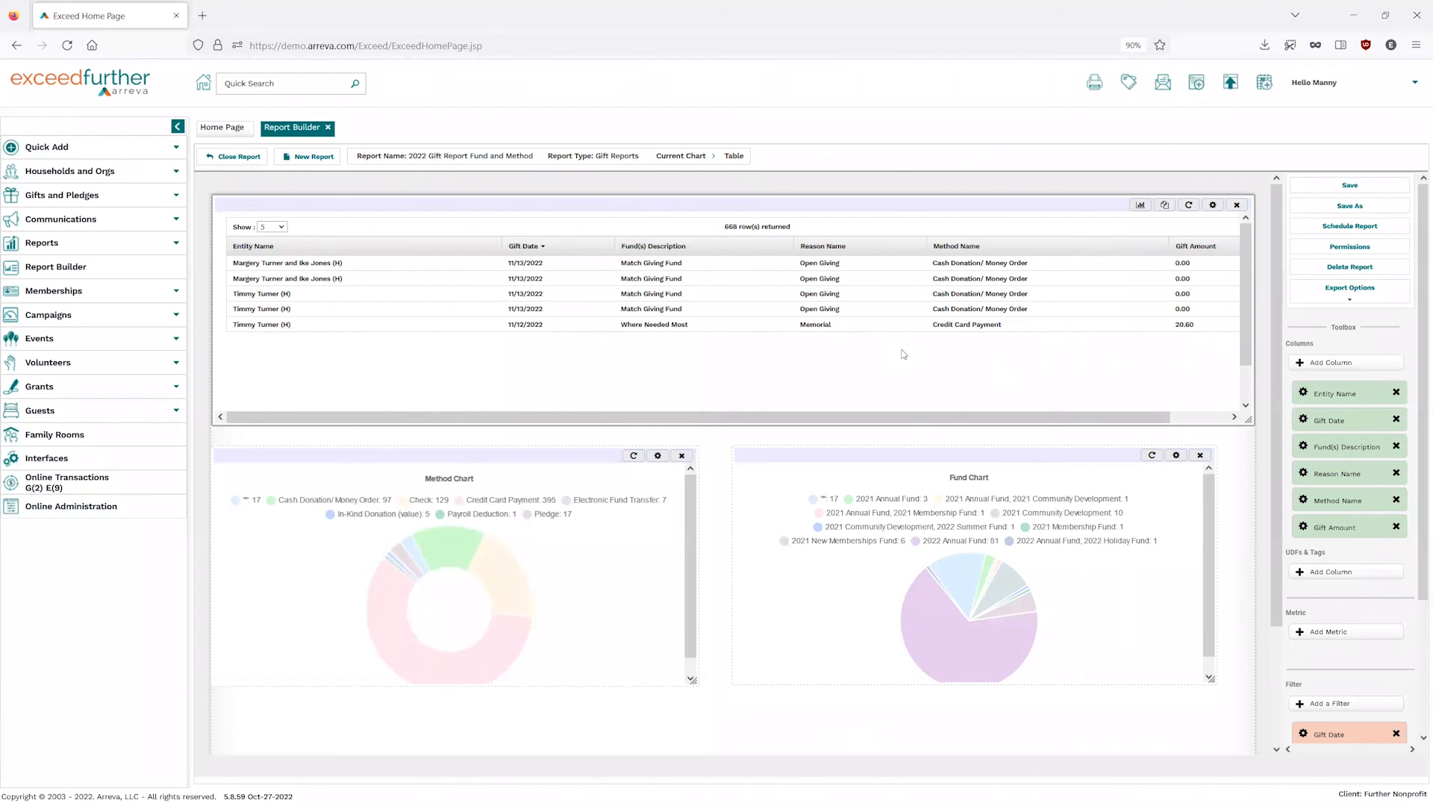
mouse_move(1179, 397)
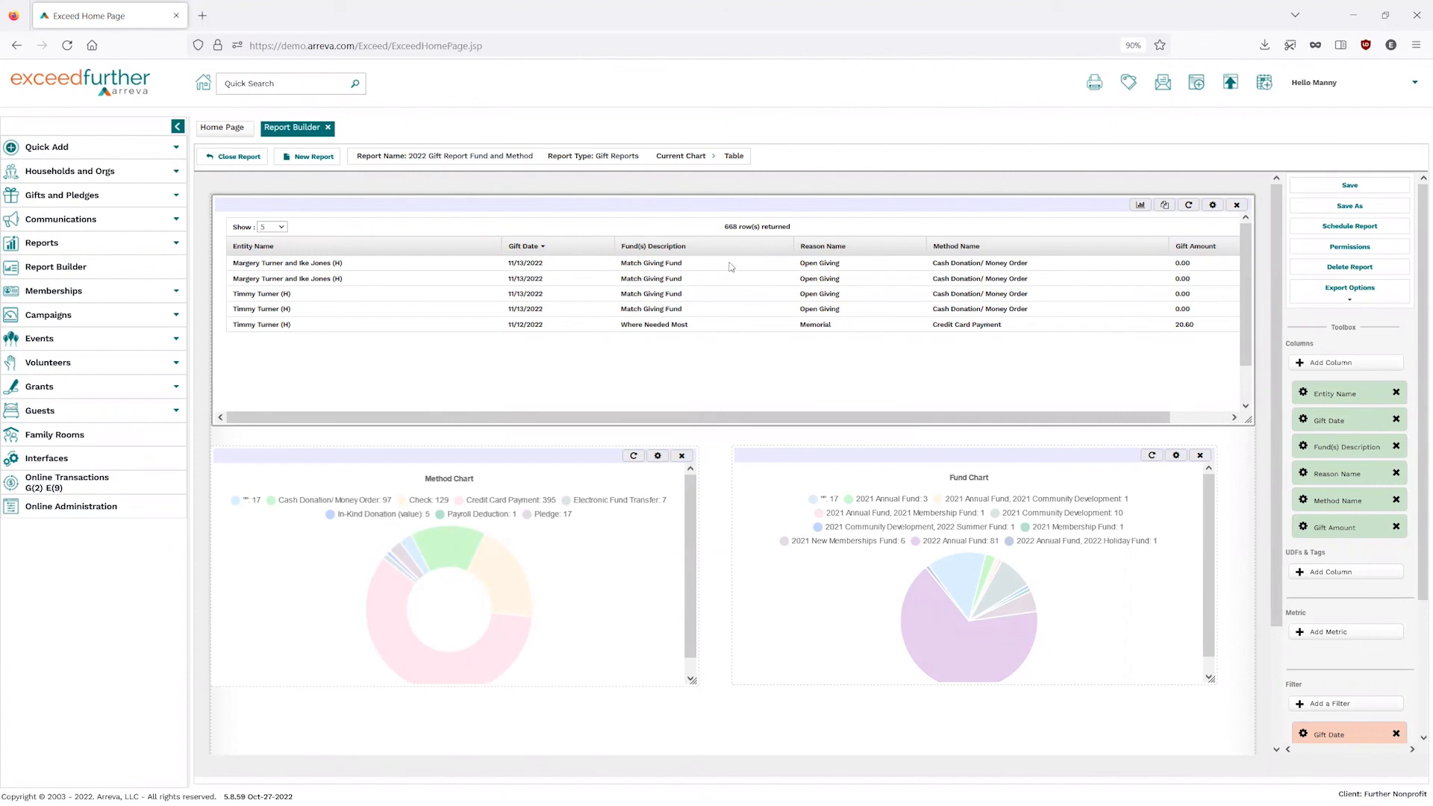
mouse_move(729, 266)
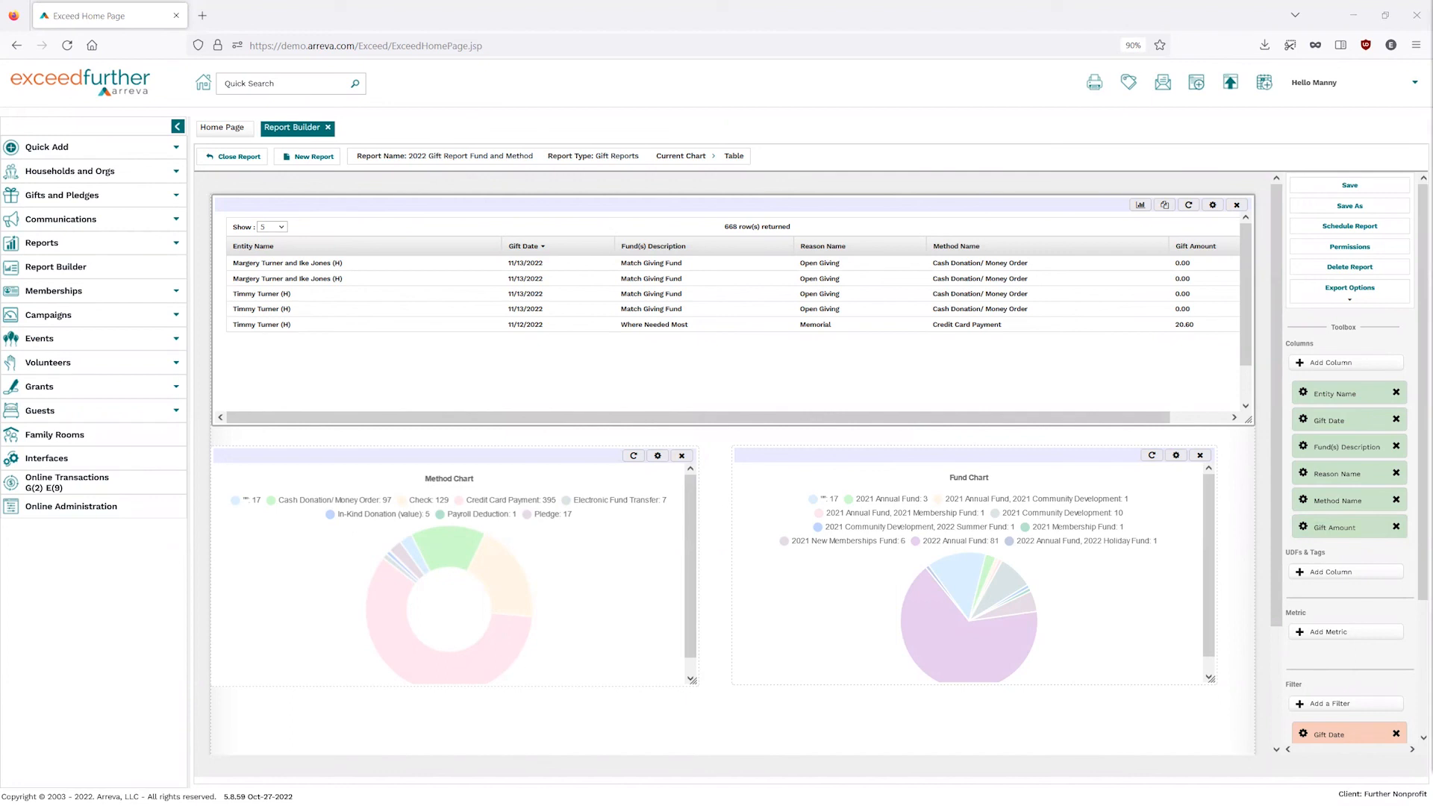
mouse_move(595, 193)
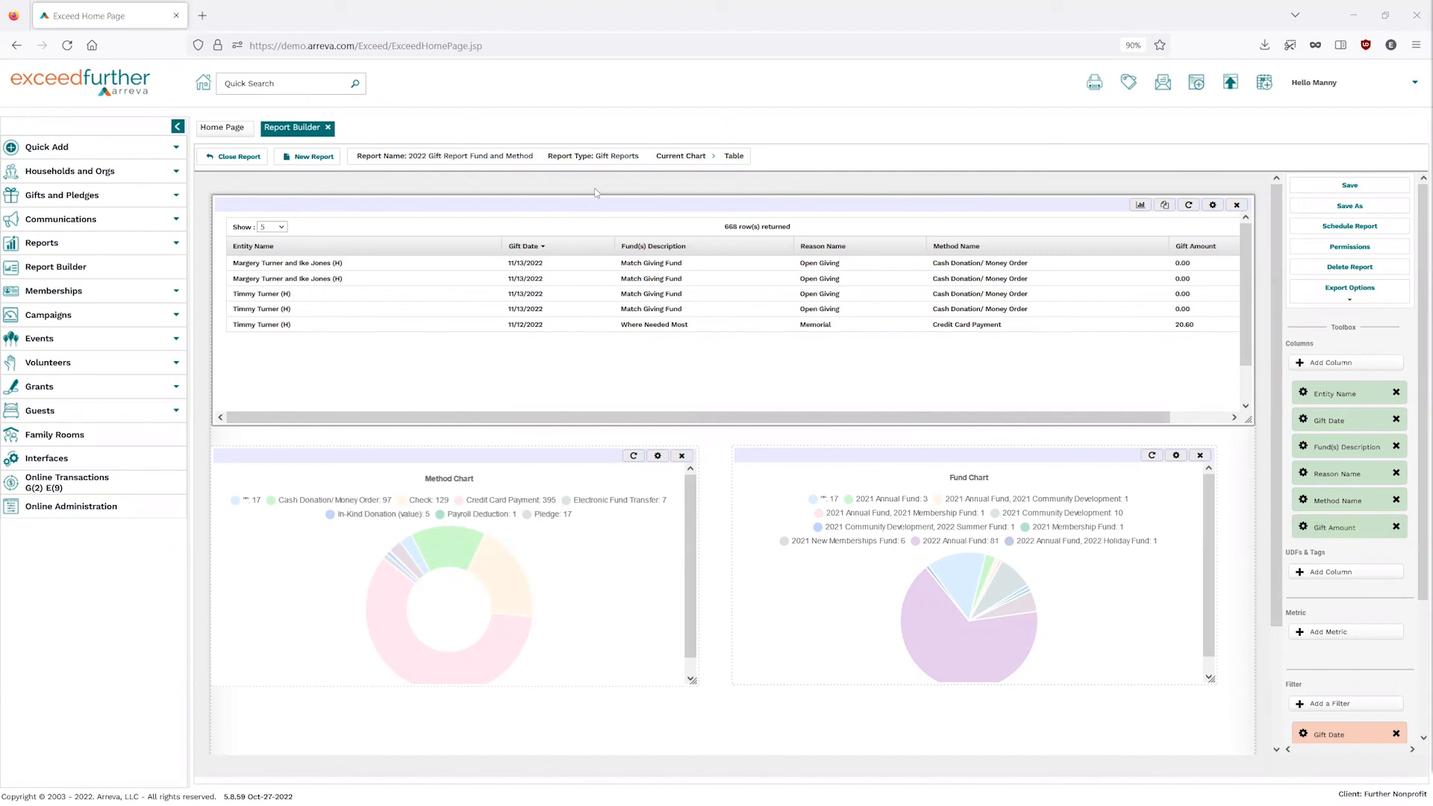